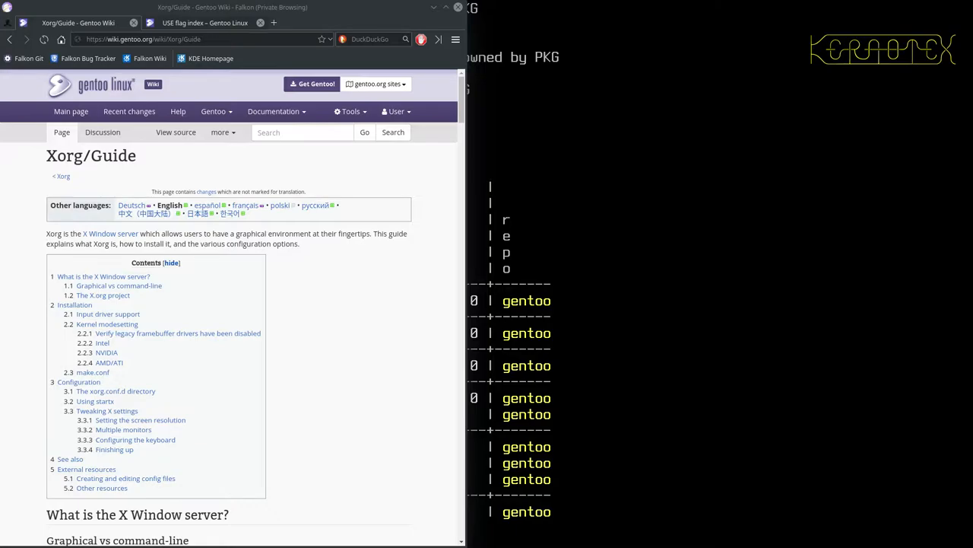
pyautogui.moveTo(448, 194)
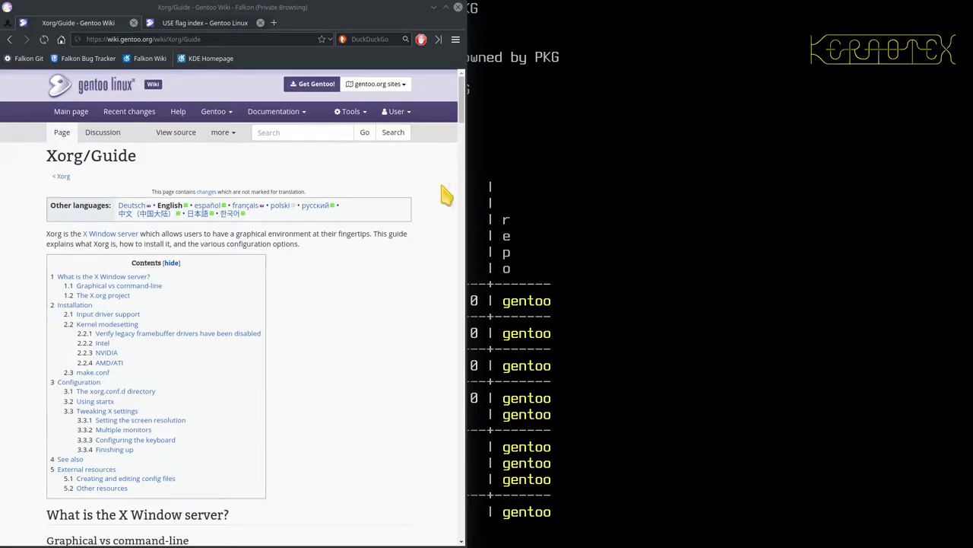
pyautogui.moveTo(295, 190)
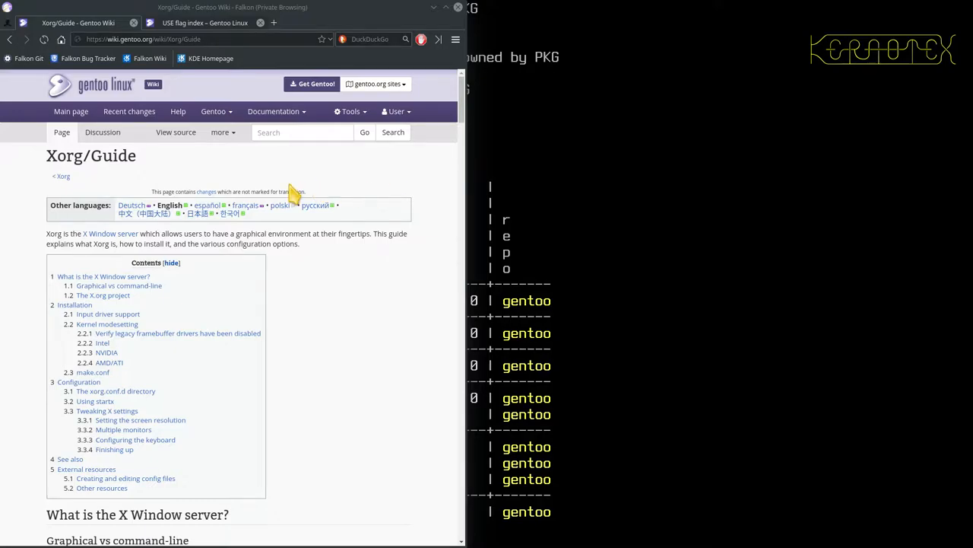
# - Scroll the Xorg Guide down to the Installation and kernel modesetting sections
pyautogui.scroll(-3)
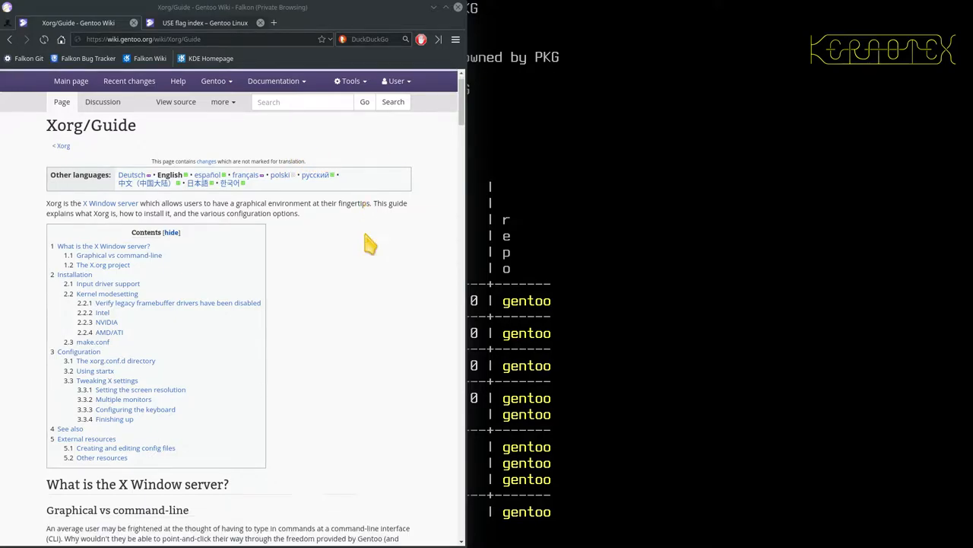
pyautogui.scroll(-3)
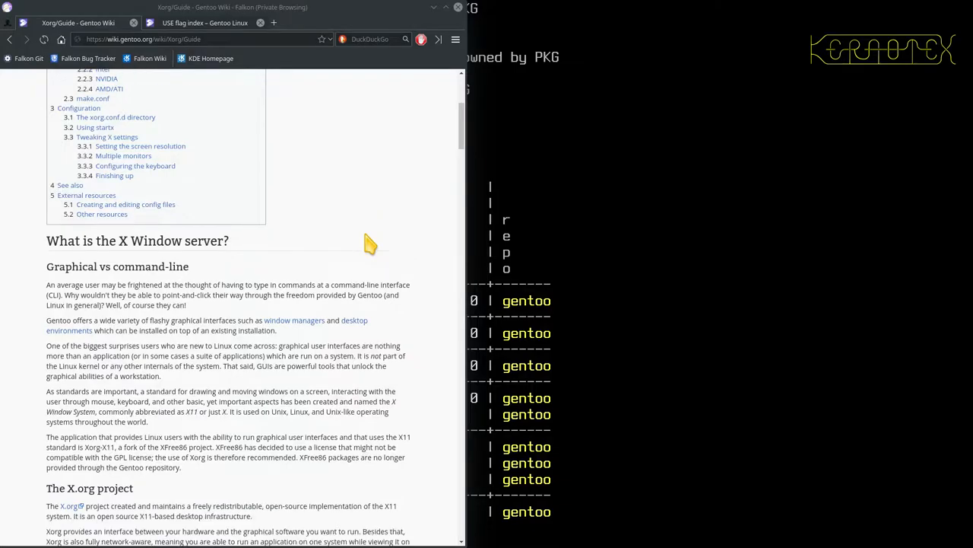
pyautogui.scroll(-3)
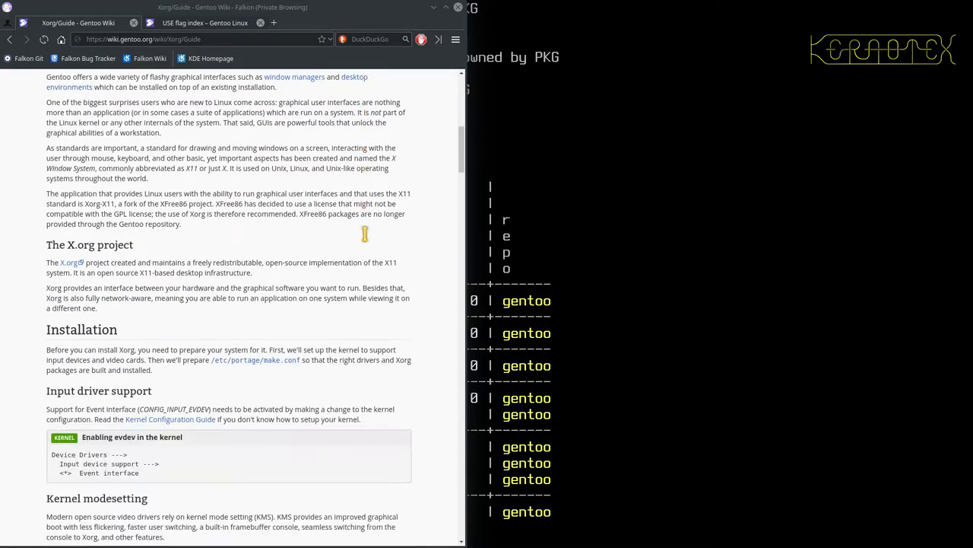
pyautogui.scroll(-3)
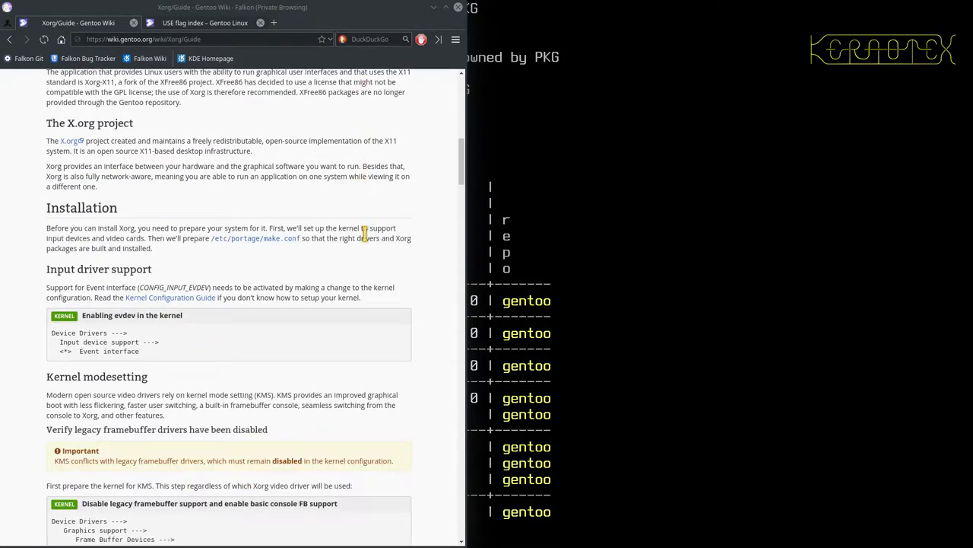
pyautogui.scroll(-3)
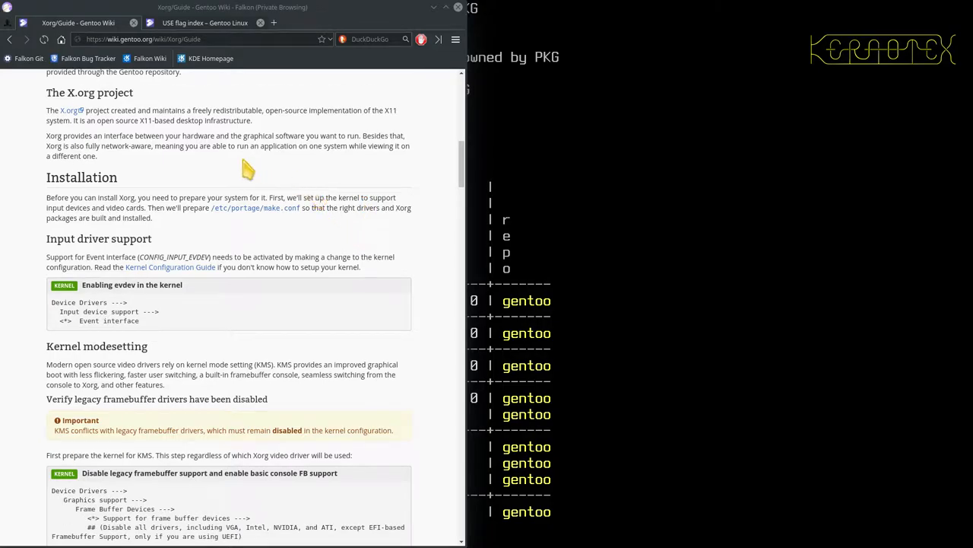
pyautogui.scroll(3)
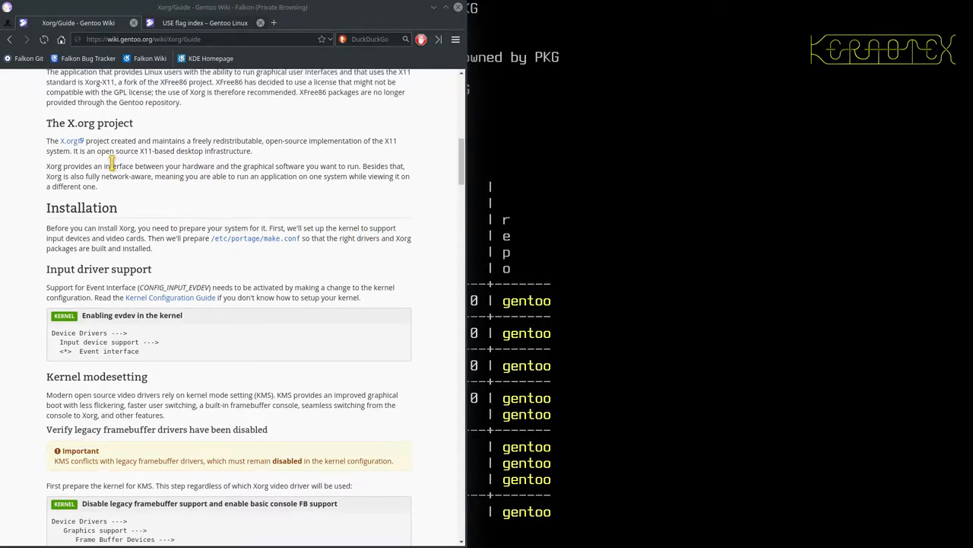
pyautogui.moveTo(190, 266)
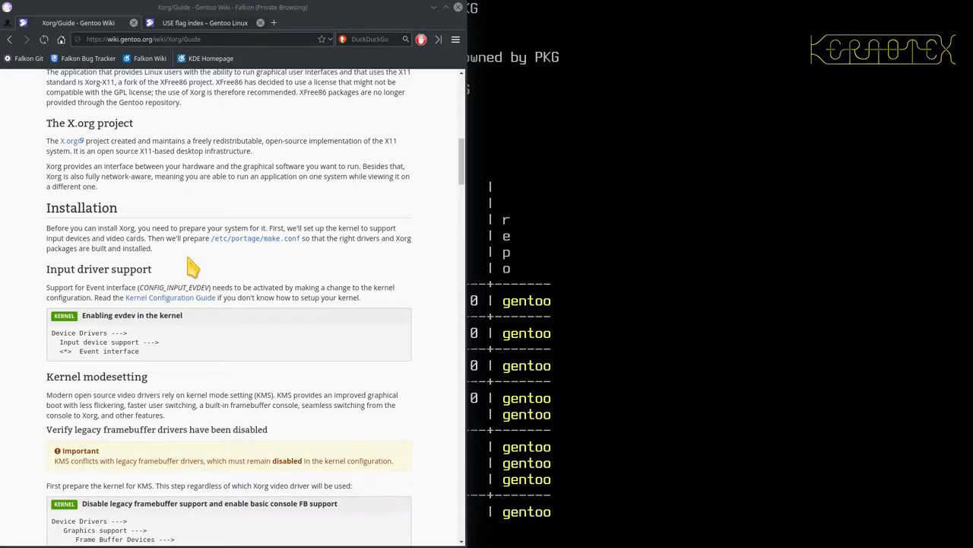
pyautogui.moveTo(168, 292)
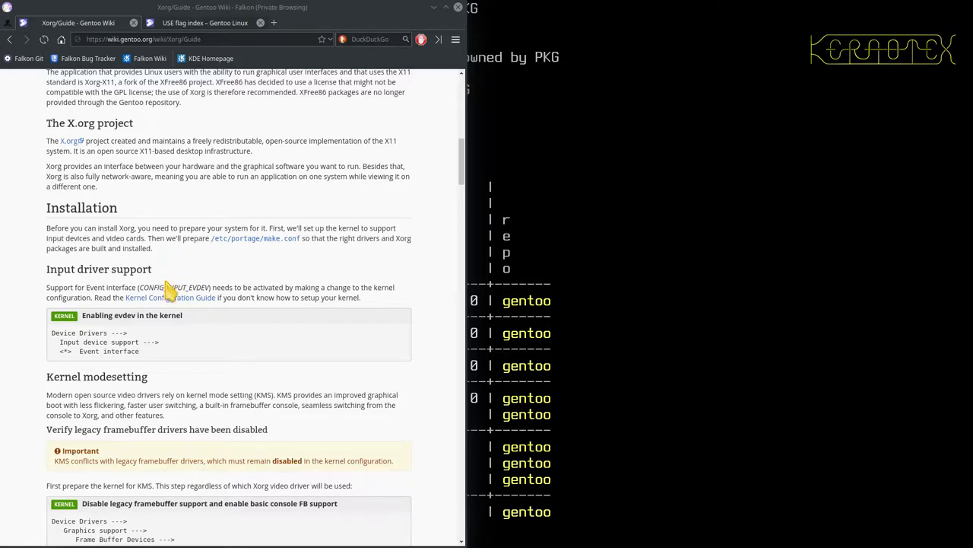
pyautogui.moveTo(199, 283)
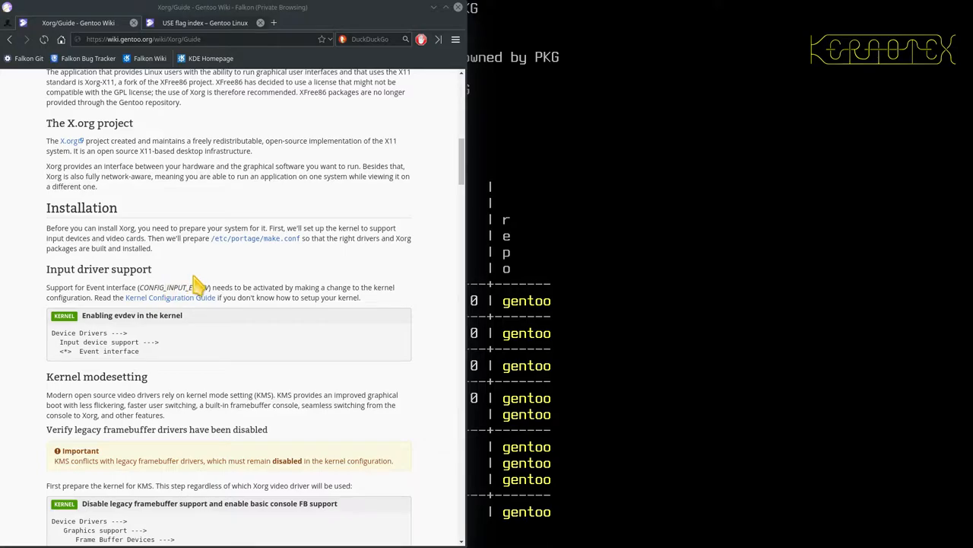
pyautogui.moveTo(211, 274)
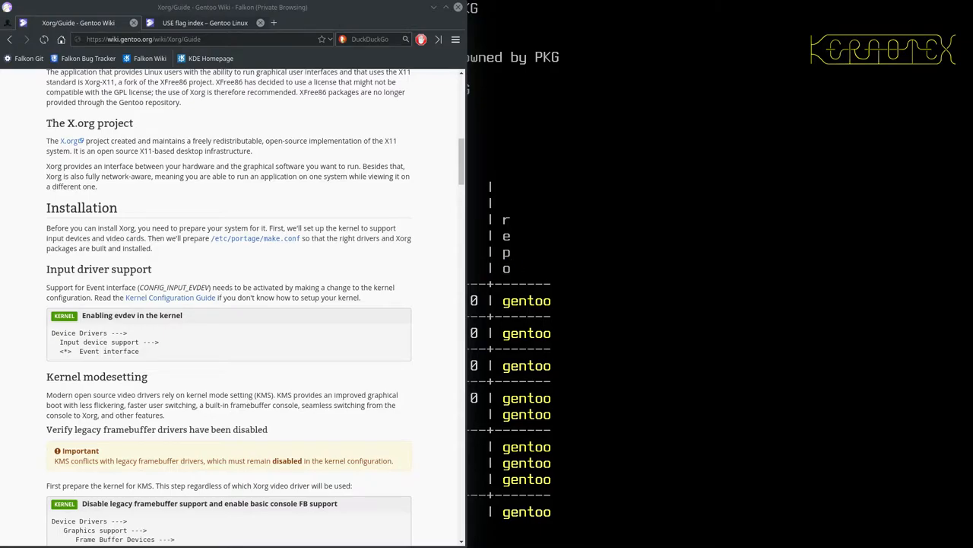
pyautogui.moveTo(688, 298)
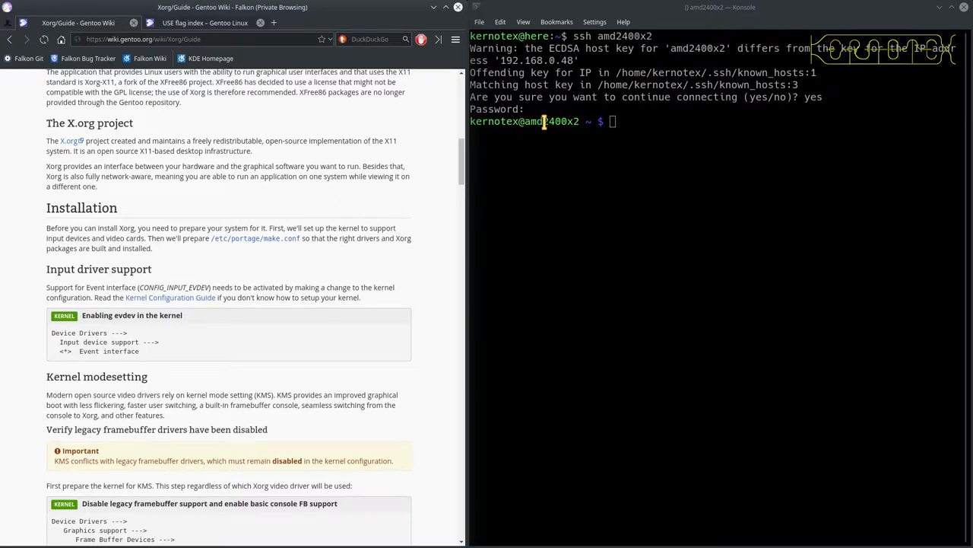
pyautogui.moveTo(578, 140)
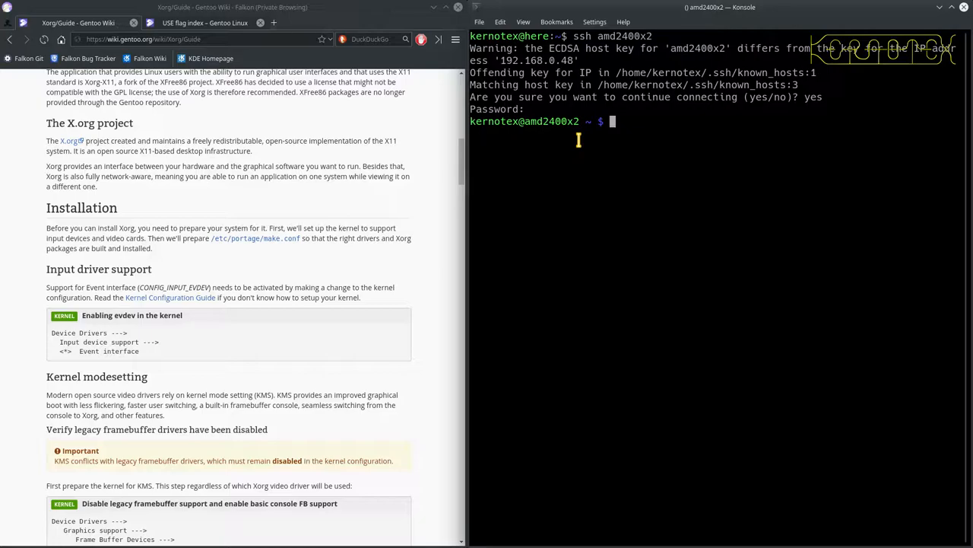
# - Become root with su - and change into /usr/src/linux
pyautogui.write('su -')
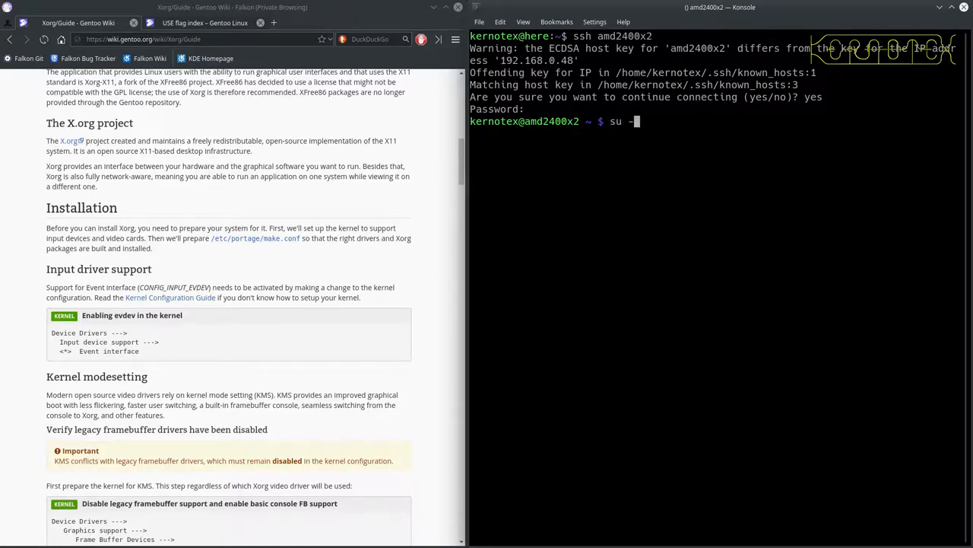
pyautogui.press('Return')
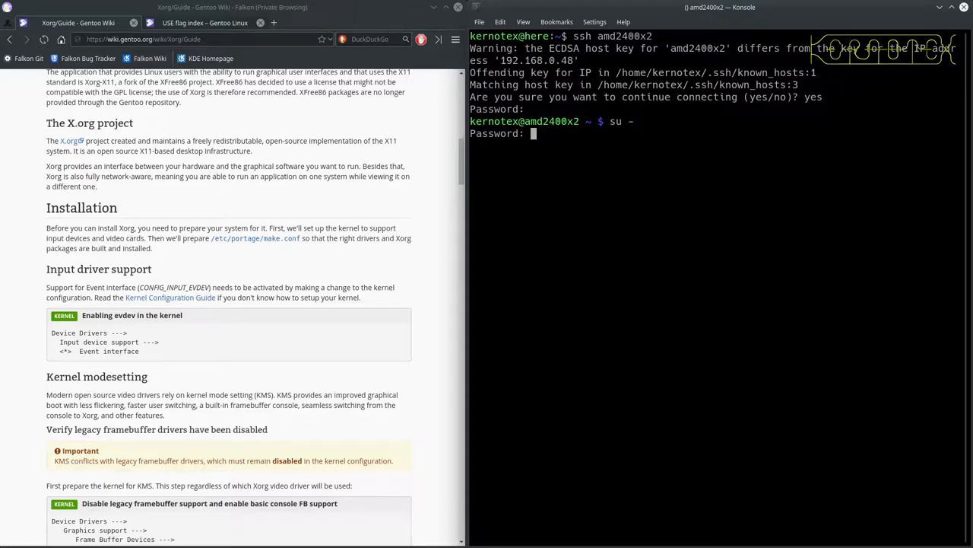
pyautogui.press('Return')
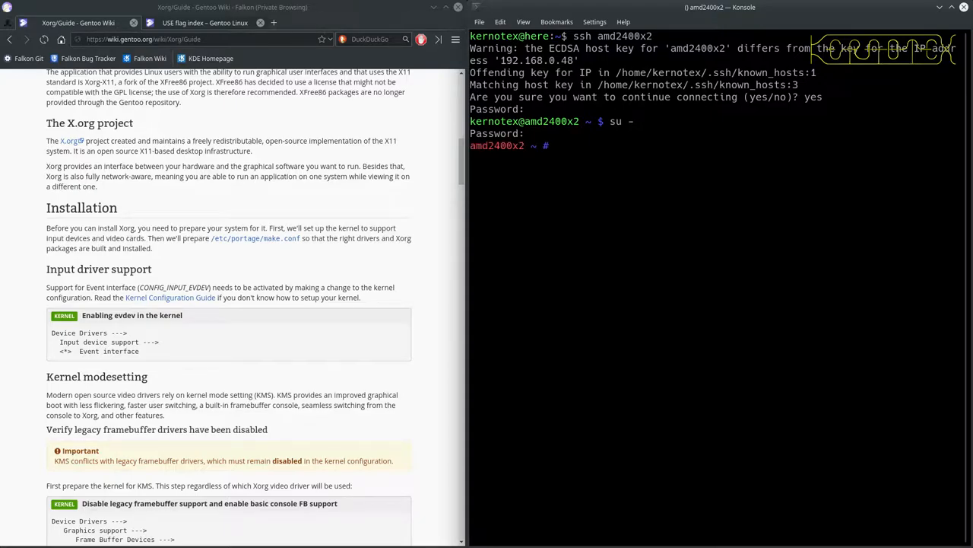
pyautogui.write('cd /isr/')
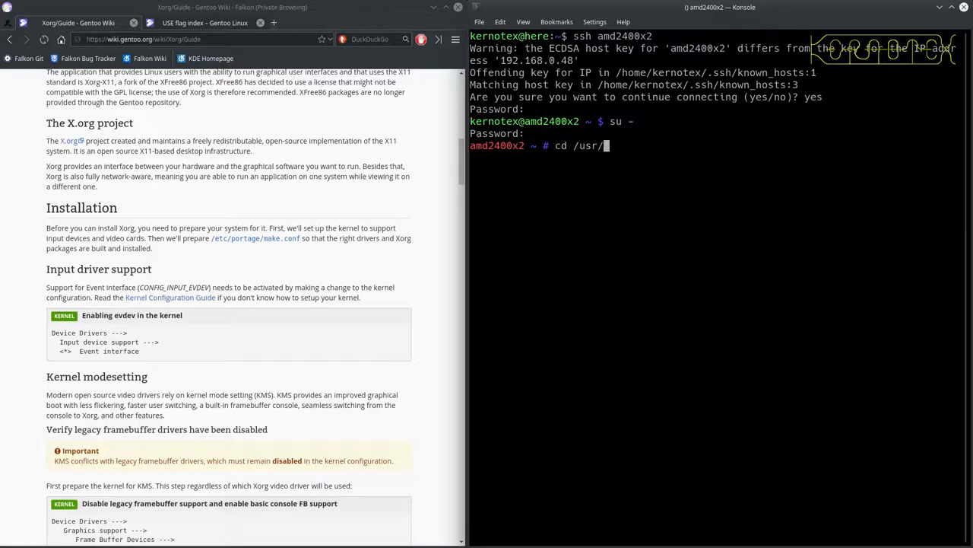
pyautogui.write('sr')
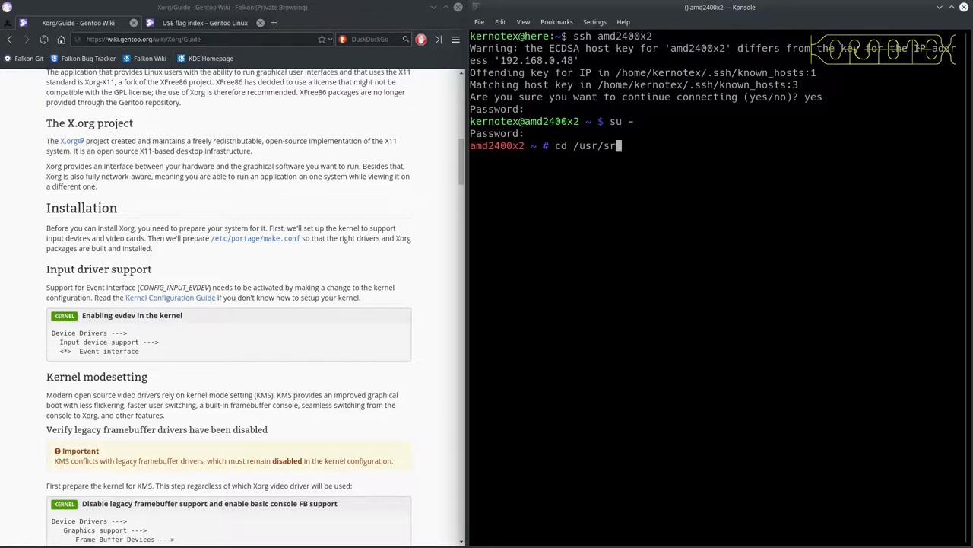
pyautogui.write('c/')
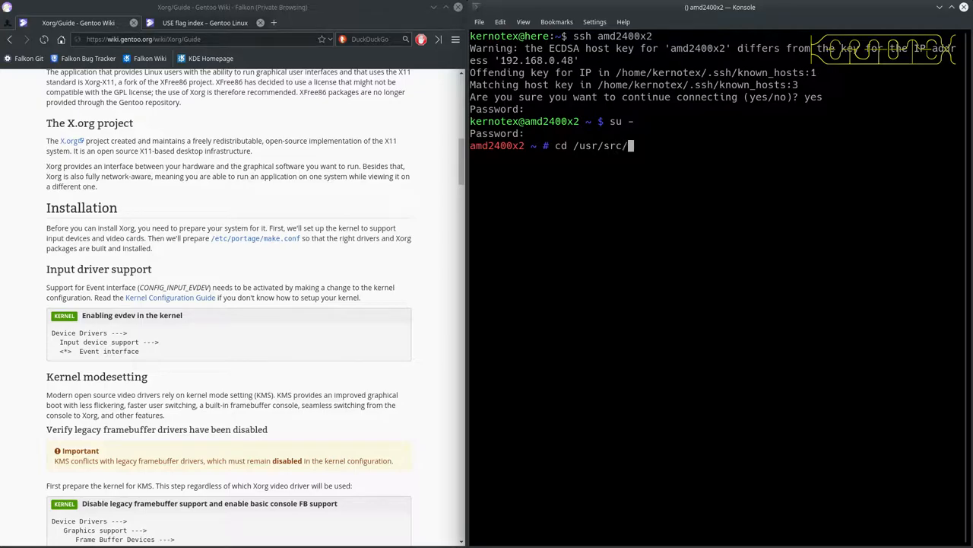
pyautogui.press('Return')
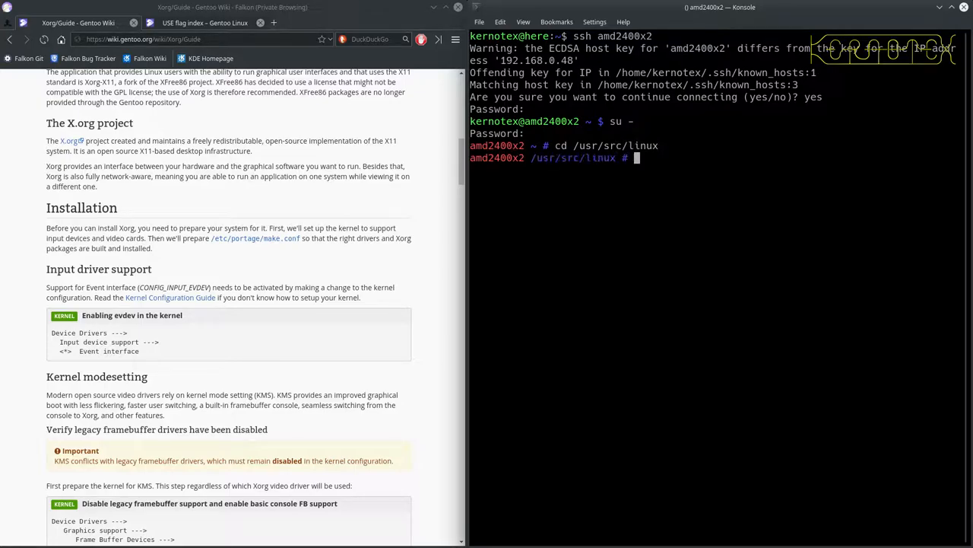
# - Launch make menuconfig for the Linux 5.4.72-gentoo kernel
pyautogui.write('make menu')
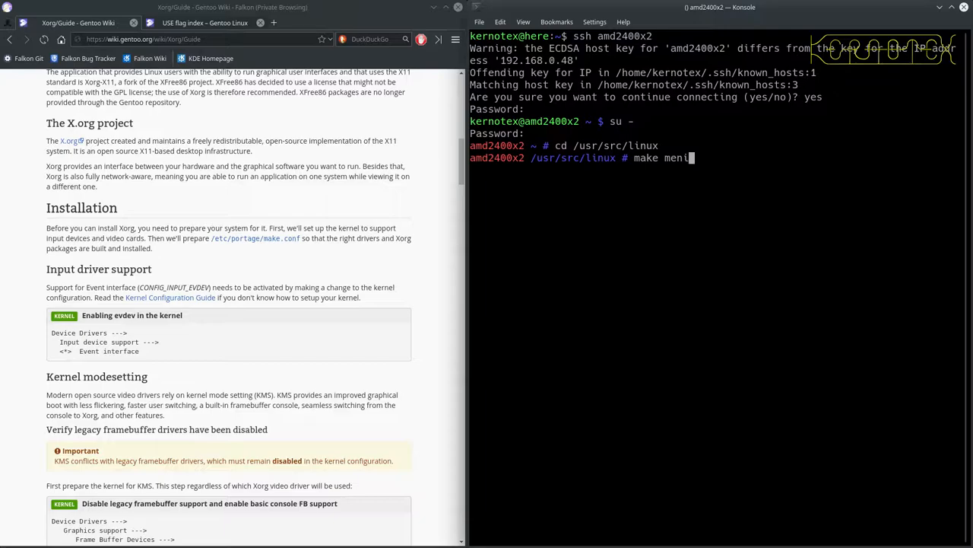
pyautogui.write('config')
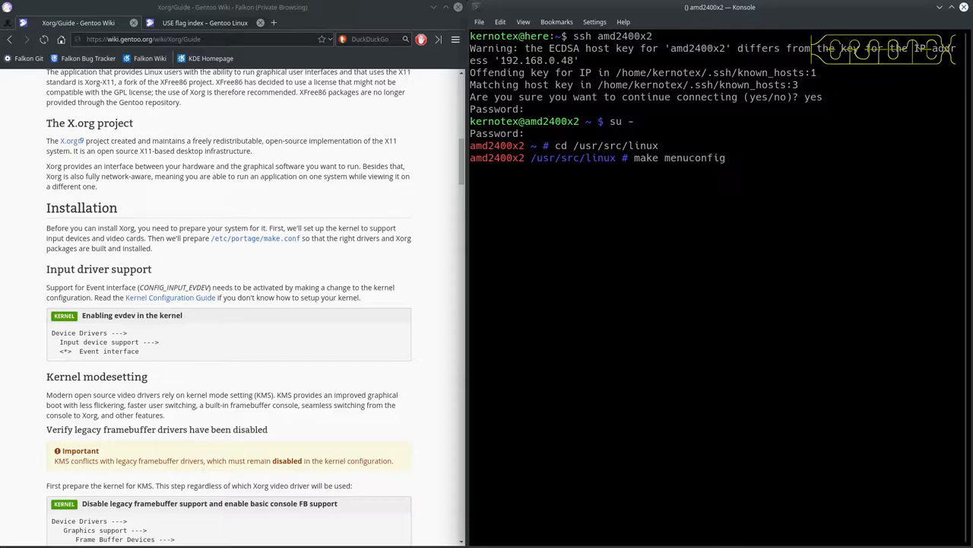
pyautogui.press('Return')
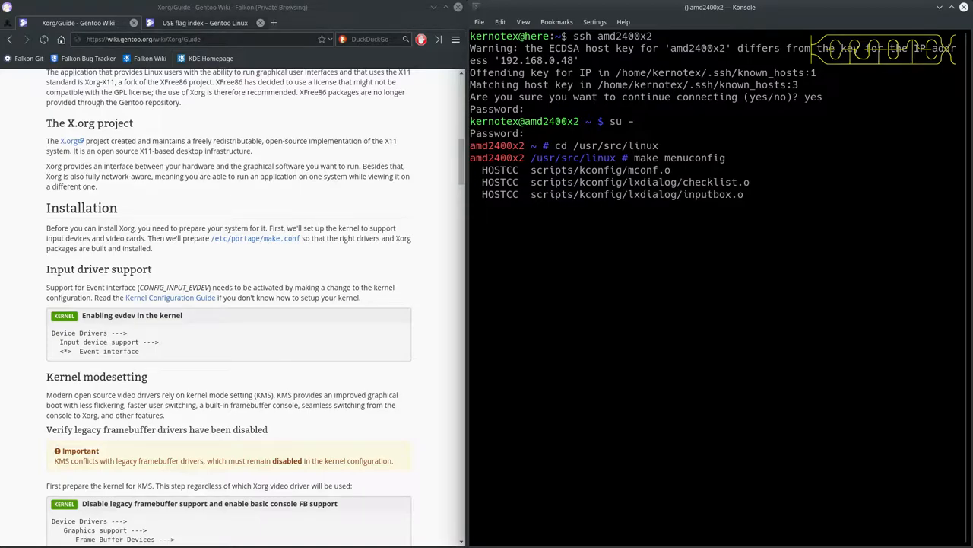
pyautogui.scroll(-3)
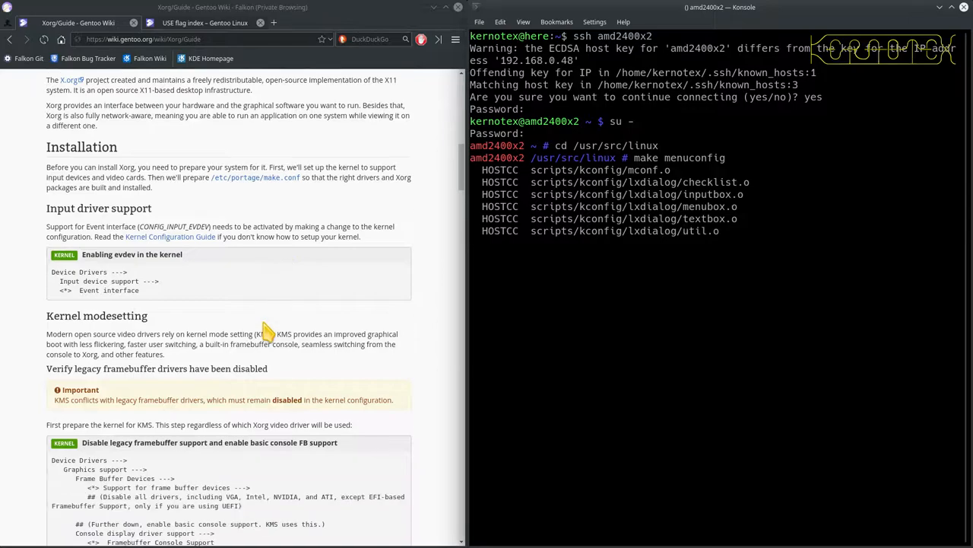
pyautogui.scroll(-3)
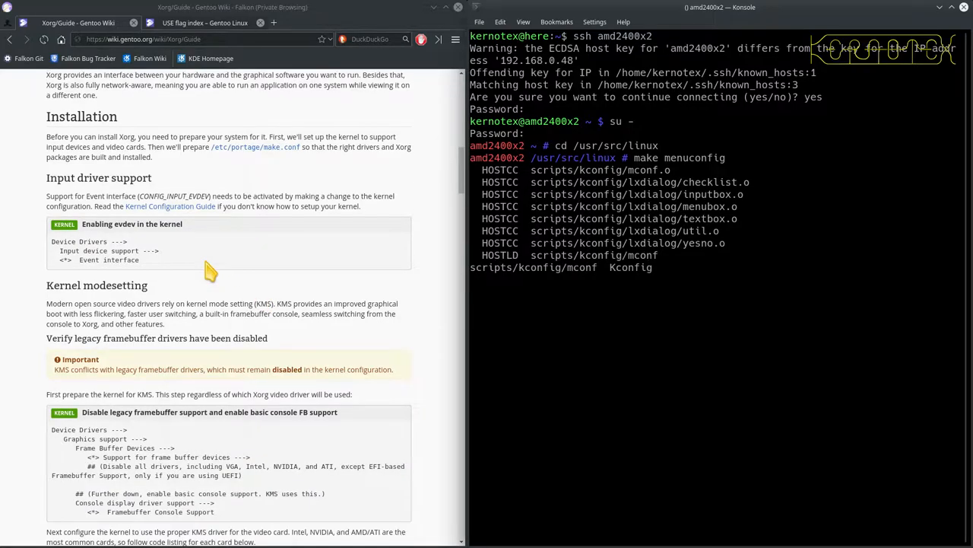
pyautogui.moveTo(175, 248)
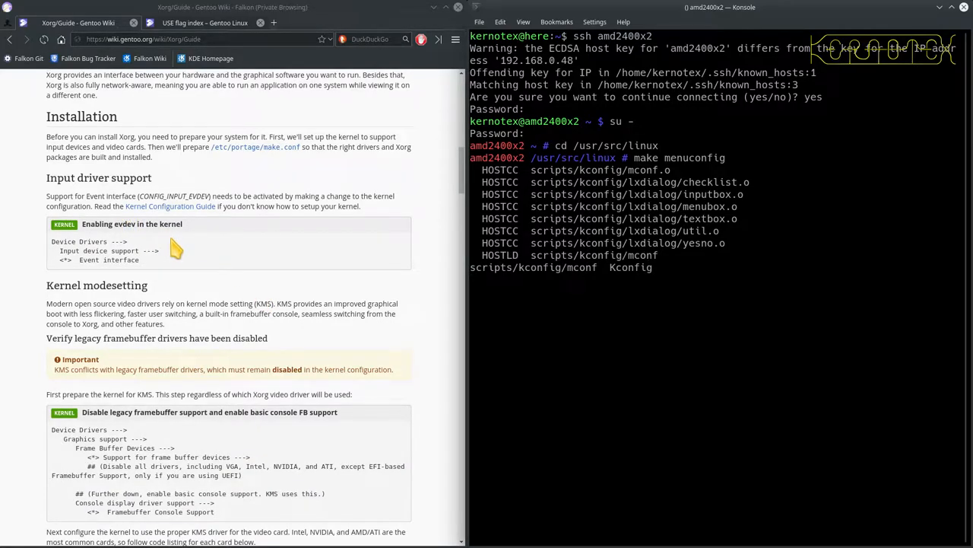
pyautogui.scroll(-3)
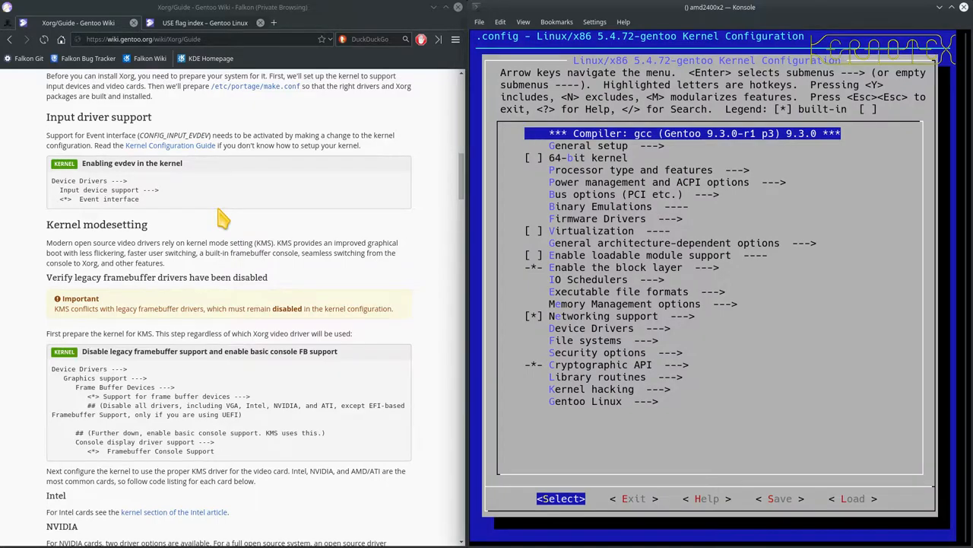
# - Build the Event interface driver into the kernel under Device Drivers → Input device support
pyautogui.press('Down')
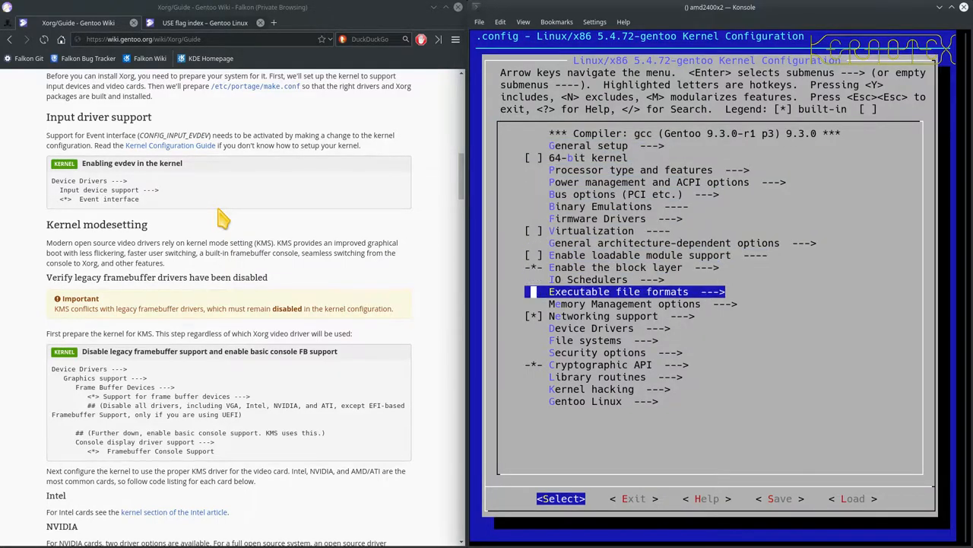
pyautogui.press('Return')
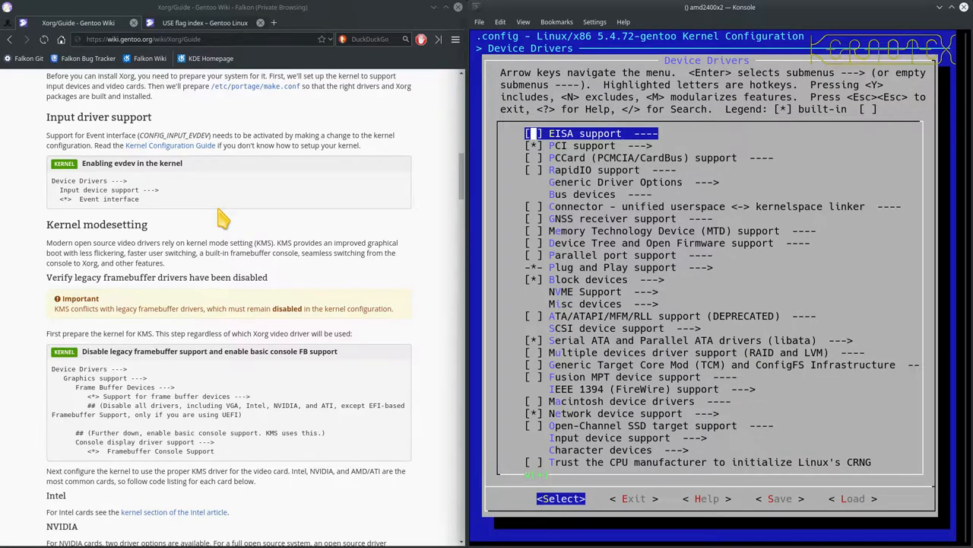
pyautogui.press('Down')
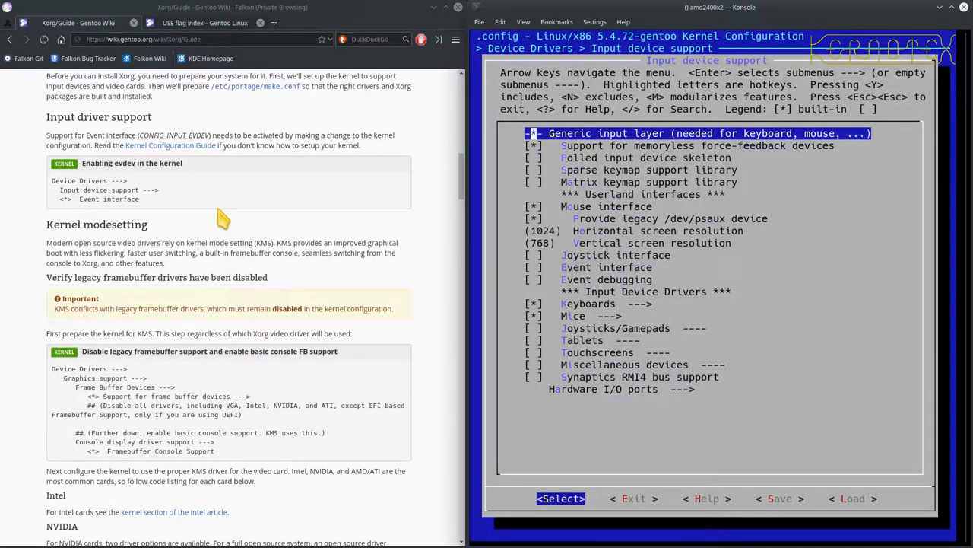
pyautogui.press('Down')
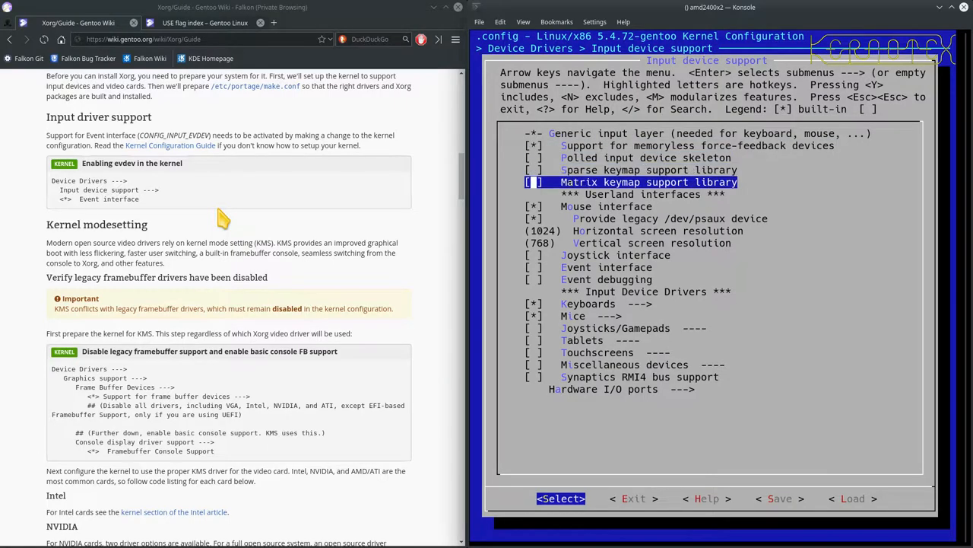
pyautogui.press('Down')
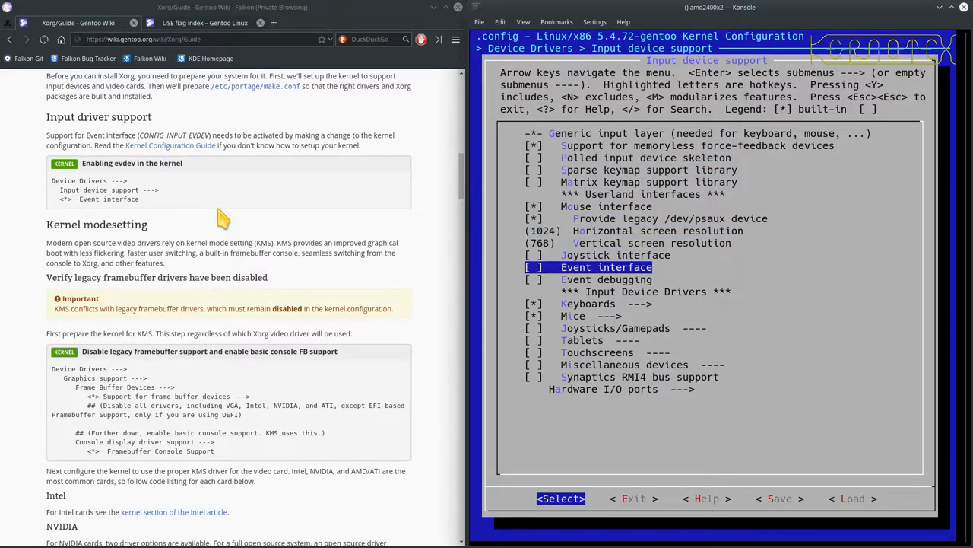
pyautogui.press('y')
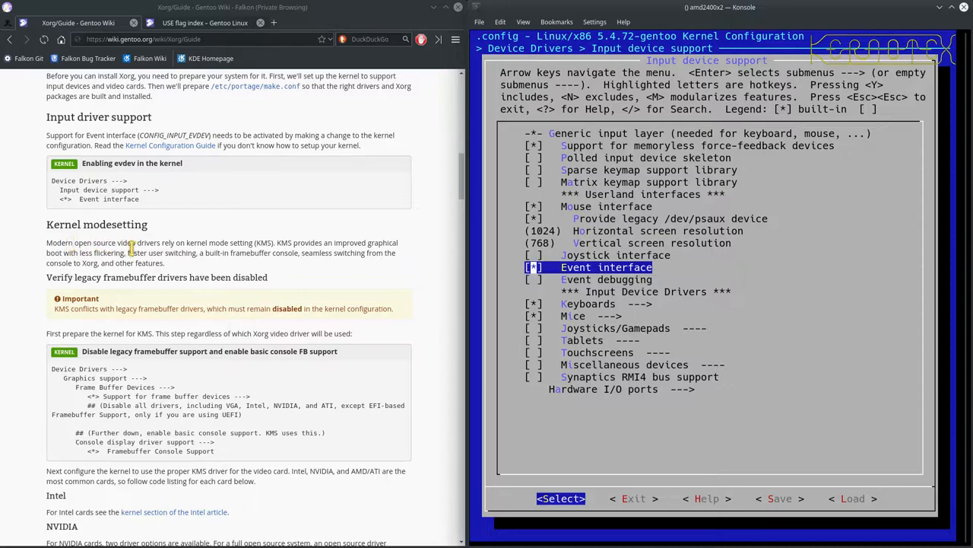
pyautogui.moveTo(196, 268)
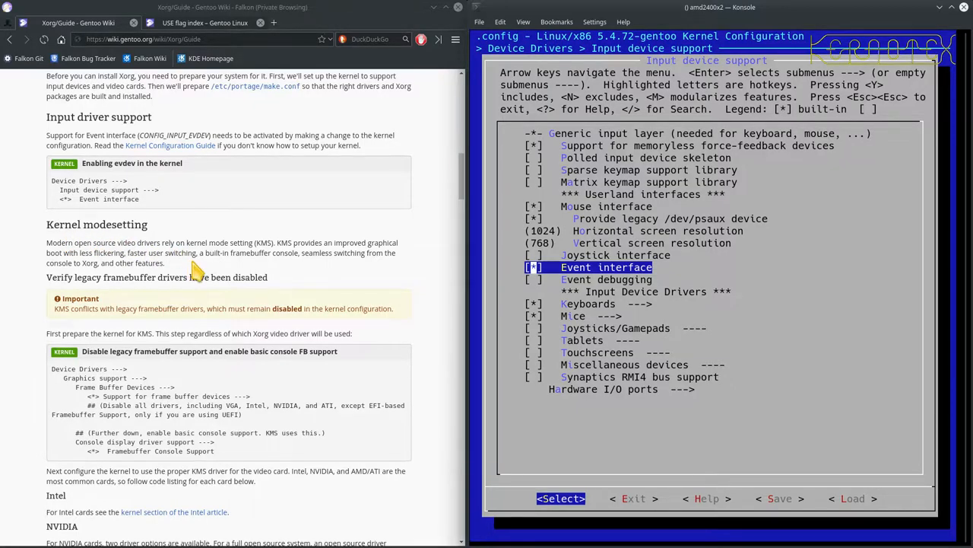
pyautogui.moveTo(131, 295)
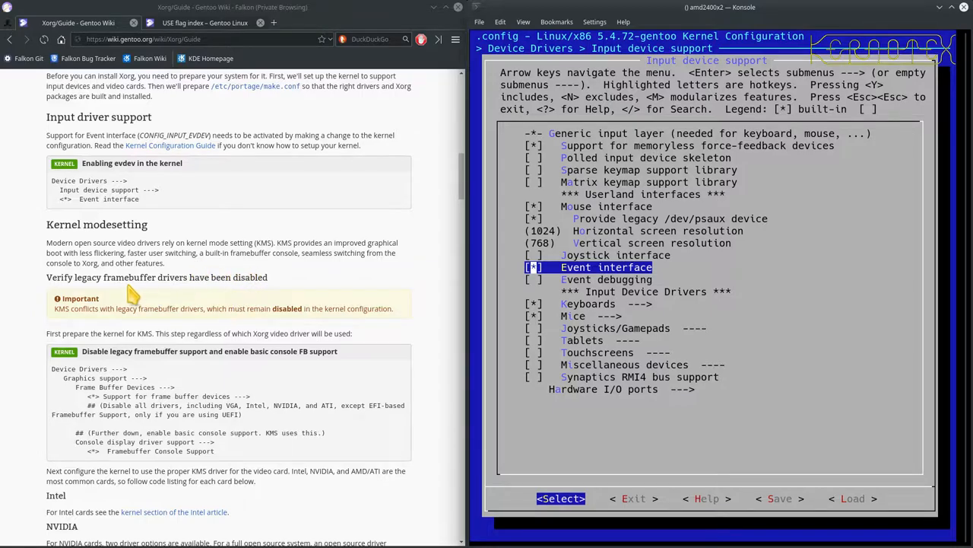
pyautogui.moveTo(251, 281)
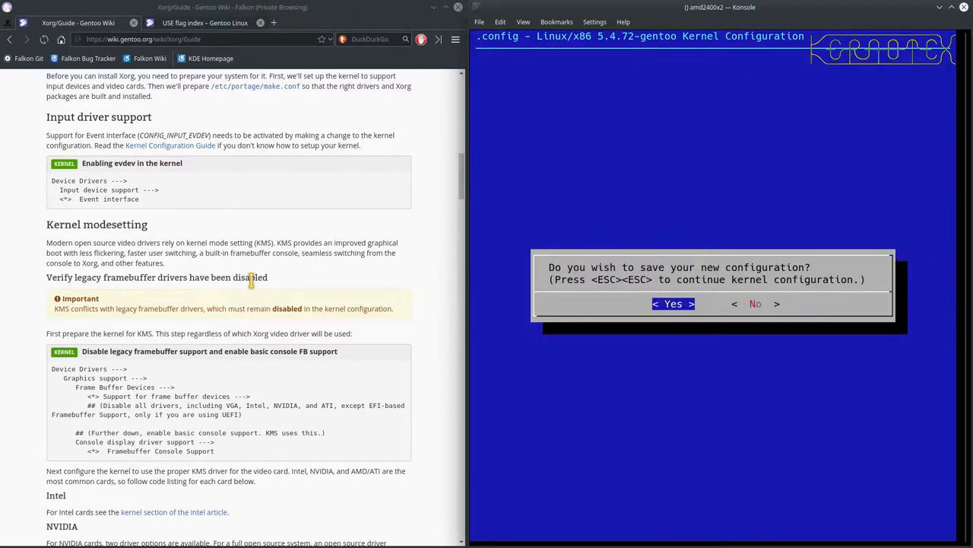
# - Save the kernel configuration, run equery y nvidia-drivers, and start typing lspci
pyautogui.click(672, 303)
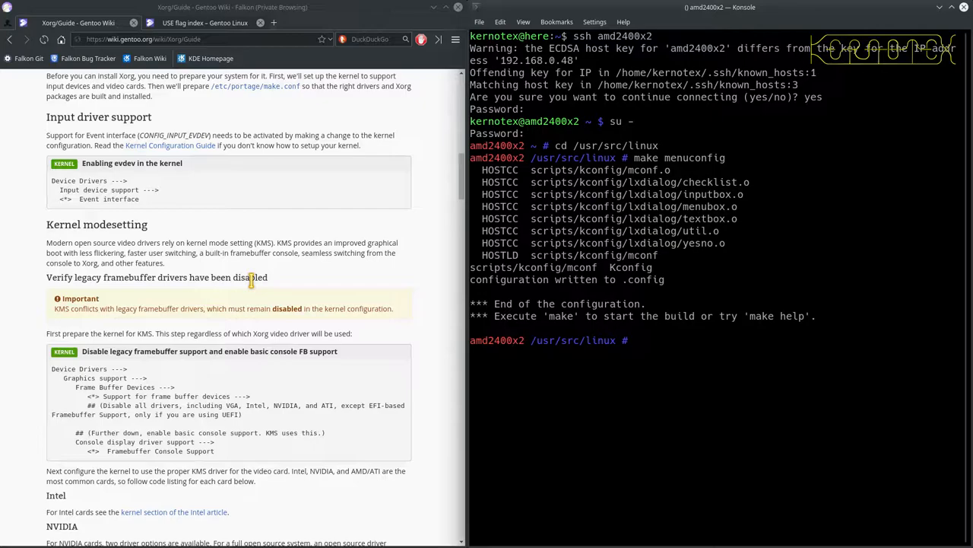
pyautogui.write('e')
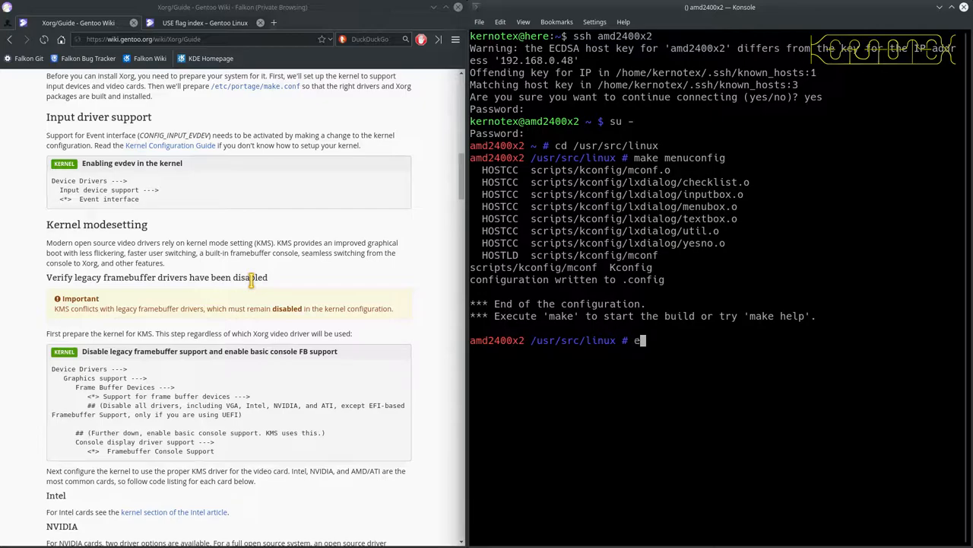
pyautogui.write('query y')
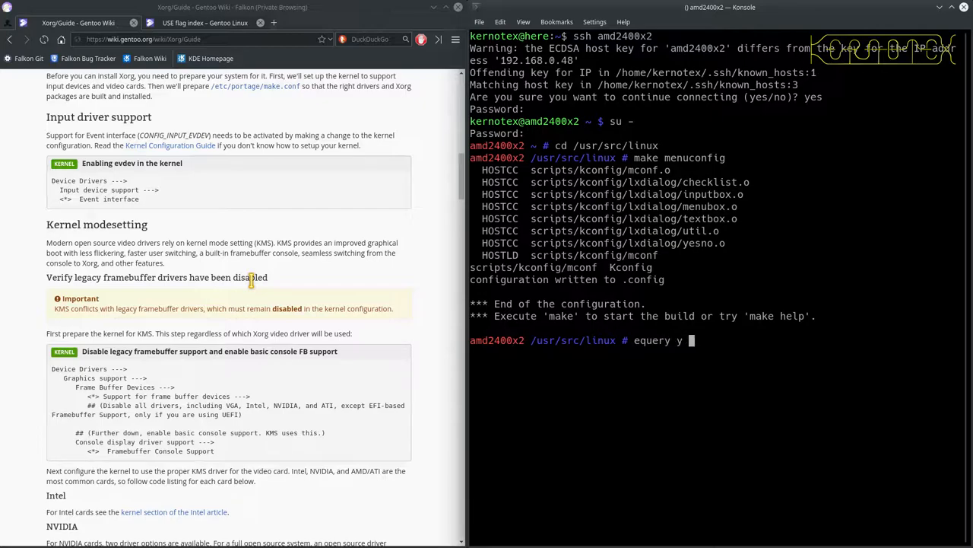
pyautogui.write('nvidia-driv')
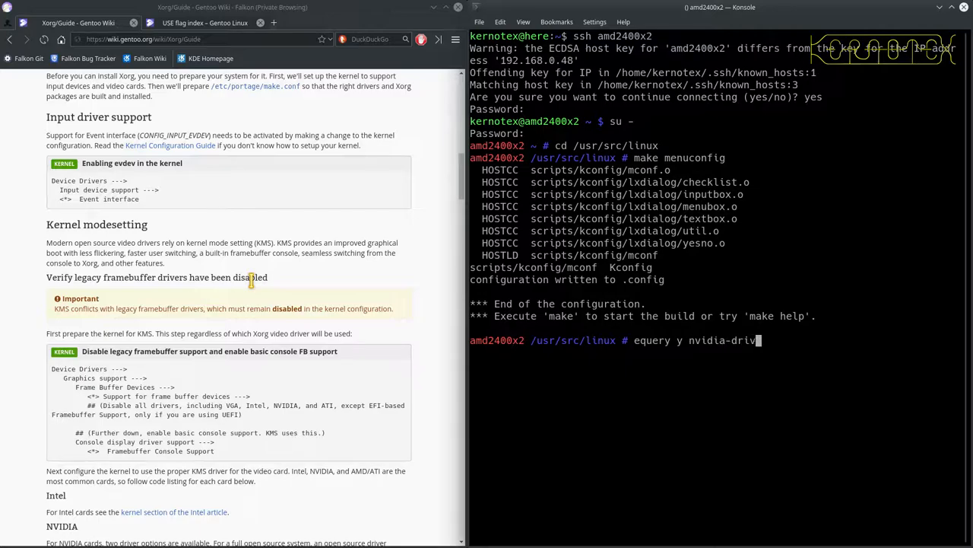
pyautogui.write('ers')
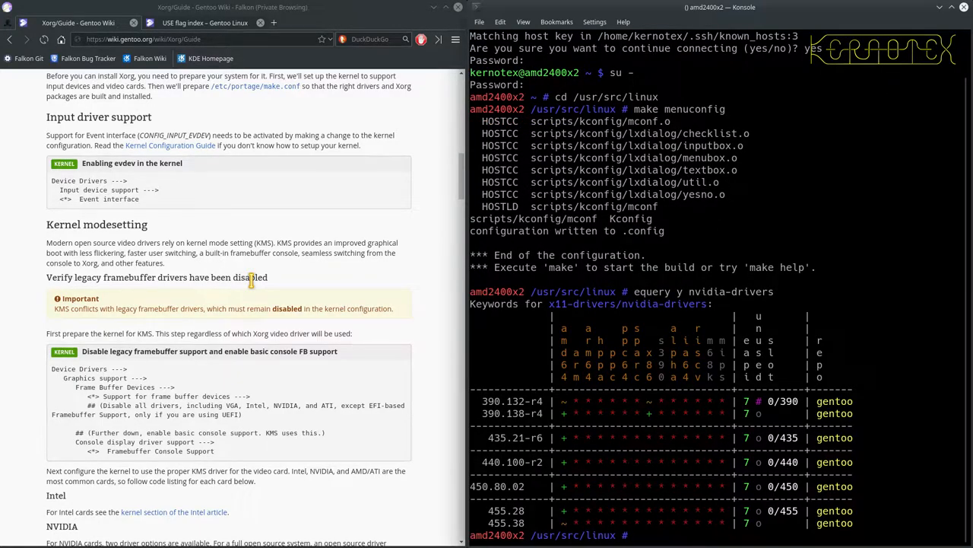
pyautogui.moveTo(218, 325)
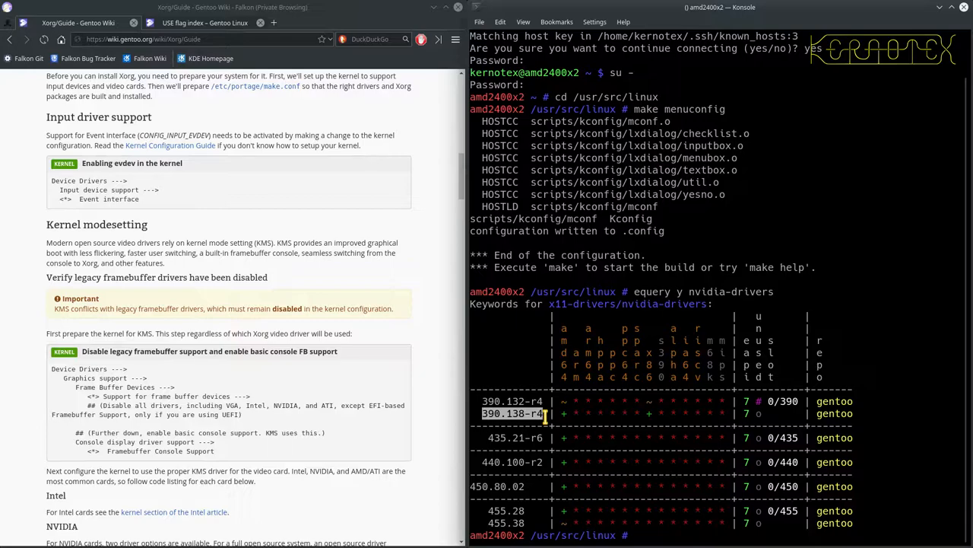
pyautogui.write('lsp')
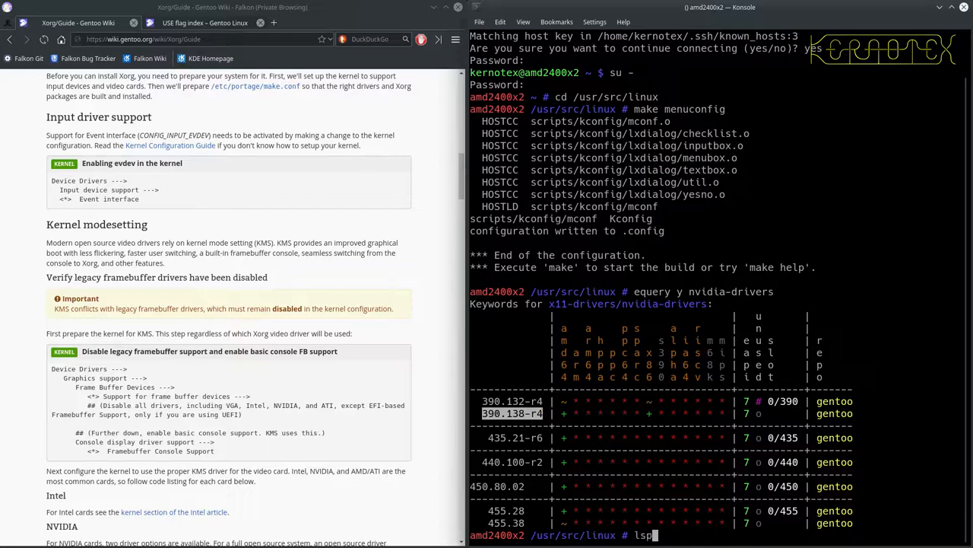
pyautogui.write('ci | grep -i vga')
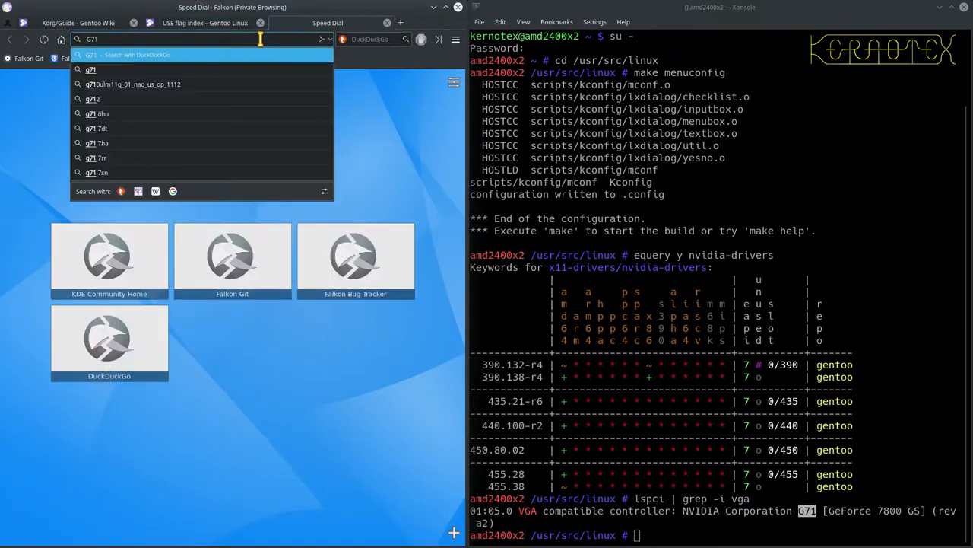
# - Search DuckDuckGo for 'G71 nvidia' and scroll through the results
pyautogui.write('nvidia&t=qupzilla&ia=web')
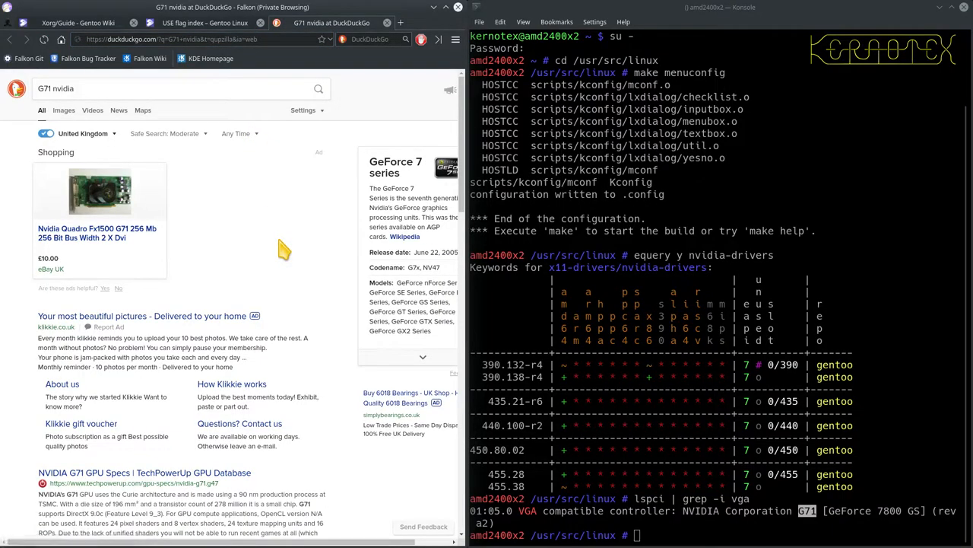
pyautogui.moveTo(215, 295)
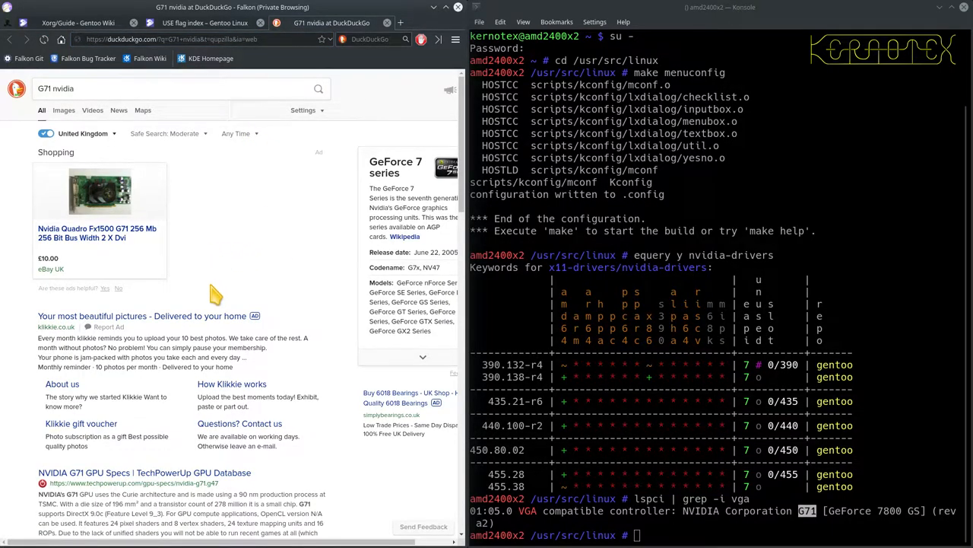
pyautogui.scroll(-3)
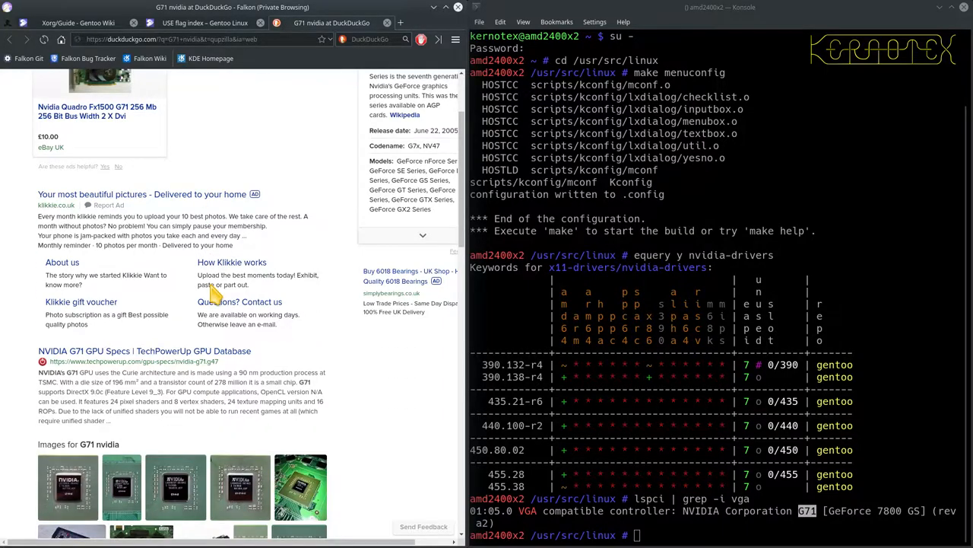
pyautogui.scroll(-3)
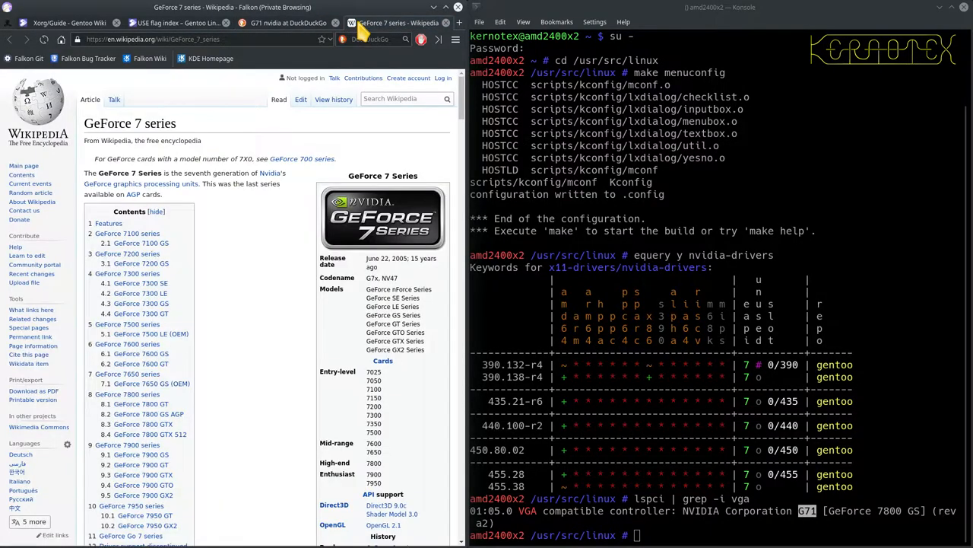
pyautogui.moveTo(258, 350)
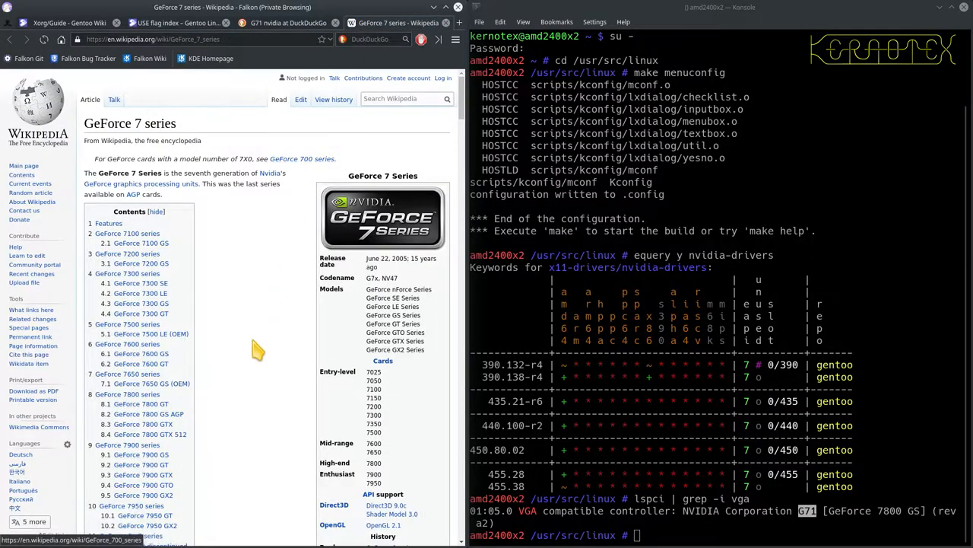
# - Read the GeForce 7 series article down to the GeForce 7800 GS AGP entry
pyautogui.scroll(-3)
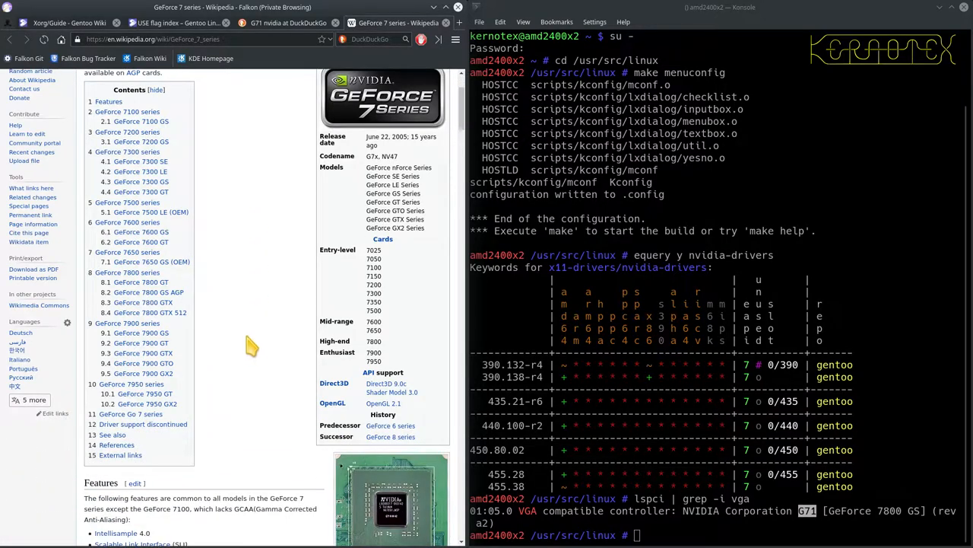
pyautogui.moveTo(152, 272)
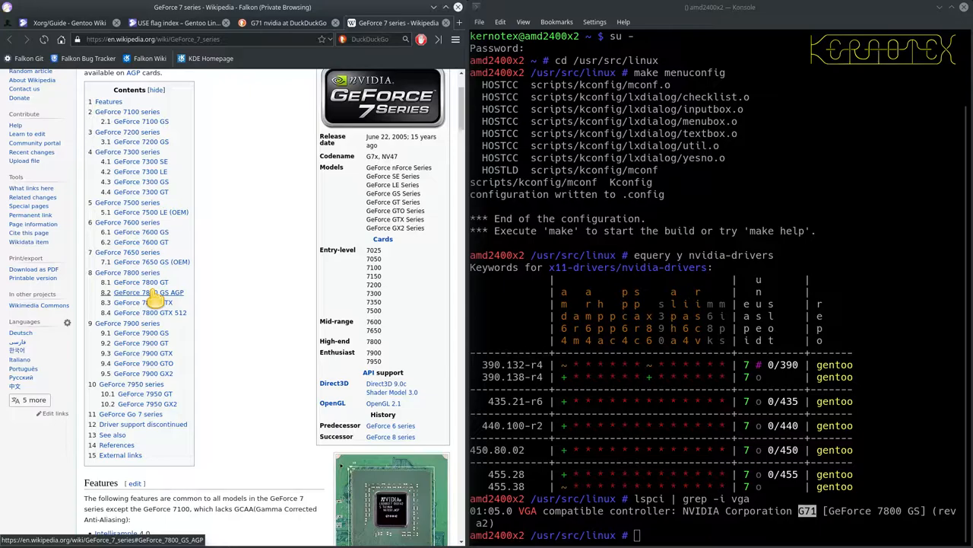
pyautogui.scroll(-3)
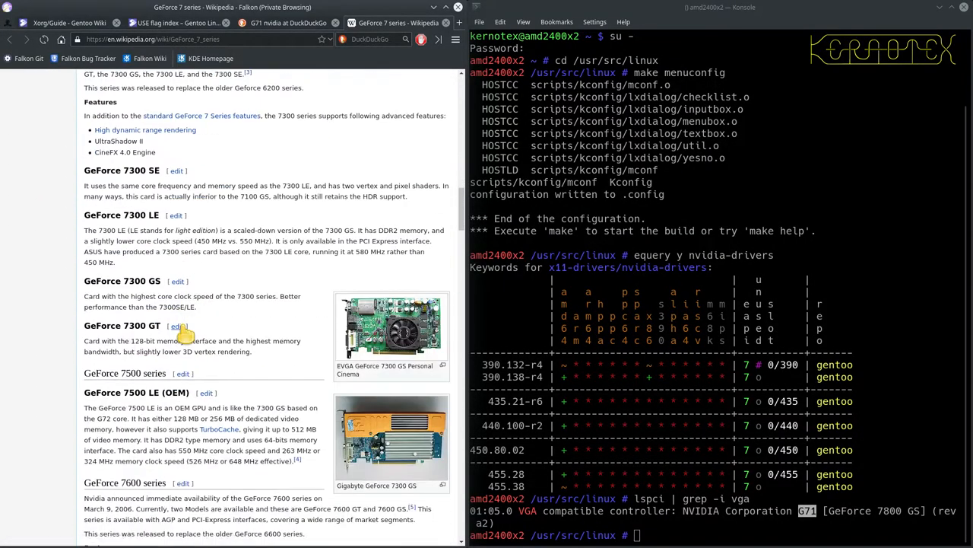
pyautogui.scroll(-3)
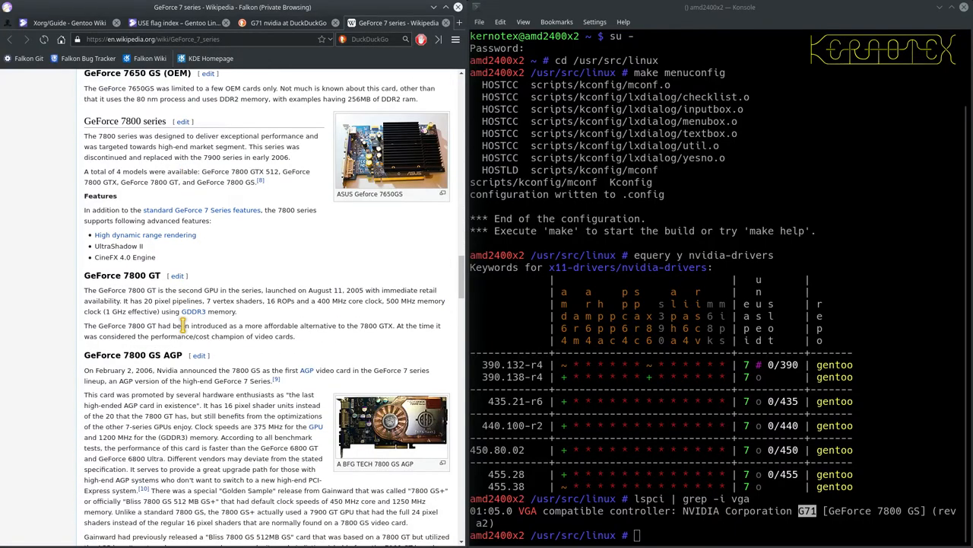
pyautogui.scroll(-3)
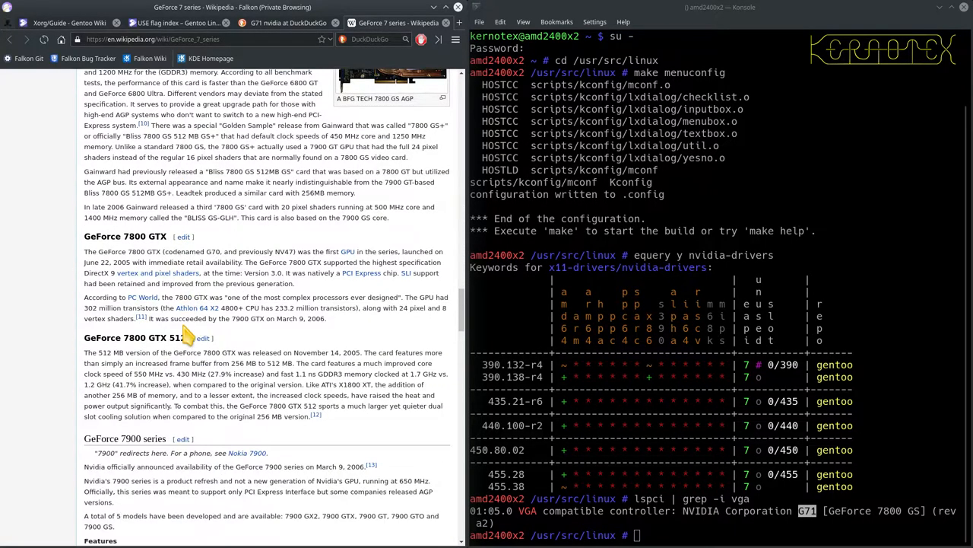
pyautogui.scroll(-3)
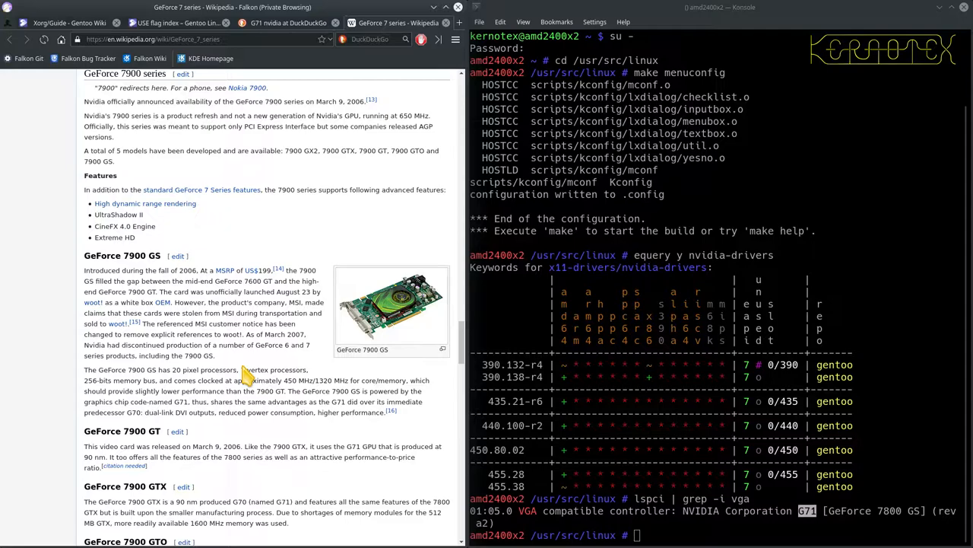
pyautogui.scroll(3)
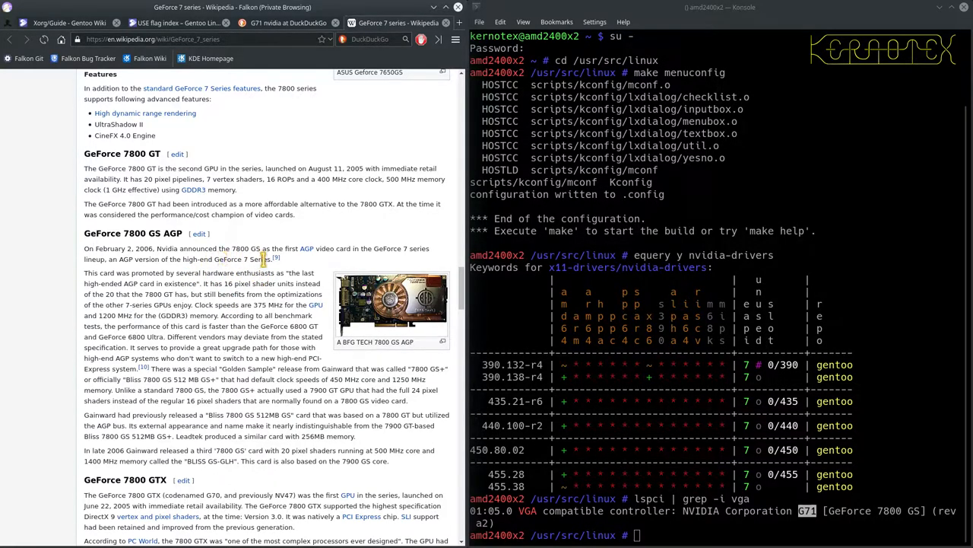
pyautogui.moveTo(296, 270)
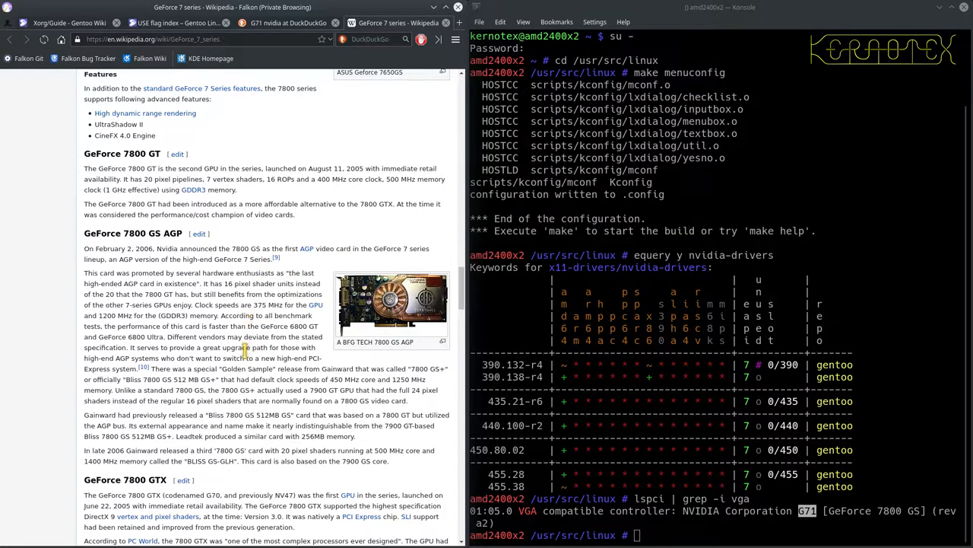
pyautogui.moveTo(224, 392)
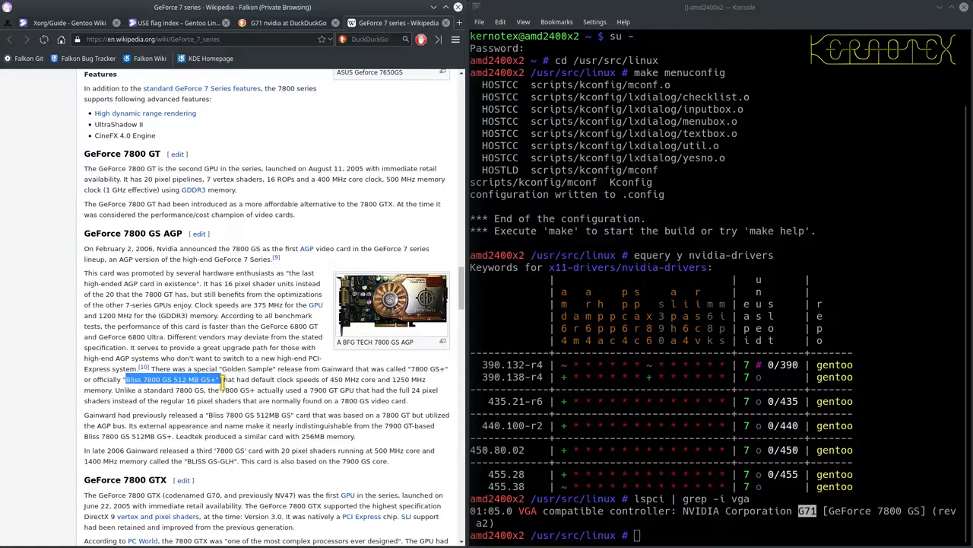
pyautogui.moveTo(281, 406)
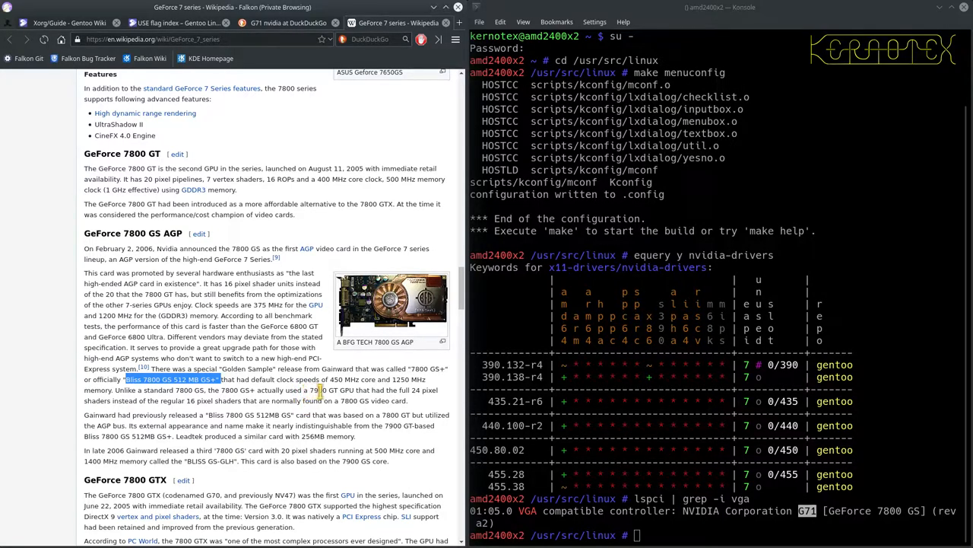
pyautogui.moveTo(310, 209)
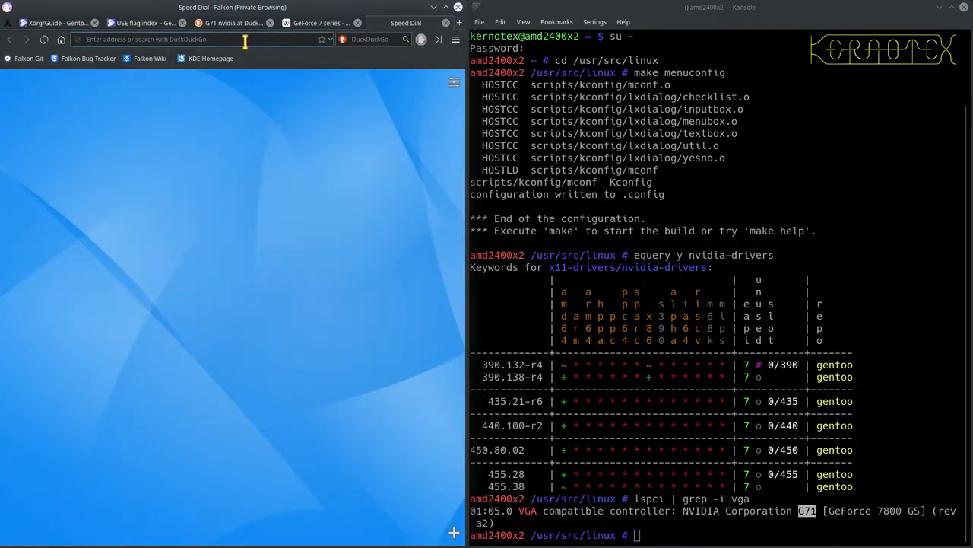
# - Search 'nvidia drivers' and open the 'Download Drivers | NVIDIA' result
pyautogui.write('nvidia%20drivers&t=qupzi')
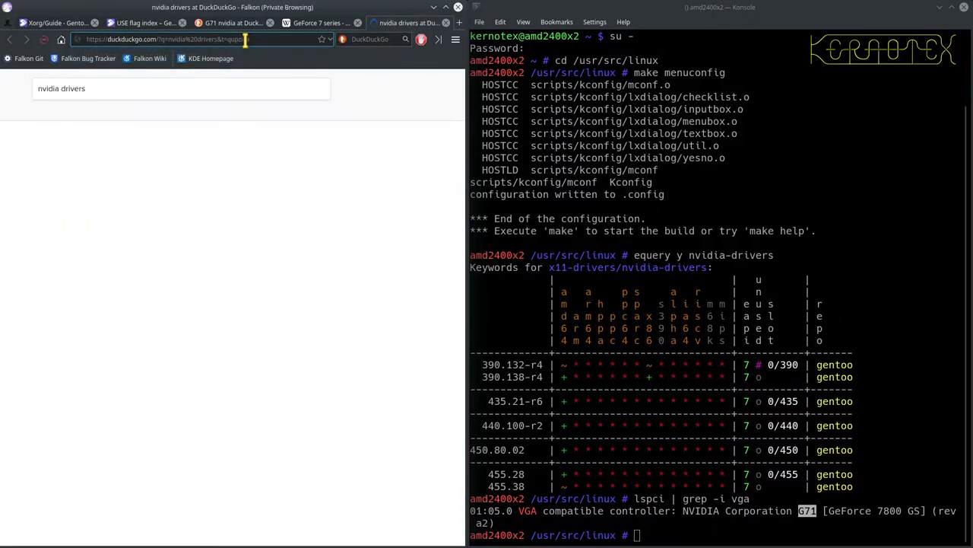
pyautogui.press('Return')
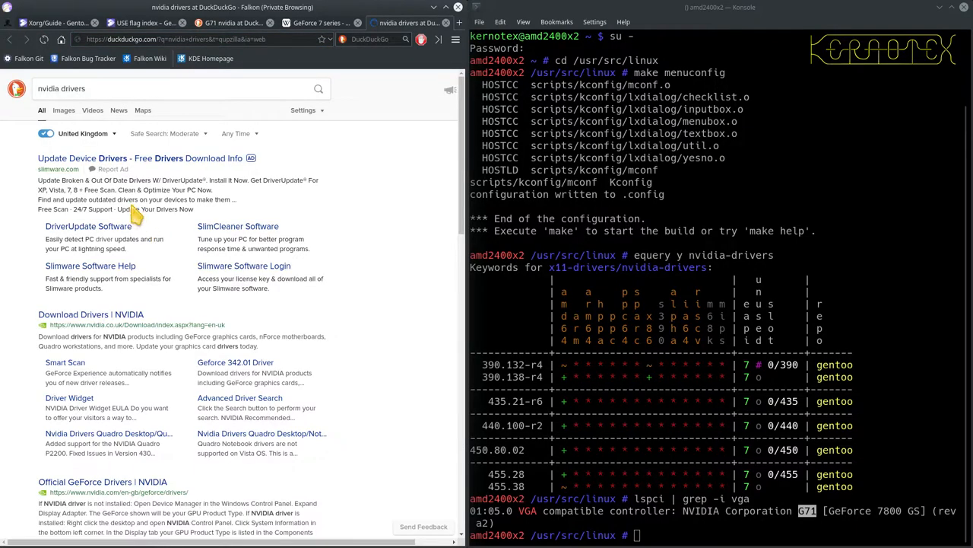
pyautogui.click(73, 314)
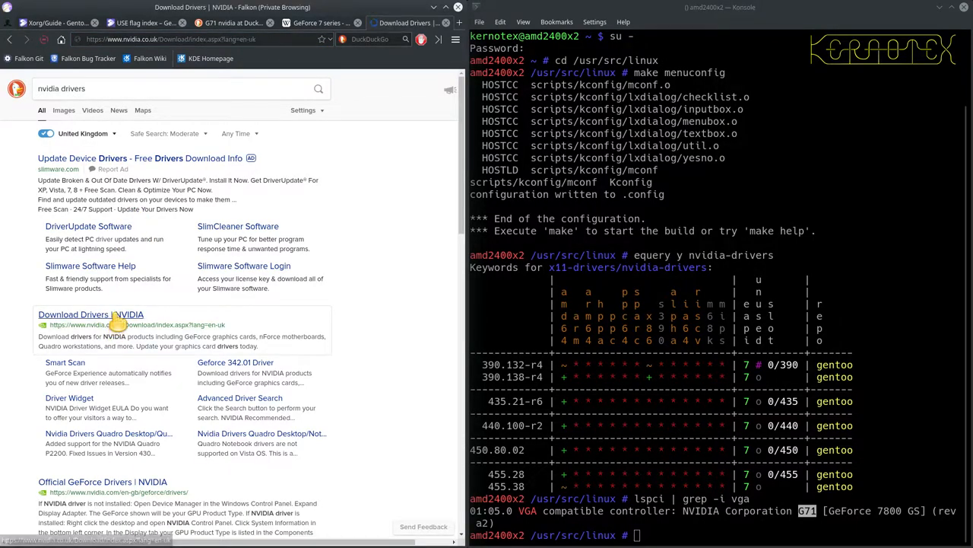
pyautogui.click(91, 314)
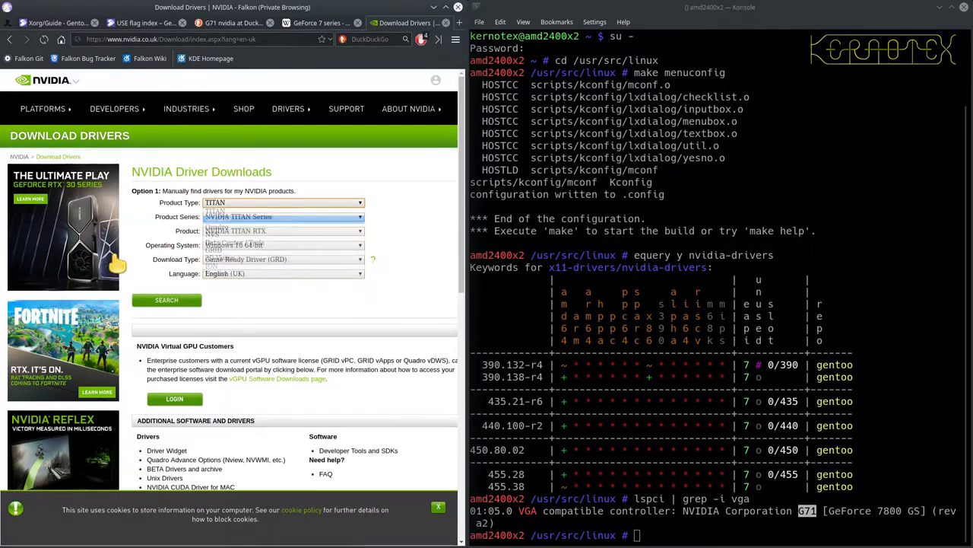
# - Search NVIDIA drivers for GeForce 7 Series on Windows XP and view GeForce 307.83
pyautogui.click(284, 202)
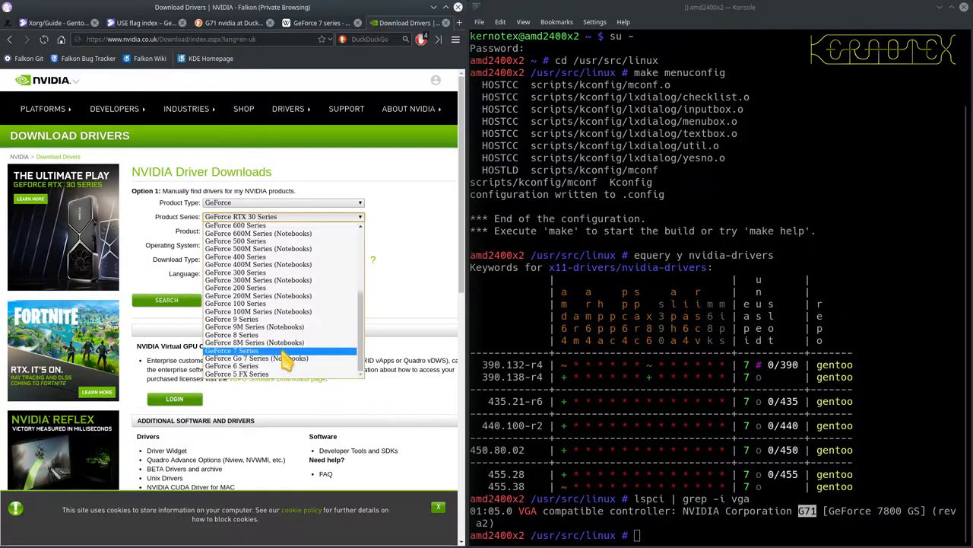
pyautogui.click(231, 349)
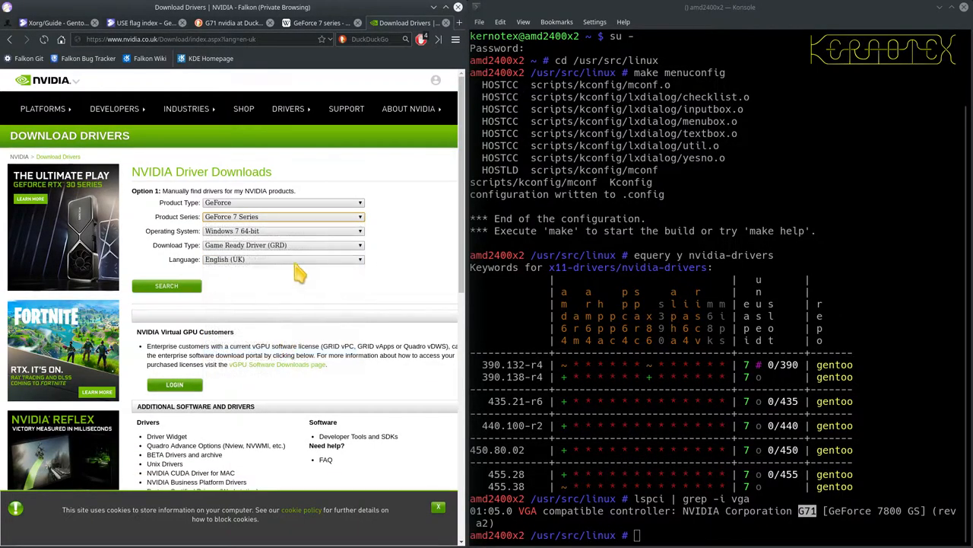
pyautogui.click(358, 231)
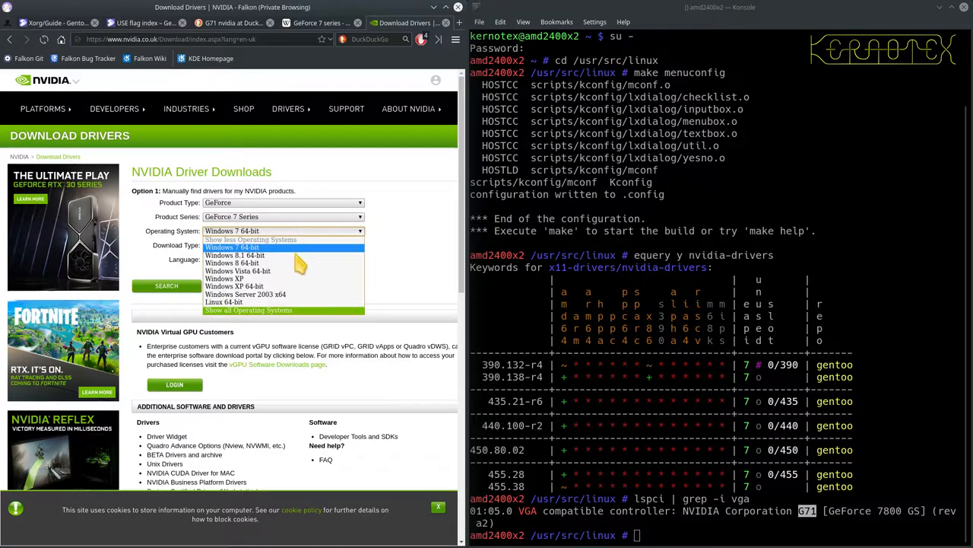
pyautogui.moveTo(283, 294)
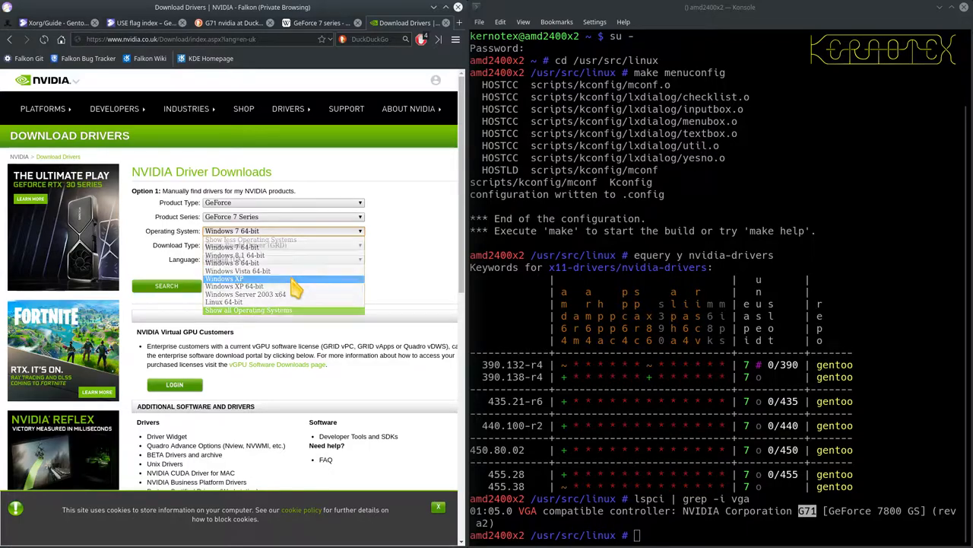
pyautogui.click(224, 278)
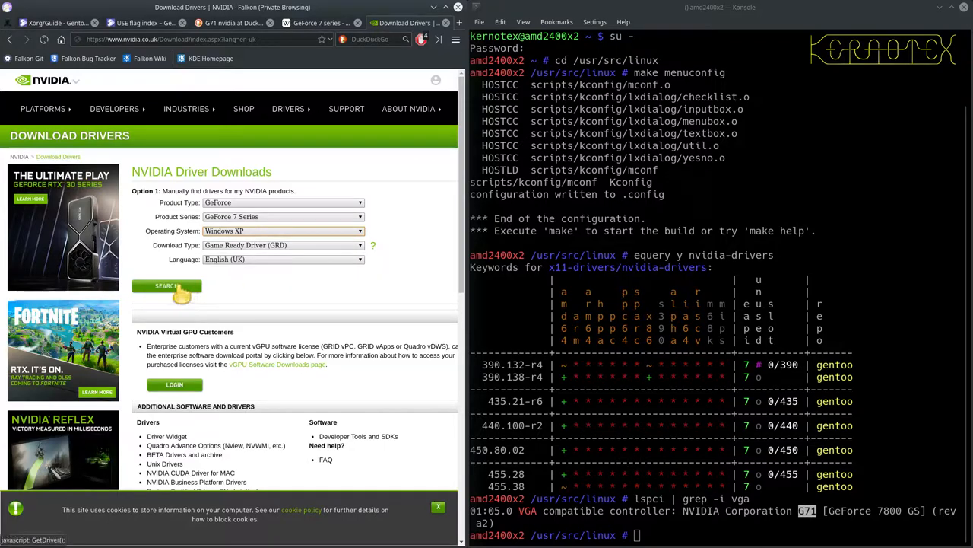
pyautogui.click(166, 285)
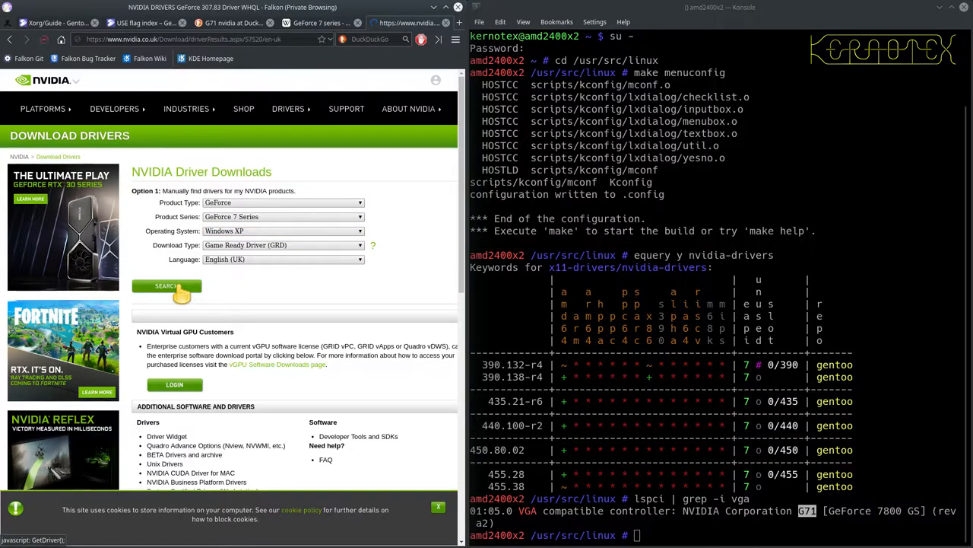
pyautogui.click(166, 285)
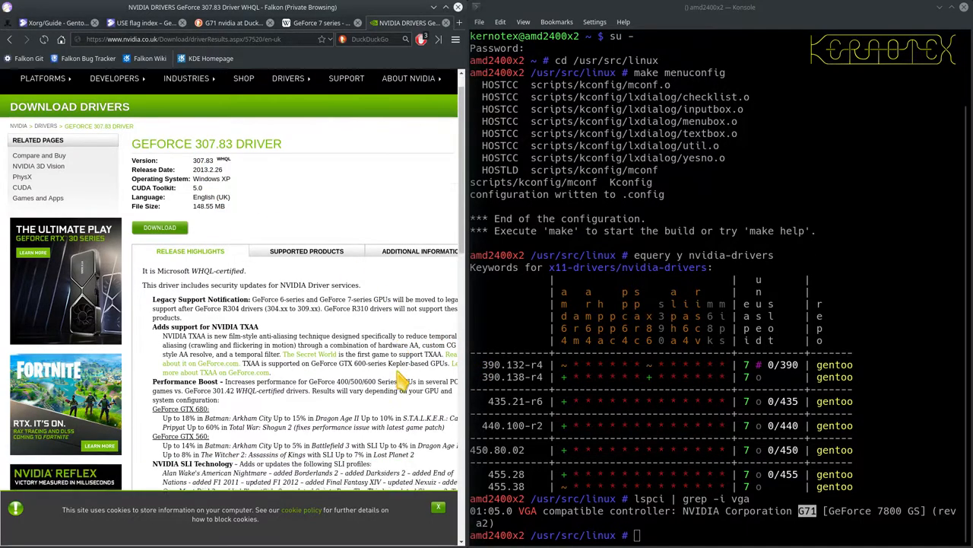
pyautogui.scroll(-3)
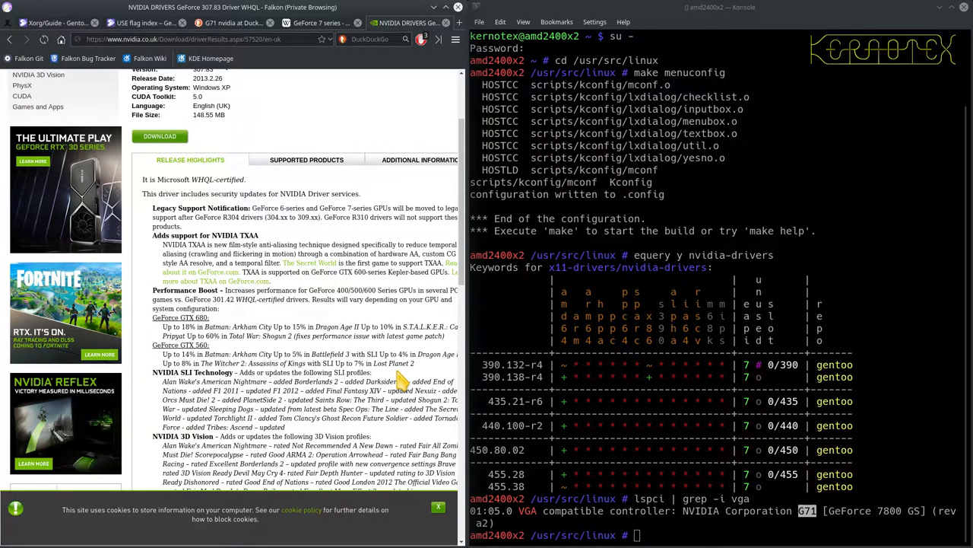
pyautogui.moveTo(381, 327)
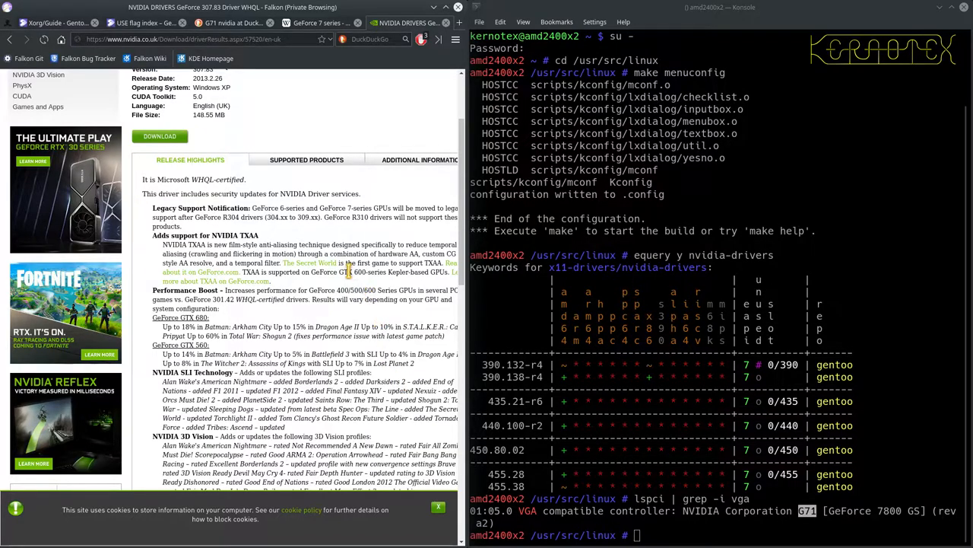
pyautogui.scroll(3)
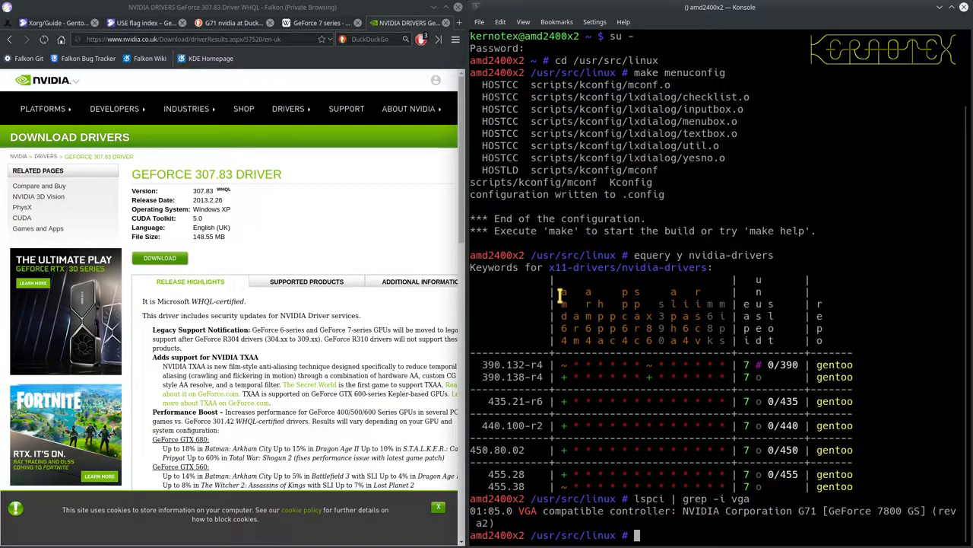
# - Run emerge nvidia-drivers -1av and review the required USE and license changes
pyautogui.write('emerge n')
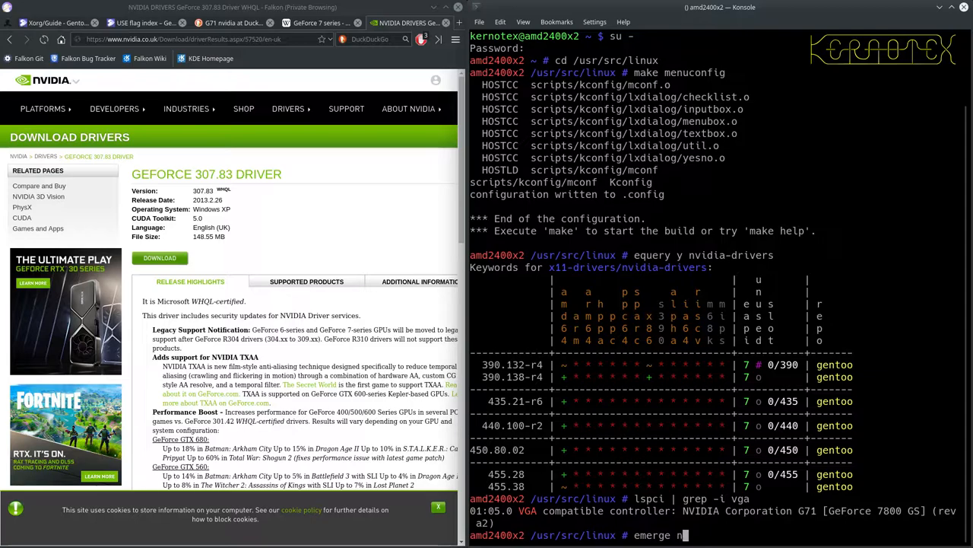
pyautogui.write('vidia-')
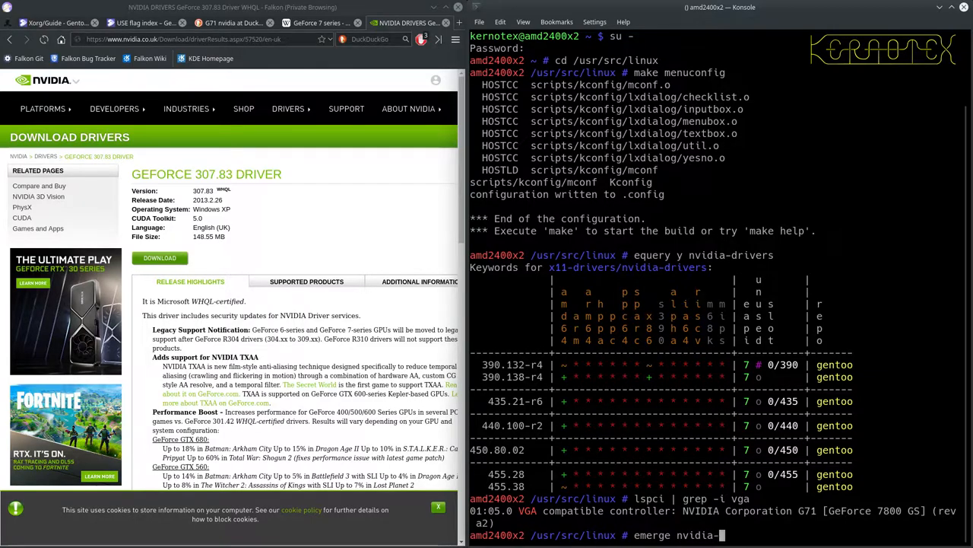
pyautogui.write('drivers')
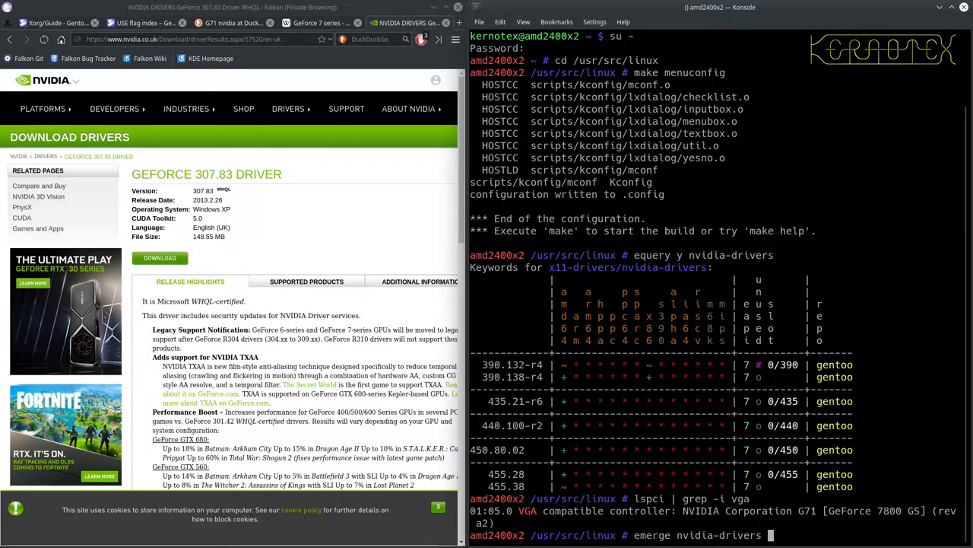
pyautogui.write('-1av')
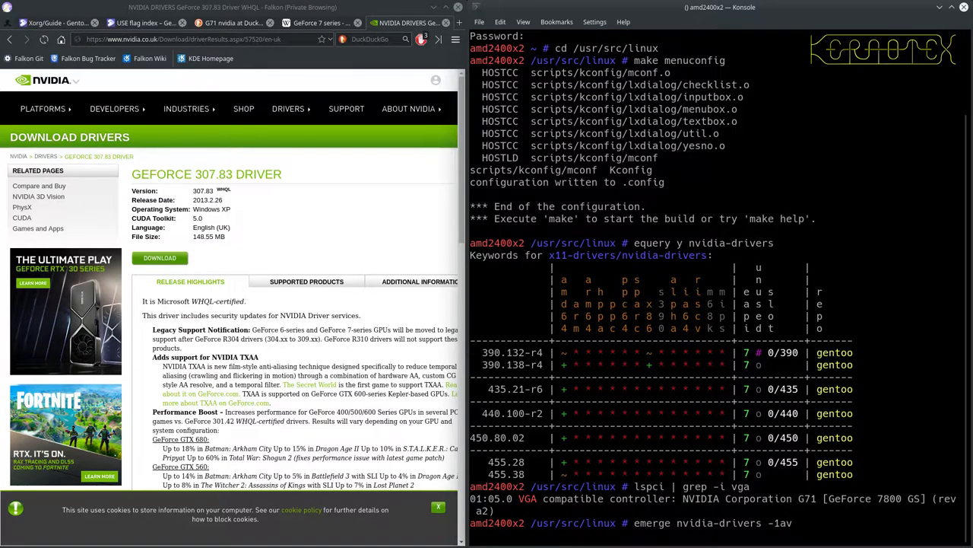
pyautogui.scroll(-3)
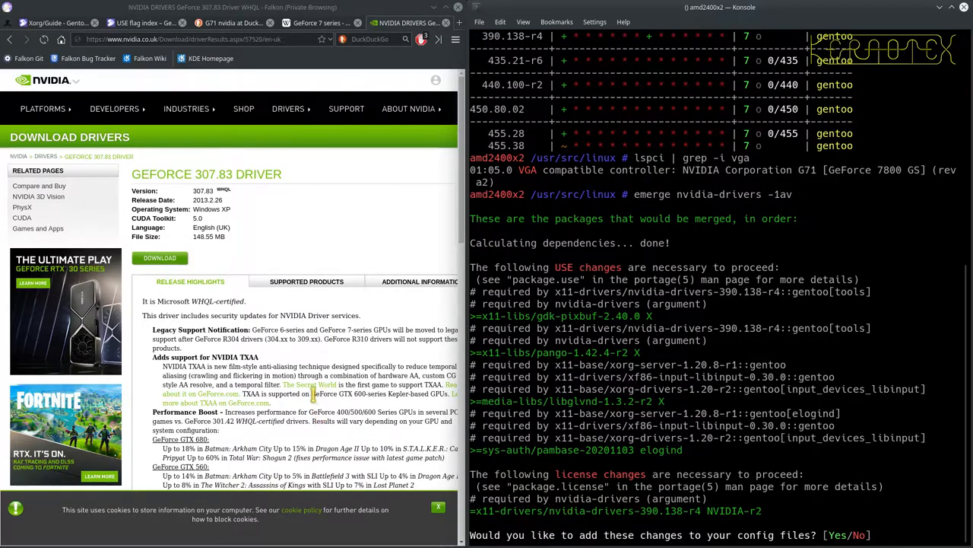
pyautogui.moveTo(194, 224)
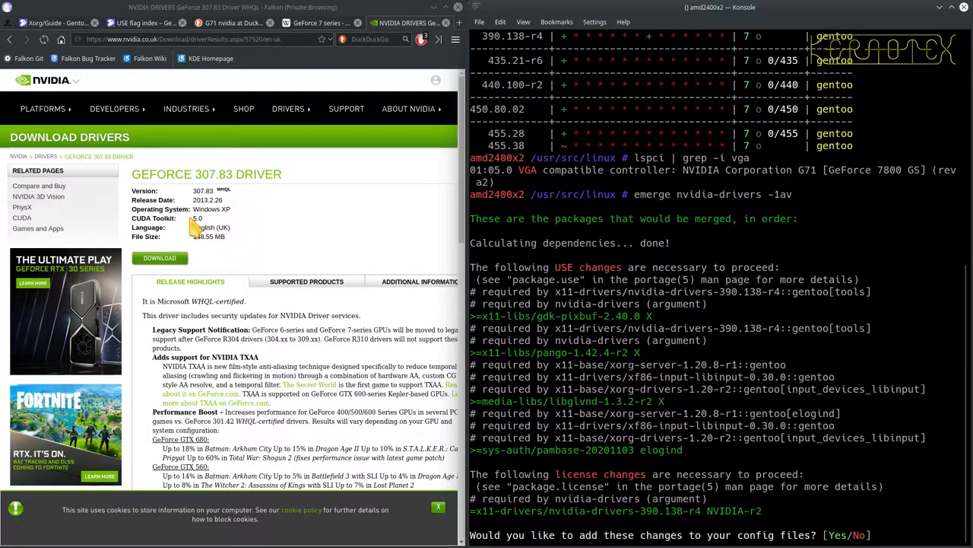
pyautogui.moveTo(284, 234)
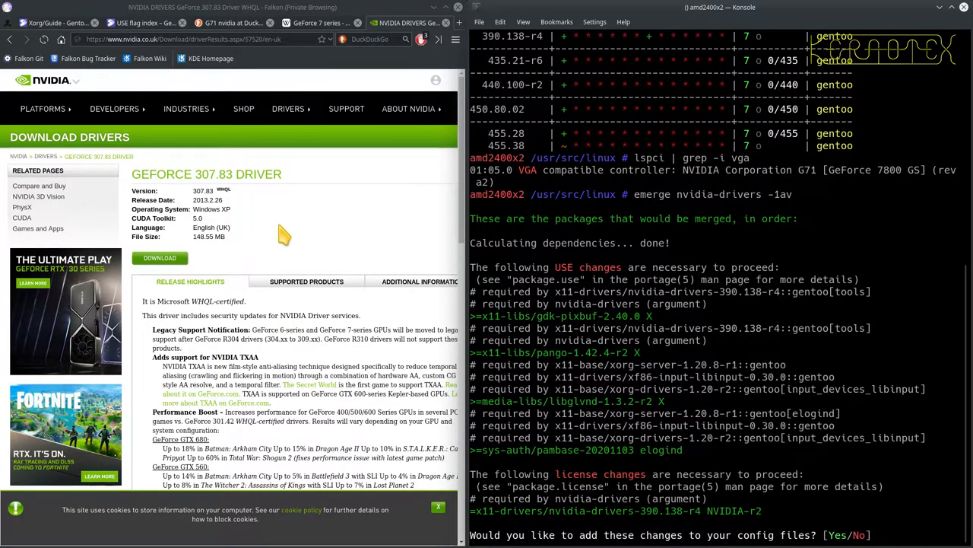
# - Check the driver's supported products, then search for the GeForce 8 Series 8800 GT driver
pyautogui.click(306, 281)
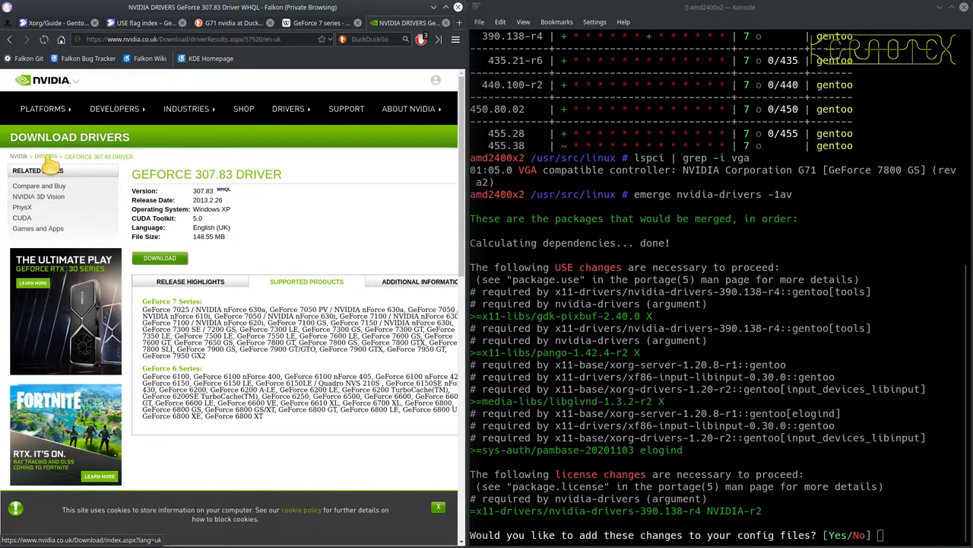
pyautogui.click(10, 39)
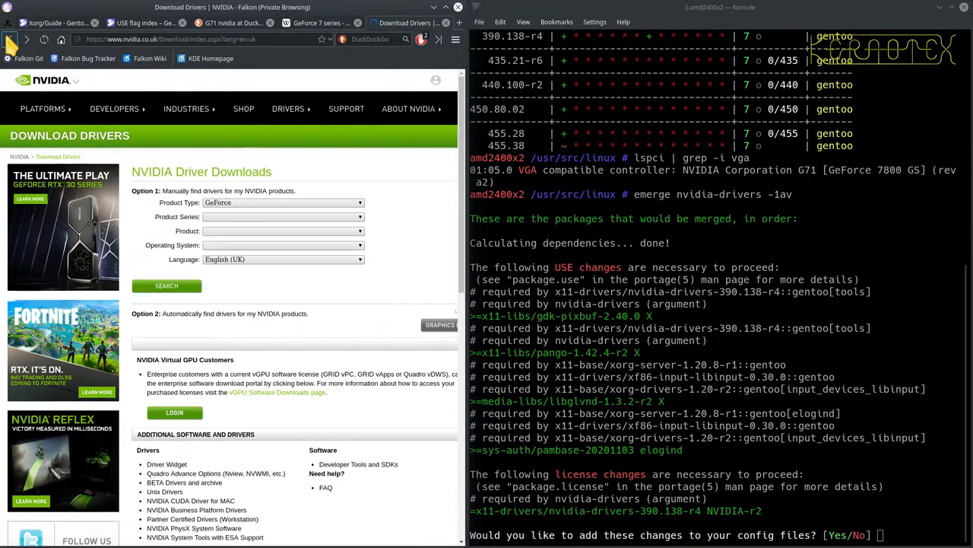
pyautogui.click(281, 216)
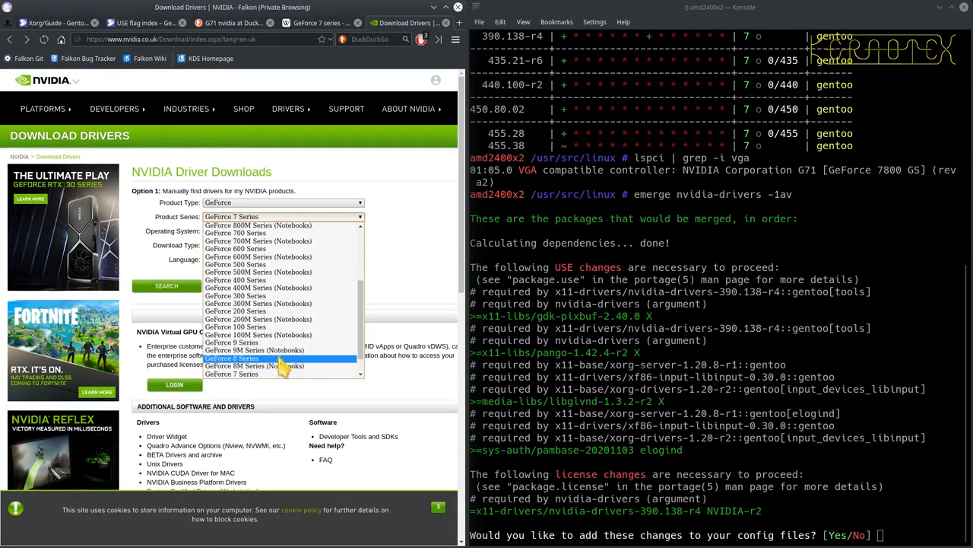
pyautogui.click(254, 366)
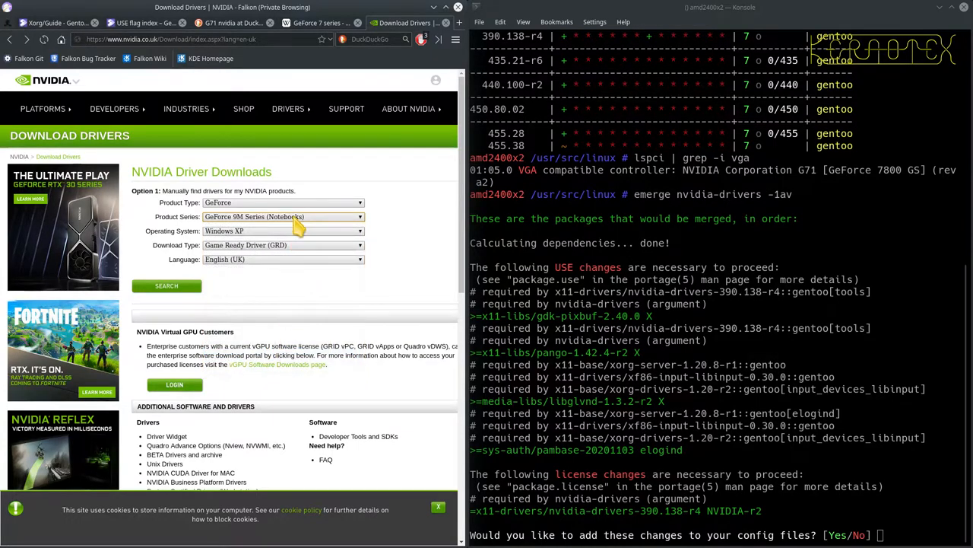
pyautogui.click(282, 216)
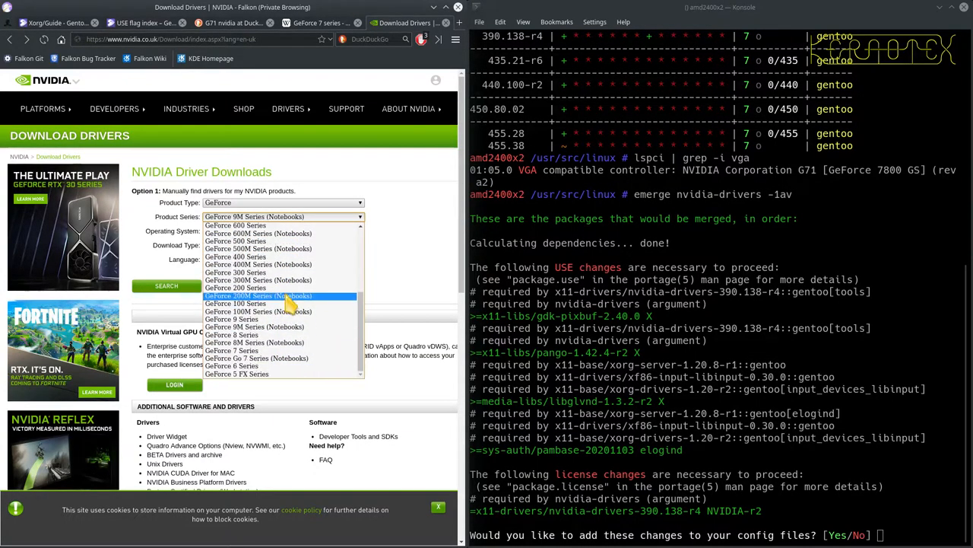
pyautogui.click(231, 335)
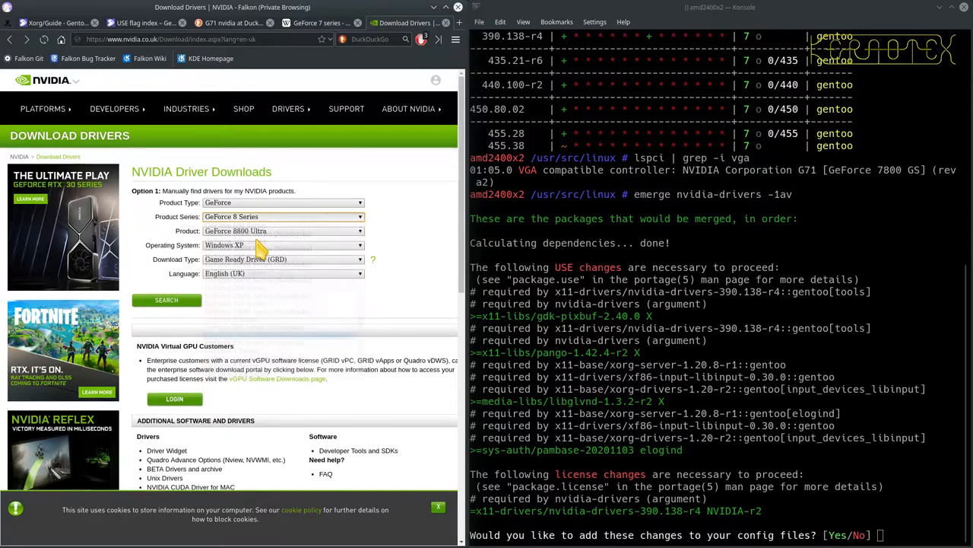
pyautogui.click(359, 231)
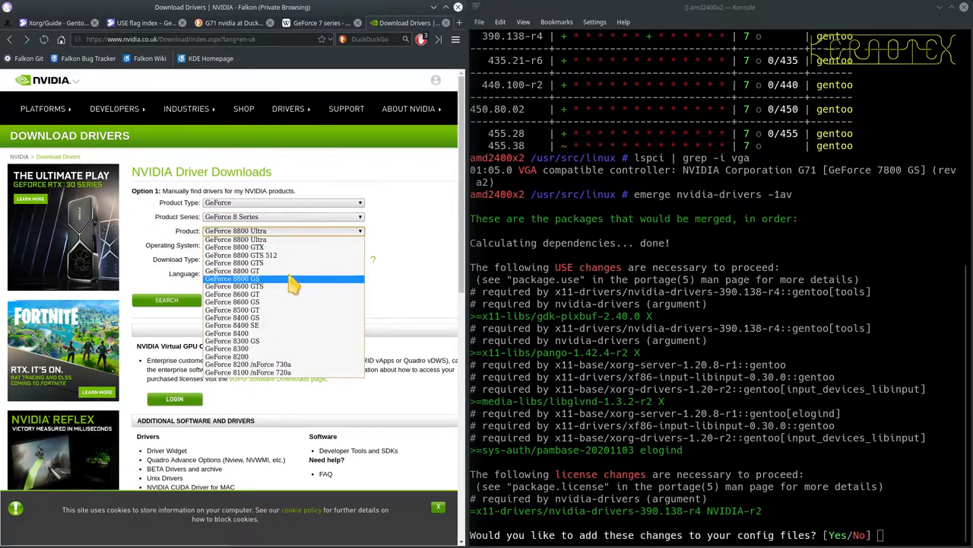
pyautogui.click(232, 271)
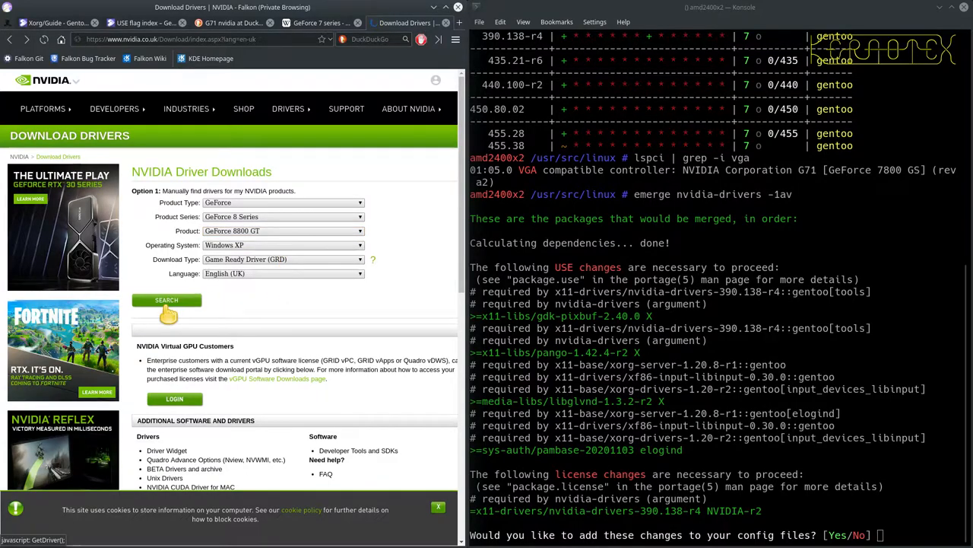
pyautogui.click(166, 300)
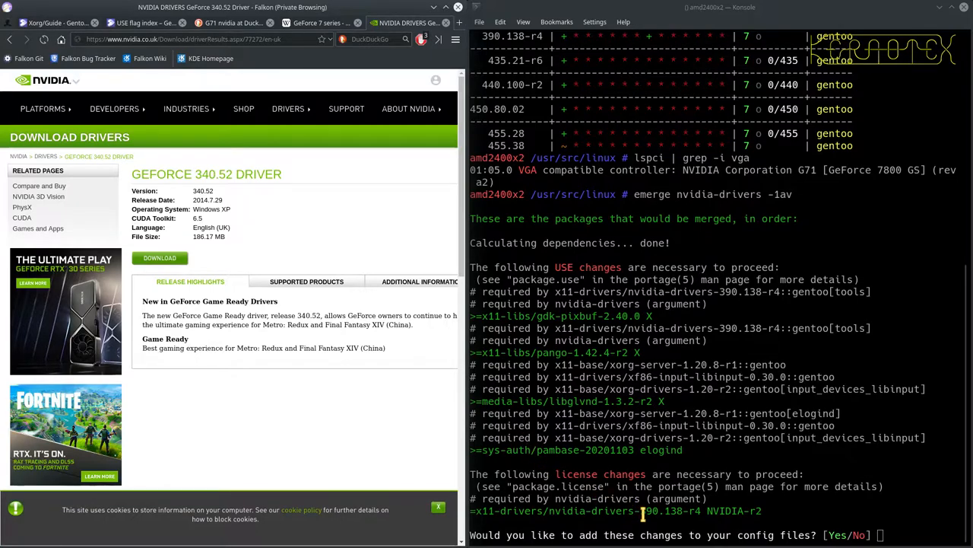
pyautogui.moveTo(310, 292)
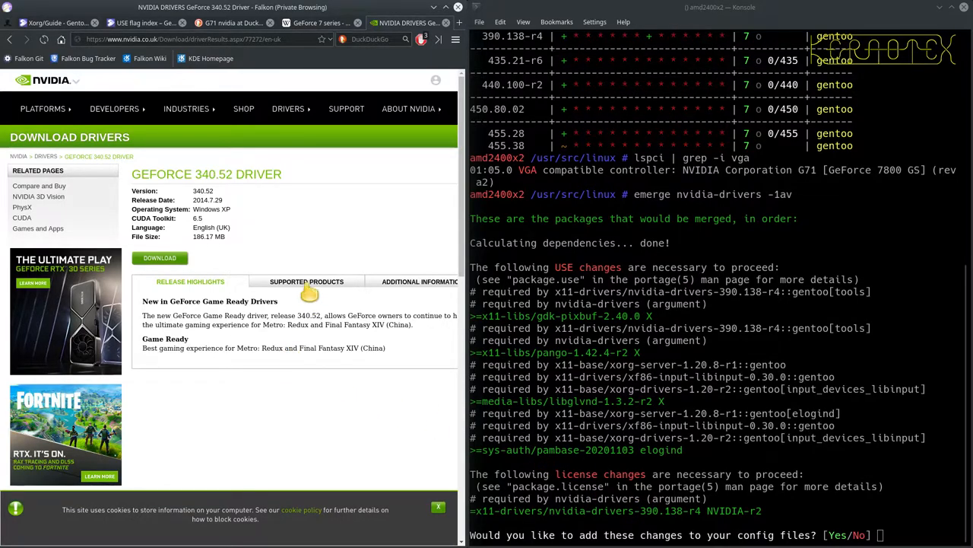
# - Review the 8800 GT driver's supported cards, select GeForce 7 Series, and close the NVIDIA page
pyautogui.click(306, 281)
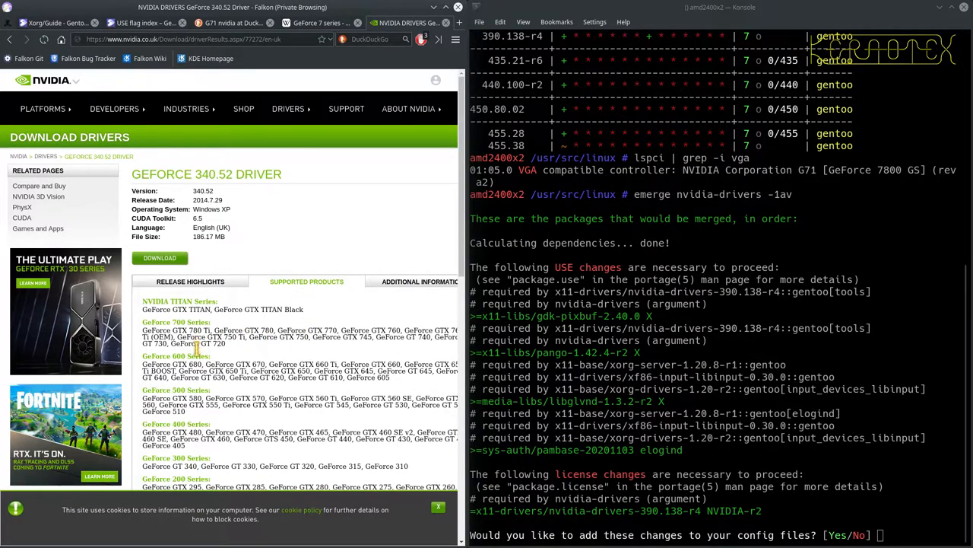
pyautogui.scroll(-3)
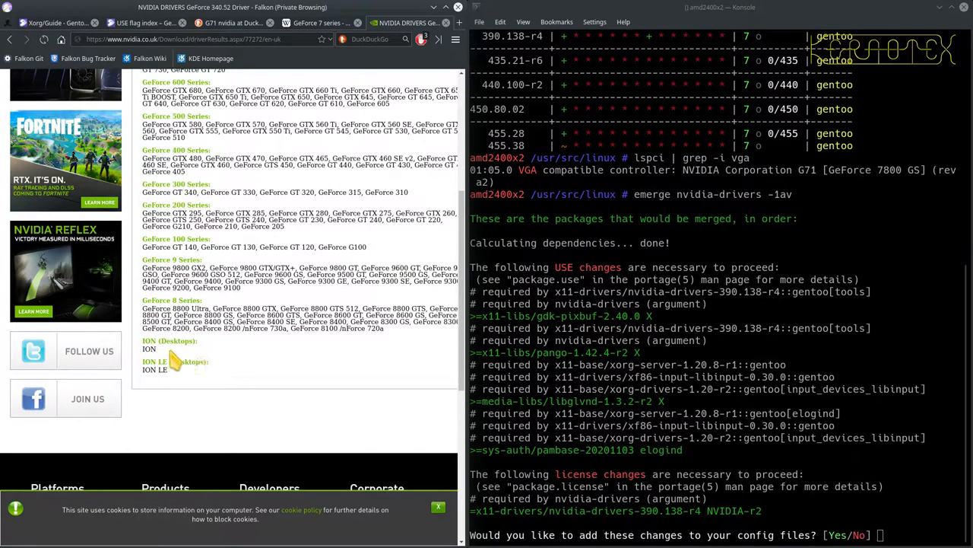
pyautogui.scroll(3)
pyautogui.write('n')
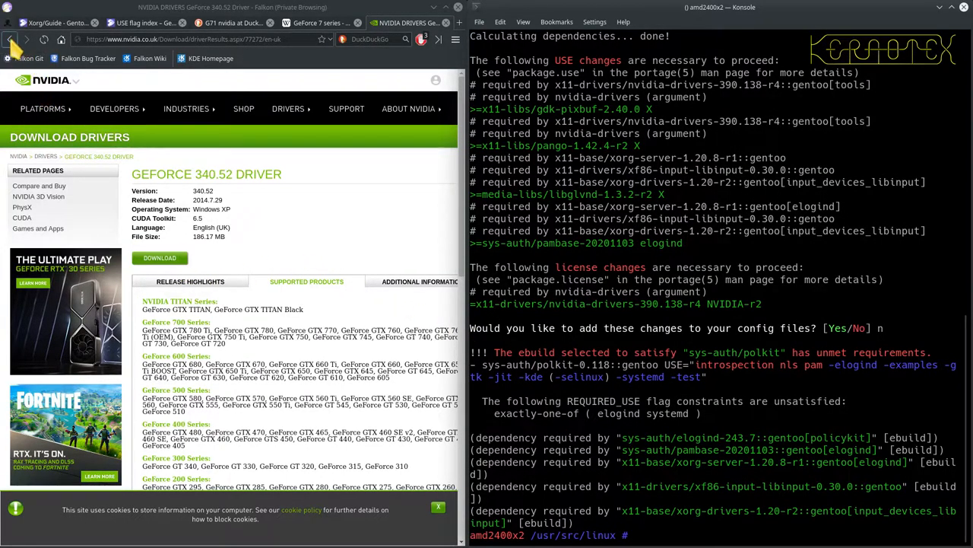
pyautogui.click(9, 39)
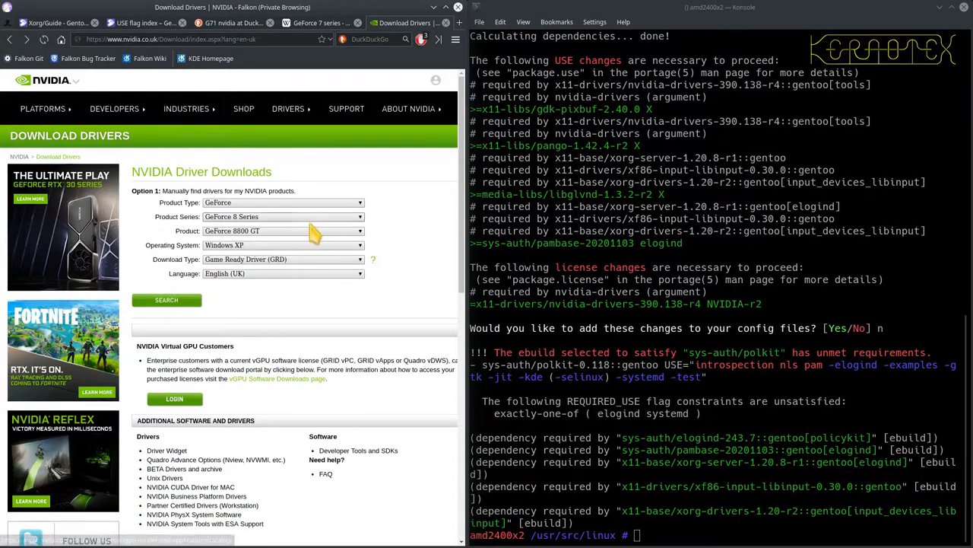
pyautogui.click(282, 216)
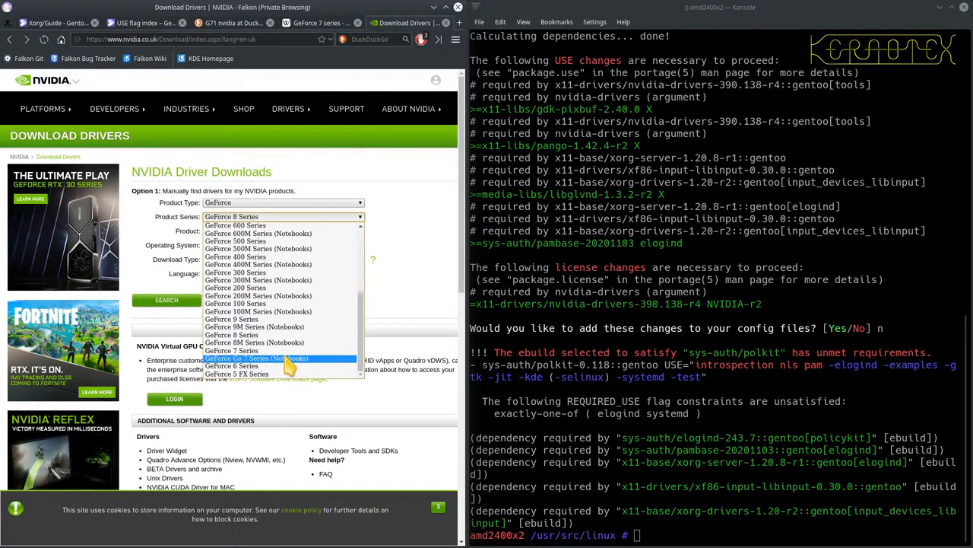
pyautogui.click(237, 372)
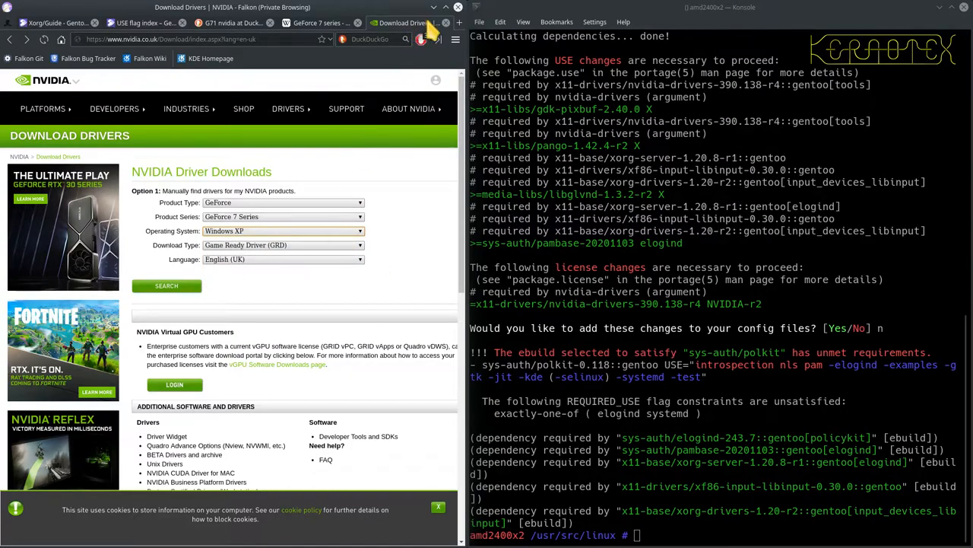
pyautogui.click(395, 23)
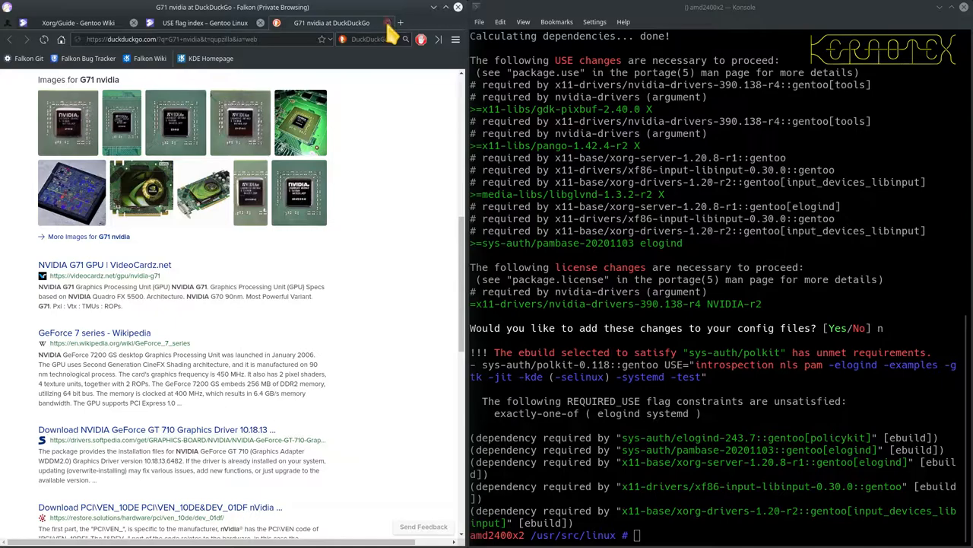
pyautogui.moveTo(388, 39)
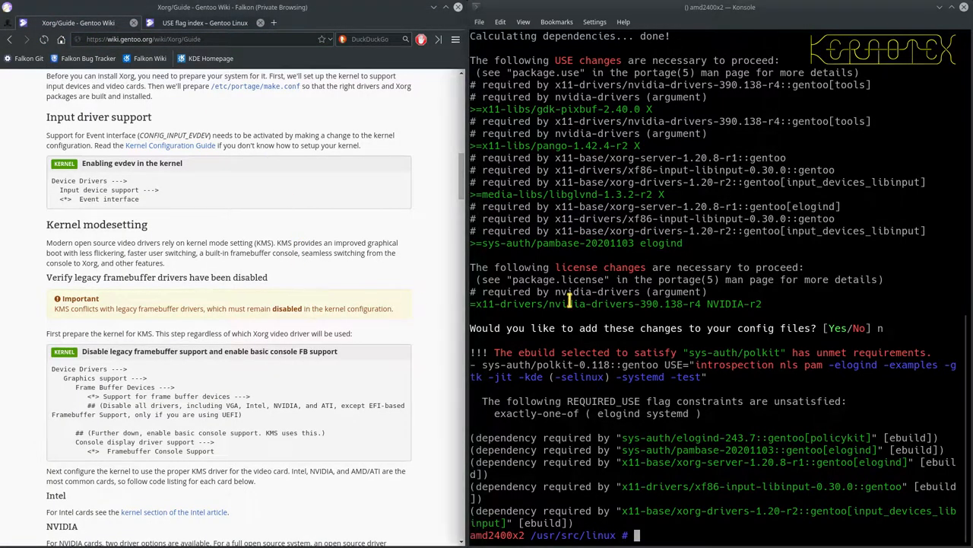
pyautogui.moveTo(380, 300)
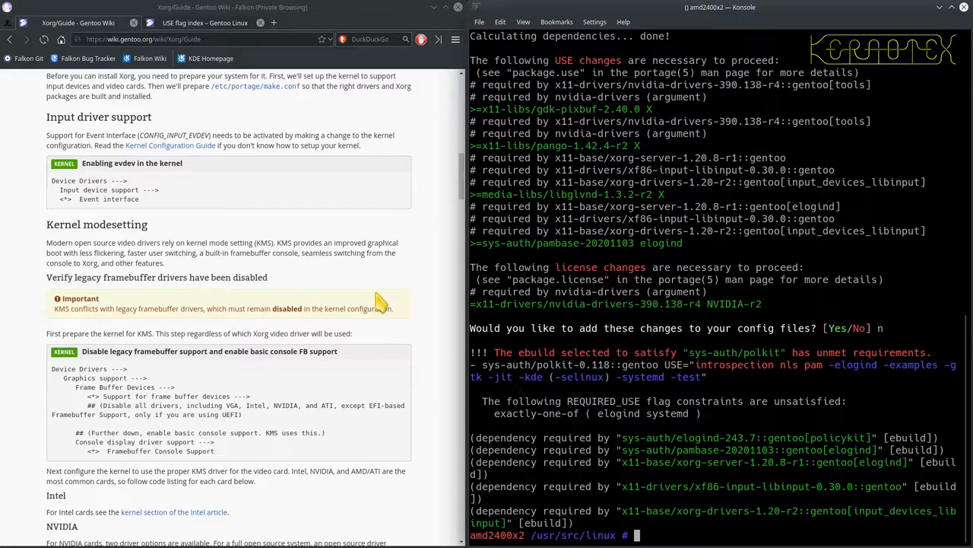
pyautogui.moveTo(135, 245)
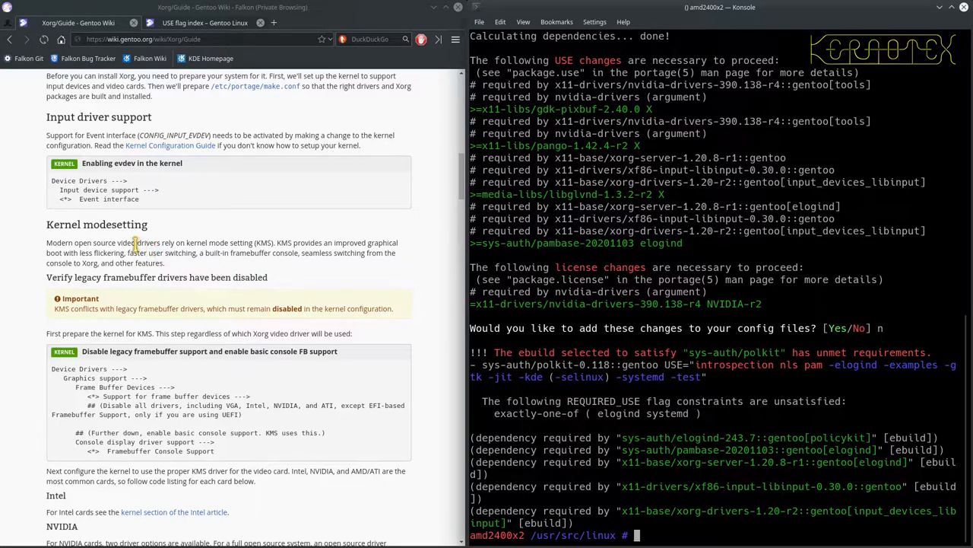
pyautogui.moveTo(433, 287)
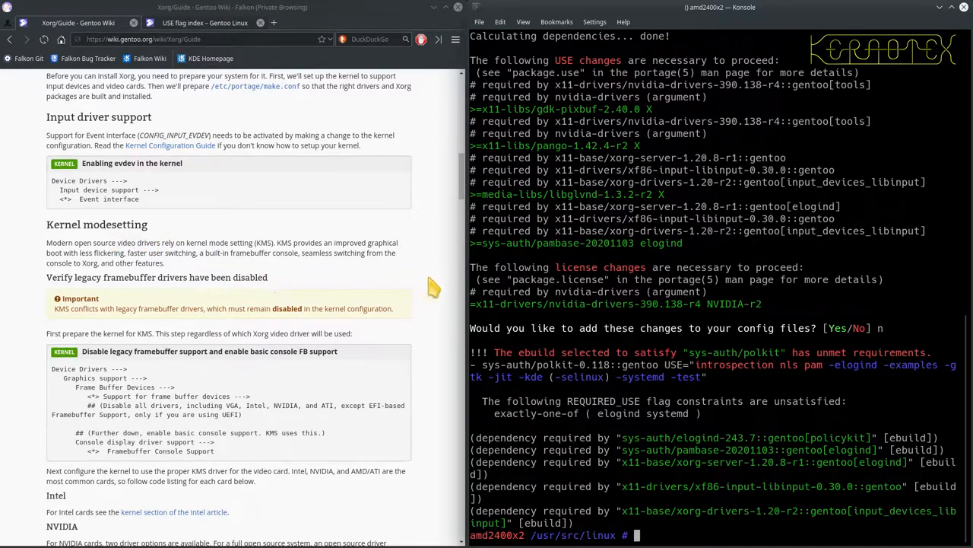
pyautogui.write('emerge nvidia-drivers -1av')
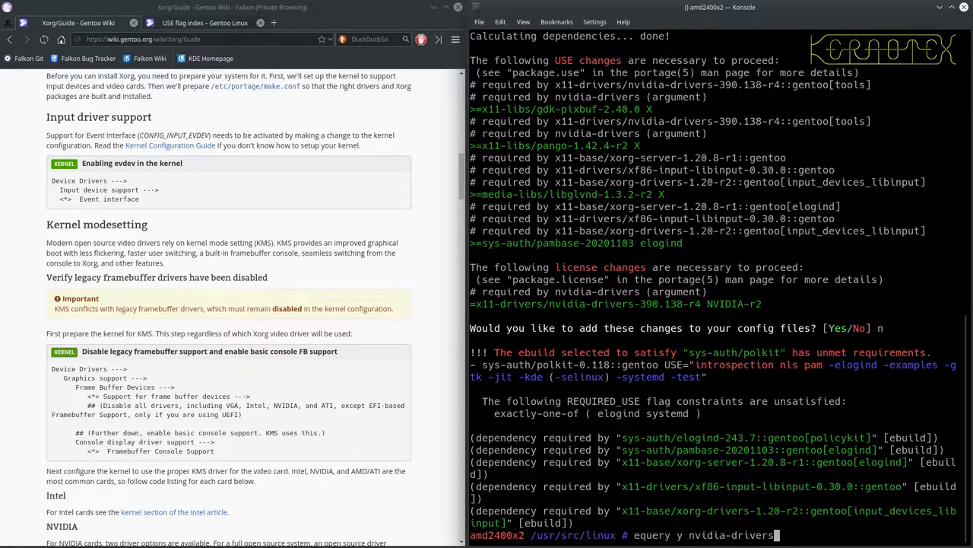
pyautogui.write('gcc')
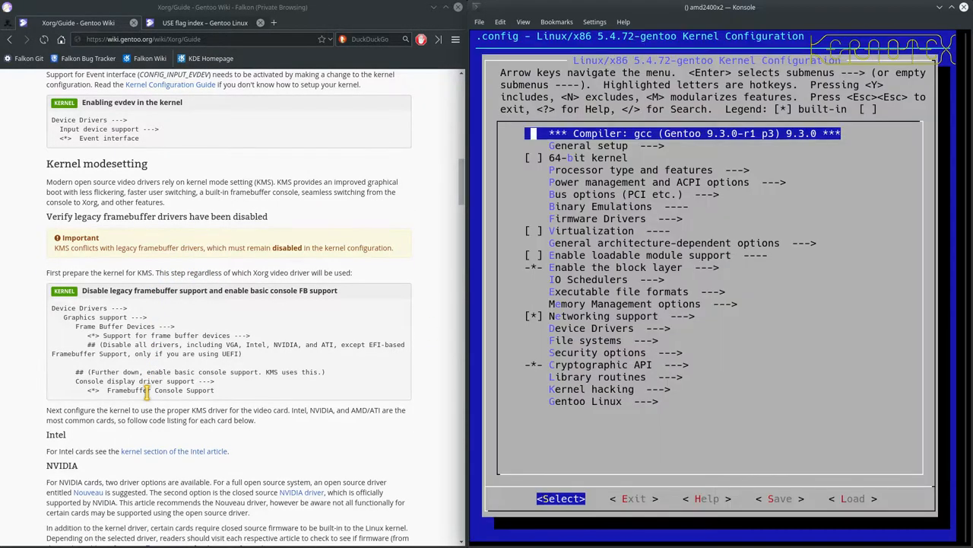
pyautogui.moveTo(604, 343)
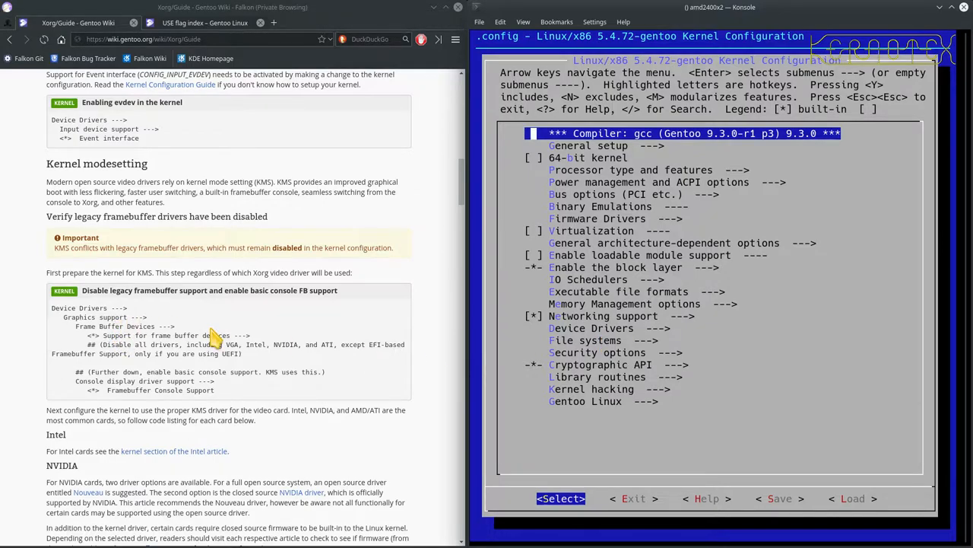
# - Check that no driver is enabled under Device Drivers > Graphics support > Frame buffer Devices
pyautogui.press('Down')
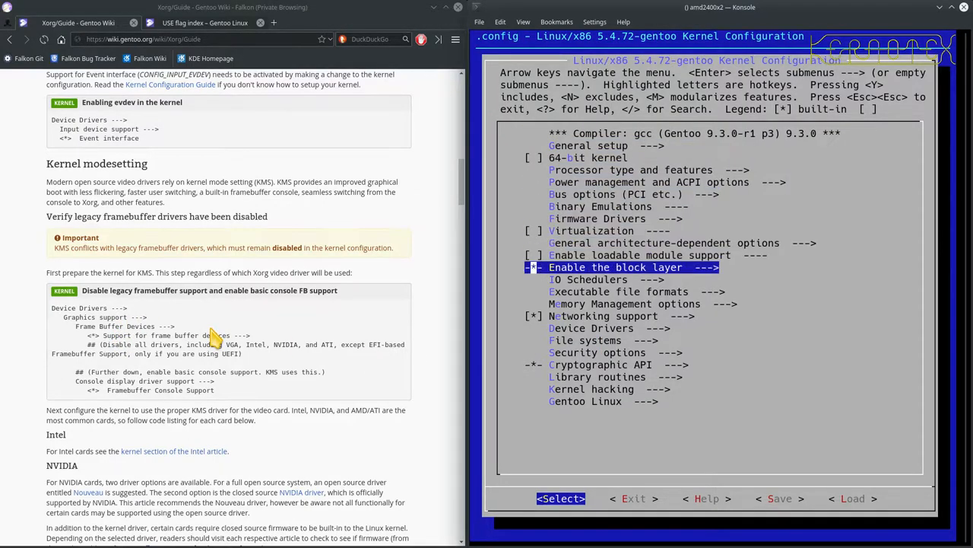
pyautogui.press('Return')
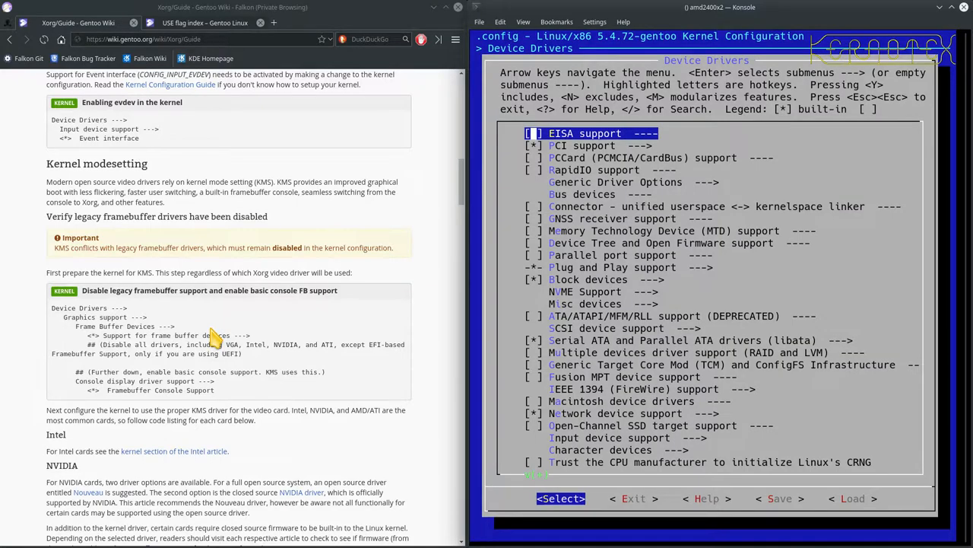
pyautogui.scroll(-3)
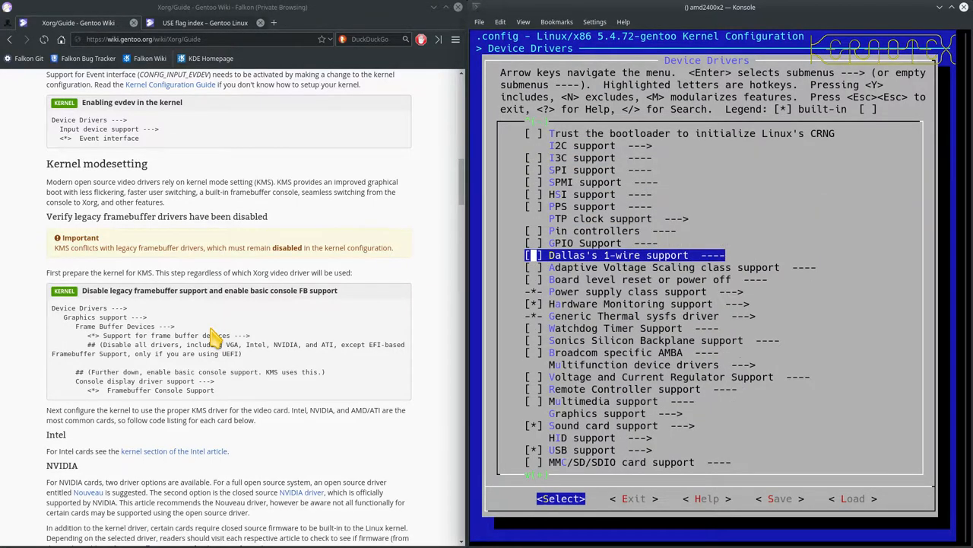
pyautogui.press('Down')
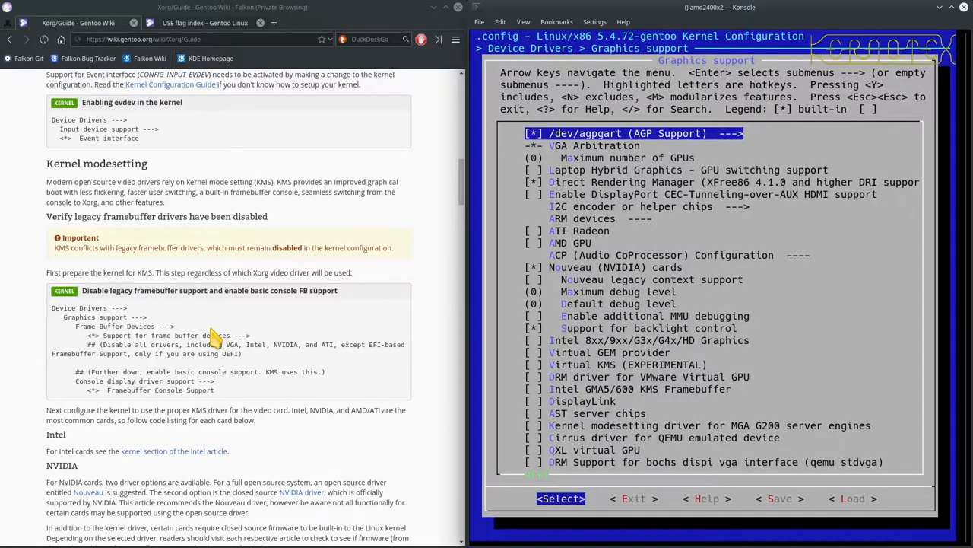
pyautogui.scroll(-3)
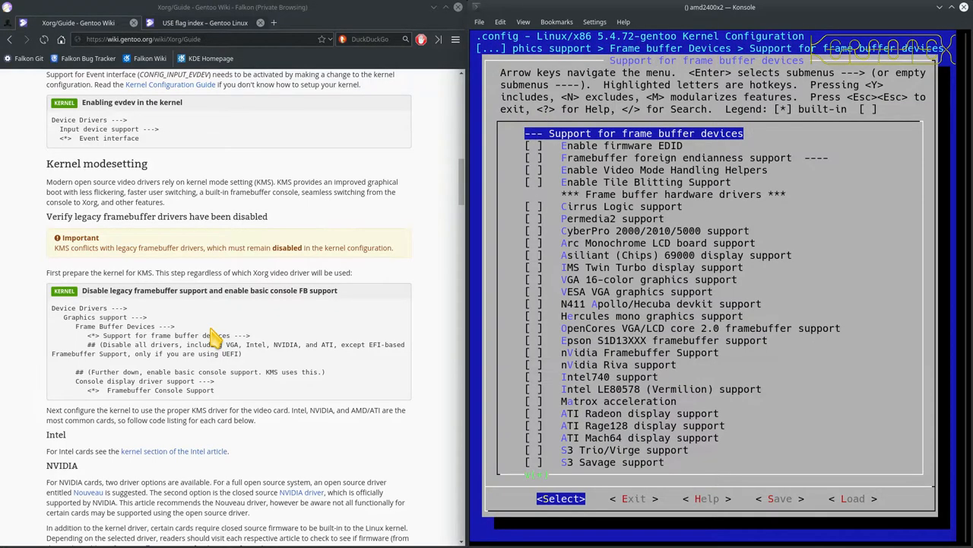
pyautogui.moveTo(165, 355)
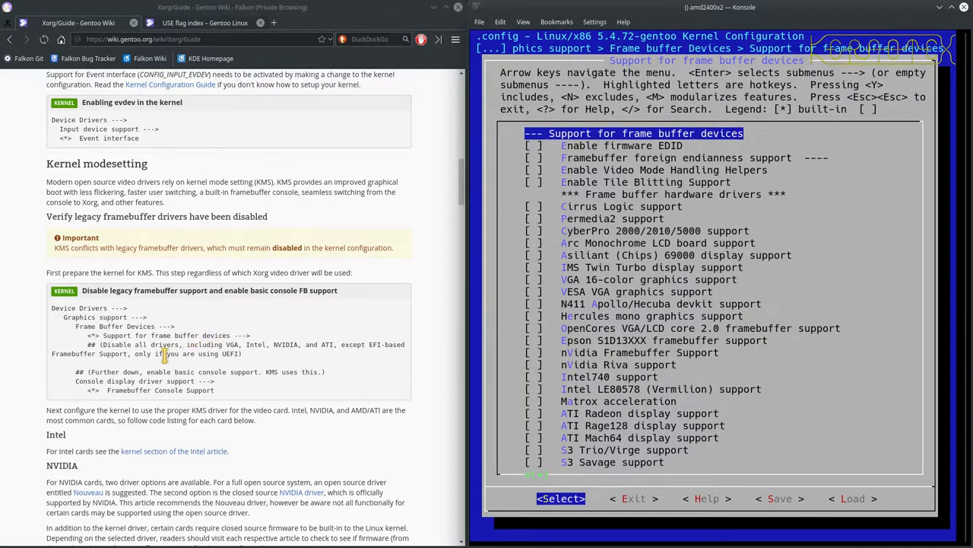
pyautogui.moveTo(264, 361)
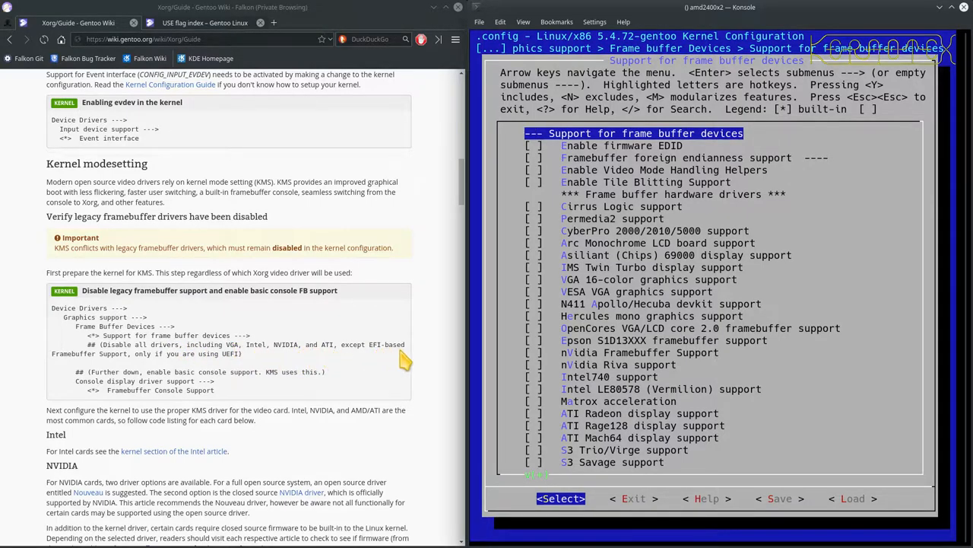
pyautogui.moveTo(259, 364)
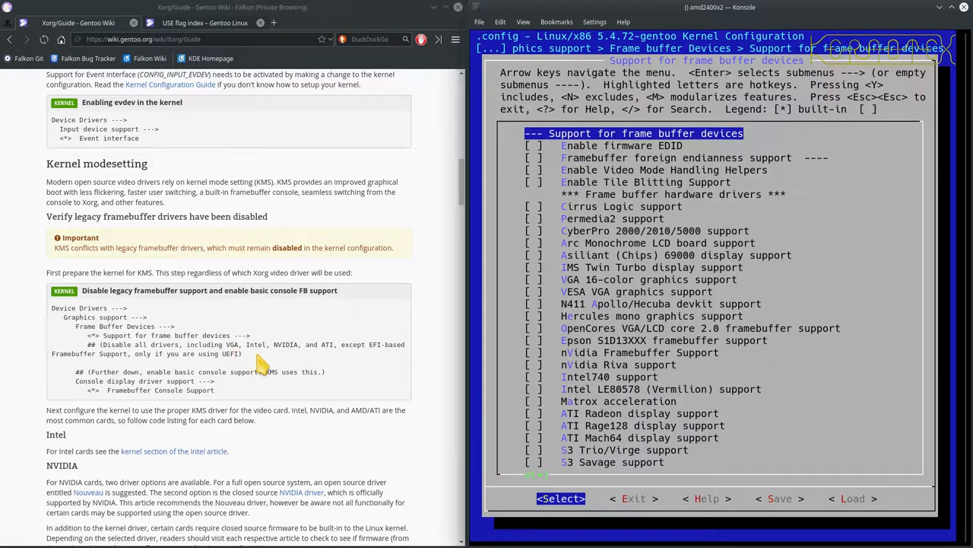
pyautogui.press('Down')
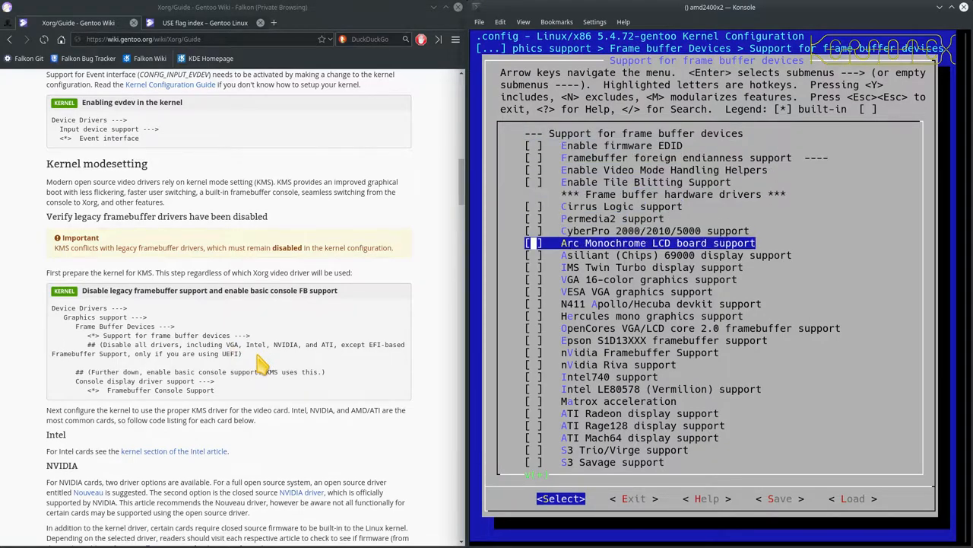
pyautogui.scroll(-3)
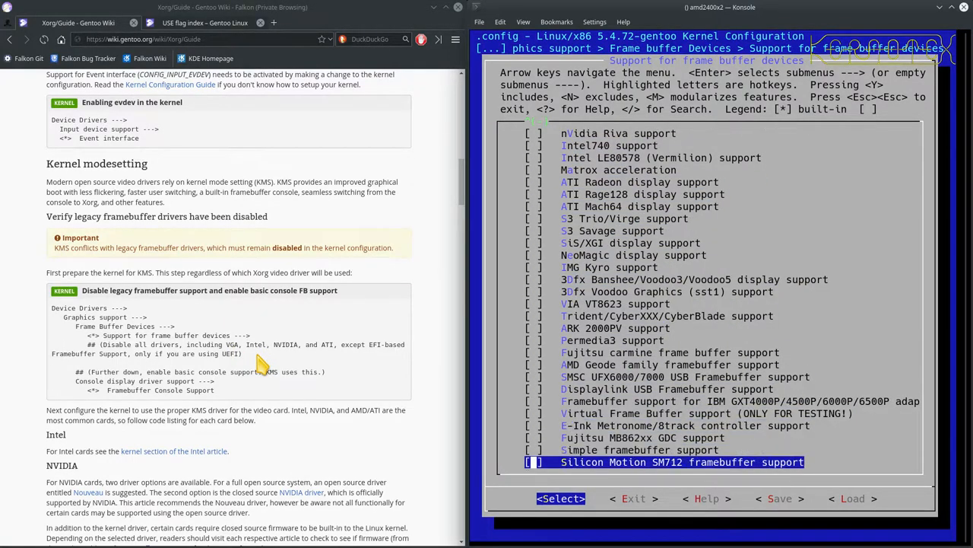
pyautogui.press('Up')
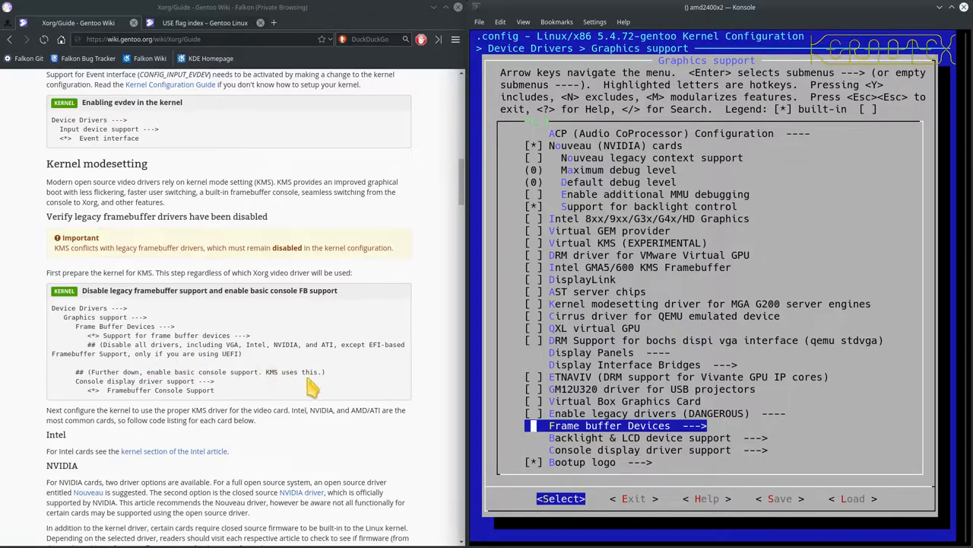
pyautogui.moveTo(285, 400)
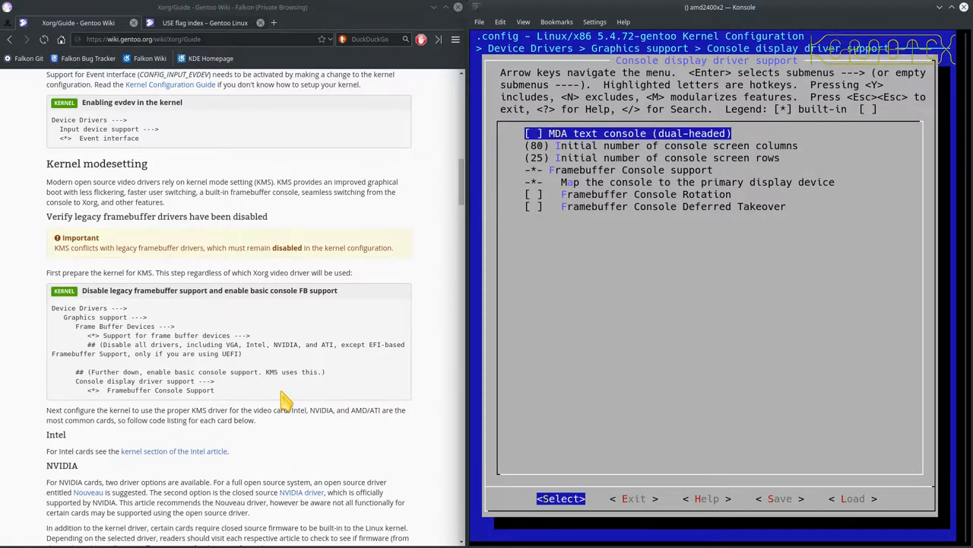
pyautogui.press('Down')
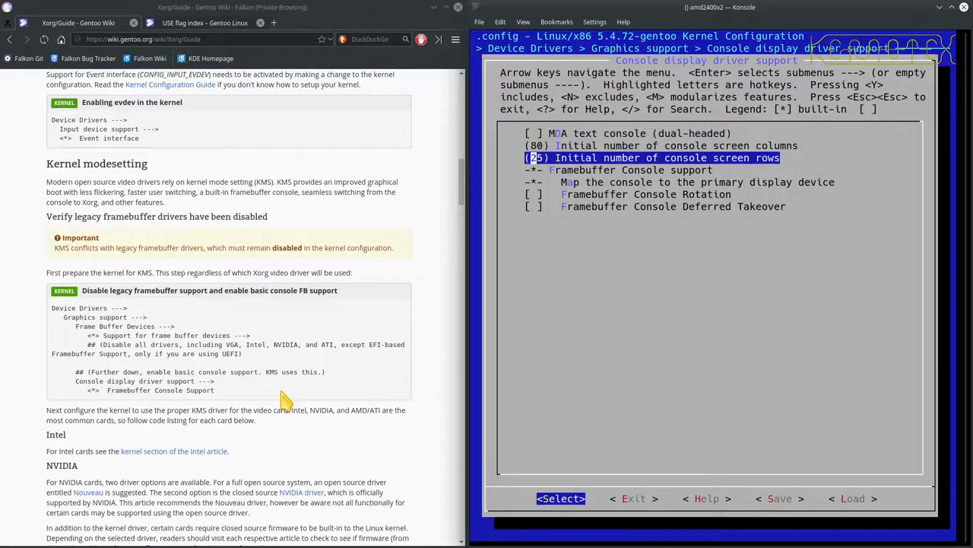
pyautogui.press('Down')
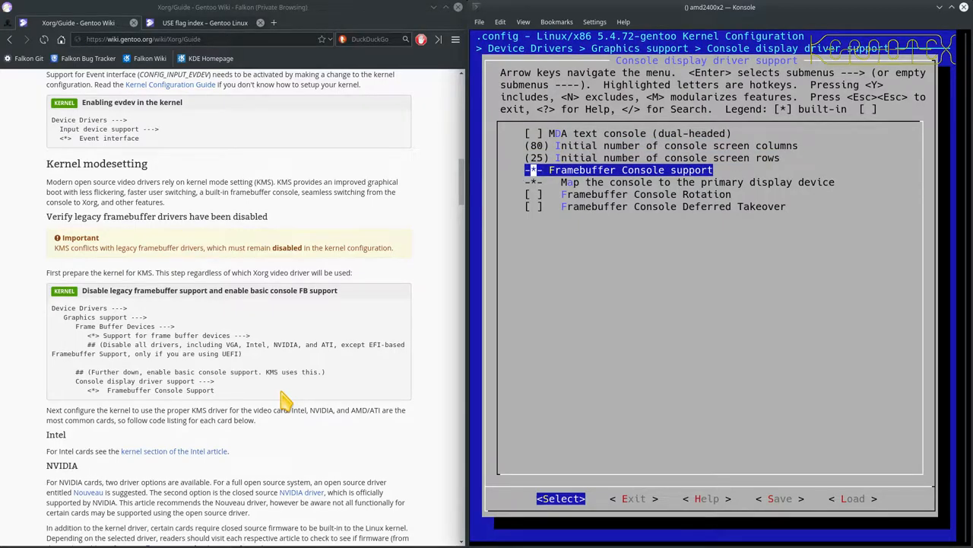
pyautogui.scroll(-3)
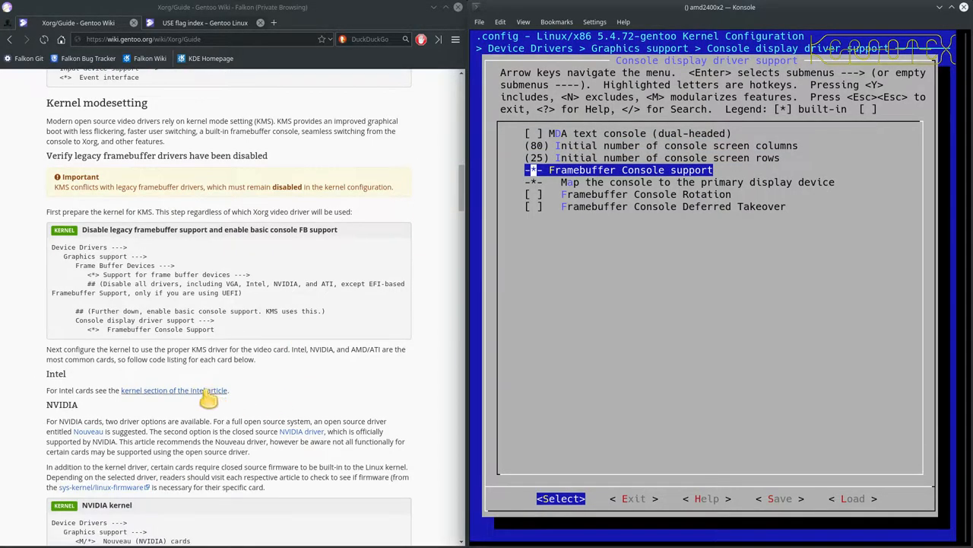
pyautogui.moveTo(201, 354)
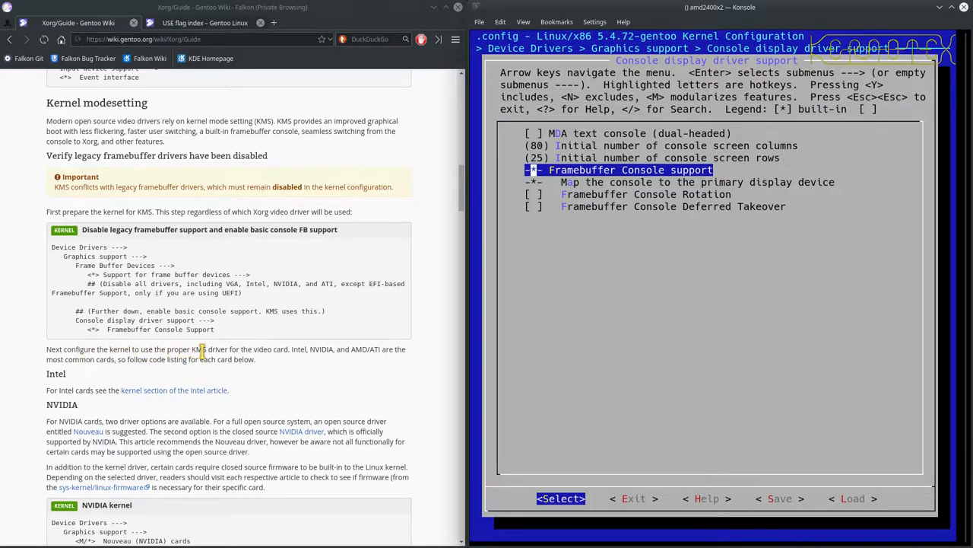
pyautogui.moveTo(348, 355)
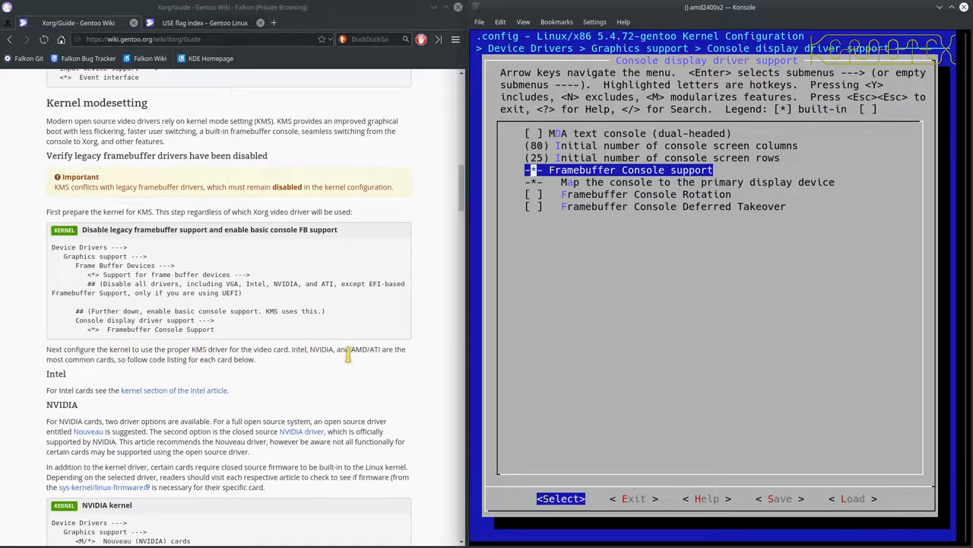
pyautogui.moveTo(348, 380)
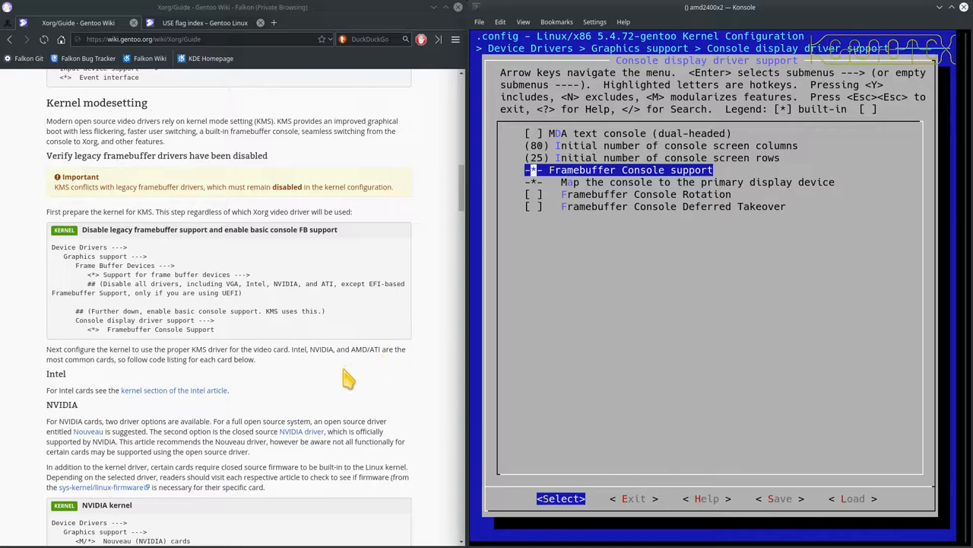
pyautogui.scroll(-3)
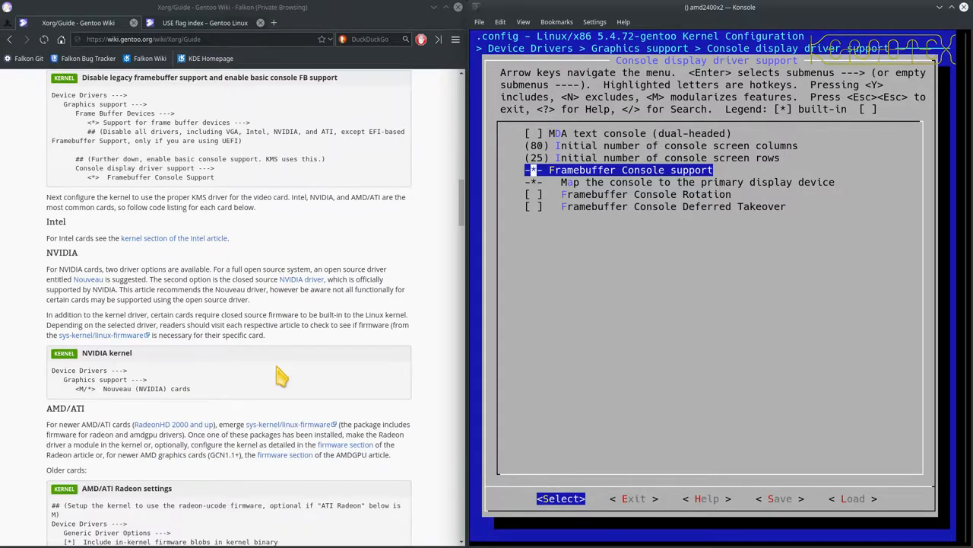
pyautogui.moveTo(163, 334)
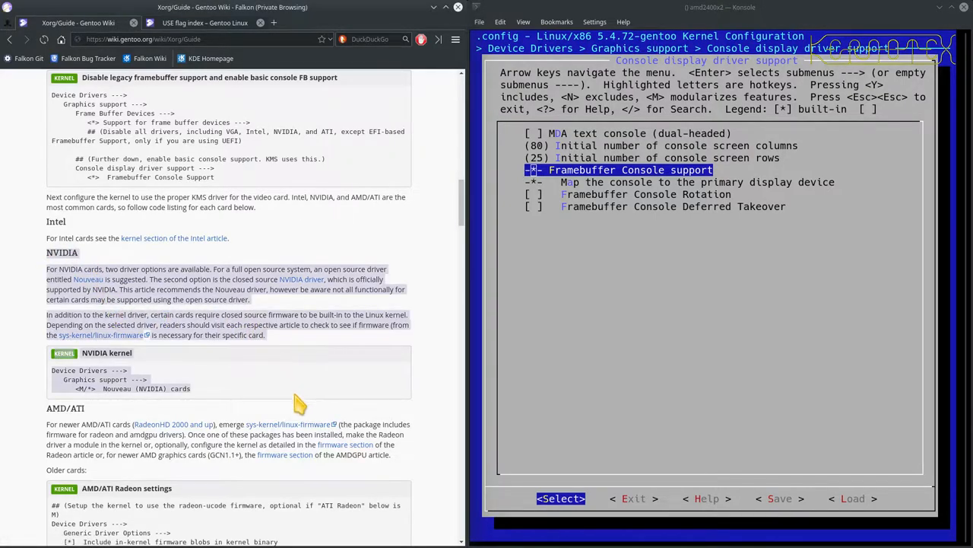
pyautogui.moveTo(149, 388)
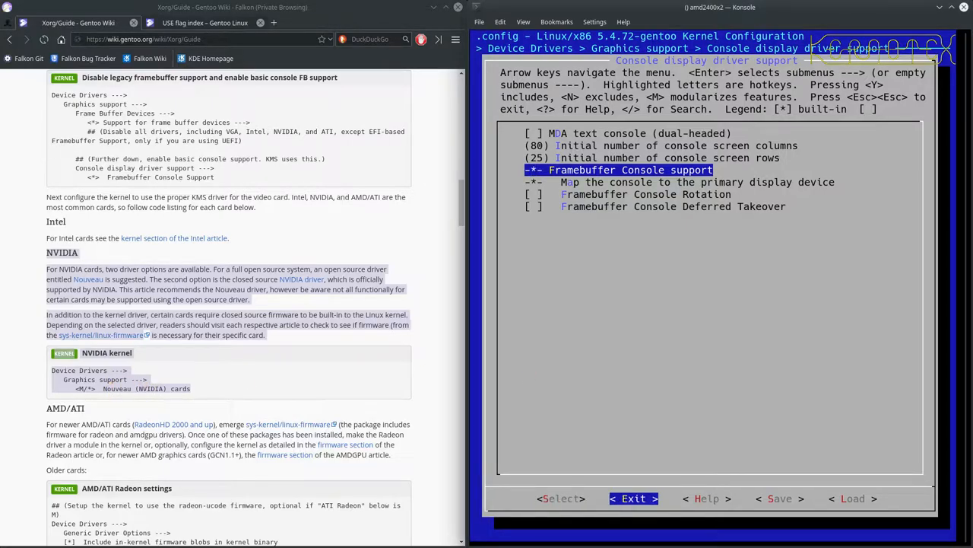
pyautogui.press('Escape')
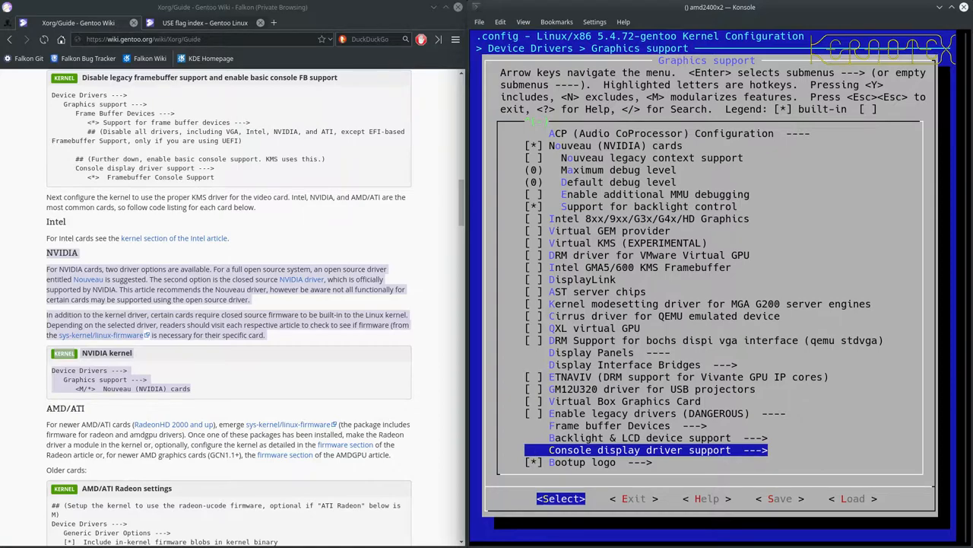
# - Confirm Nouveau (NVIDIA) cards is built in [*], then quit menuconfig without changes
pyautogui.press('Up')
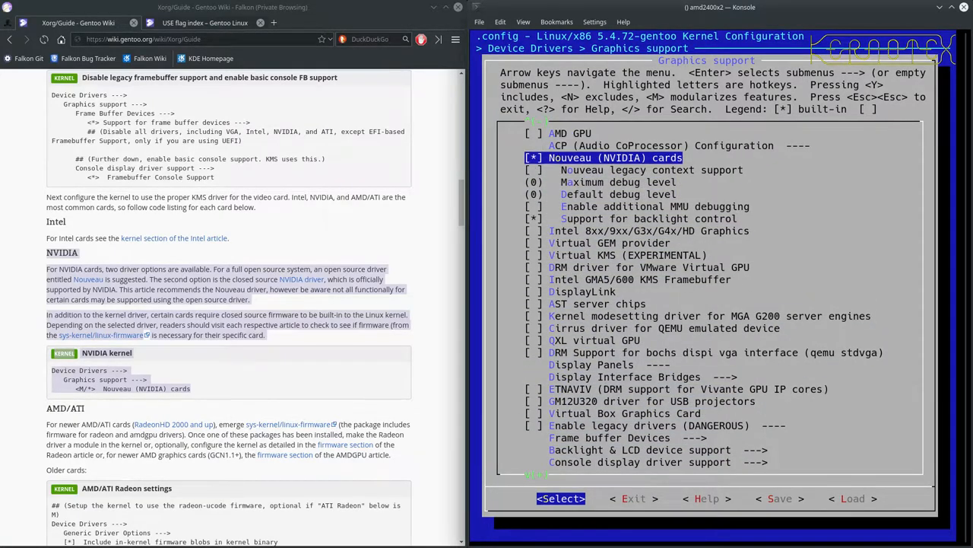
pyautogui.scroll(-3)
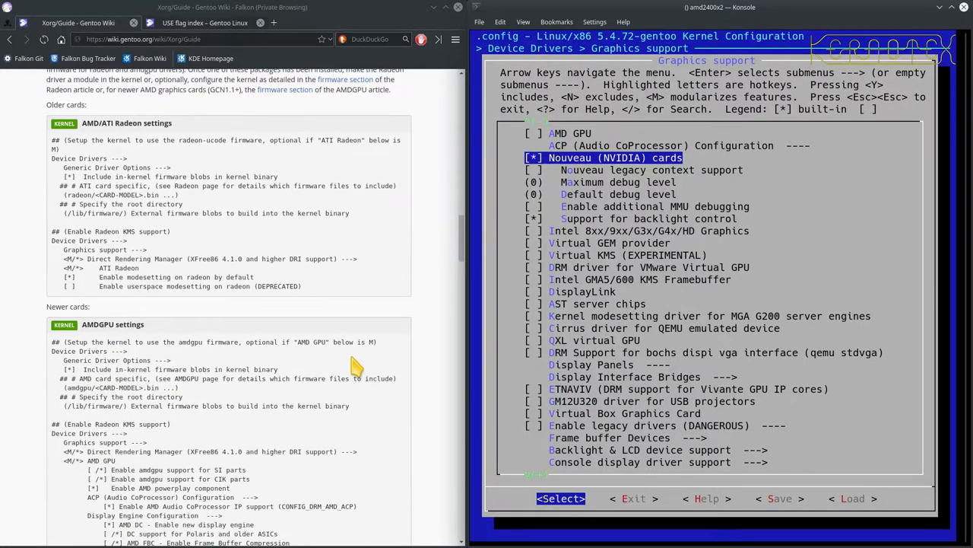
pyautogui.scroll(-3)
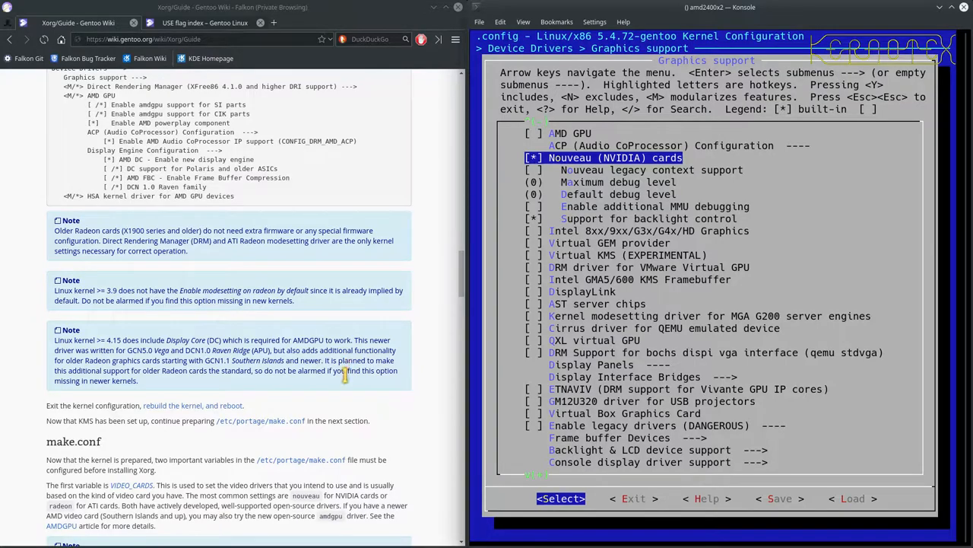
pyautogui.scroll(-3)
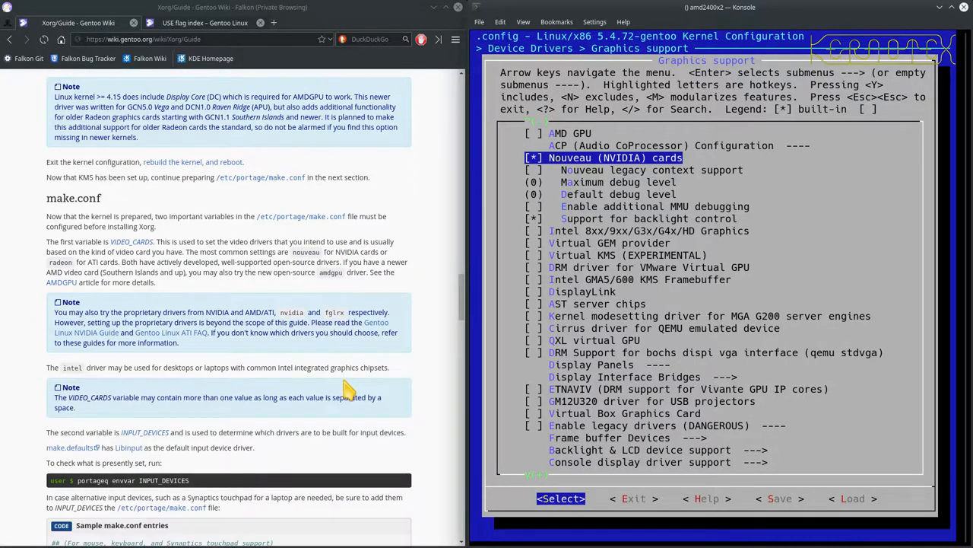
pyautogui.scroll(-3)
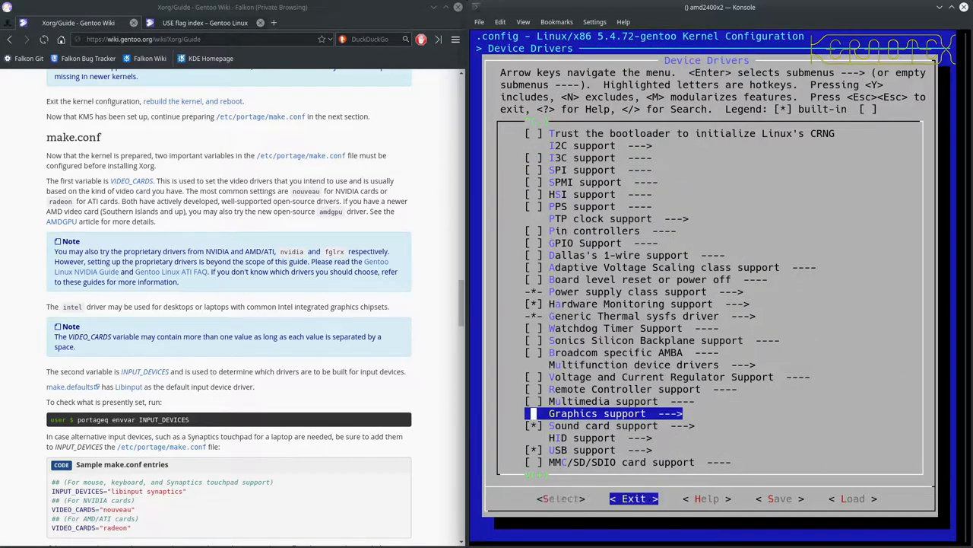
pyautogui.click(633, 498)
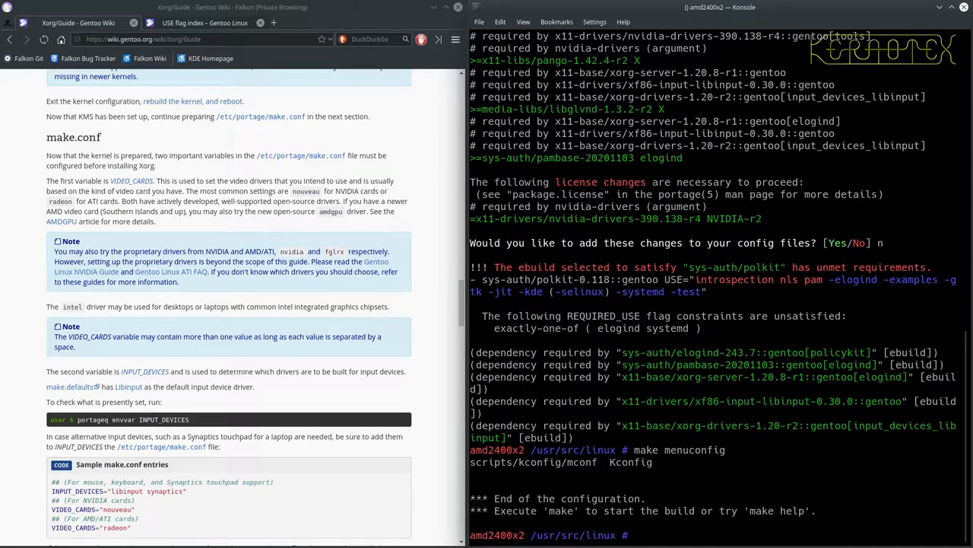
# - Run 'time make -j2' to compile the kernel with two parallel jobs
pyautogui.write('time')
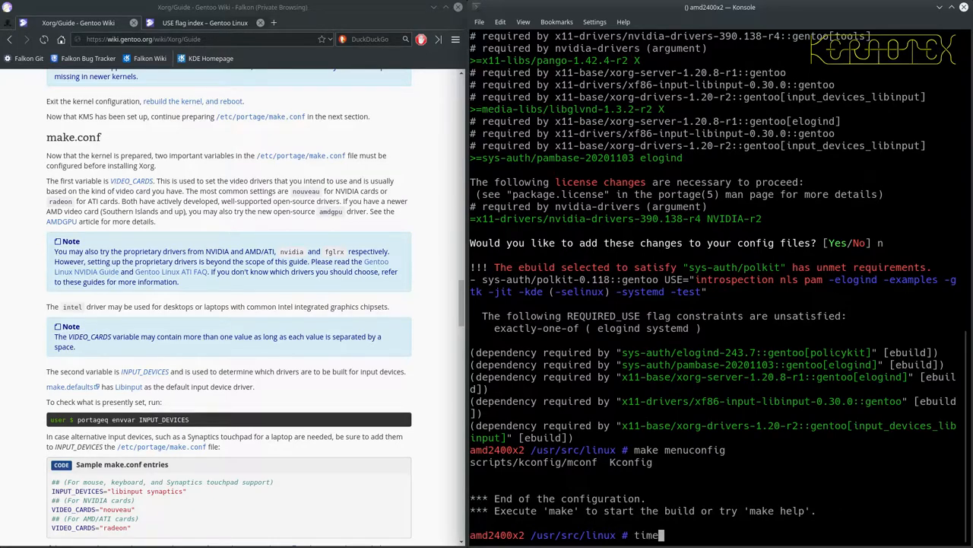
pyautogui.write('make -j2')
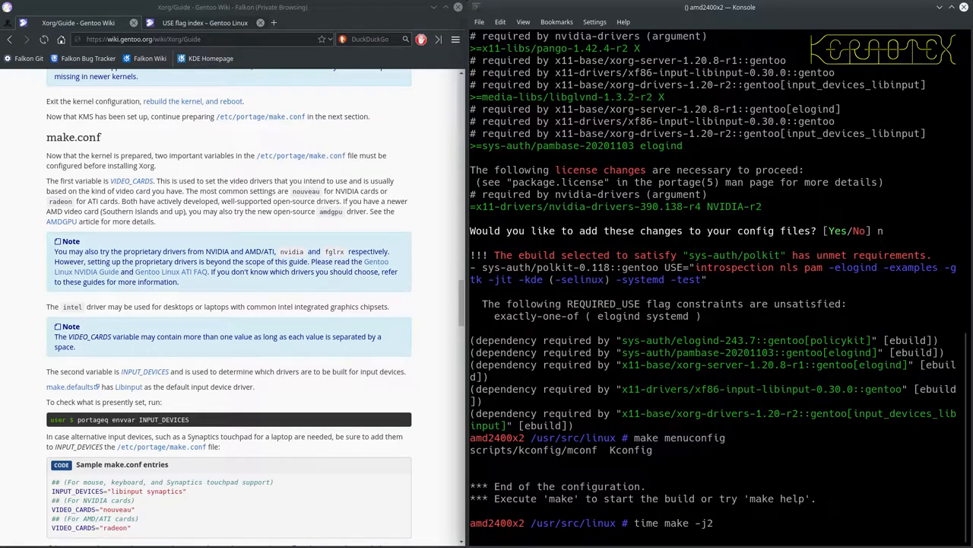
pyautogui.scroll(-3)
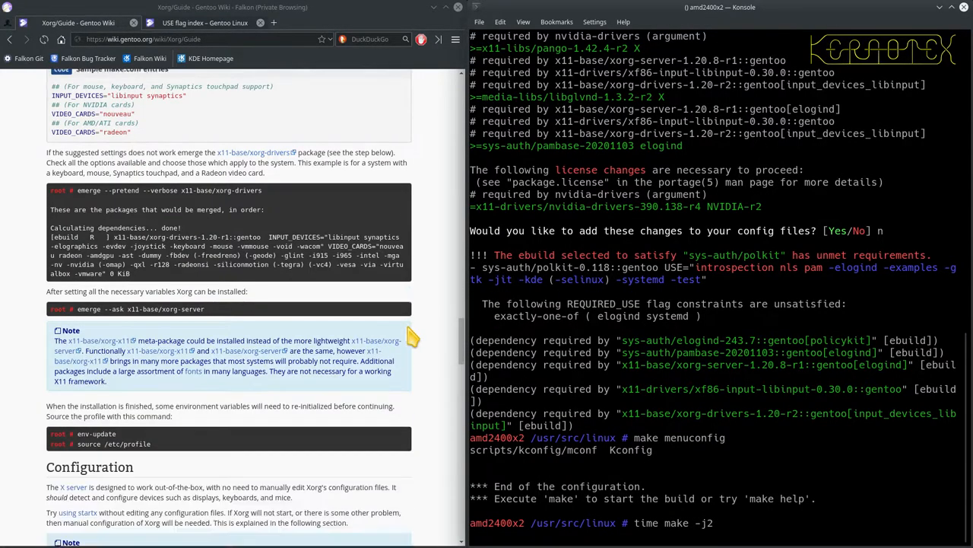
pyautogui.scroll(-3)
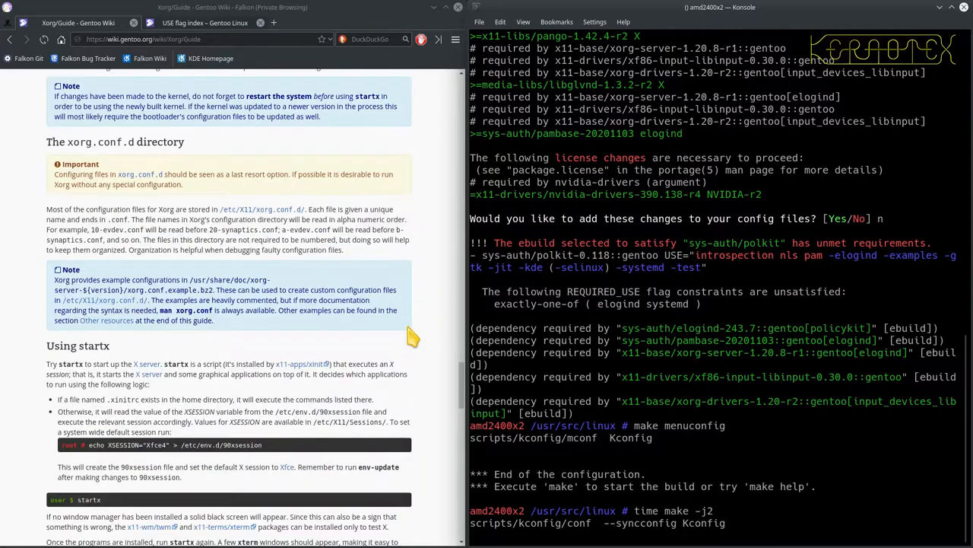
pyautogui.scroll(-3)
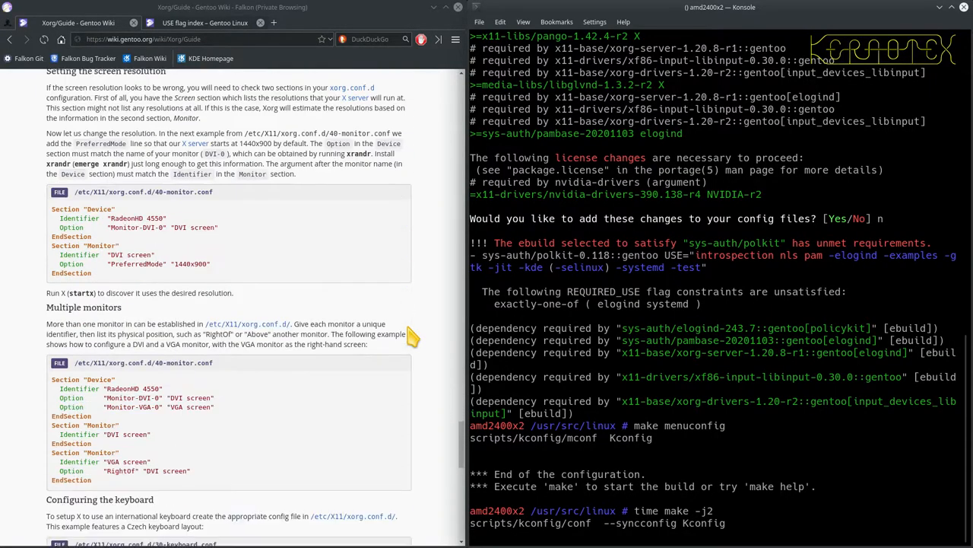
pyautogui.scroll(-3)
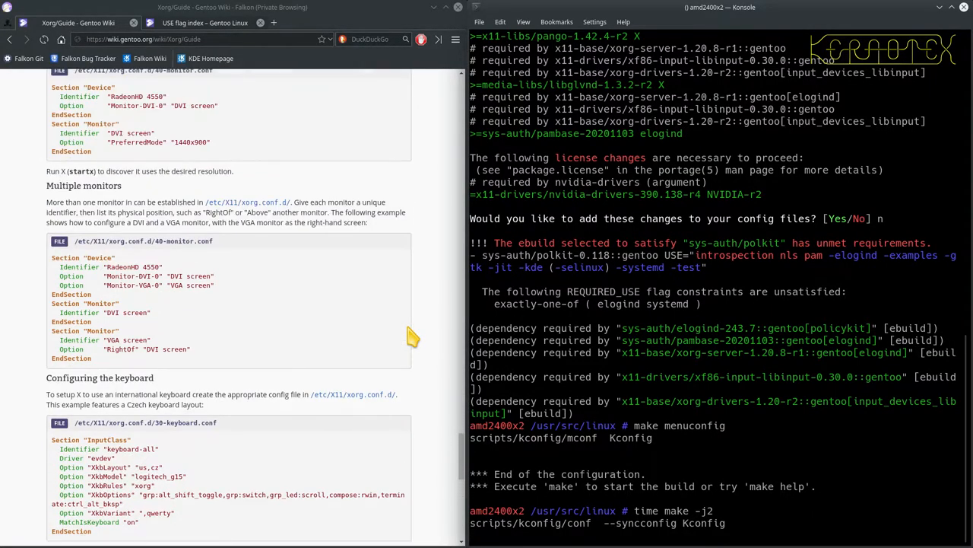
pyautogui.scroll(3)
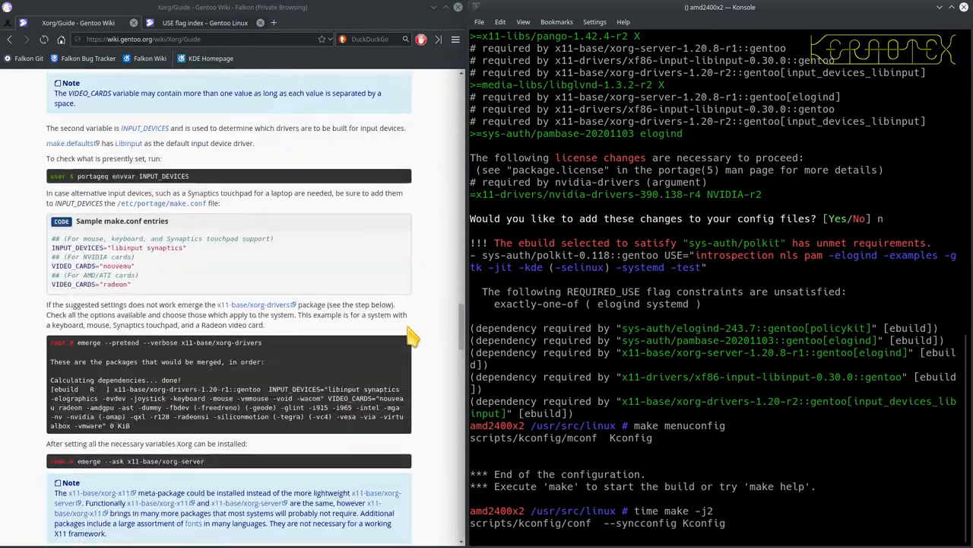
pyautogui.scroll(-3)
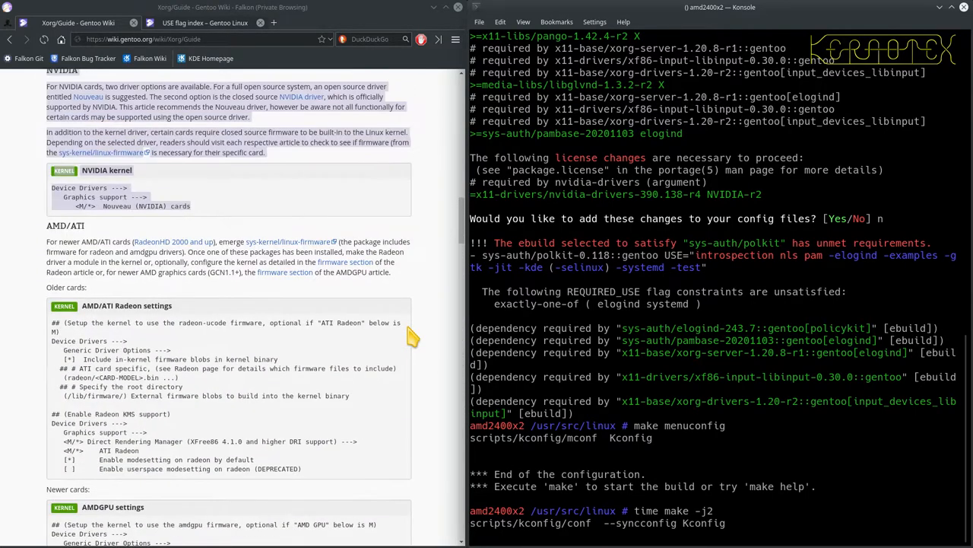
pyautogui.scroll(-3)
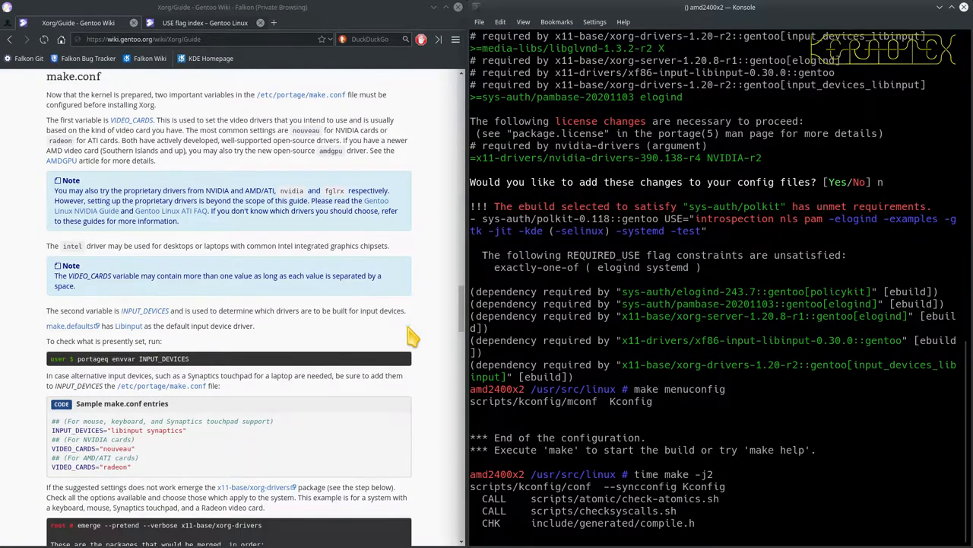
pyautogui.moveTo(658, 293)
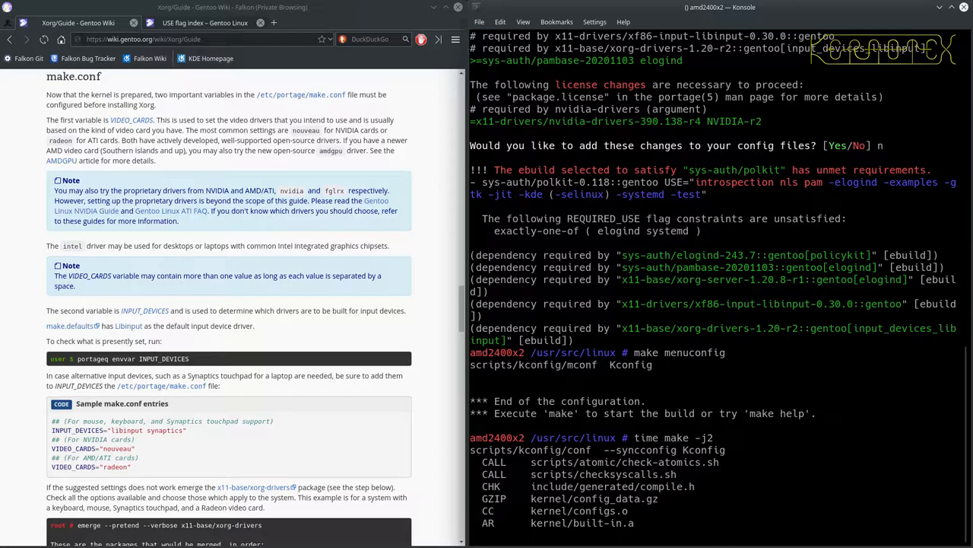
pyautogui.scroll(-3)
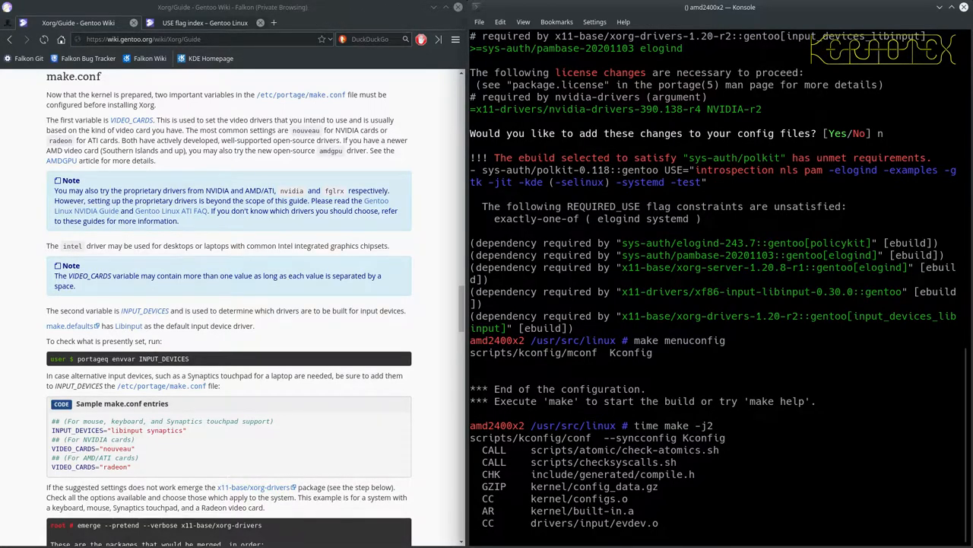
pyautogui.scroll(-3)
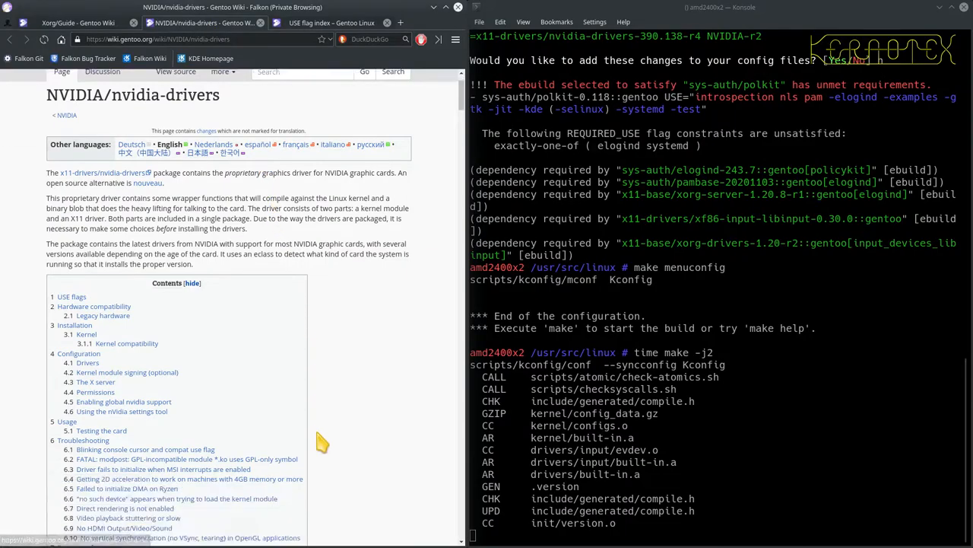
# - Follow the nouveau link under See also on the nvidia-drivers page while bzImage finishes
pyautogui.scroll(-3)
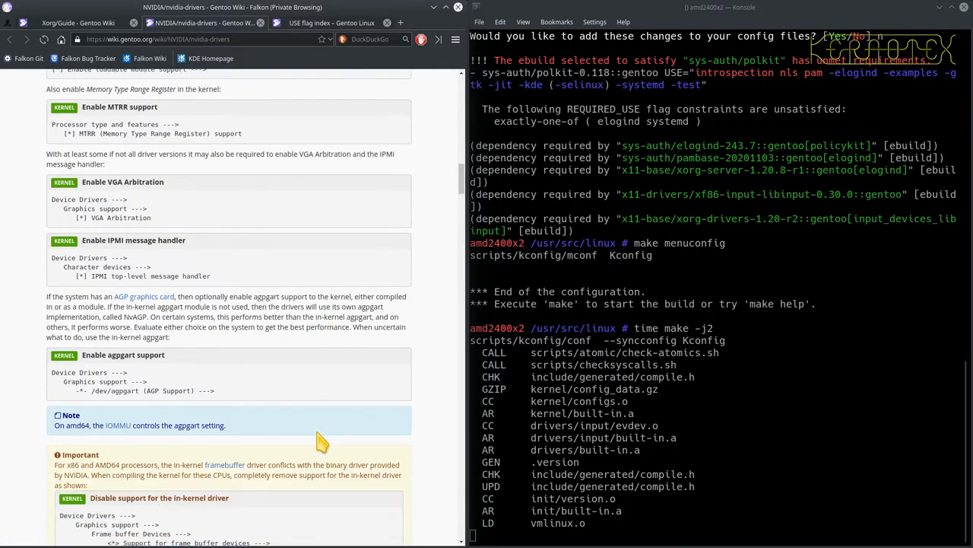
pyautogui.scroll(-3)
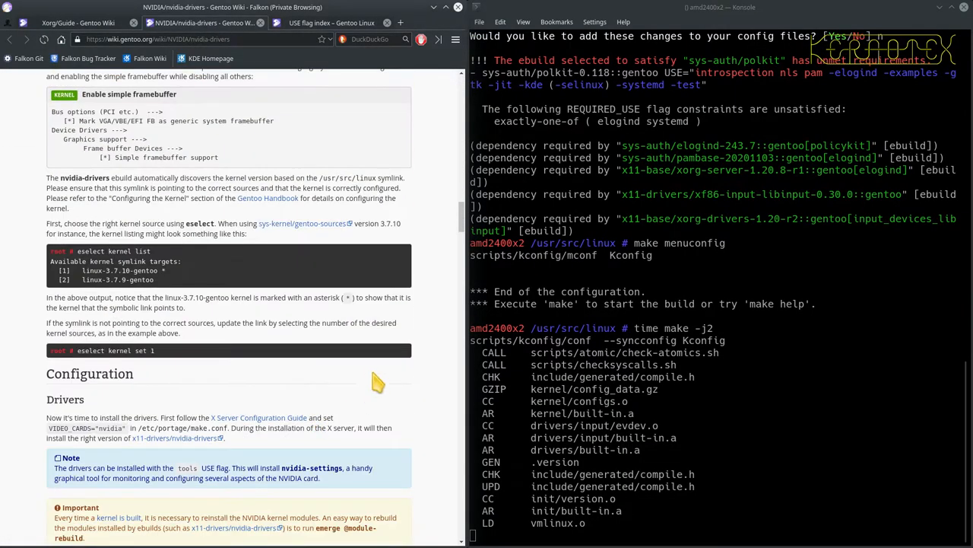
pyautogui.scroll(-3)
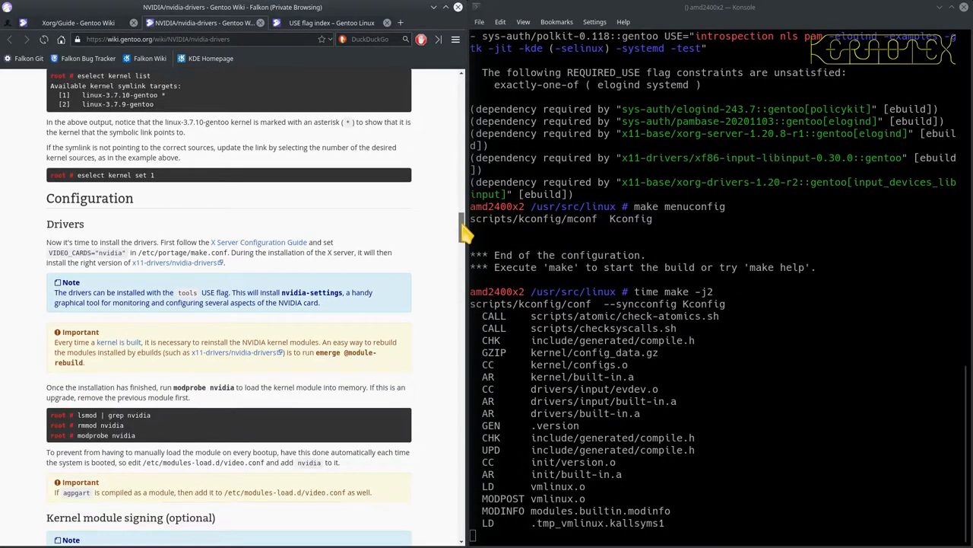
pyautogui.scroll(-3)
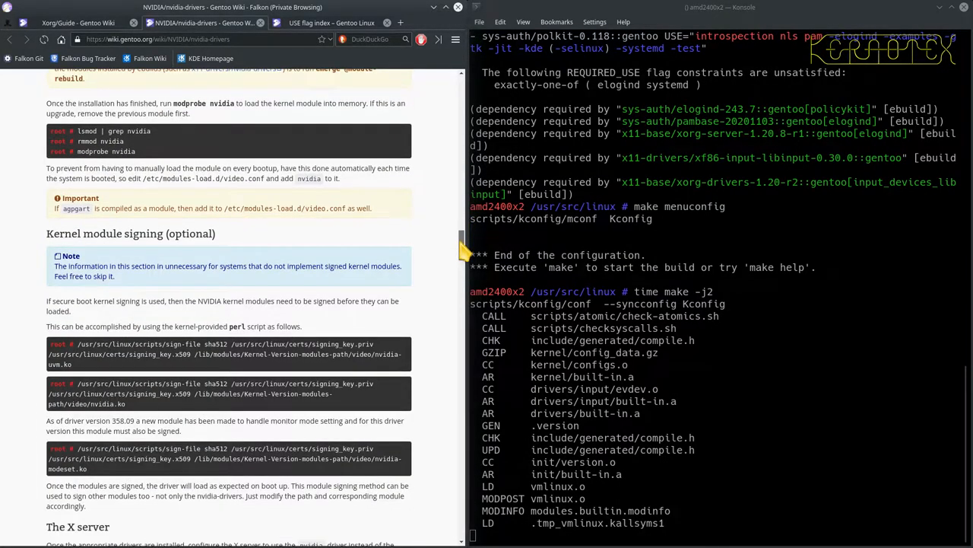
pyautogui.scroll(-3)
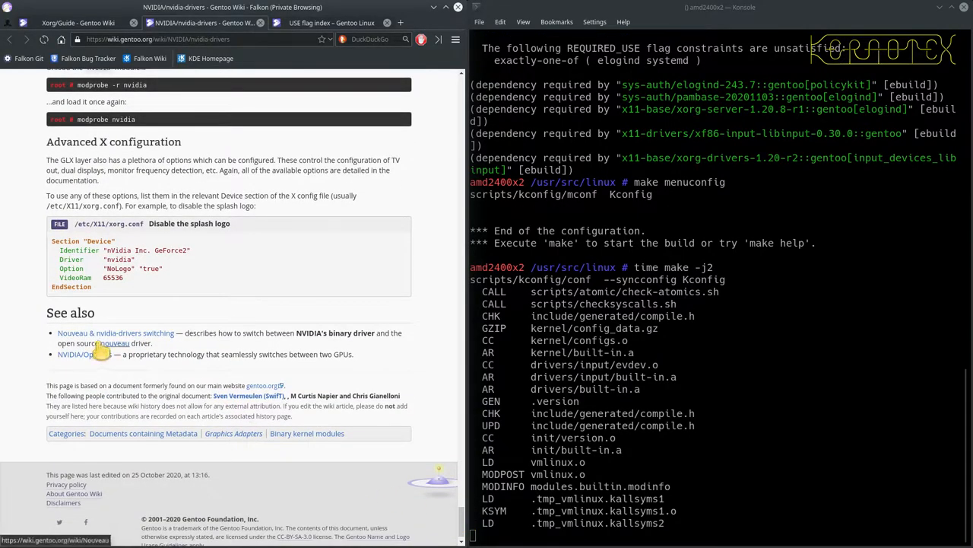
pyautogui.moveTo(91, 339)
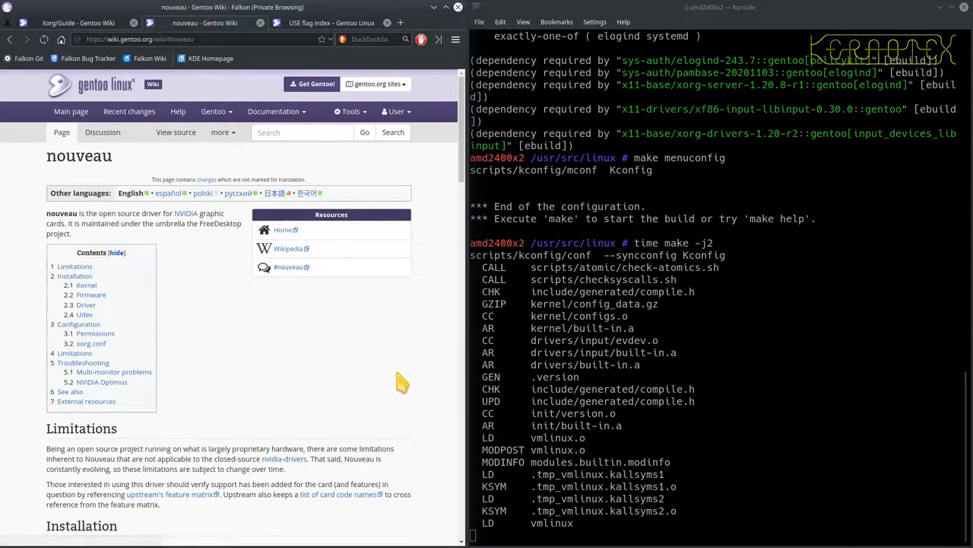
pyautogui.moveTo(434, 364)
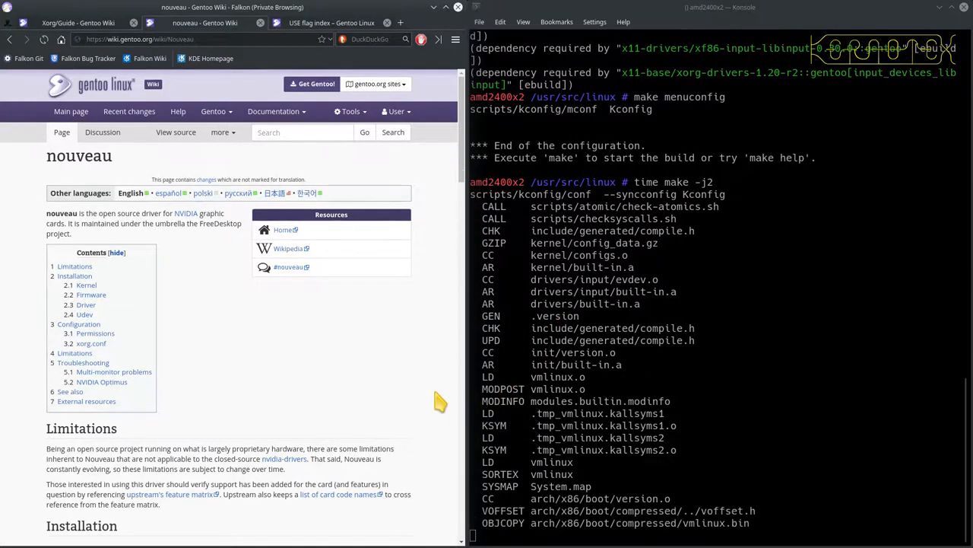
pyautogui.scroll(-3)
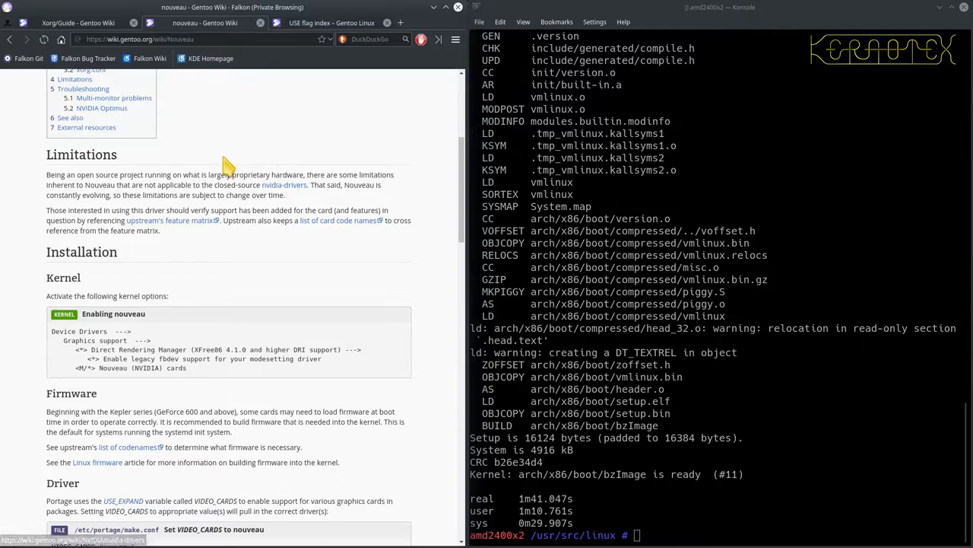
pyautogui.moveTo(260, 274)
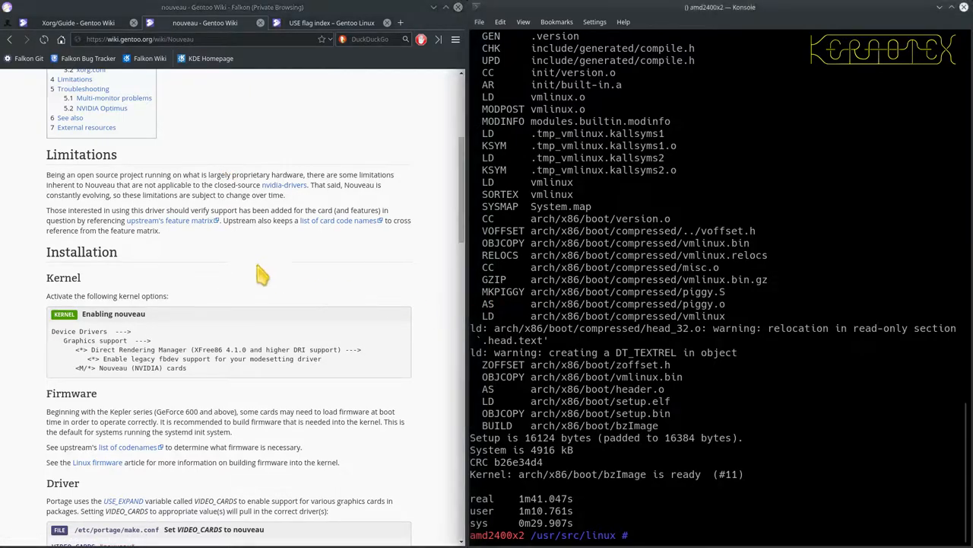
# - Read the nouveau kernel, firmware and driver notes, then return to the Xorg Guide's make.conf section
pyautogui.scroll(3)
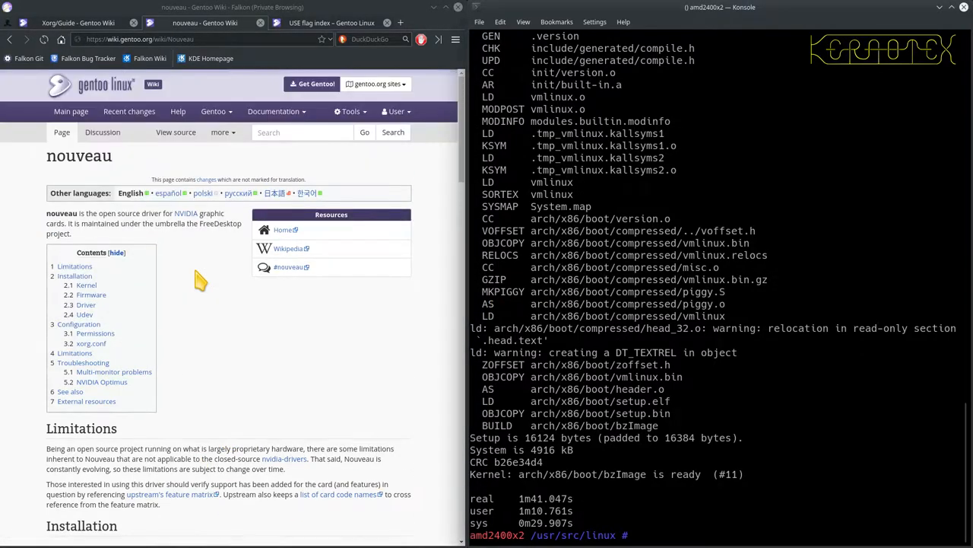
pyautogui.scroll(-3)
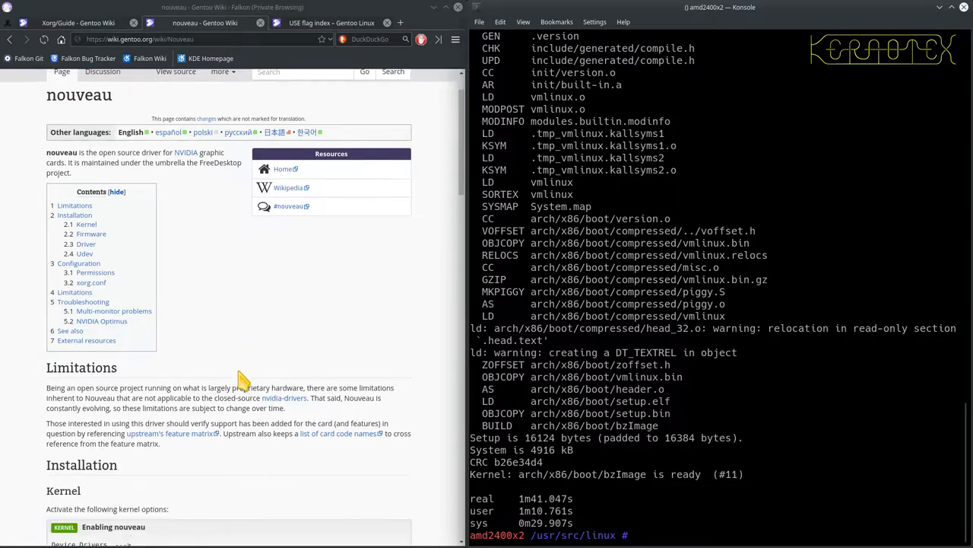
pyautogui.scroll(-3)
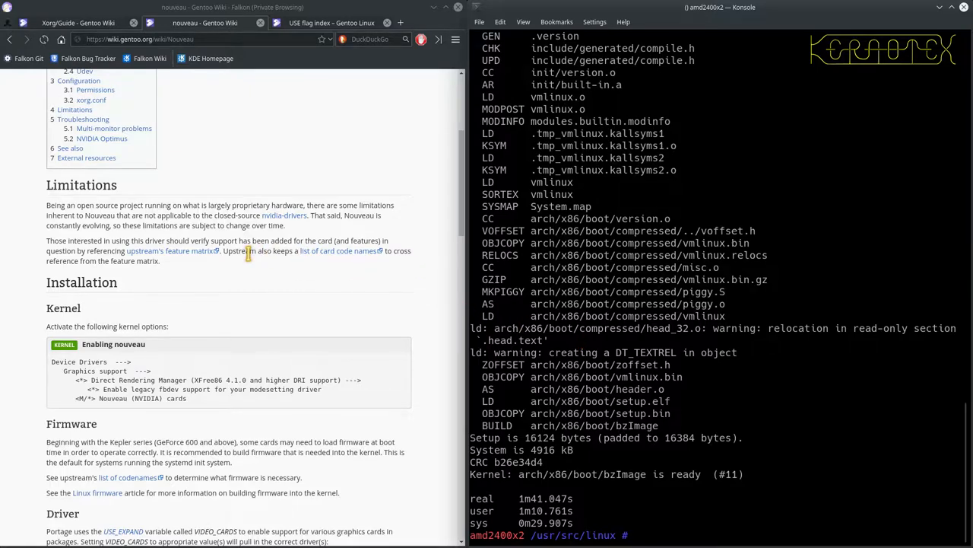
pyautogui.scroll(-3)
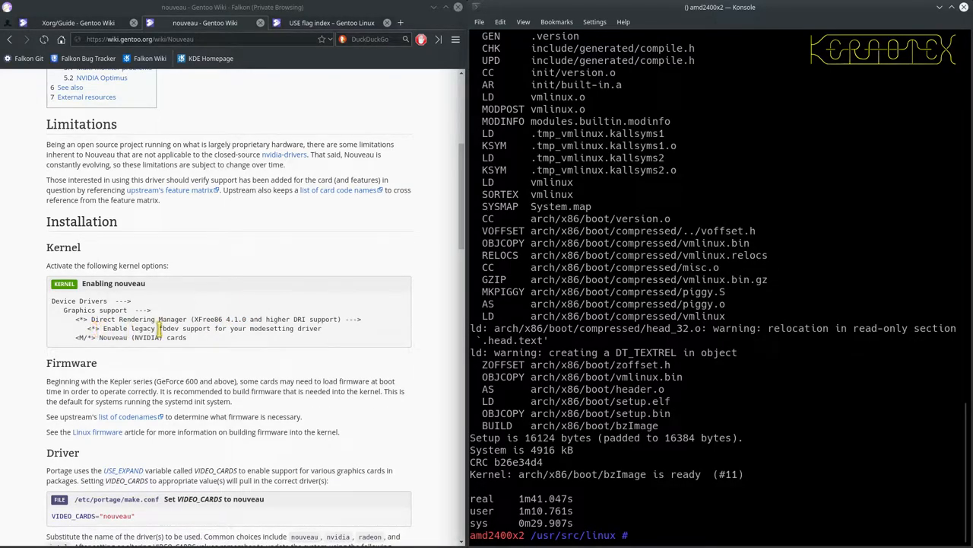
pyautogui.moveTo(265, 329)
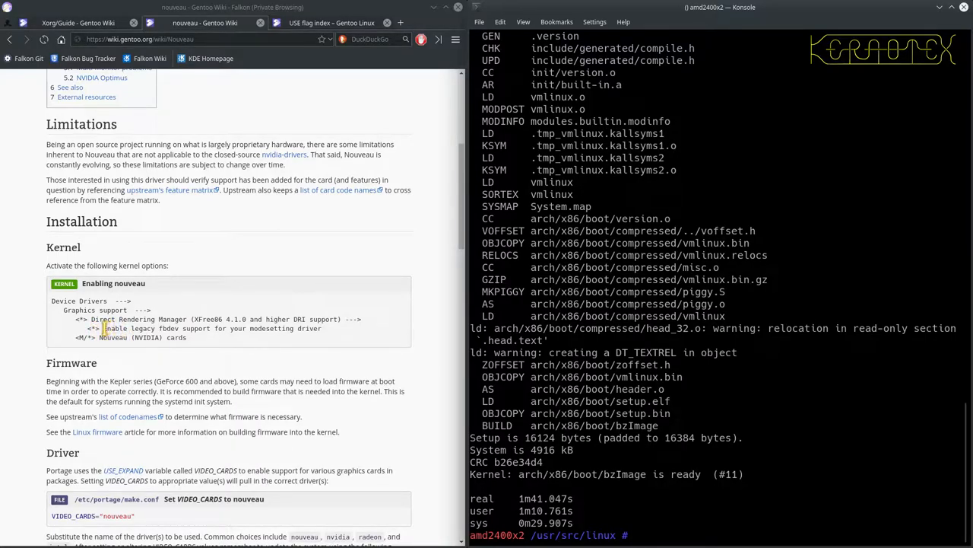
pyautogui.moveTo(286, 343)
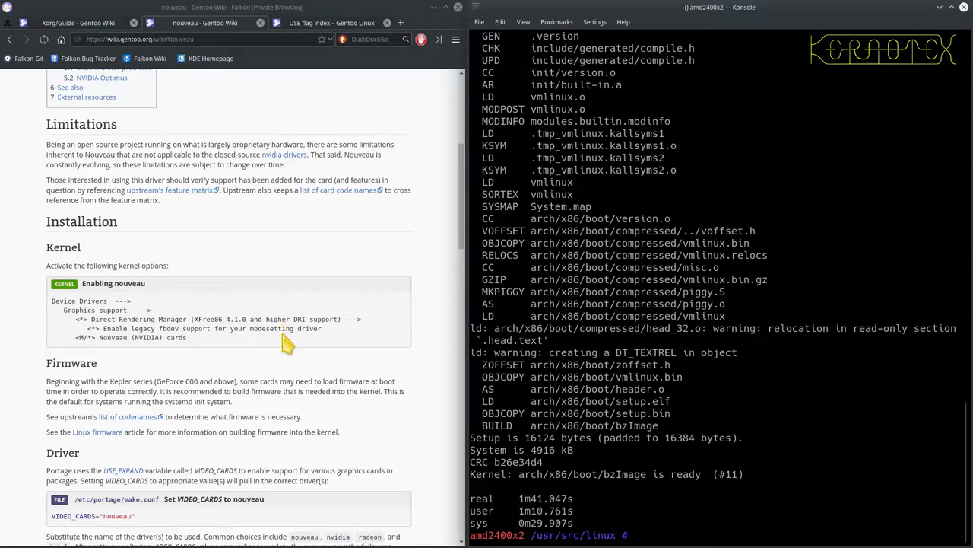
pyautogui.scroll(-3)
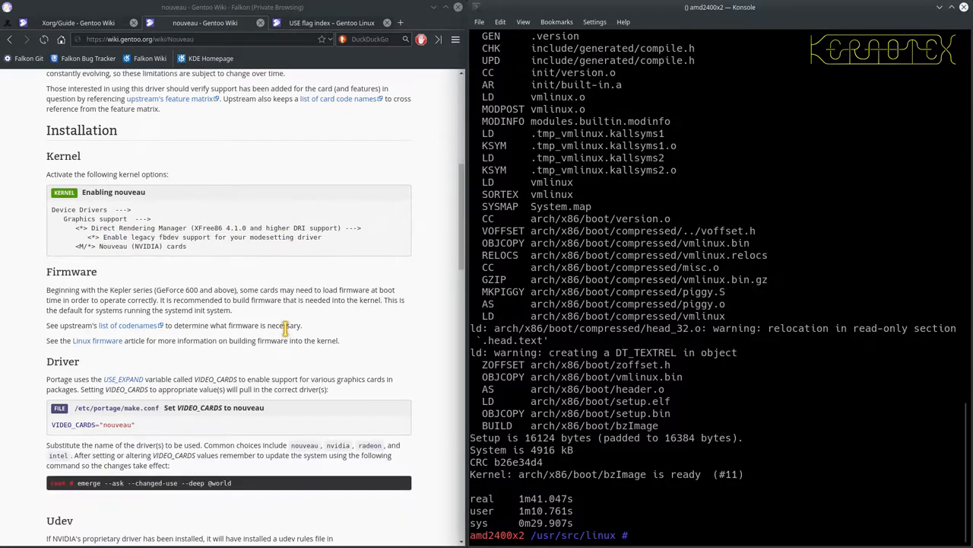
pyautogui.scroll(-3)
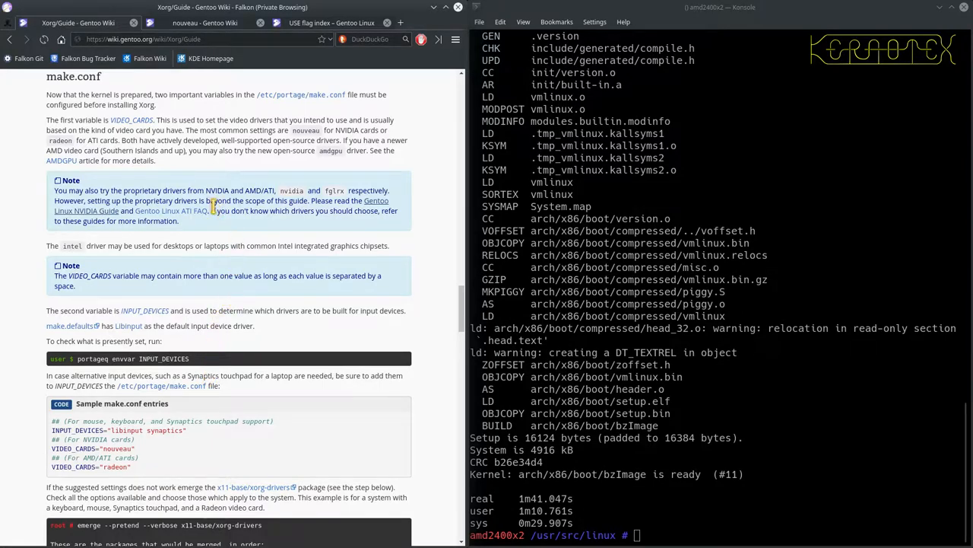
pyautogui.moveTo(133, 120)
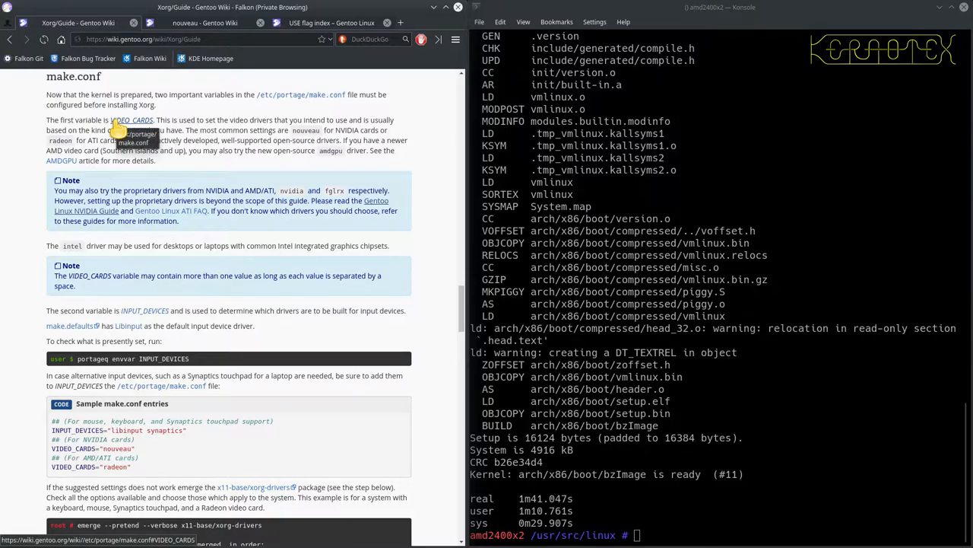
# - Mount /boot and install the new kernel with make install
pyautogui.scroll(-3)
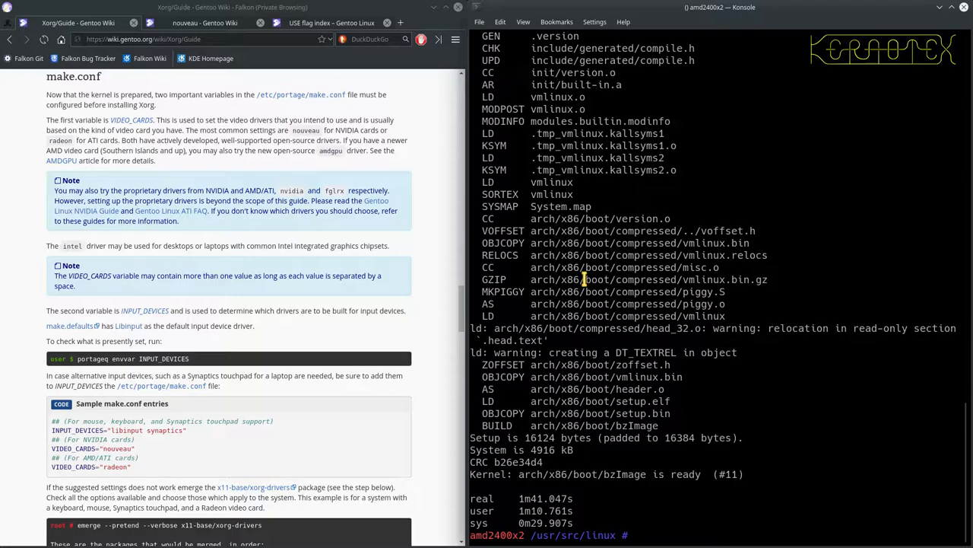
pyautogui.write('mount /boot')
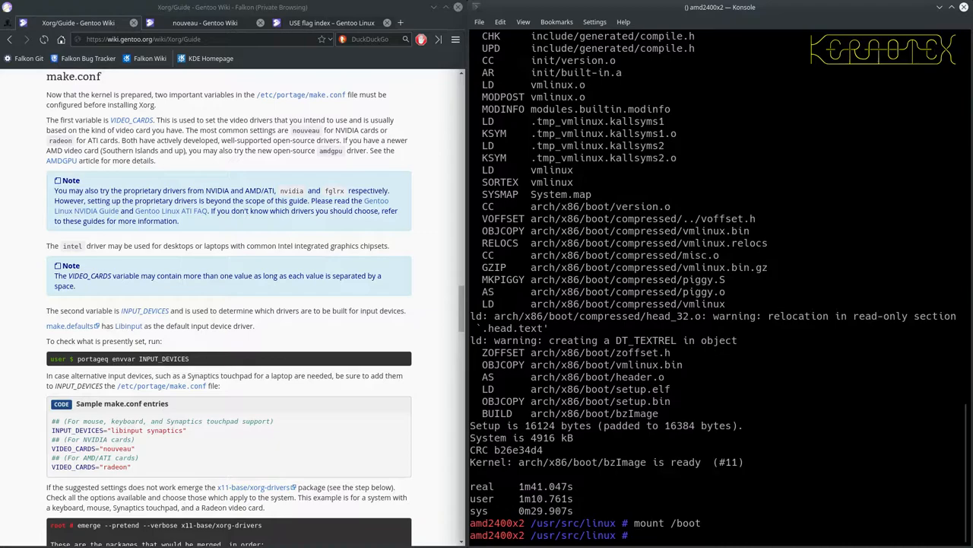
pyautogui.write('make')
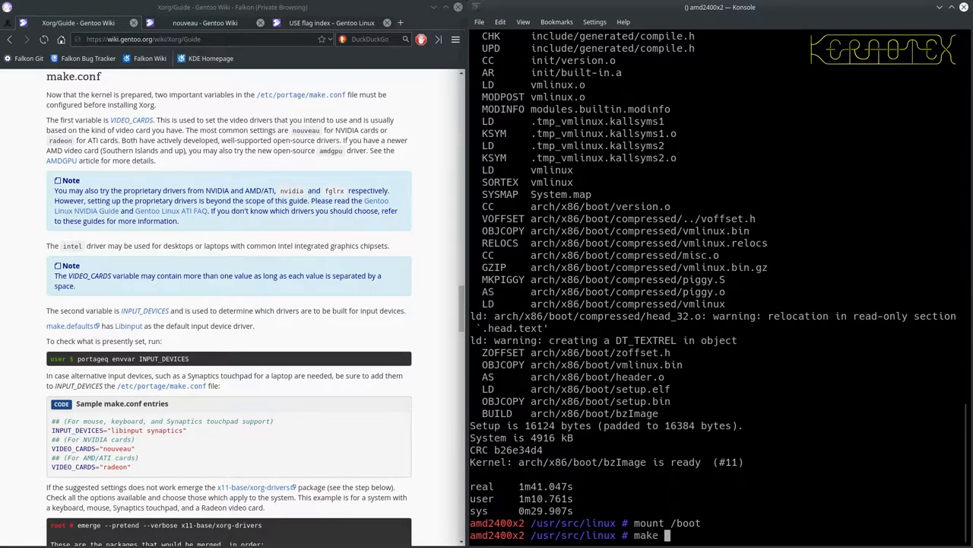
pyautogui.write('install')
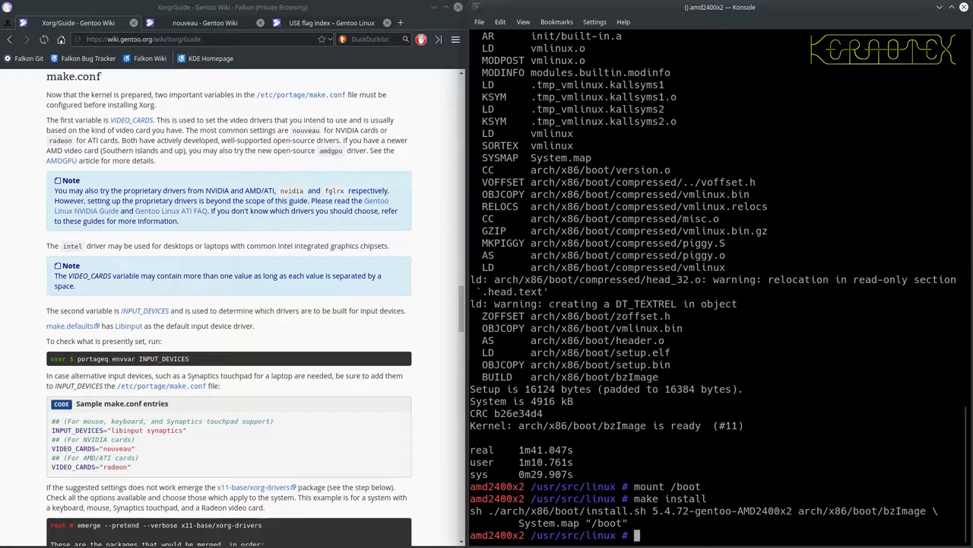
# - Regenerate /boot/grub/grub.cfg with grub-mkconfig, detecting the 5.4.72-gentoo images
pyautogui.write('grub-mkconfig -o /boot/grub/grub')
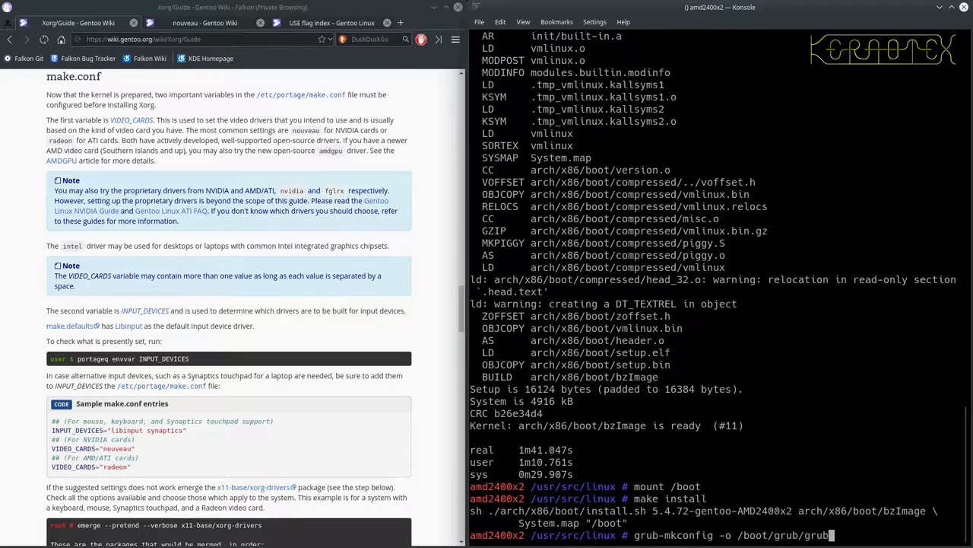
pyautogui.write('cfg')
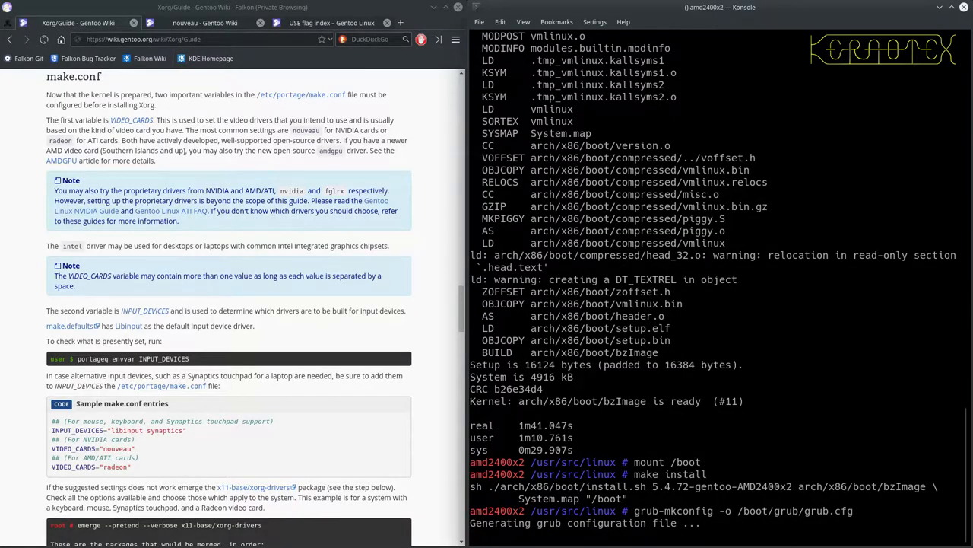
pyautogui.scroll(-3)
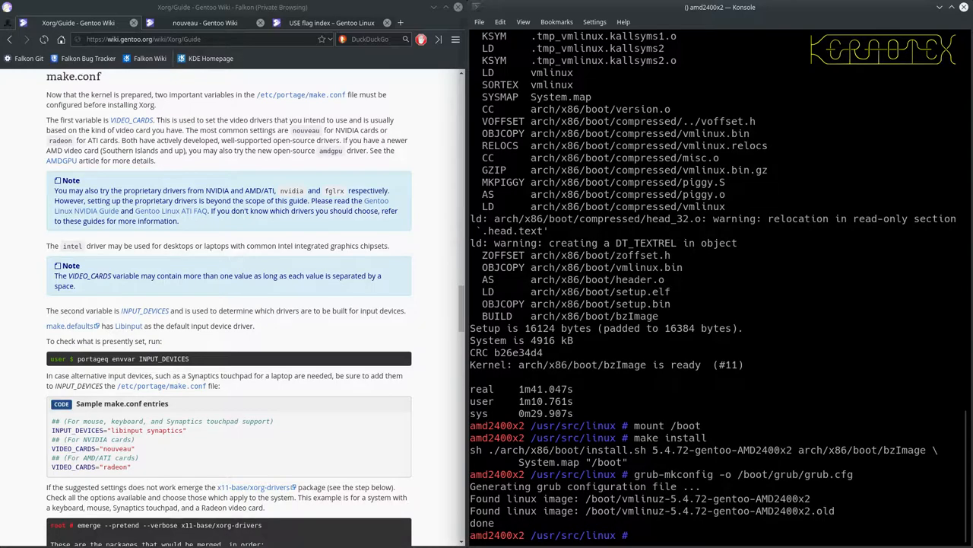
# - Reboot the machine and wait for the GNU GRUB 2.04 menu
pyautogui.write('reo')
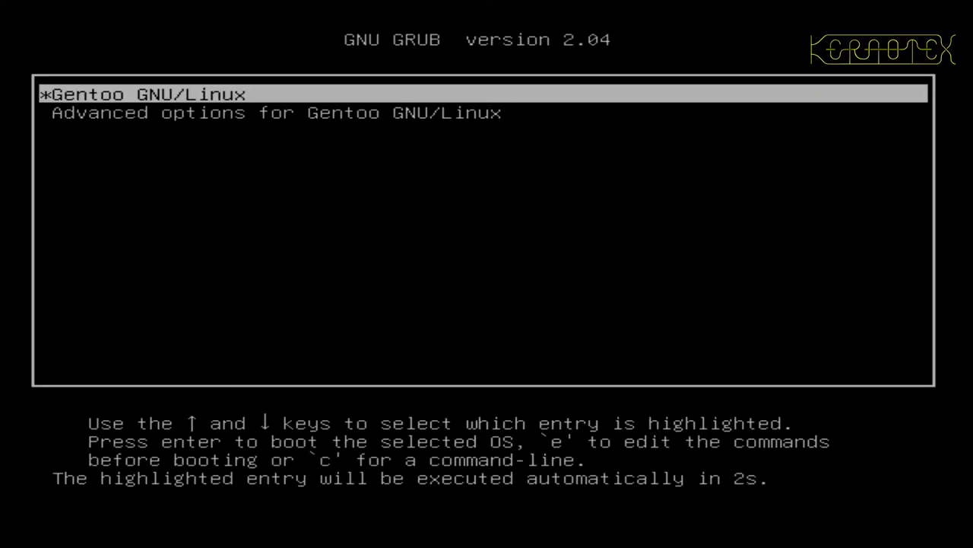
# - Boot the Gentoo GNU/Linux GRUB entry and watch its startup messages
pyautogui.press('Return')
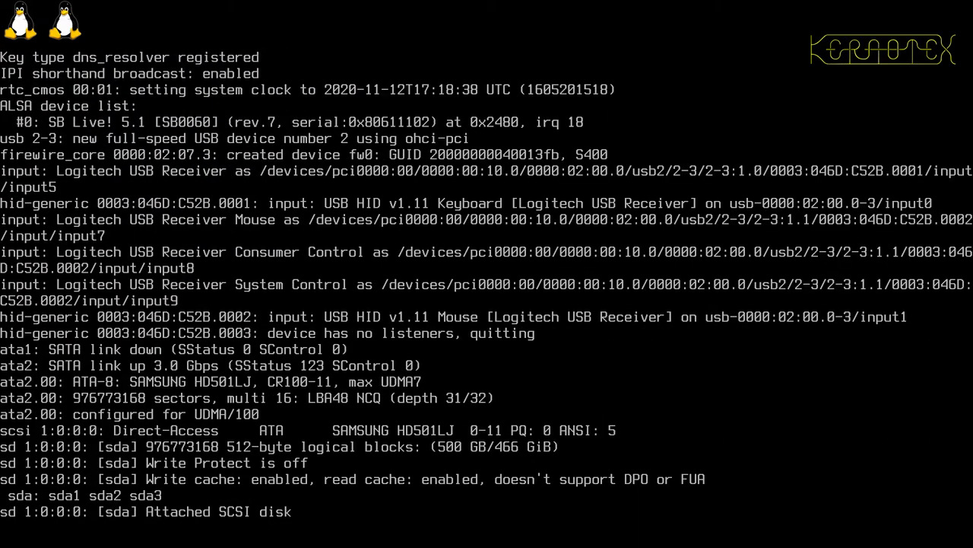
pyautogui.scroll(-3)
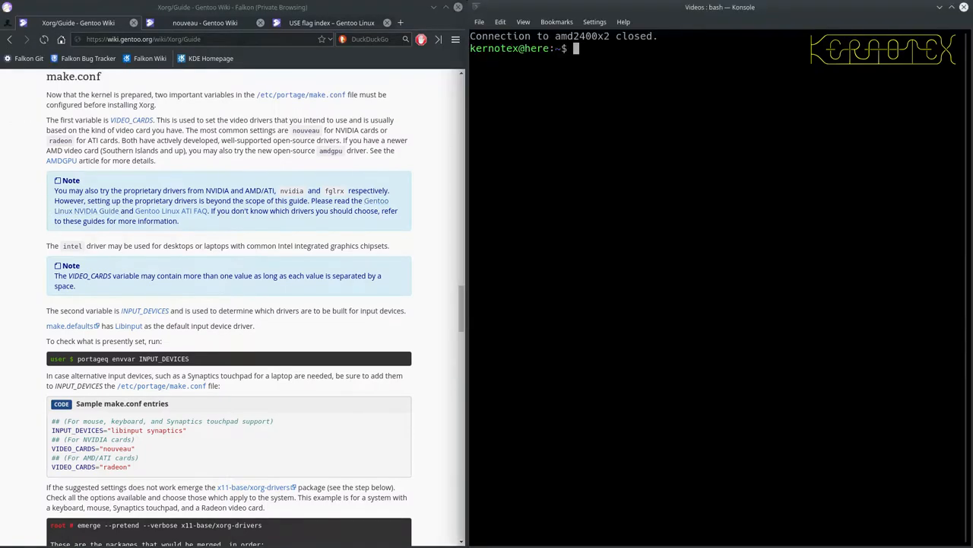
# - SSH into amd2400x2, accept its changed host key, log in, and su to root
pyautogui.write('ssh amd2400x2')
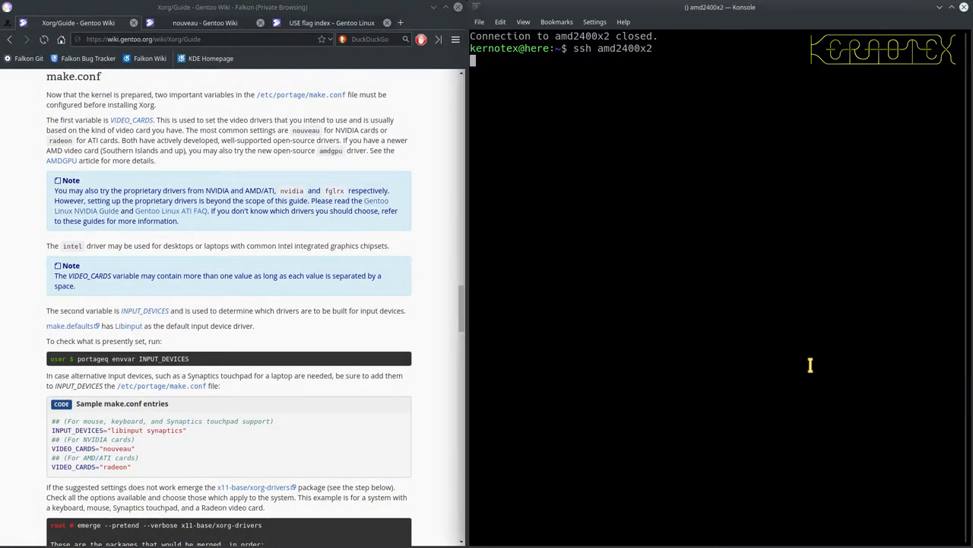
pyautogui.press('Return')
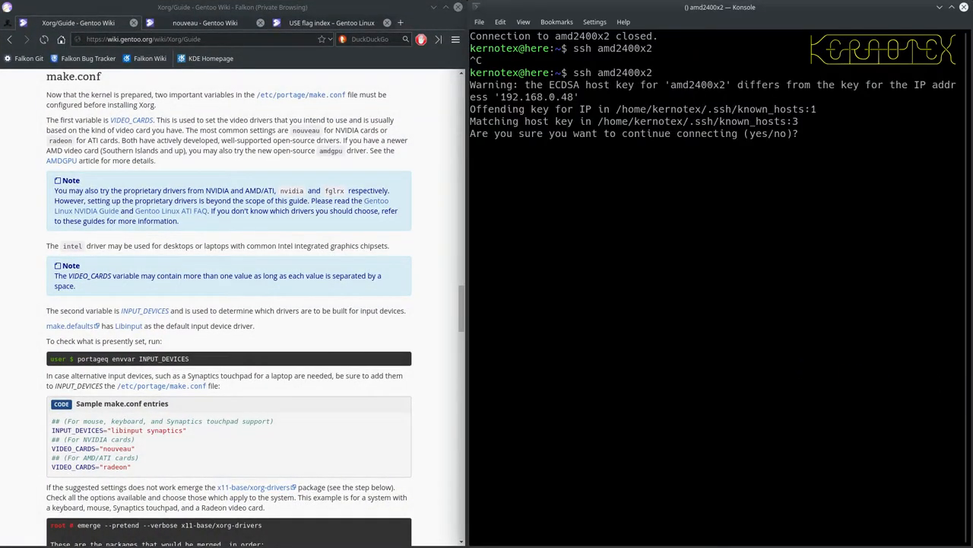
pyautogui.write('yes')
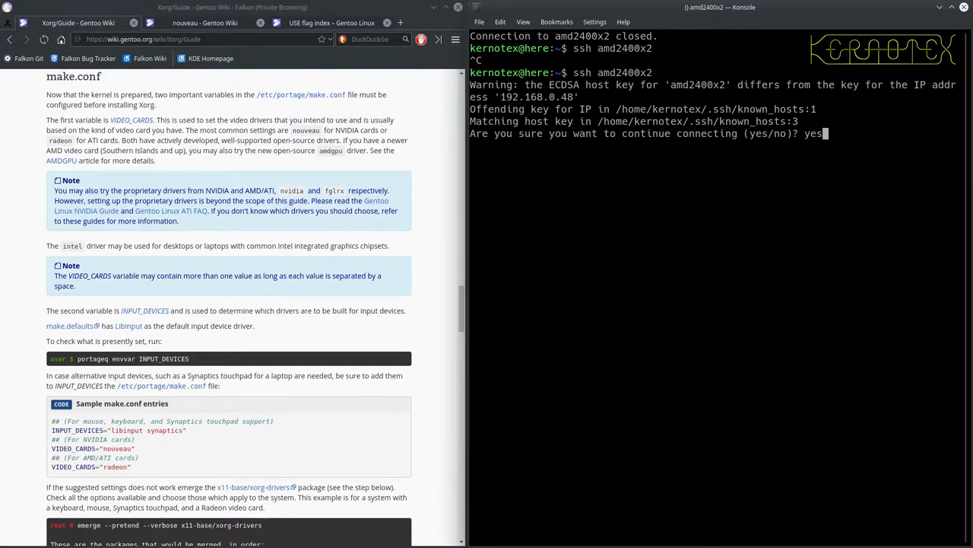
pyautogui.press('Return')
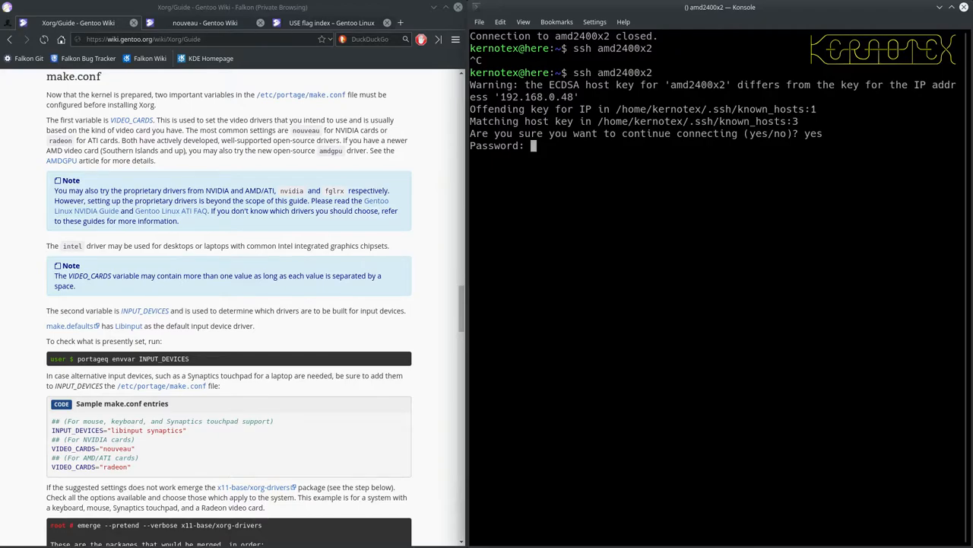
pyautogui.press('Return')
pyautogui.write('su -')
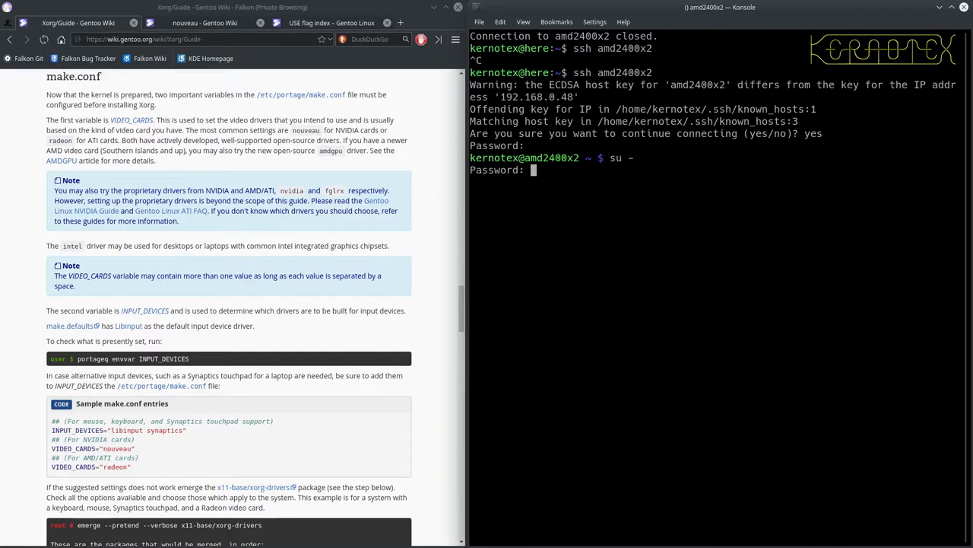
pyautogui.press('Return')
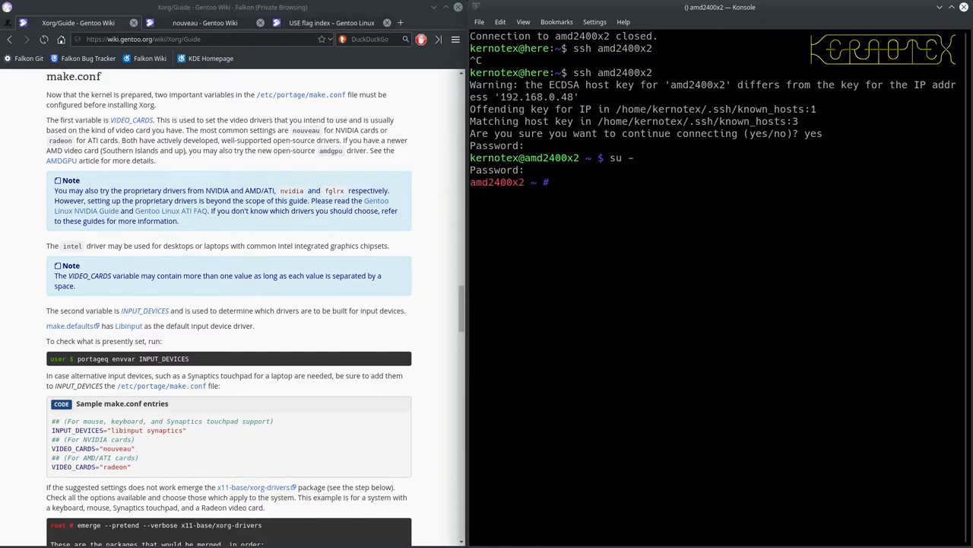
pyautogui.moveTo(554, 287)
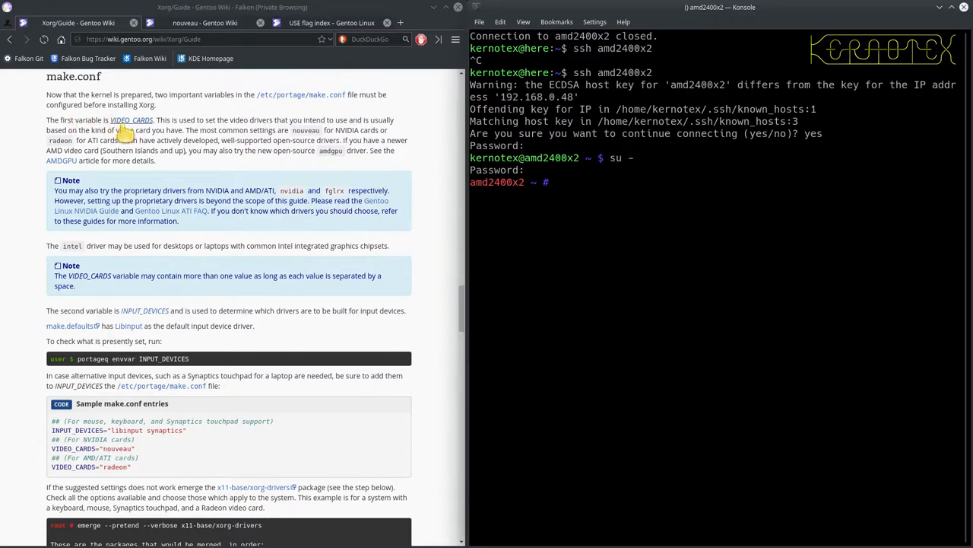
pyautogui.moveTo(300, 94)
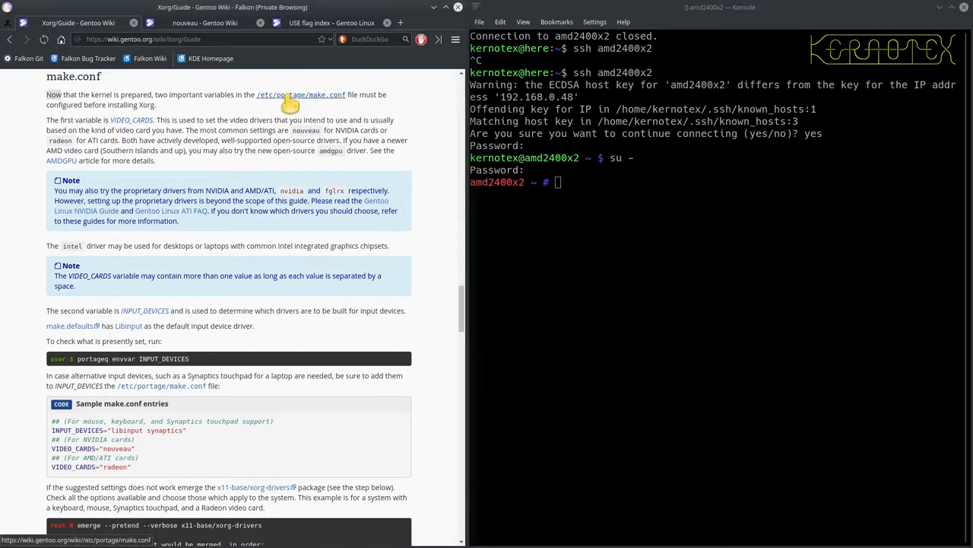
pyautogui.rightClick(300, 95)
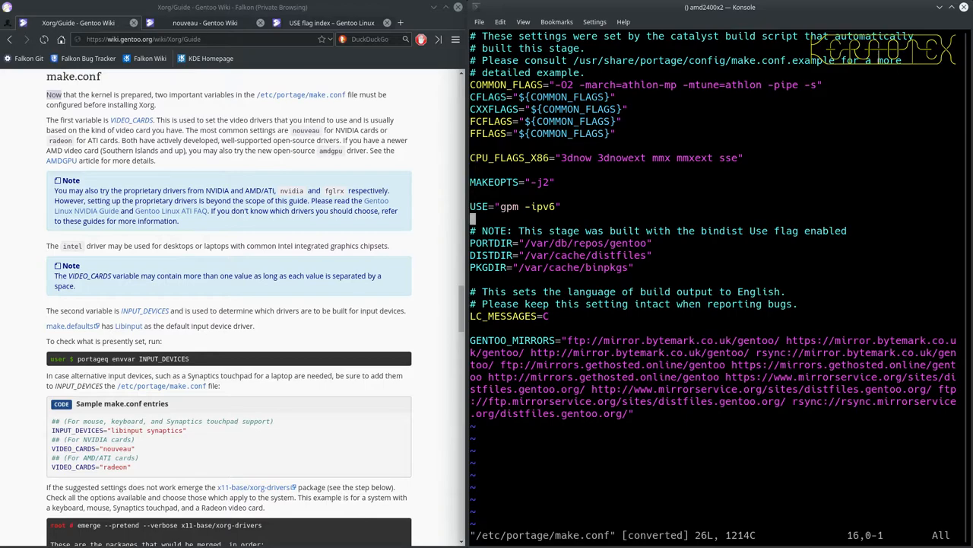
# - Add VIDEO_CARDS="nouveau" on a new line below USE in /etc/portage/make.conf
pyautogui.press('i')
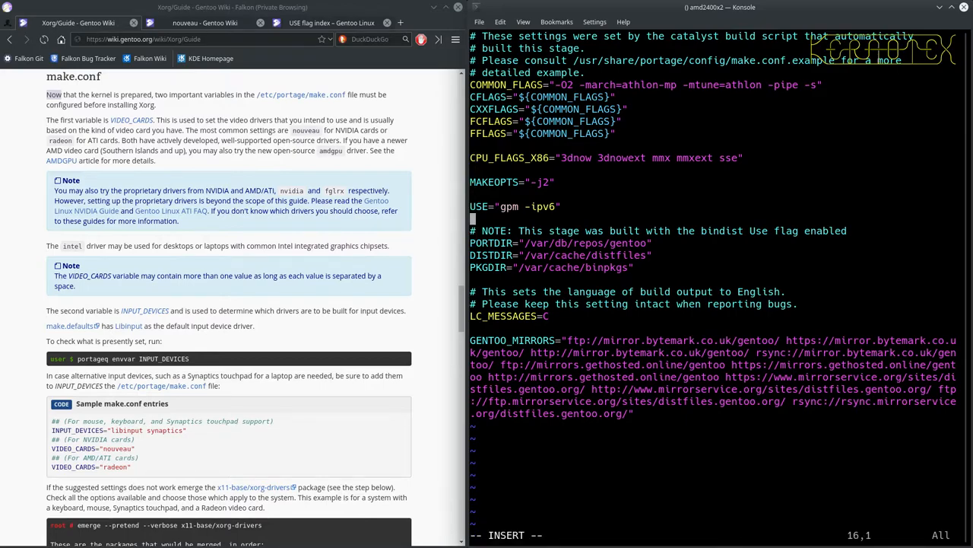
pyautogui.press('Return')
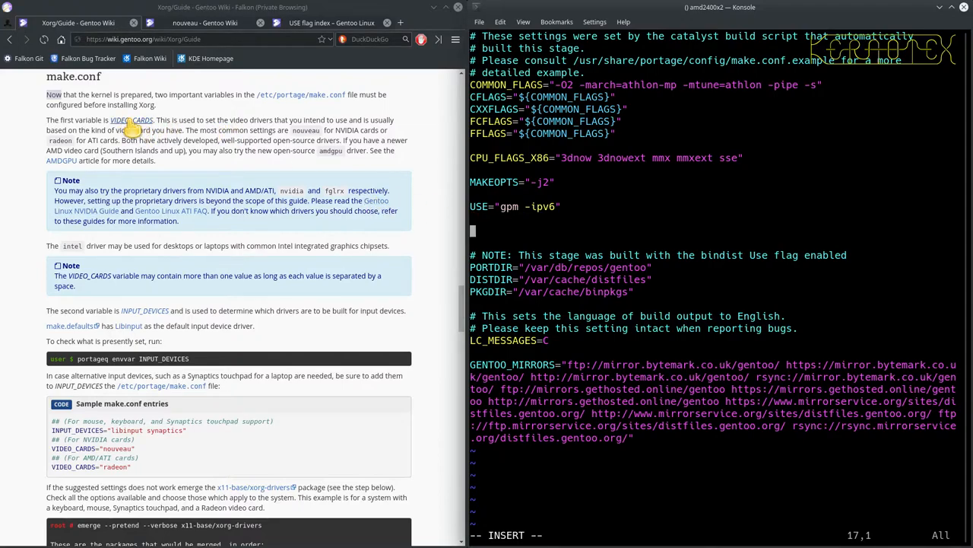
pyautogui.click(132, 121)
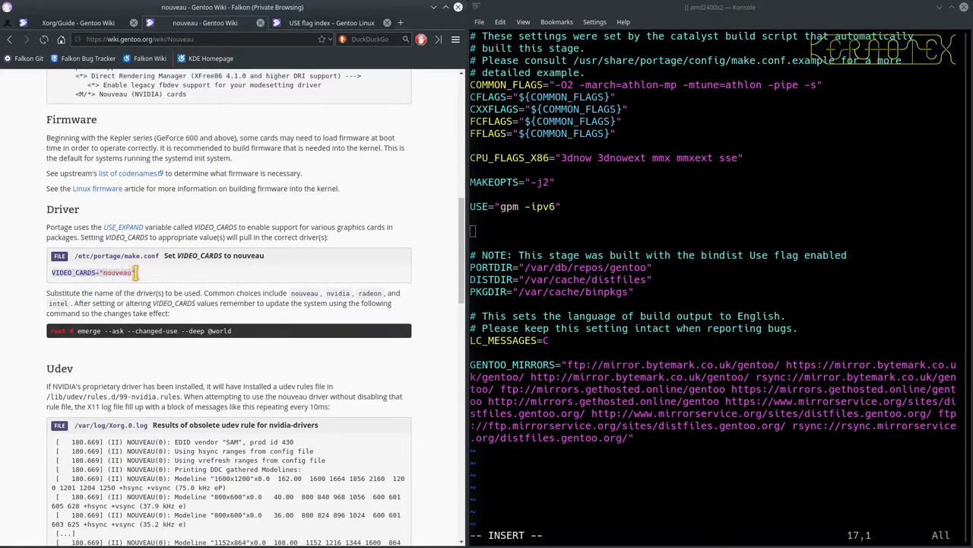
pyautogui.write('VIDEO_CARDS="nouveau"')
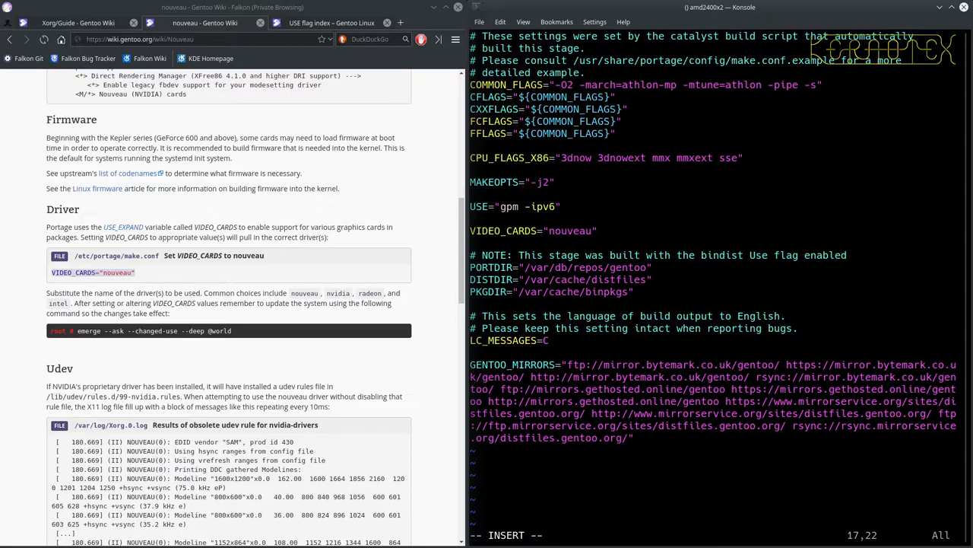
pyautogui.moveTo(532, 230)
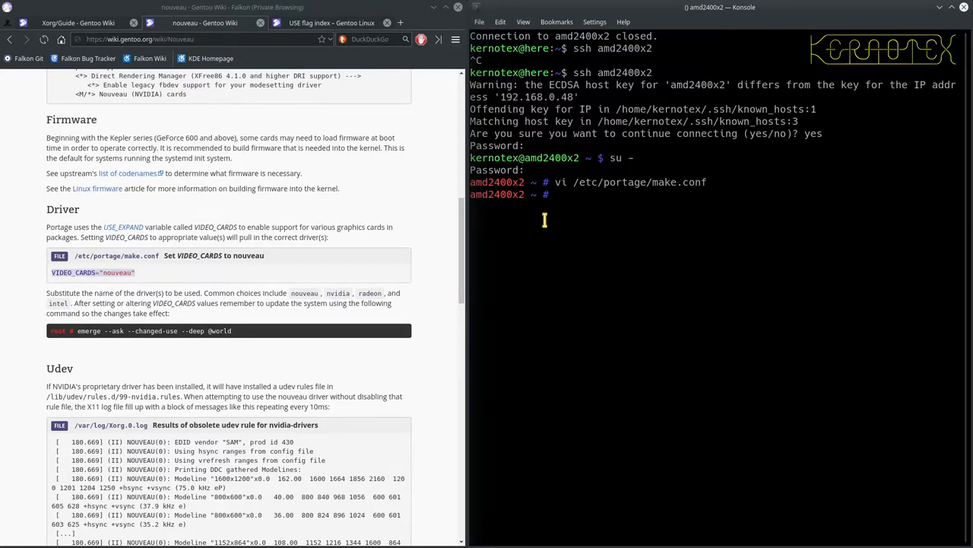
pyautogui.scroll(-3)
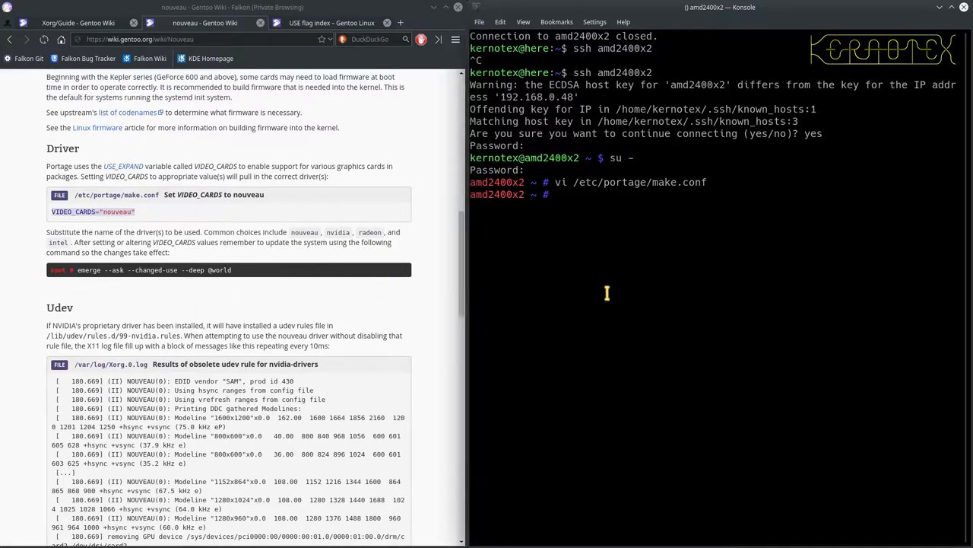
pyautogui.press('ctrl+r')
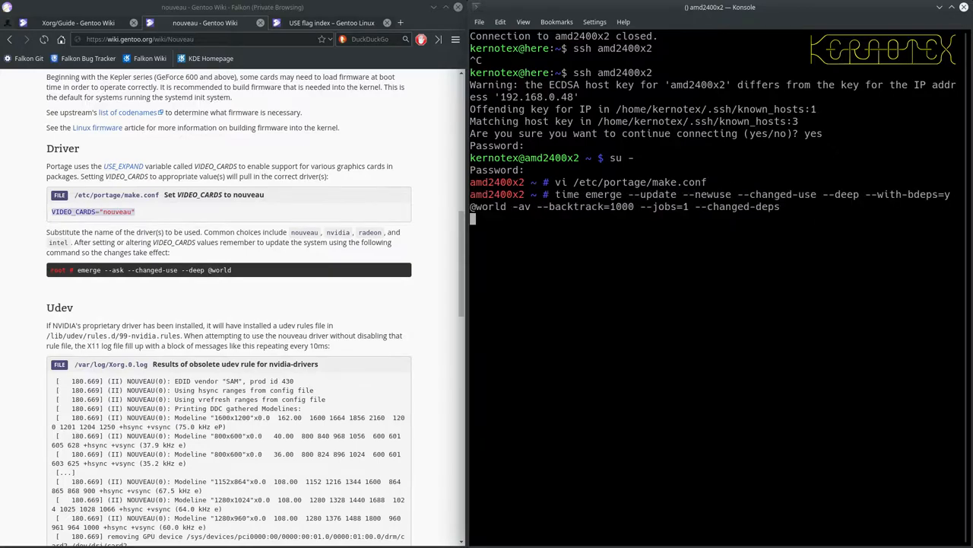
pyautogui.moveTo(362, 204)
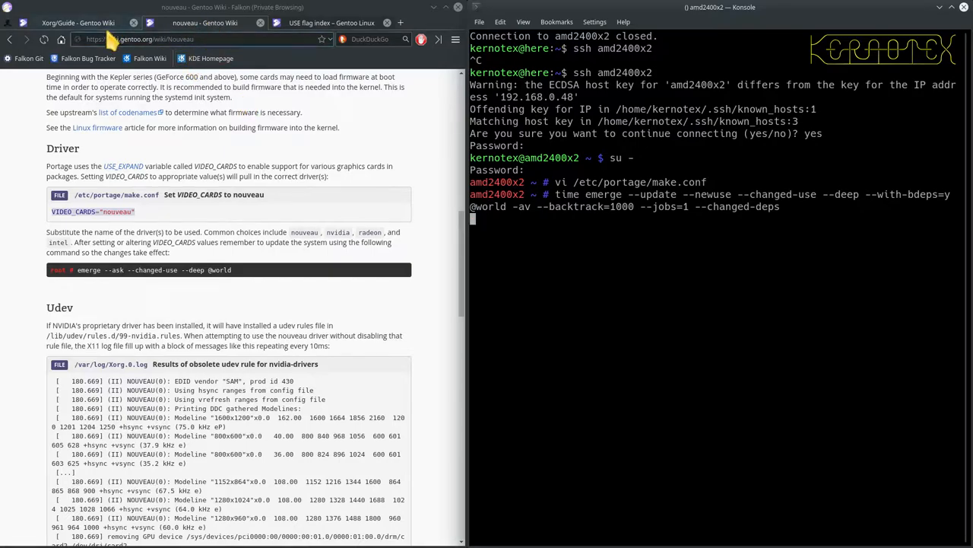
pyautogui.click(76, 23)
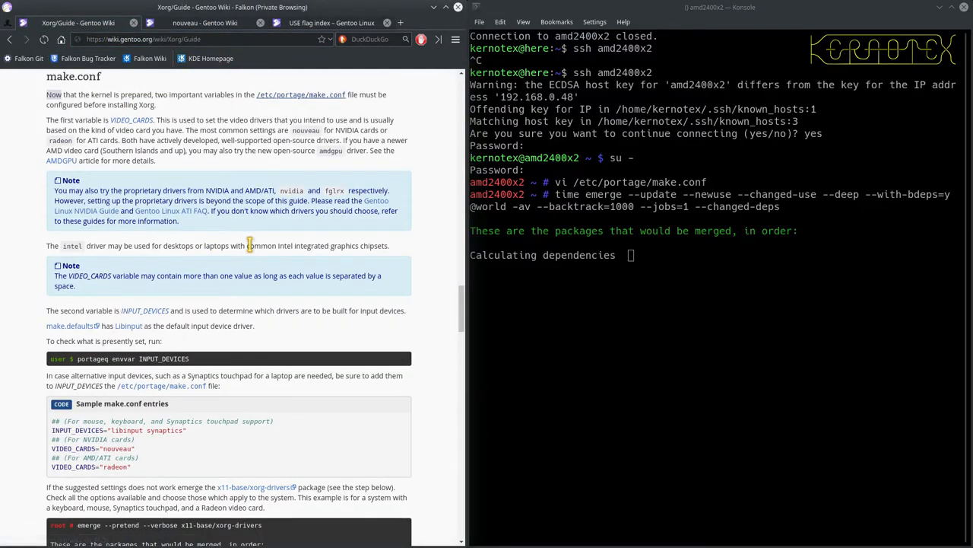
pyautogui.scroll(-3)
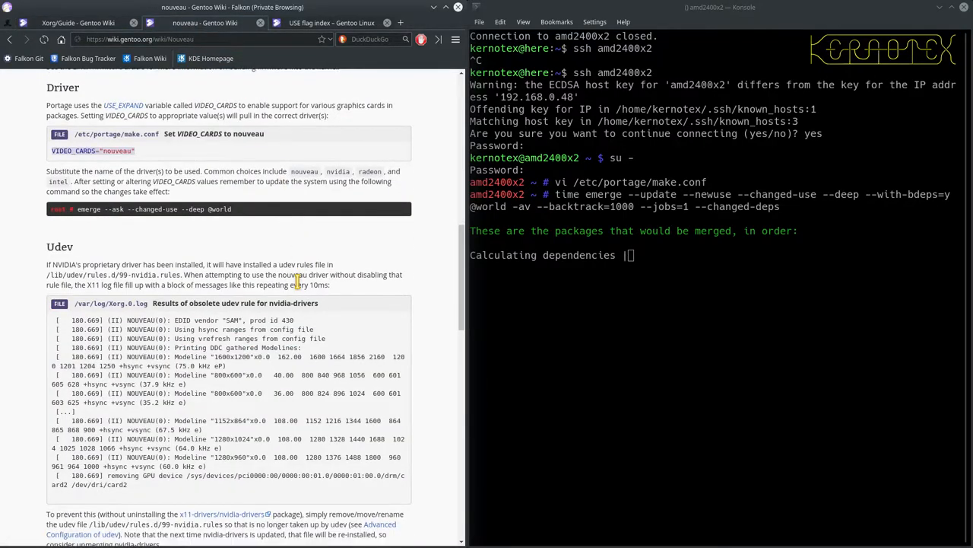
pyautogui.scroll(-3)
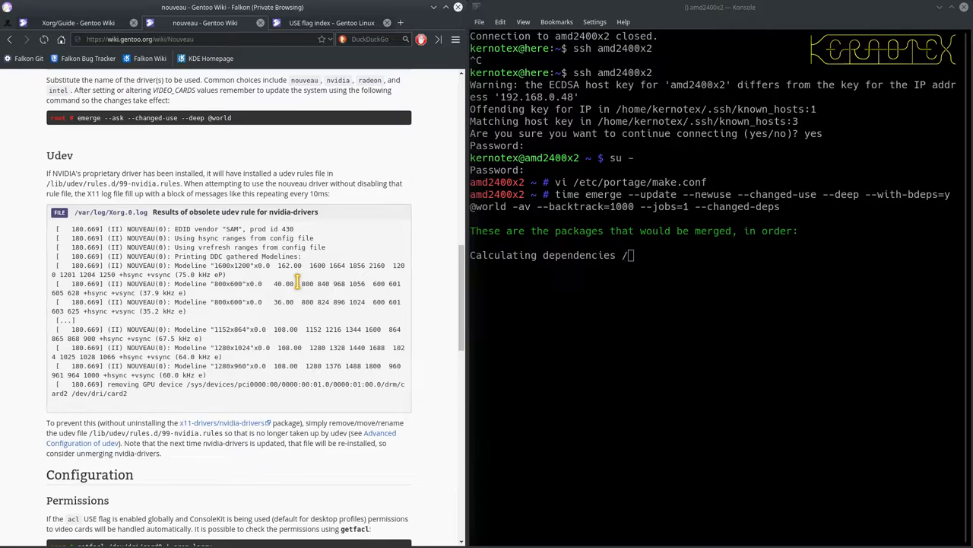
pyautogui.moveTo(51, 174)
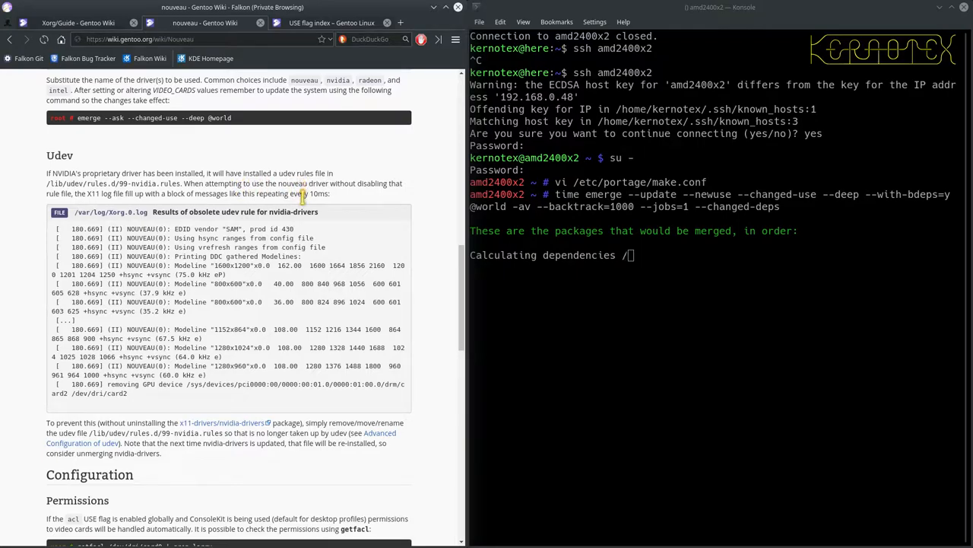
pyautogui.scroll(-3)
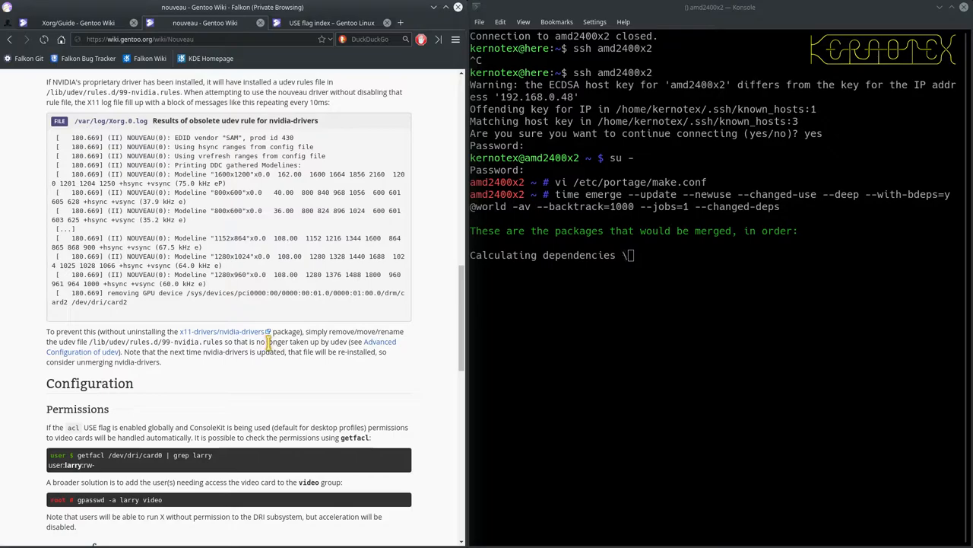
pyautogui.scroll(-3)
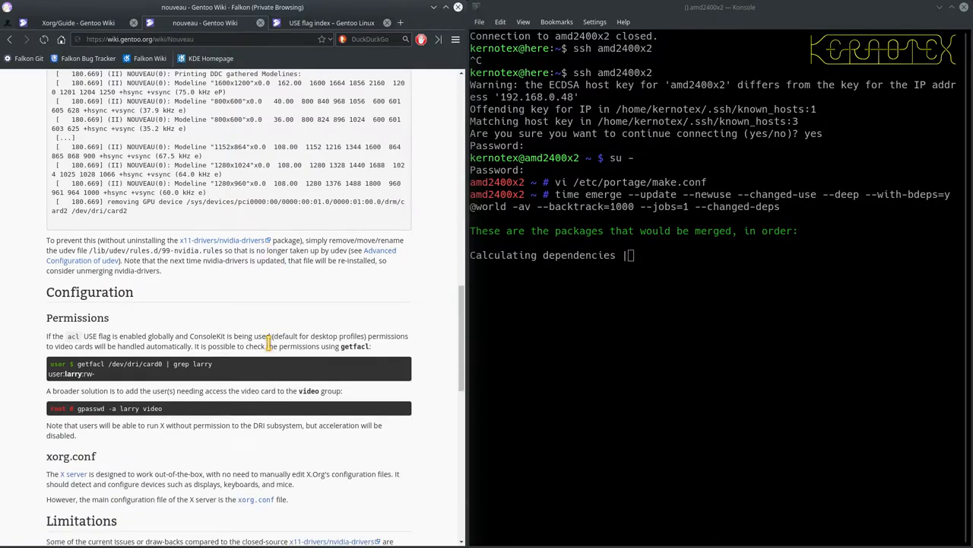
pyautogui.scroll(-3)
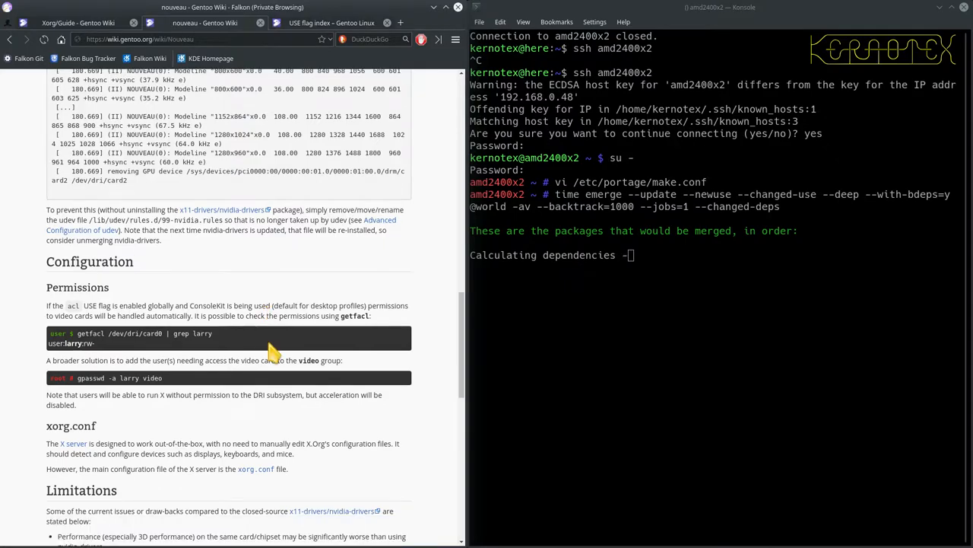
pyautogui.scroll(-3)
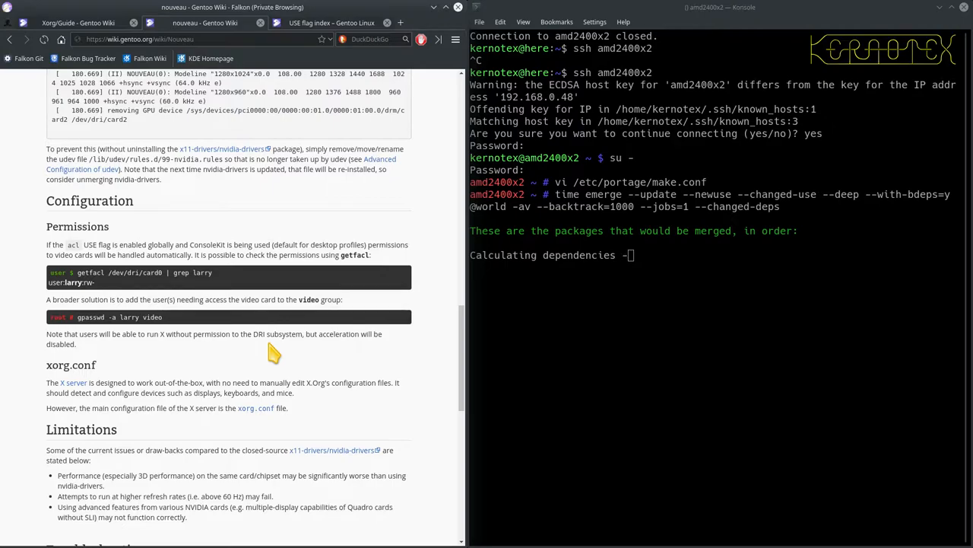
pyautogui.scroll(-3)
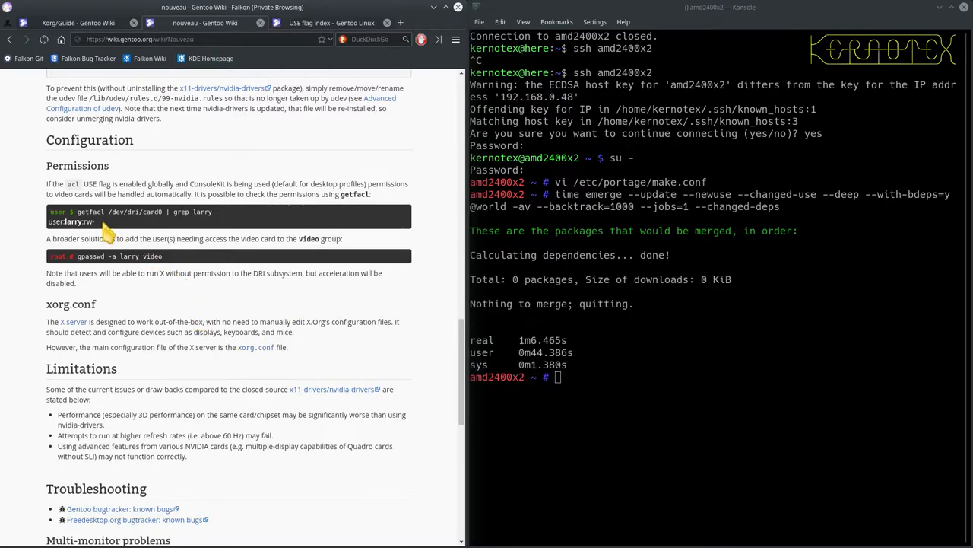
pyautogui.moveTo(73, 221)
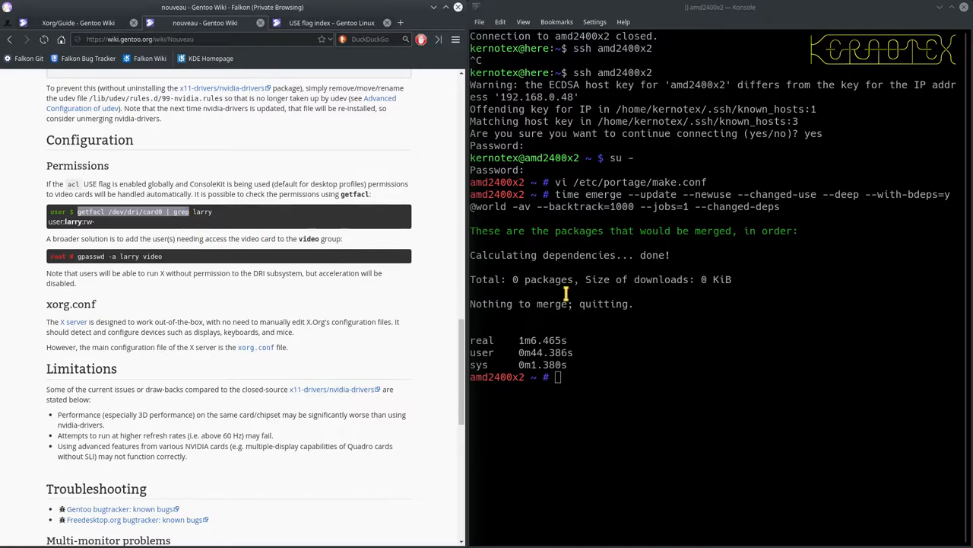
# - Check kernotex's access rights on /dev/dri/card0 with getfacl
pyautogui.write('getfacl /dev/dri/card0 | grep')
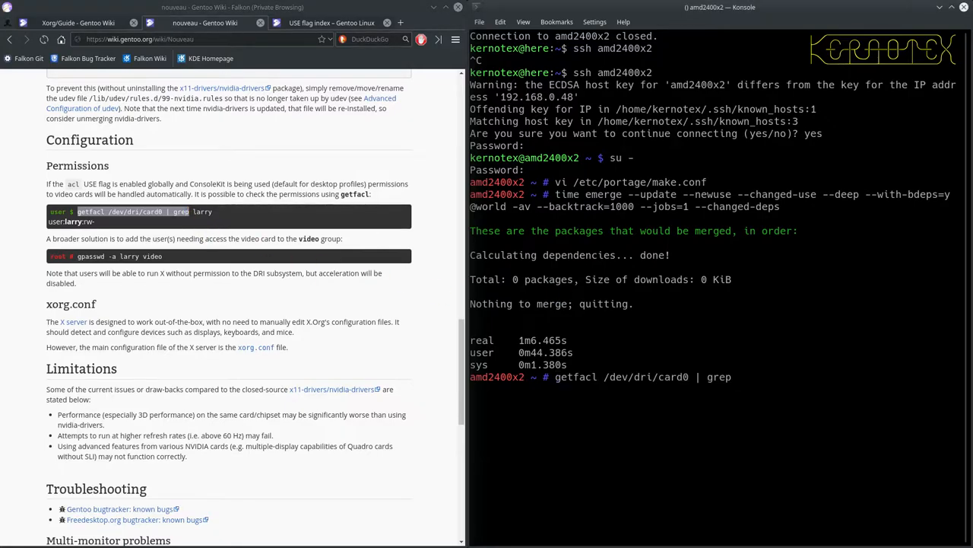
pyautogui.write('k')
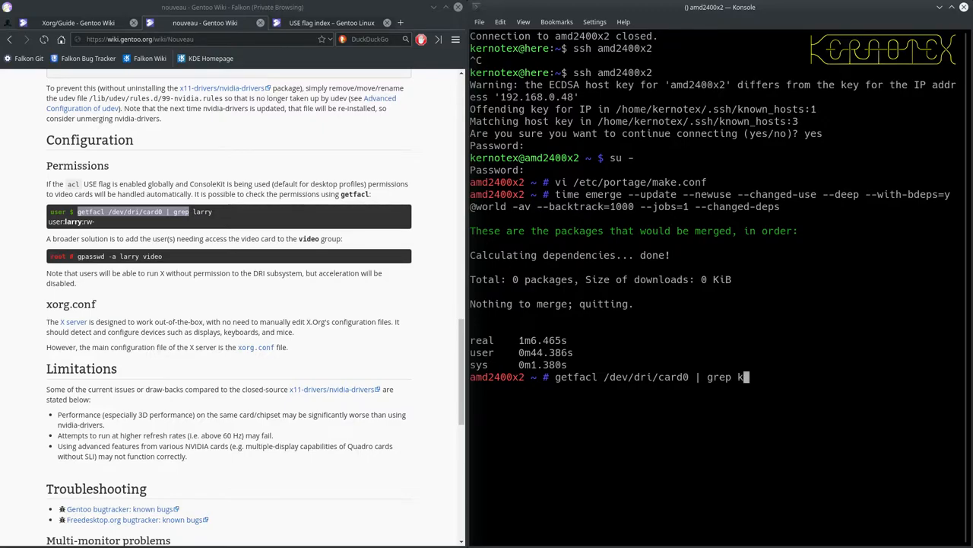
pyautogui.write('ernotex')
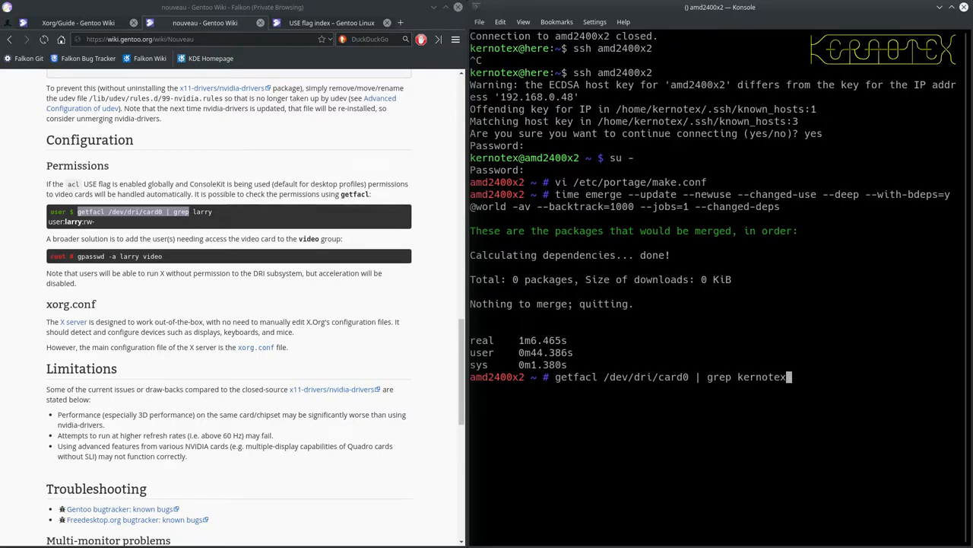
pyautogui.press('Return')
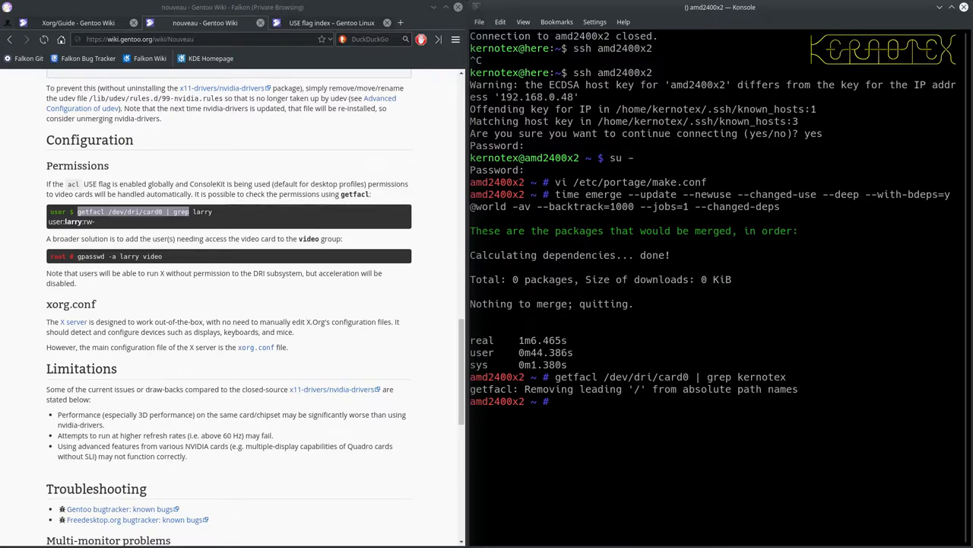
pyautogui.write('getfacl /dev/dri/card0 | grep kernotex')
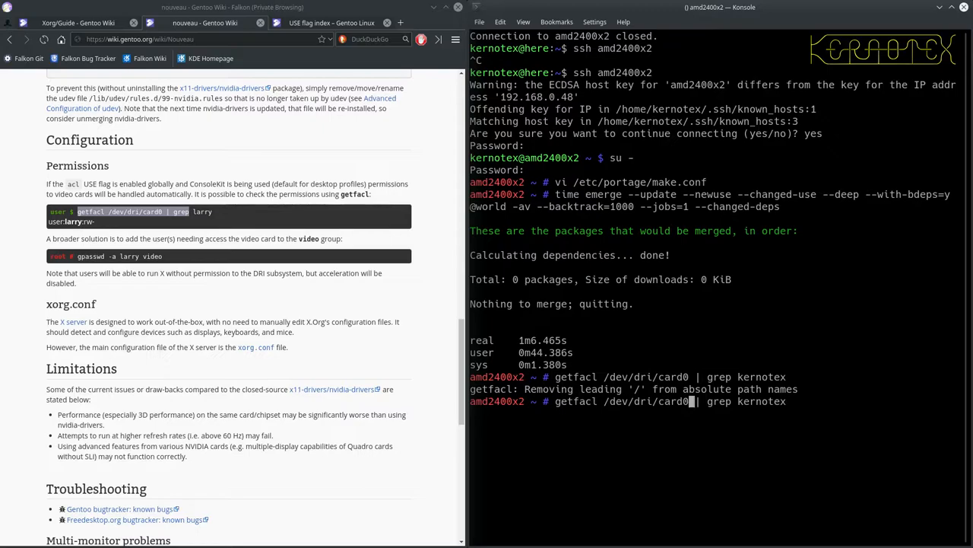
pyautogui.press('Return')
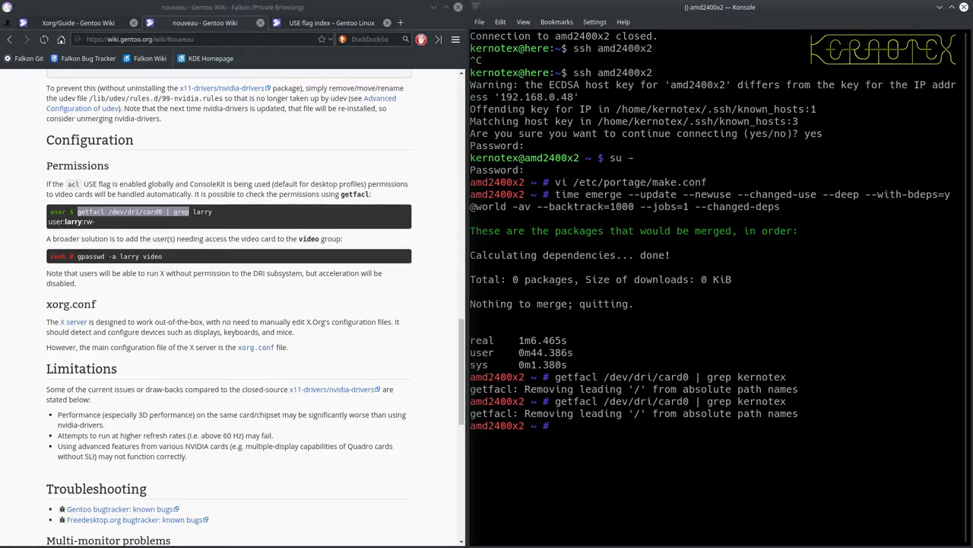
pyautogui.moveTo(532, 264)
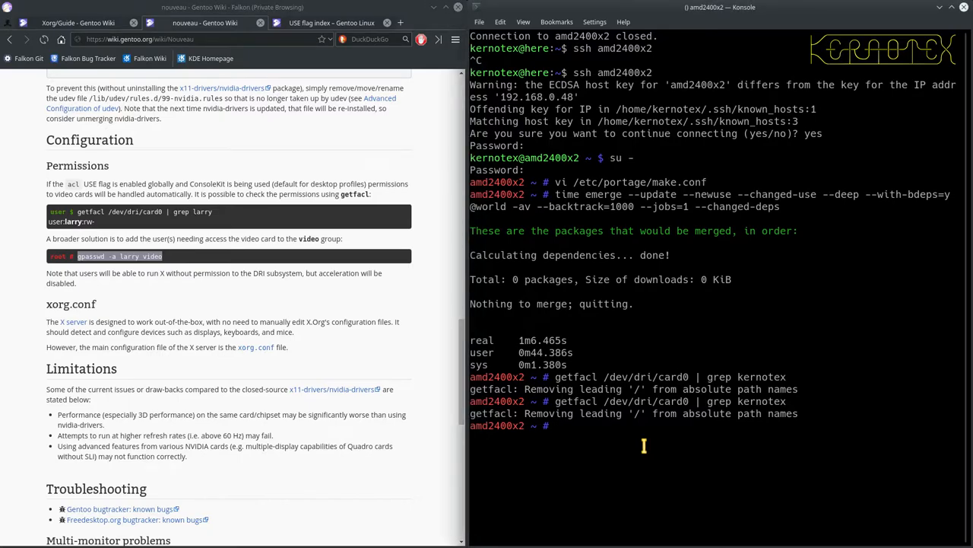
# - Add kernotex to the video group, list its groups, and recheck /dev/dri/card0 permissions
pyautogui.write('gpasswd -a larry video')
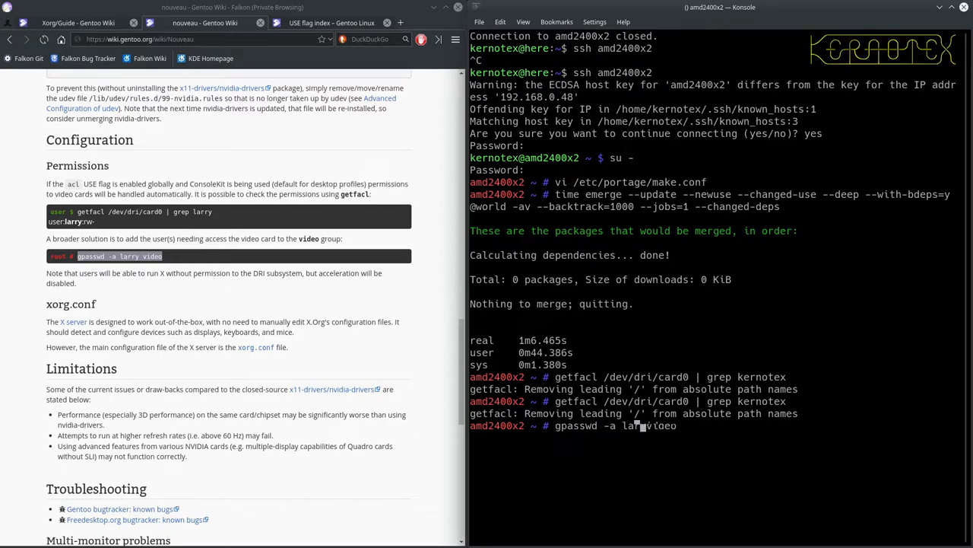
pyautogui.write('kernotex')
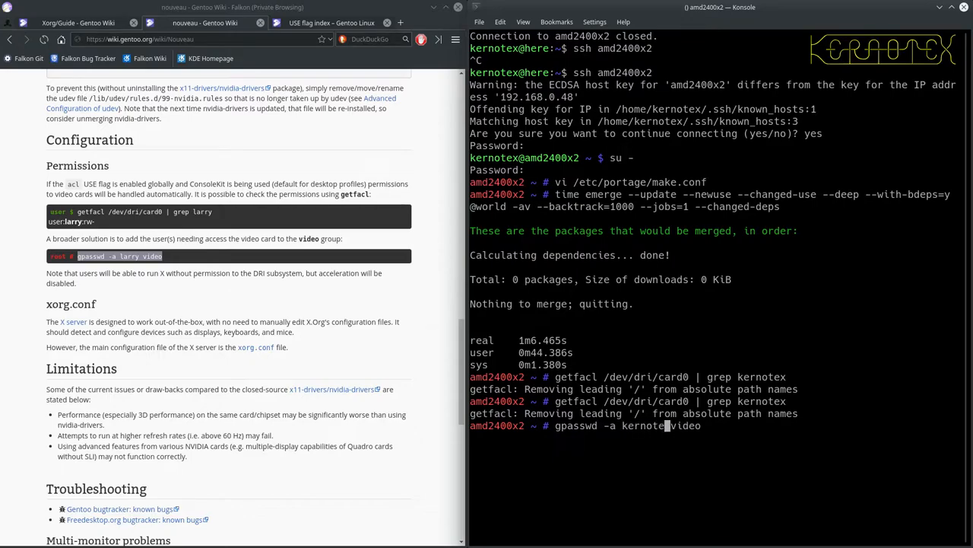
pyautogui.press('Return')
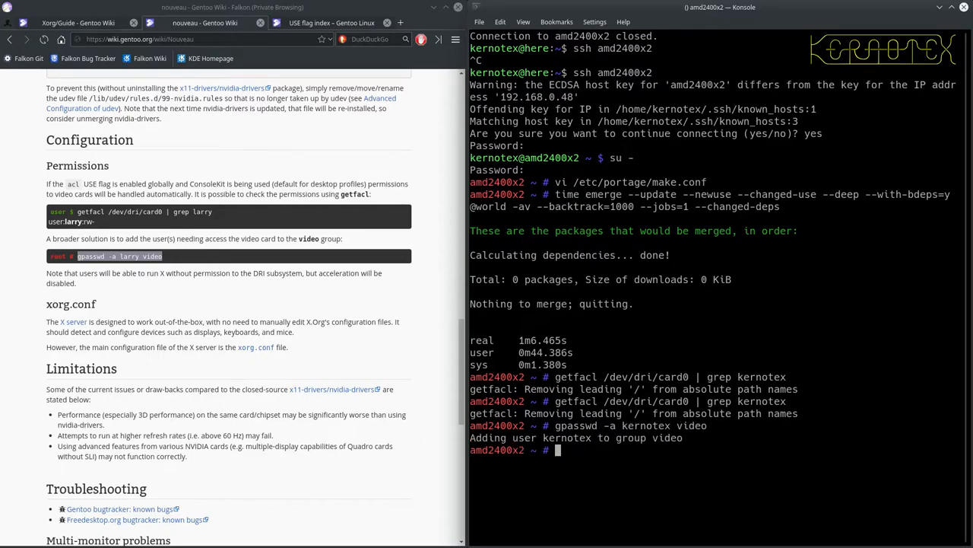
pyautogui.write('groups')
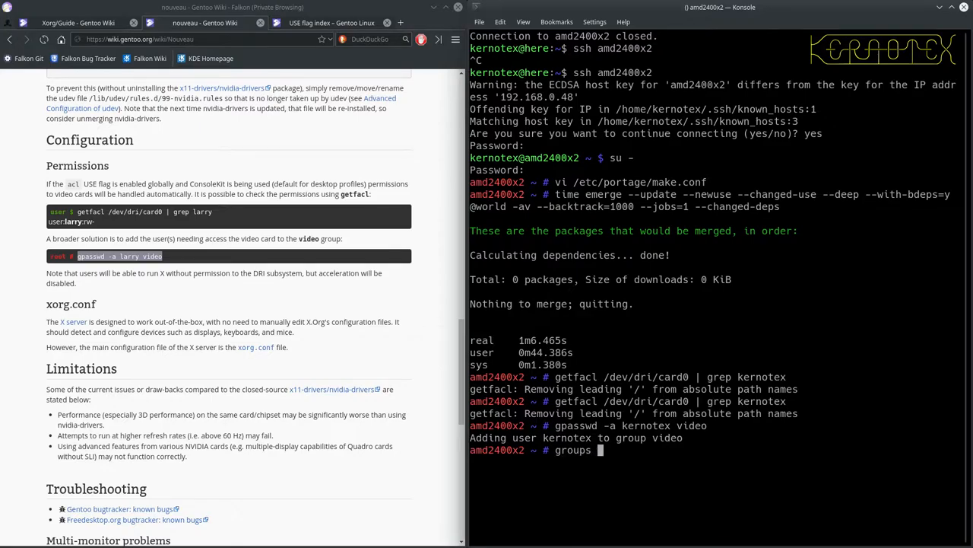
pyautogui.press('Return')
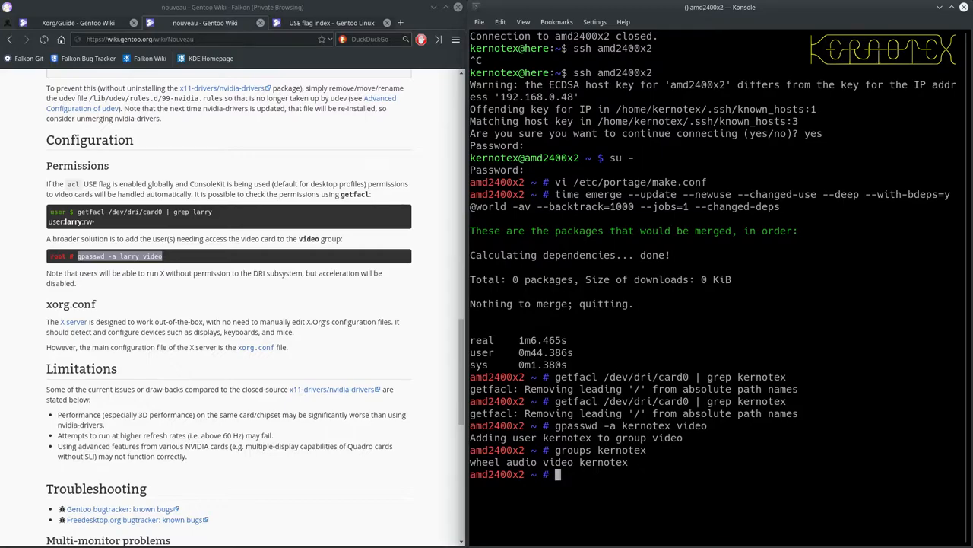
pyautogui.write('getfacl /dev/dri/card0 | grep kernotex')
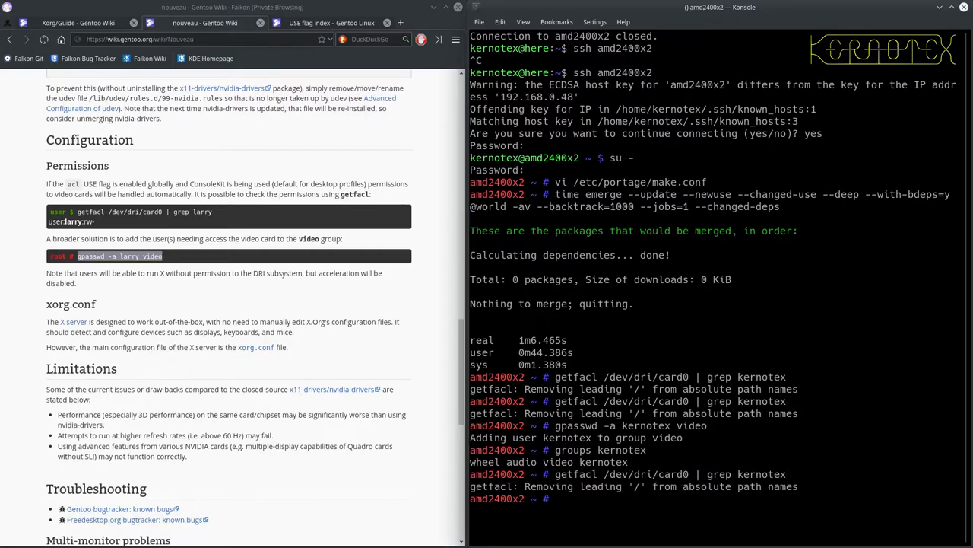
pyautogui.moveTo(160, 221)
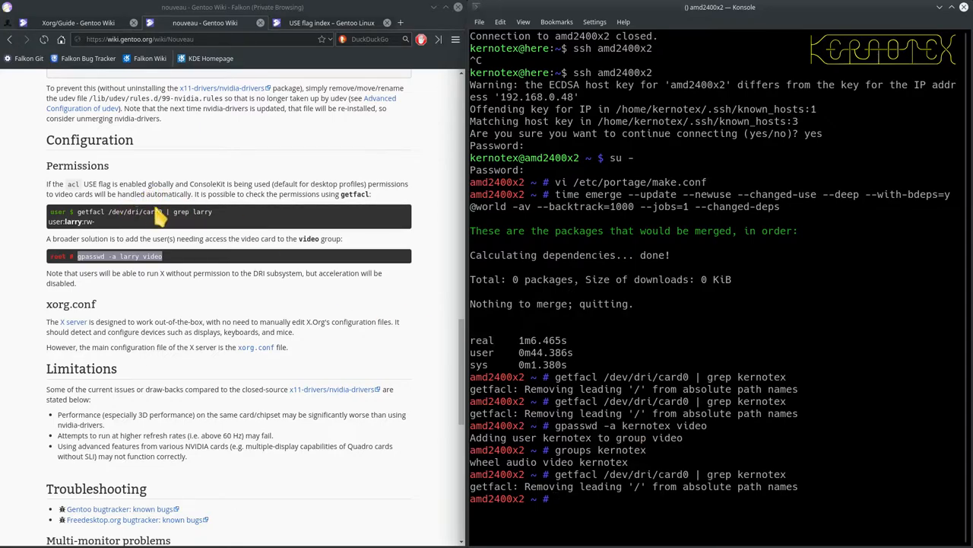
pyautogui.moveTo(194, 193)
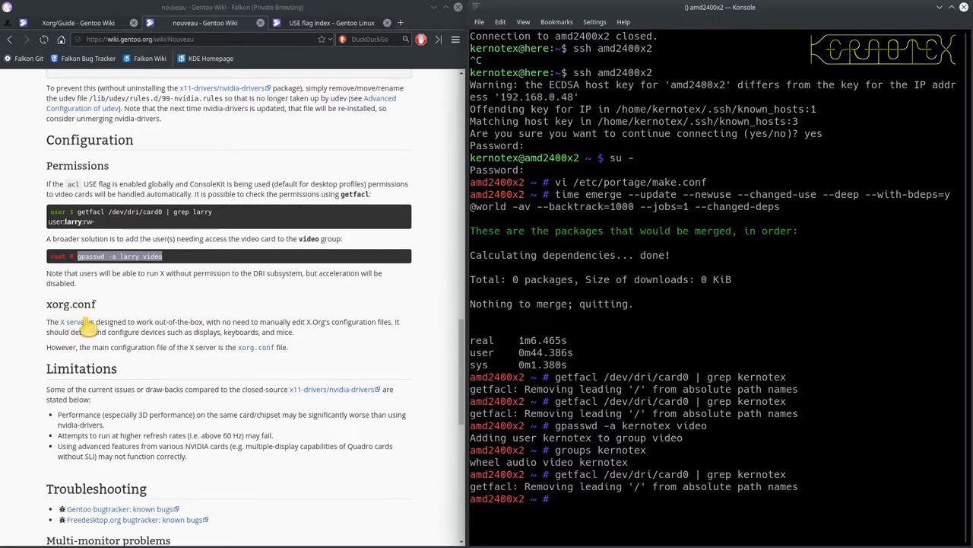
pyautogui.moveTo(109, 326)
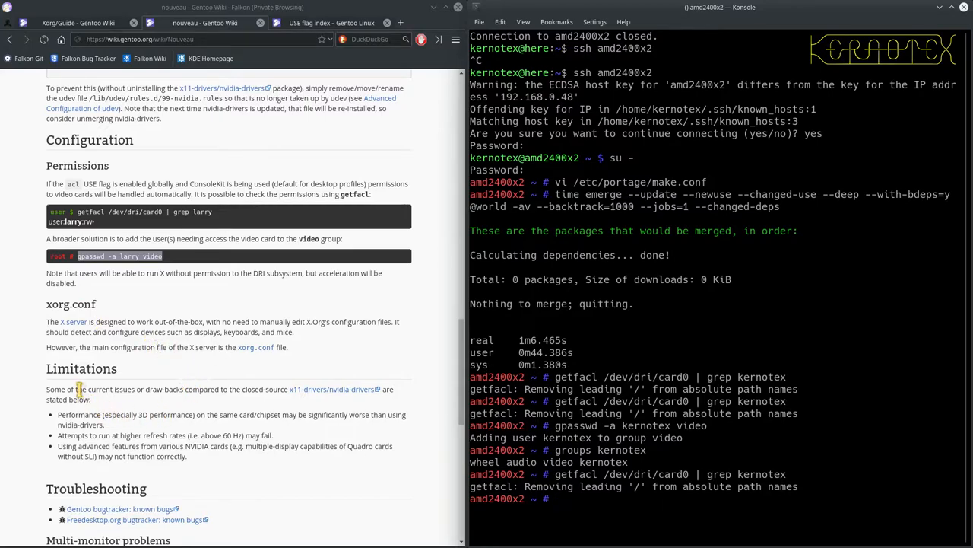
pyautogui.moveTo(226, 135)
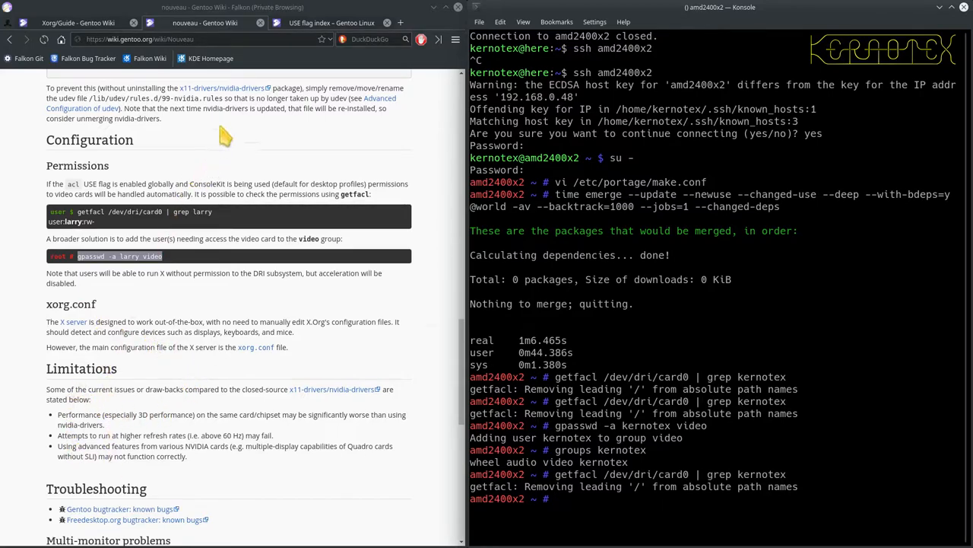
# - Scroll the nouveau article, then show the Xorg Guide's VIDEO_CARDS and INPUT_DEVICES section
pyautogui.scroll(3)
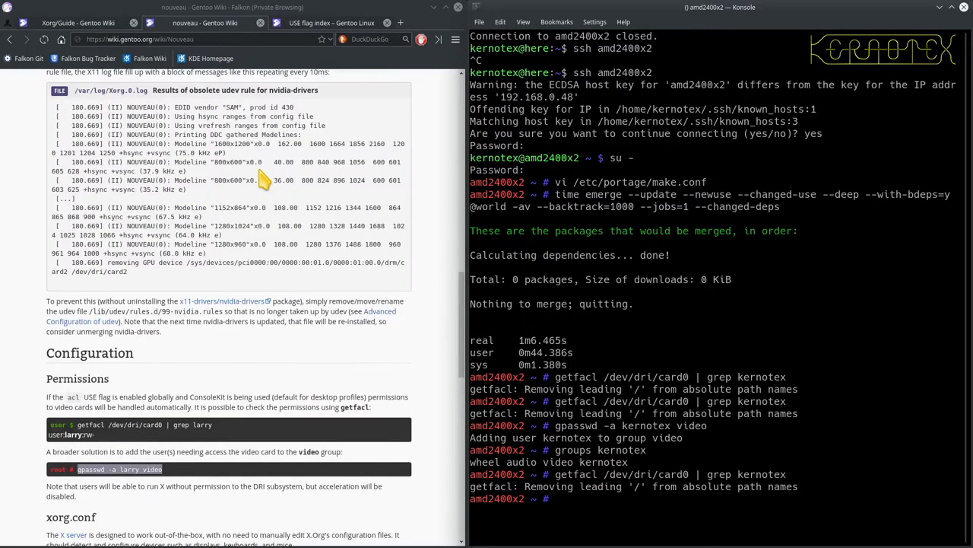
pyautogui.scroll(3)
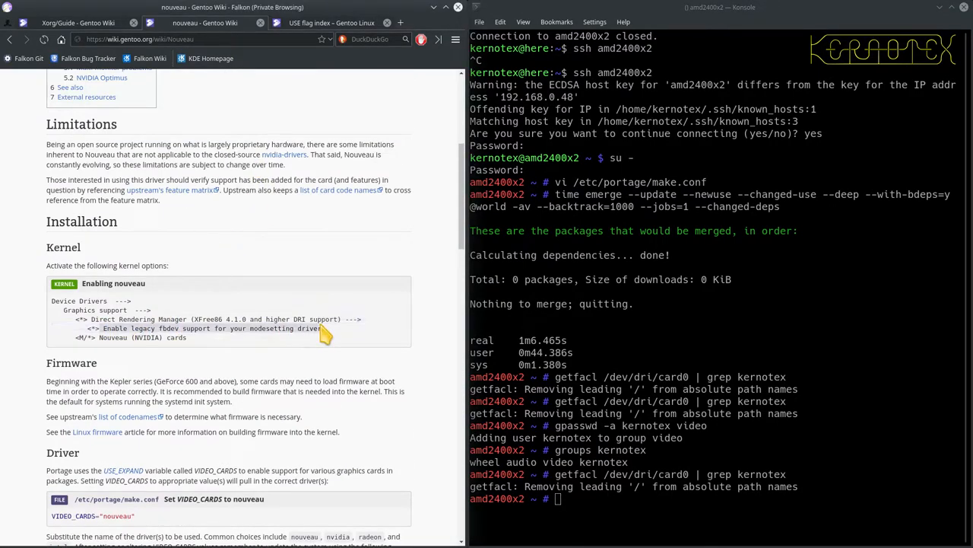
pyautogui.moveTo(261, 224)
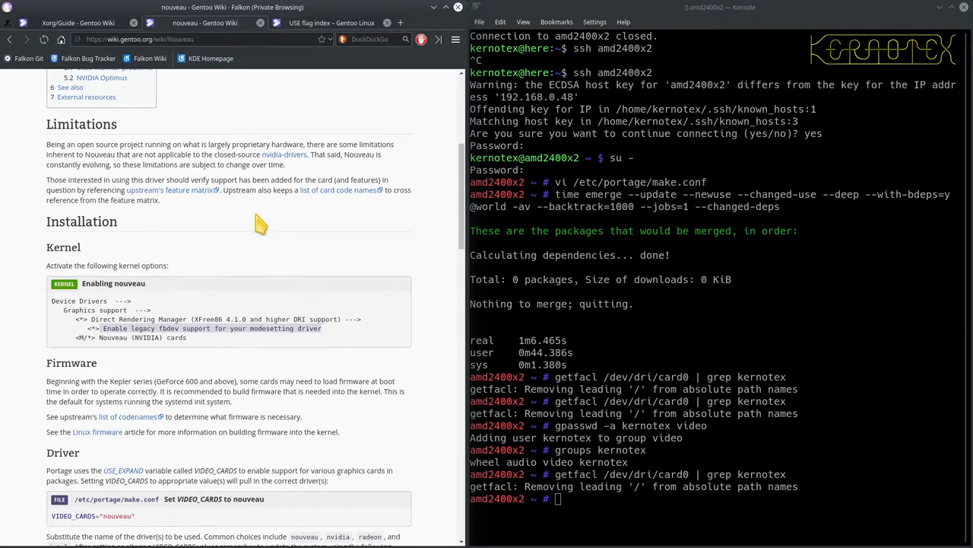
pyautogui.click(76, 22)
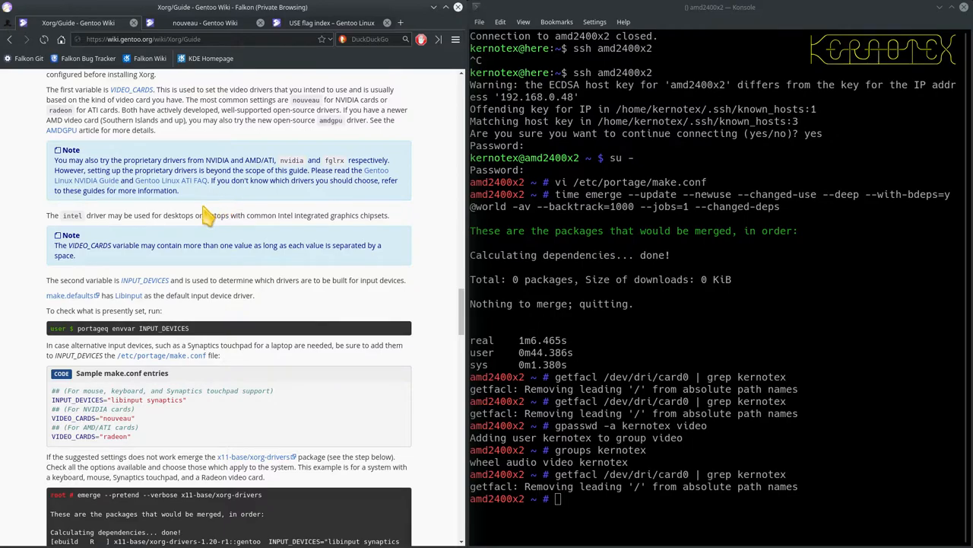
pyautogui.scroll(-3)
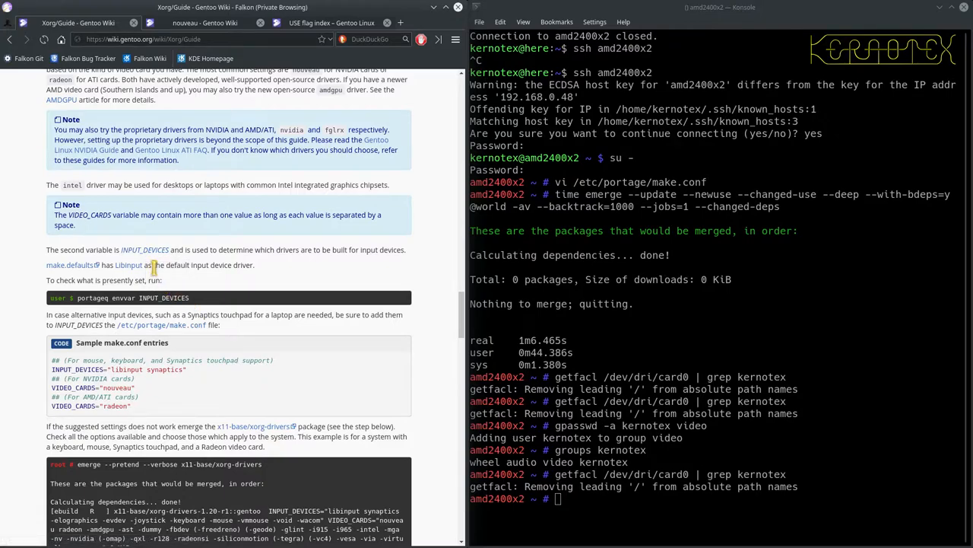
pyautogui.moveTo(76, 296)
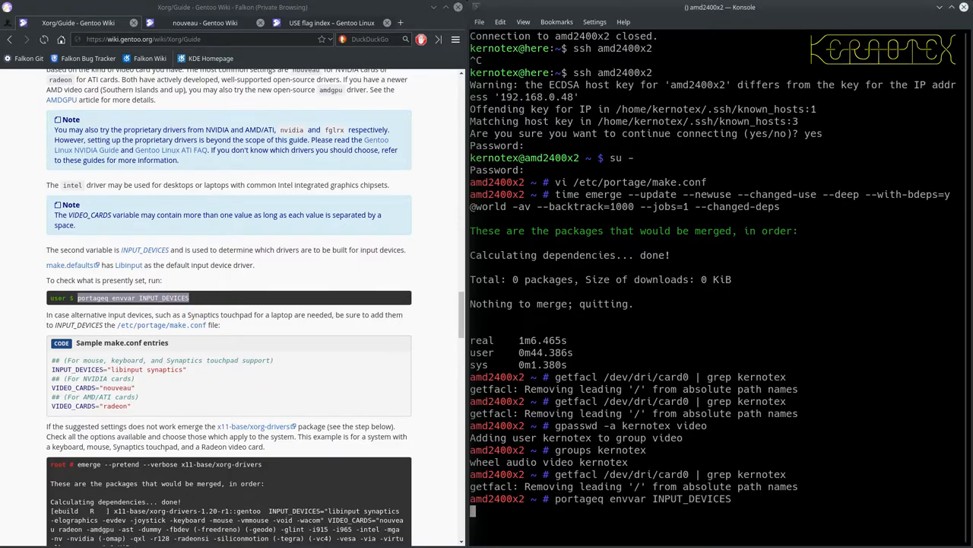
# - Check INPUT_DEVICES with portageq, then add INPUT_DEVICES="libinput" to /etc/portage/make.conf
pyautogui.press('Return')
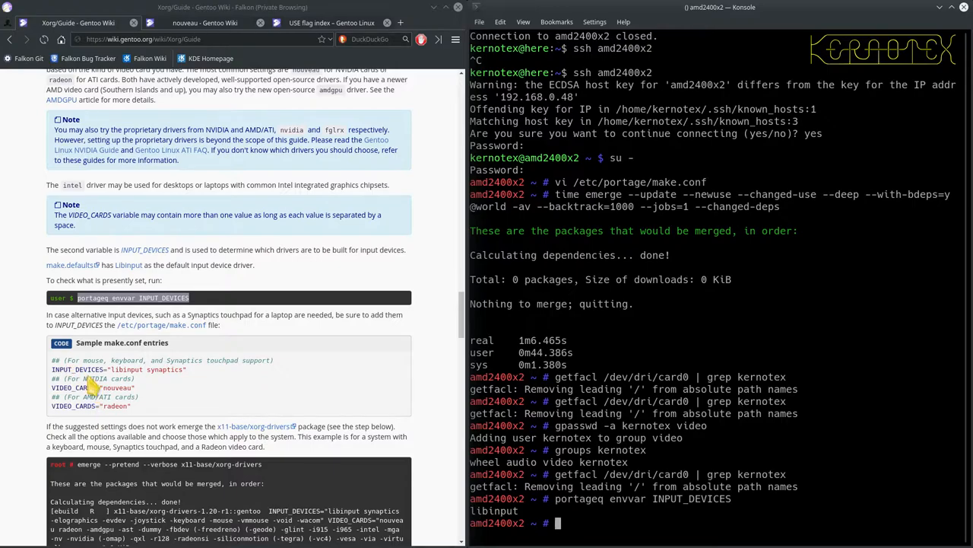
pyautogui.moveTo(164, 384)
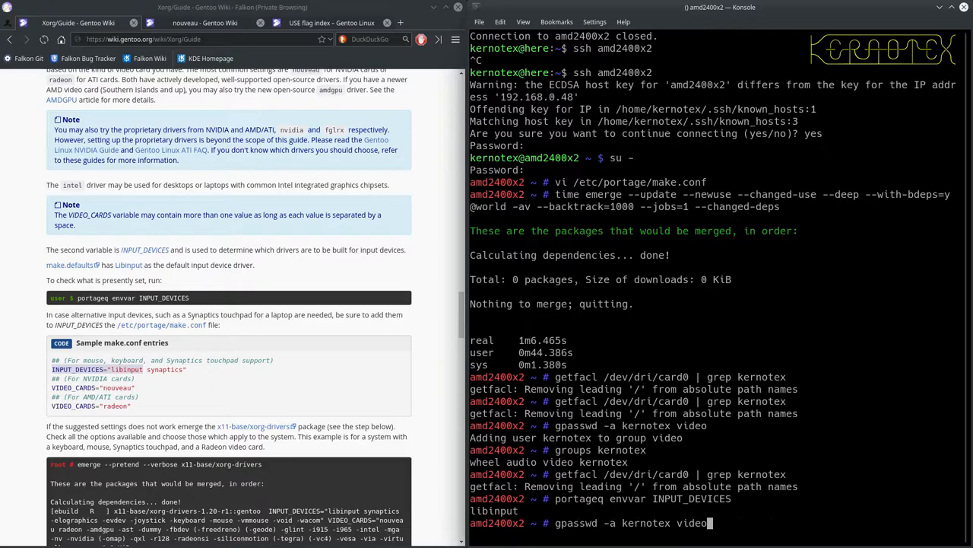
pyautogui.write('vi /etc/portage/make.conf')
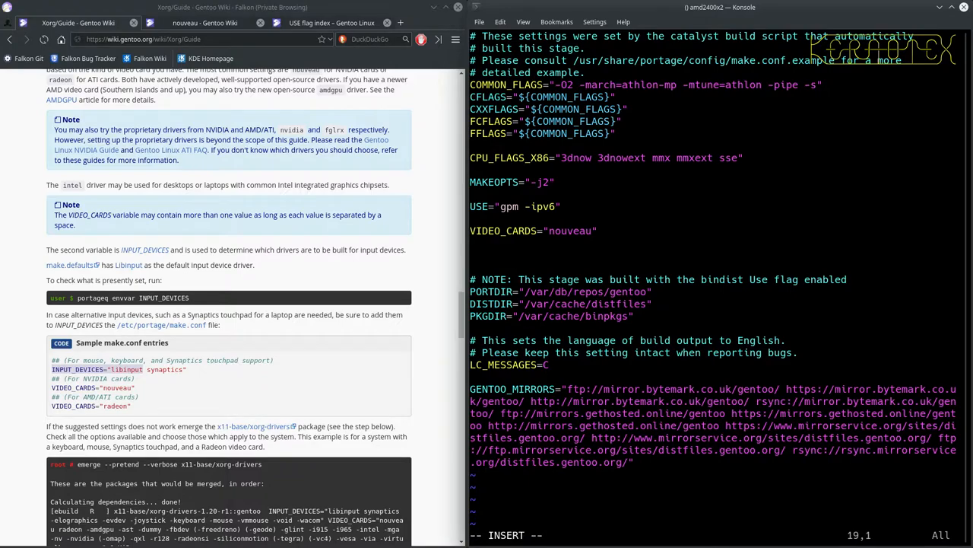
pyautogui.write('INPUT_DEVICES="libinput')
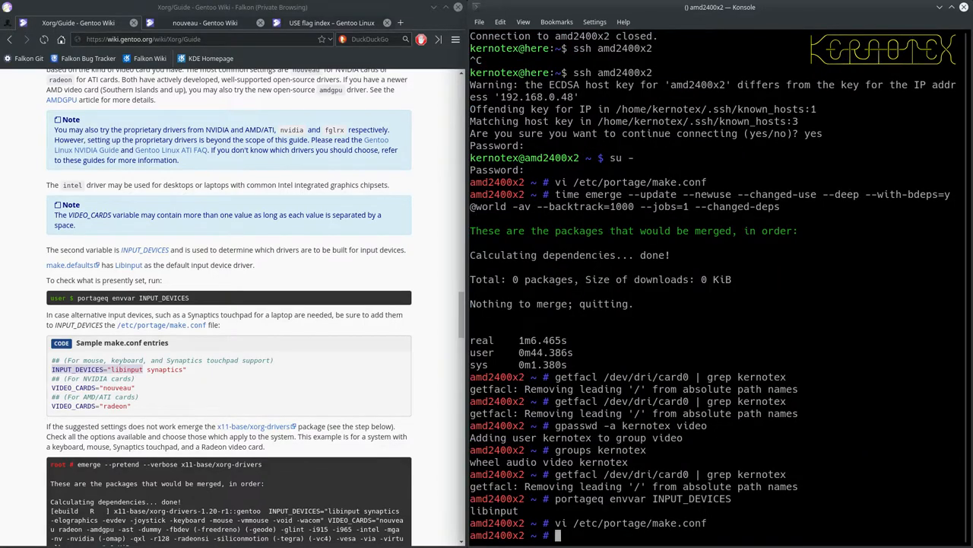
pyautogui.moveTo(250, 447)
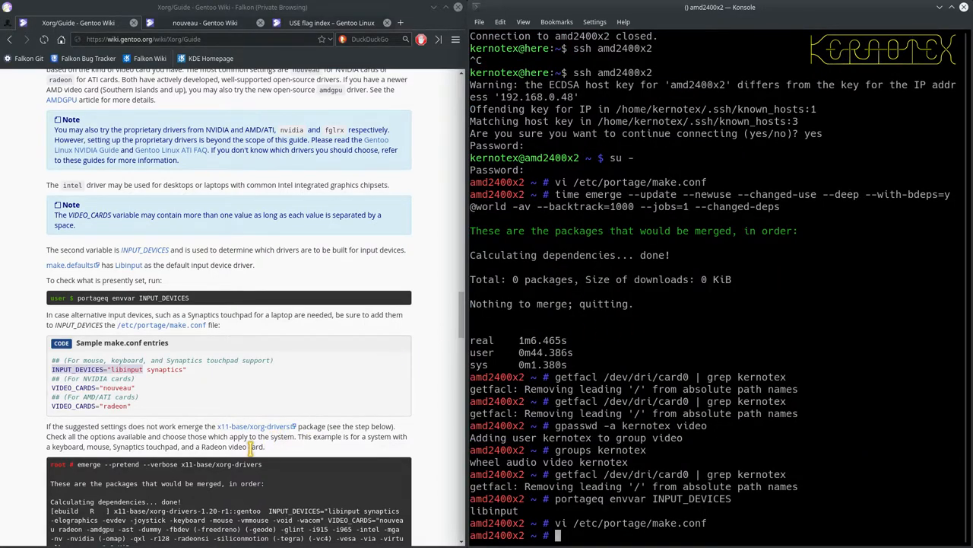
pyautogui.scroll(-3)
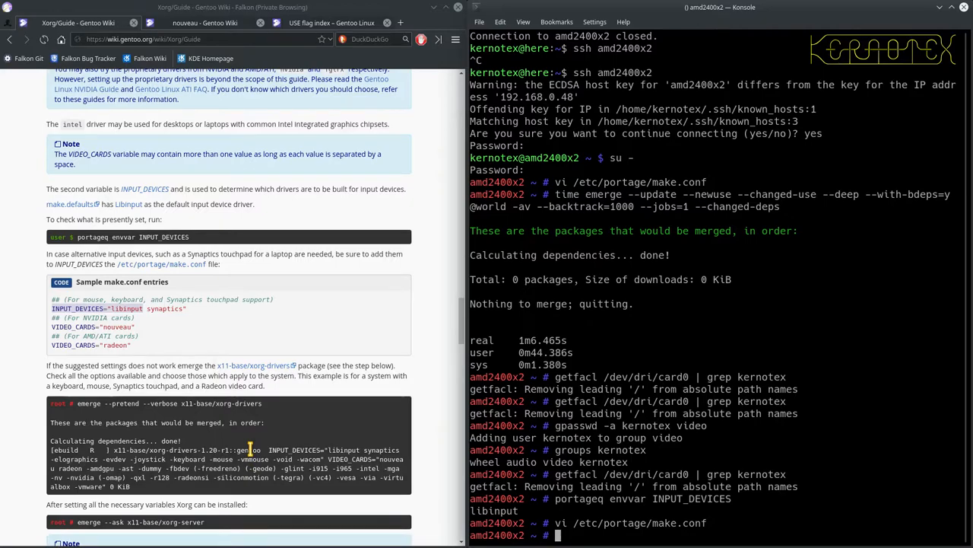
pyautogui.moveTo(78, 366)
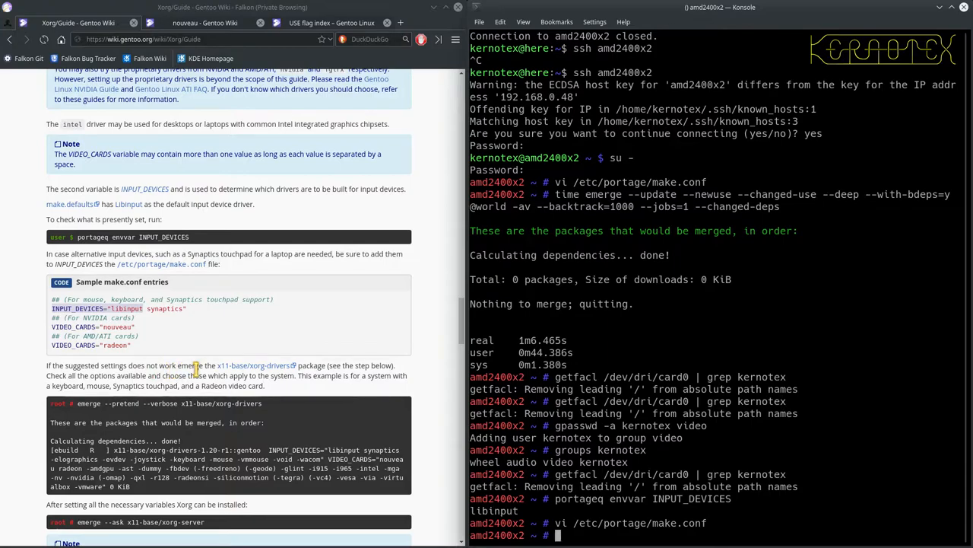
pyautogui.moveTo(364, 365)
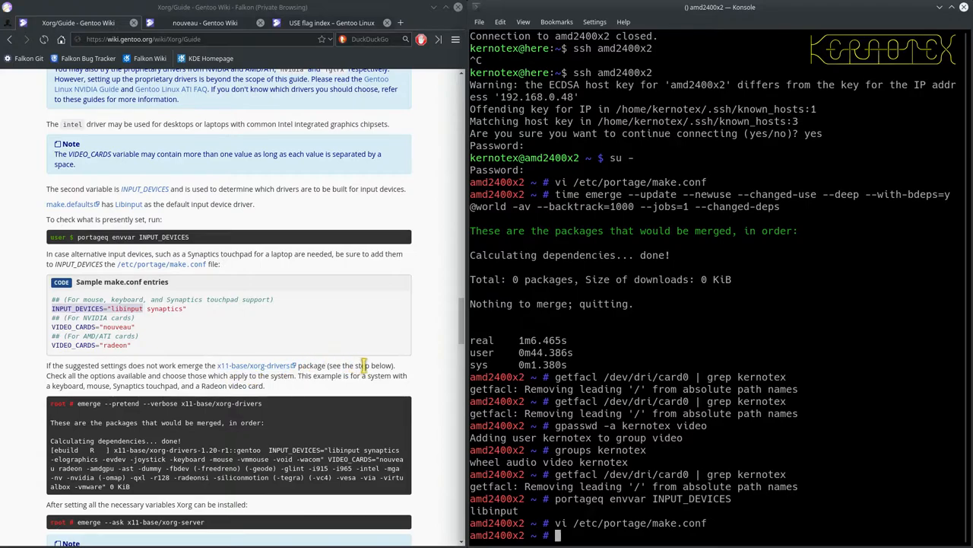
pyautogui.scroll(-3)
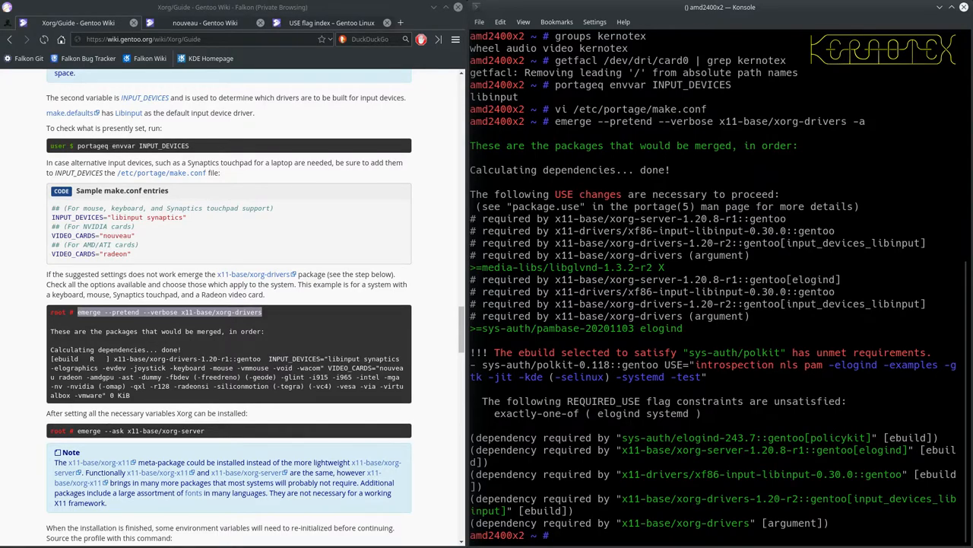
pyautogui.moveTo(595, 308)
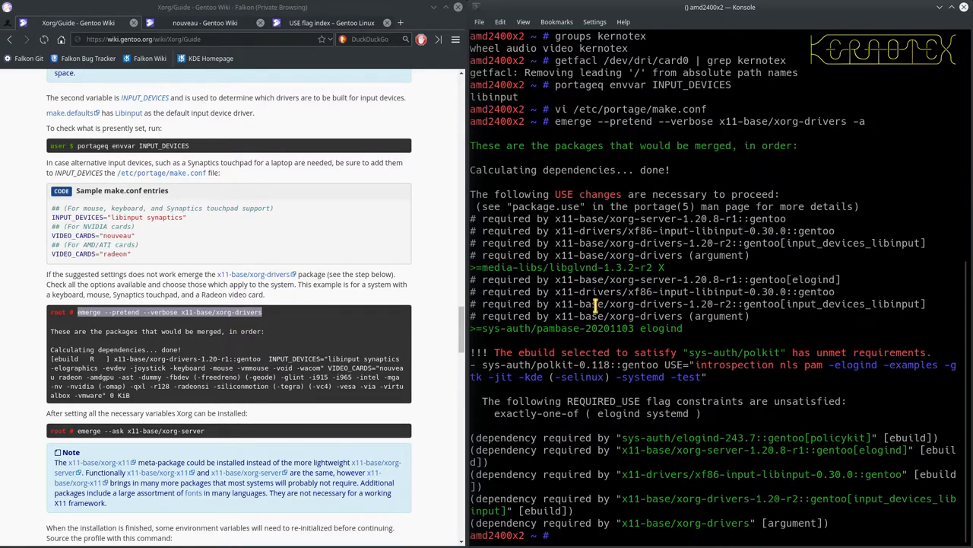
pyautogui.moveTo(586, 421)
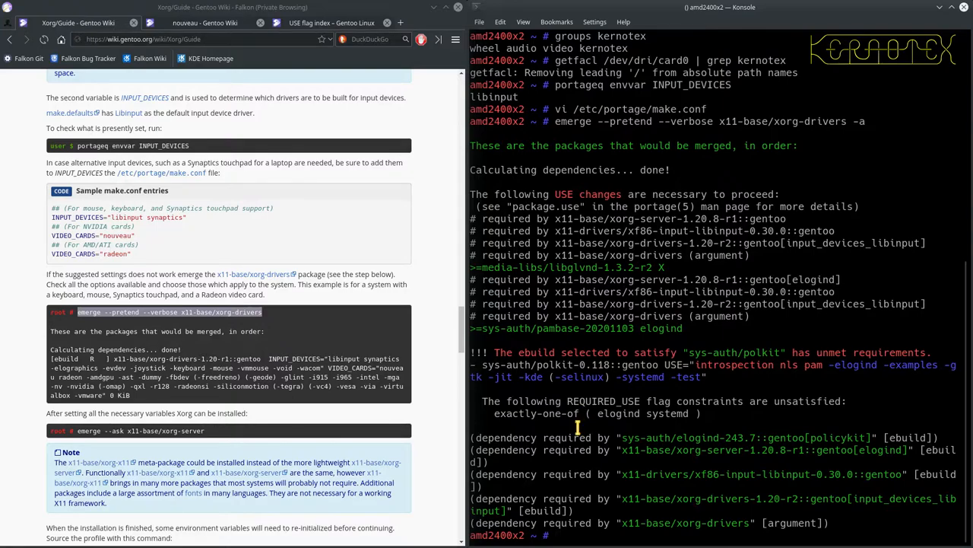
pyautogui.moveTo(577, 428)
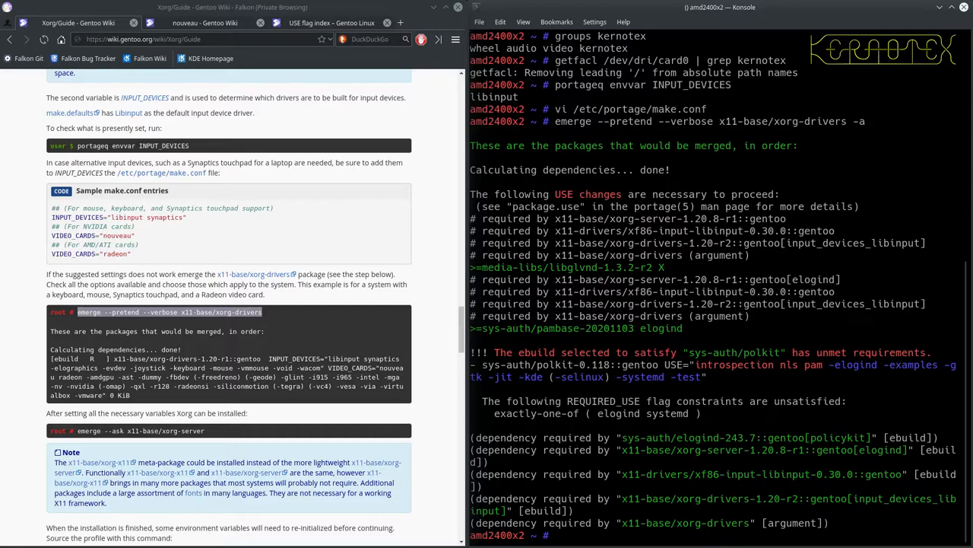
pyautogui.moveTo(437, 380)
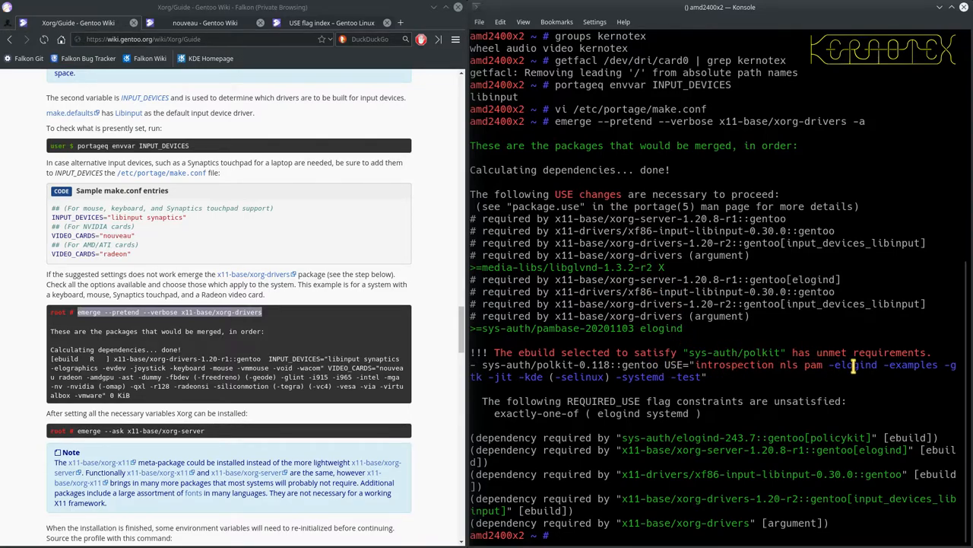
pyautogui.moveTo(873, 365)
pyautogui.write('elo')
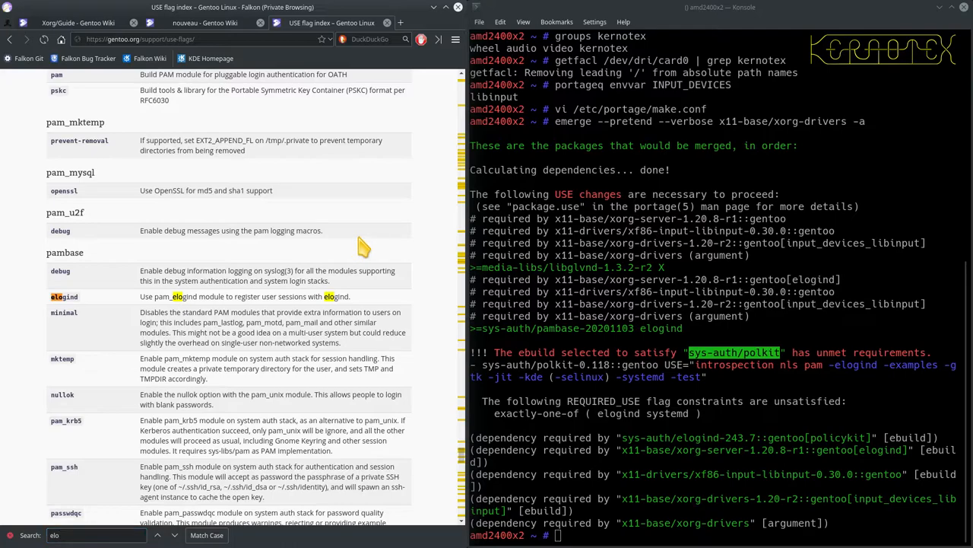
# - Find the global elogind flag in the USE flag index
pyautogui.scroll(3)
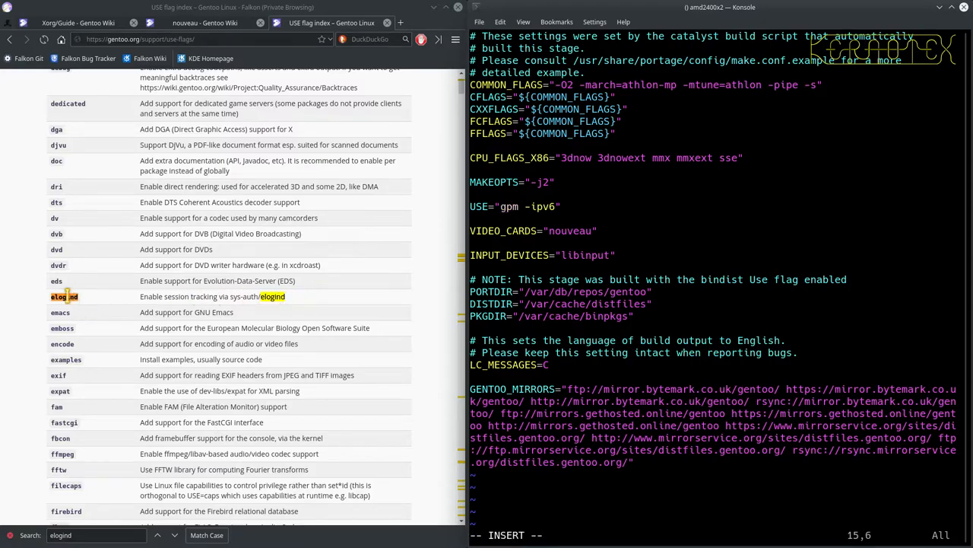
pyautogui.write('elogind')
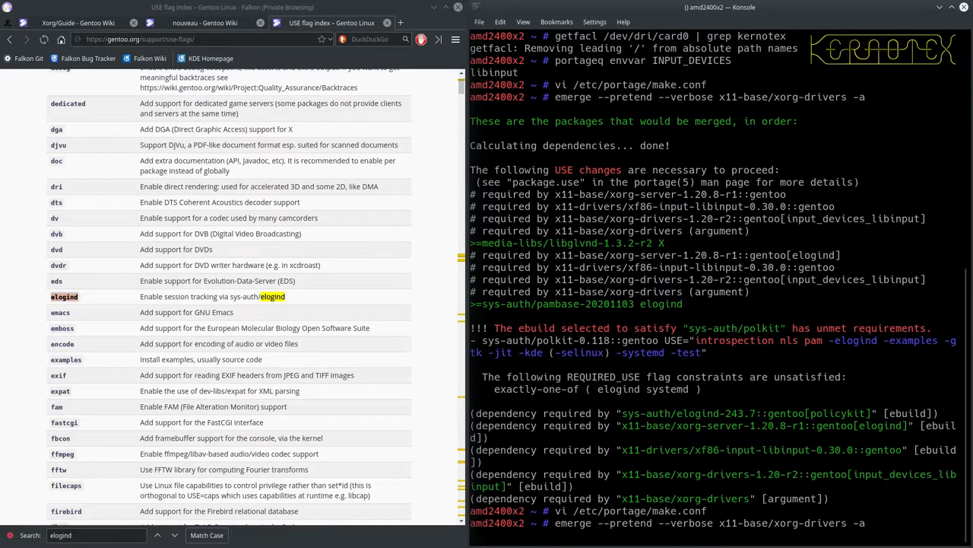
pyautogui.click(76, 22)
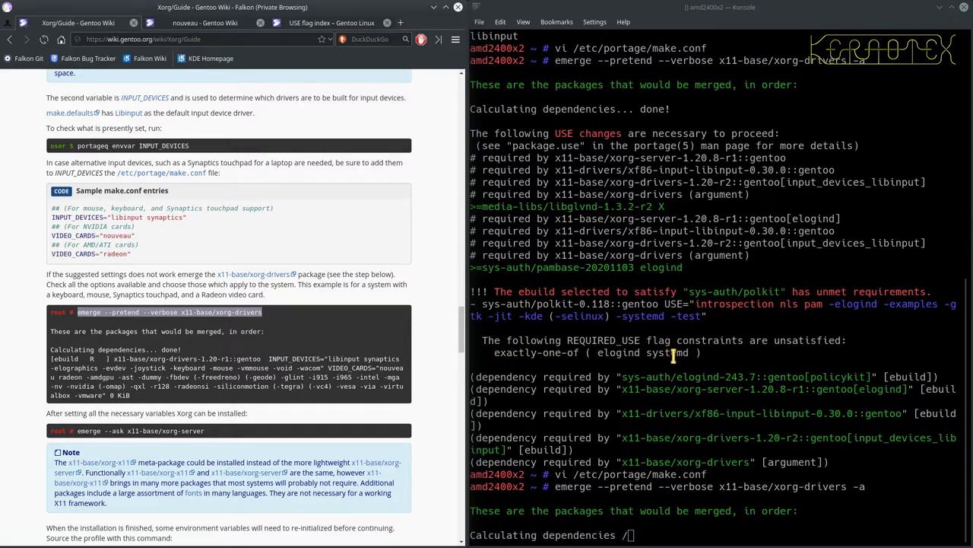
pyautogui.scroll(-3)
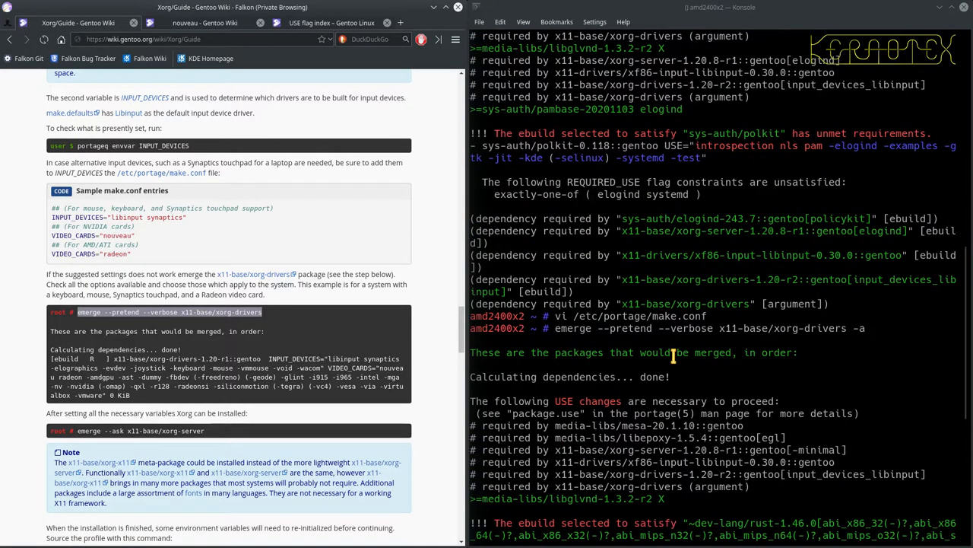
pyautogui.scroll(-3)
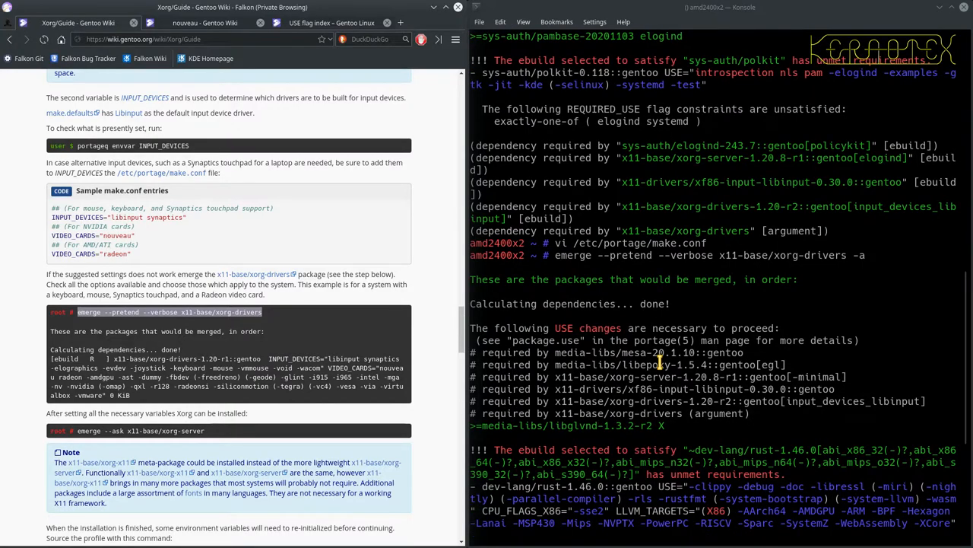
pyautogui.scroll(-3)
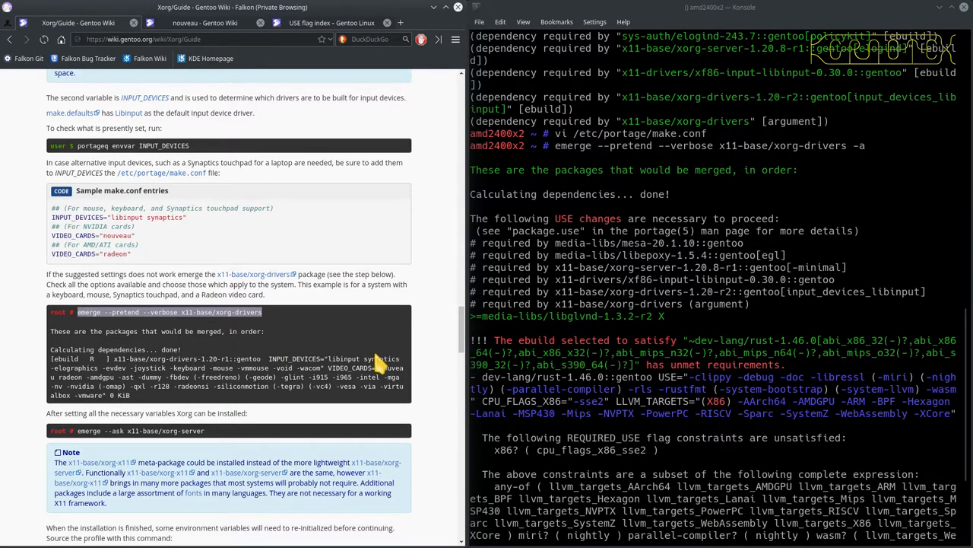
pyautogui.scroll(-3)
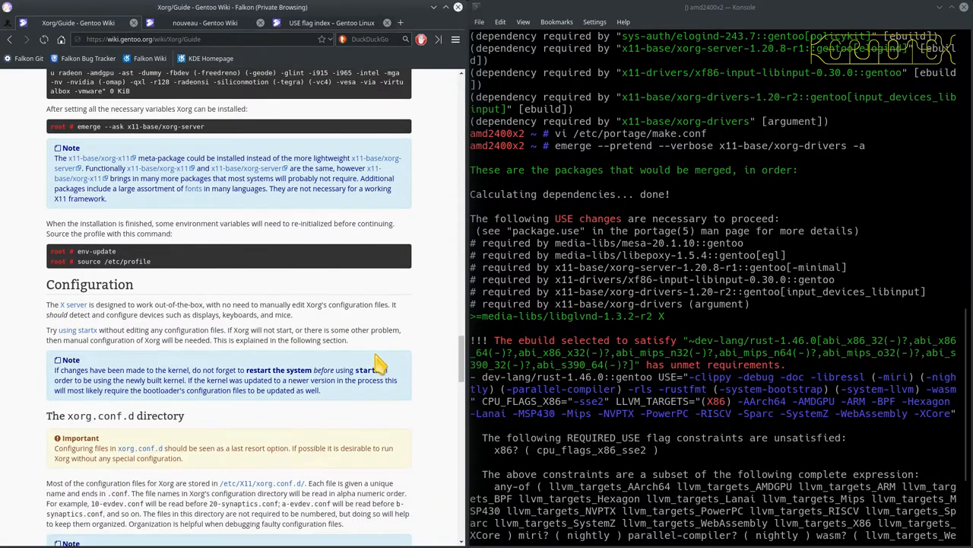
pyautogui.scroll(-3)
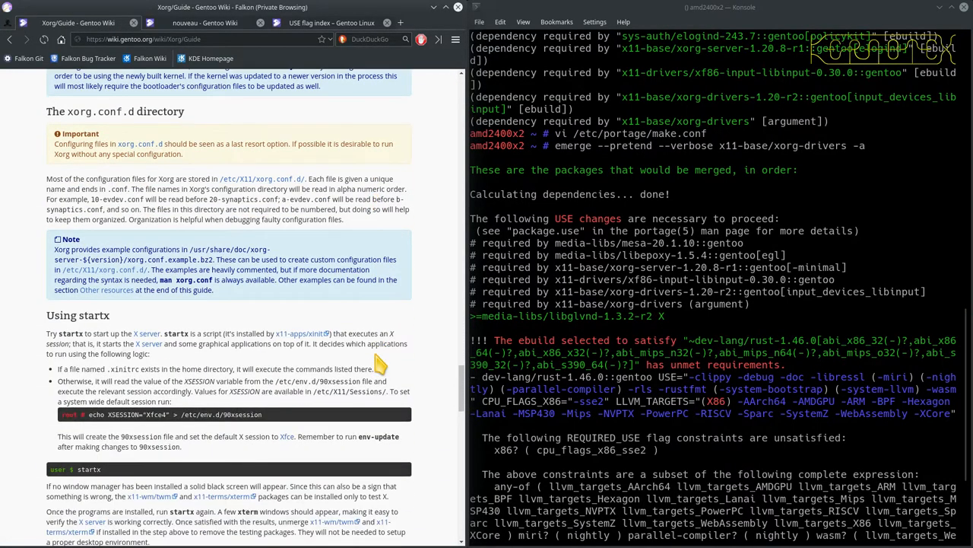
pyautogui.scroll(3)
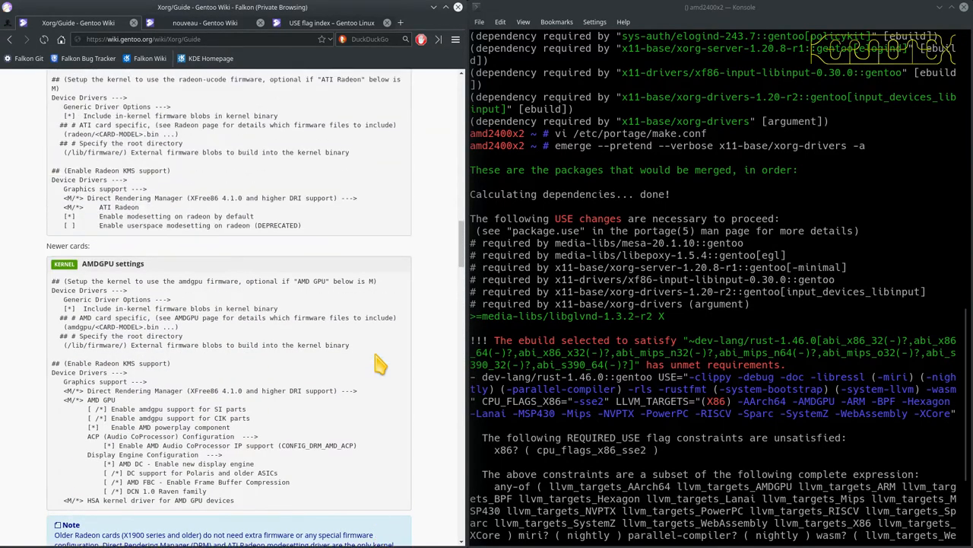
pyautogui.scroll(-3)
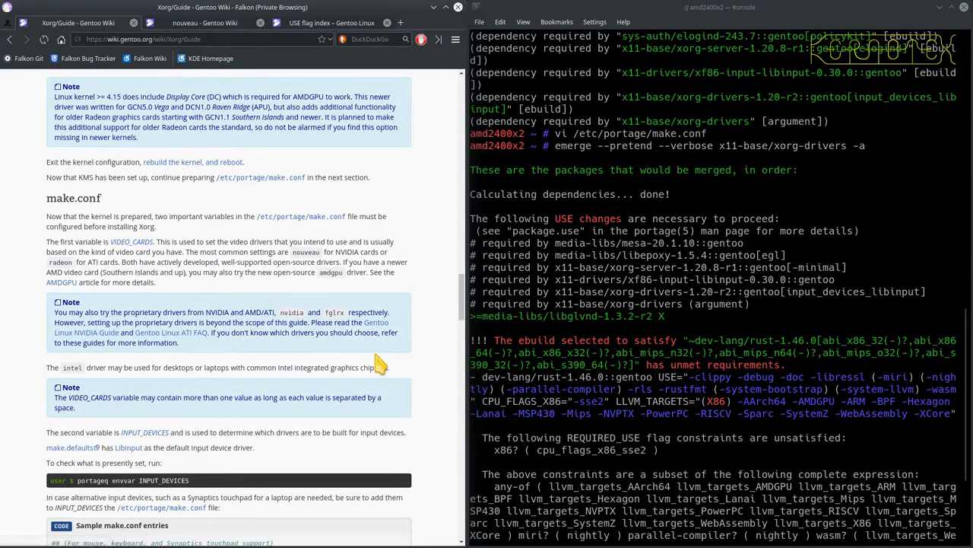
pyautogui.moveTo(211, 270)
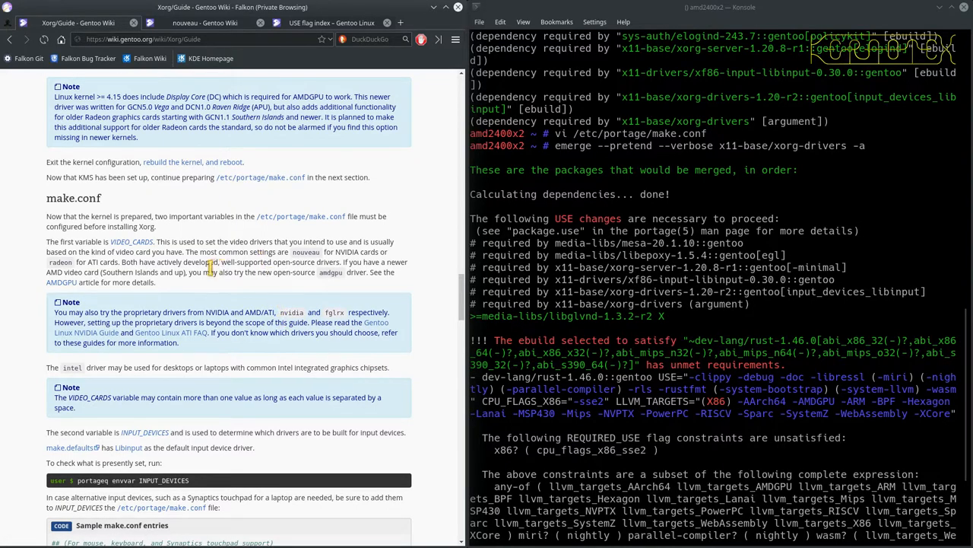
pyautogui.scroll(-3)
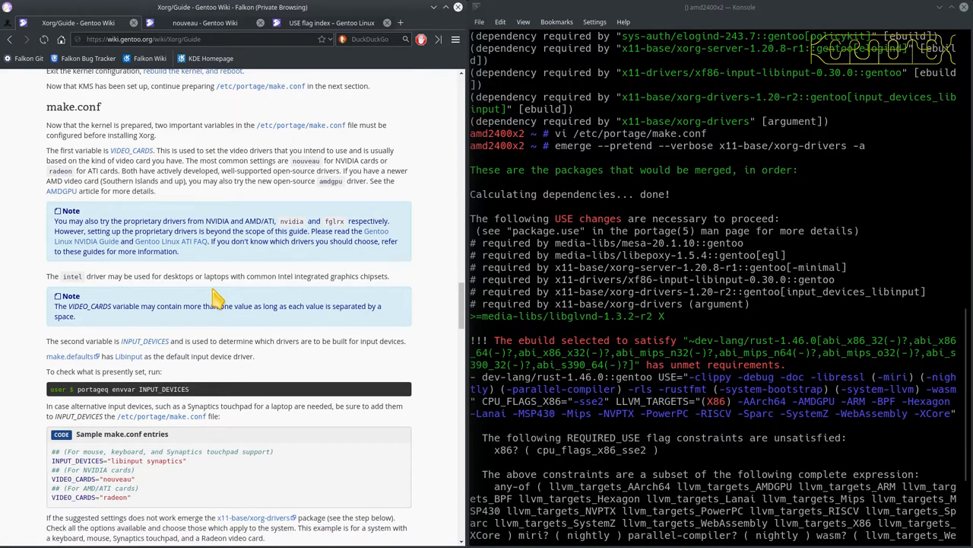
pyautogui.scroll(-3)
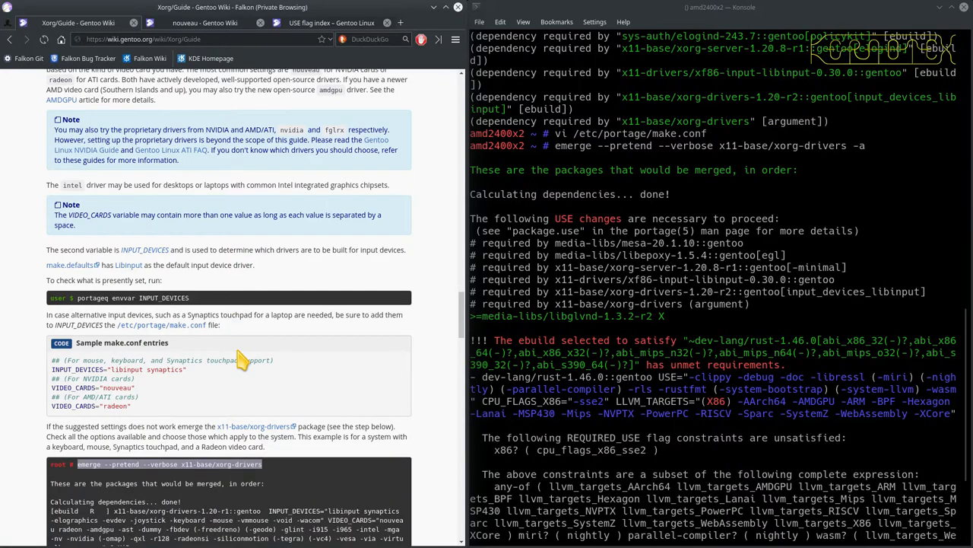
pyautogui.scroll(-3)
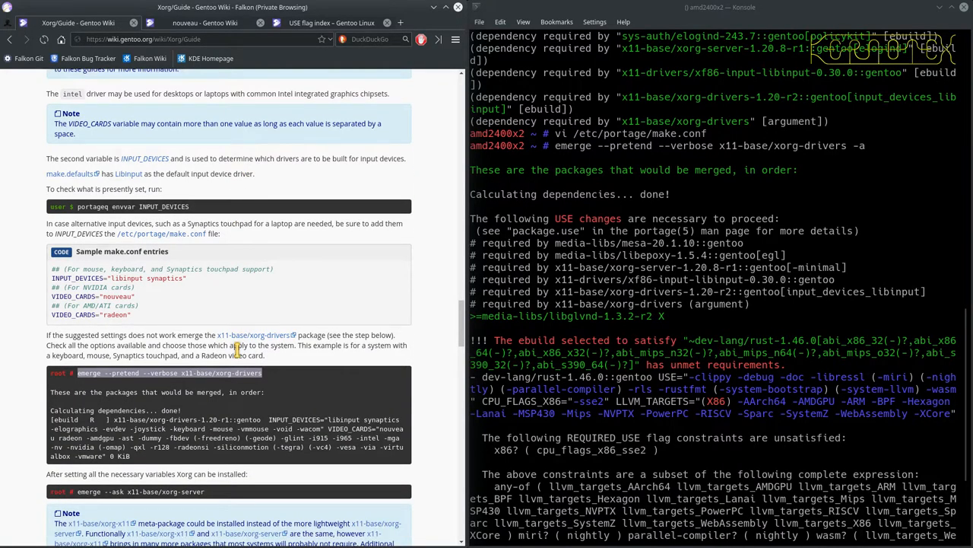
pyautogui.scroll(-3)
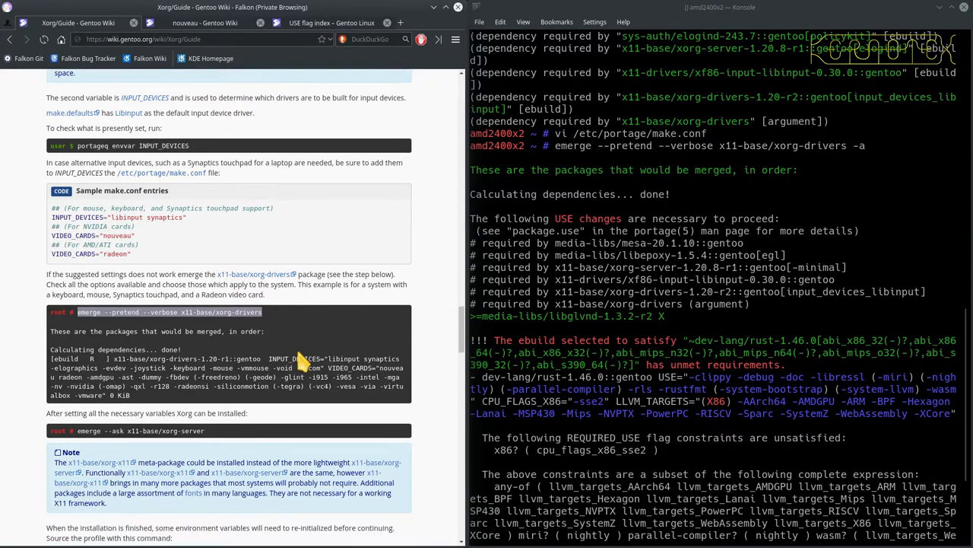
pyautogui.scroll(-3)
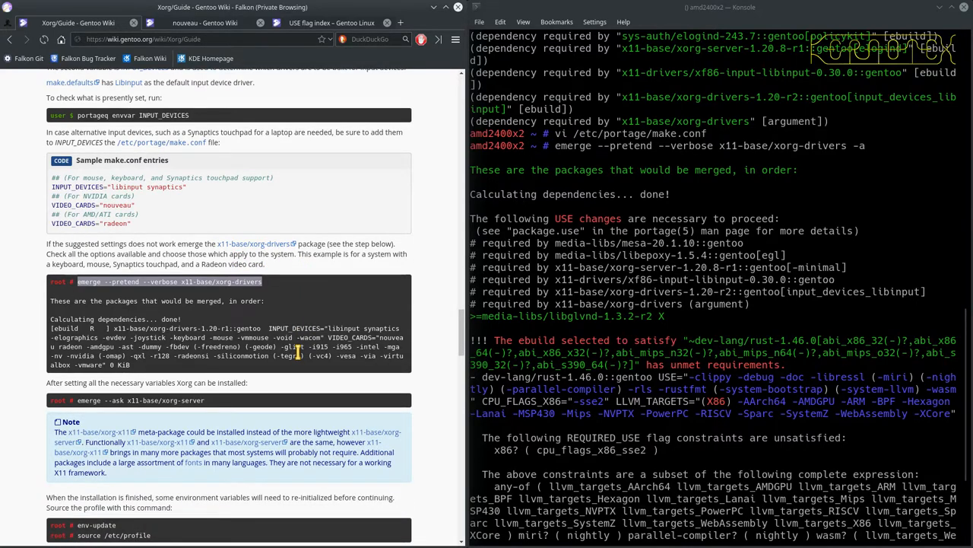
pyautogui.scroll(-3)
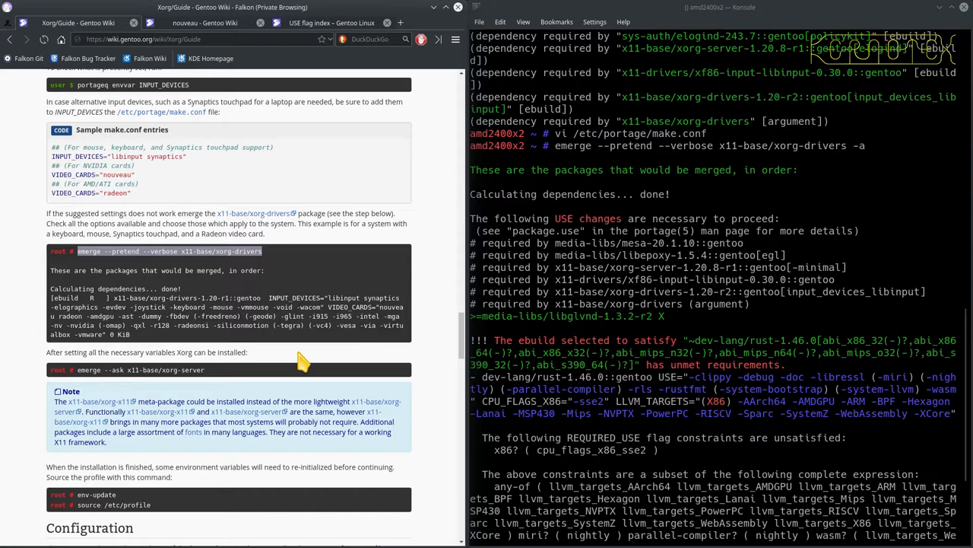
pyautogui.scroll(-3)
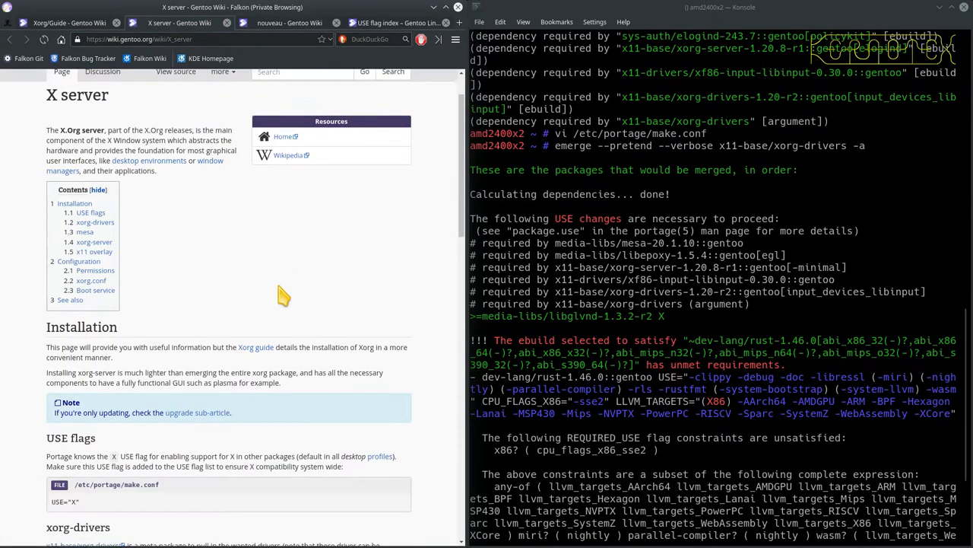
# - Scroll the X server wiki article to its USE flags section showing USE="X"
pyautogui.scroll(-3)
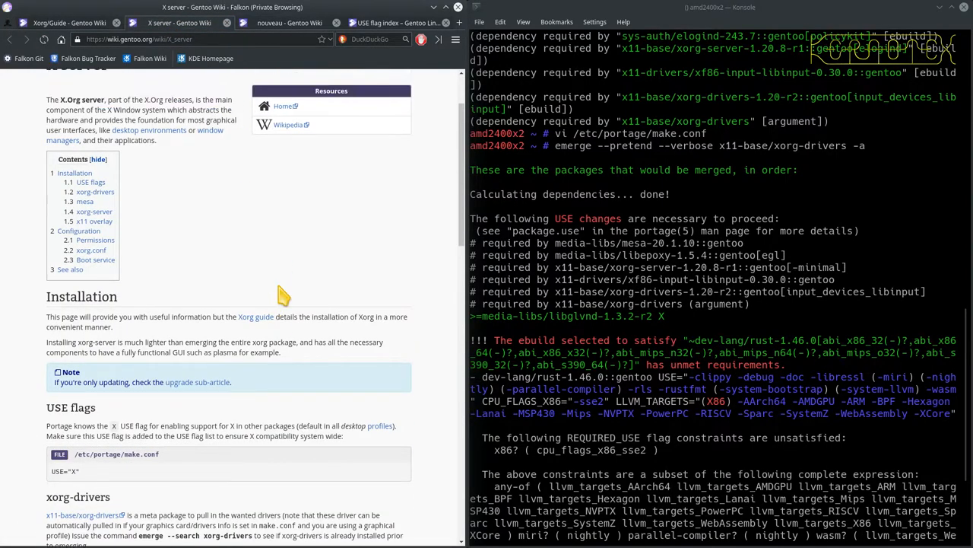
pyautogui.moveTo(259, 231)
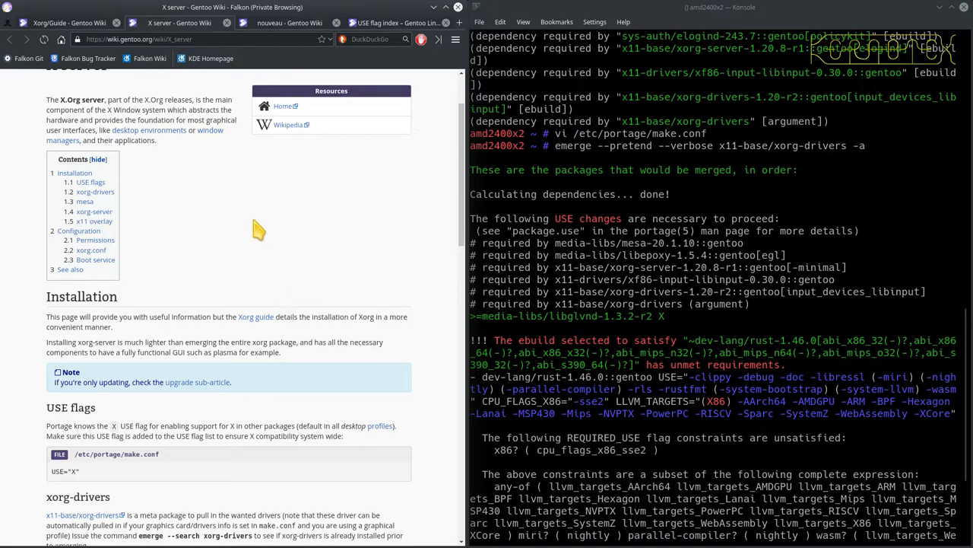
pyautogui.scroll(3)
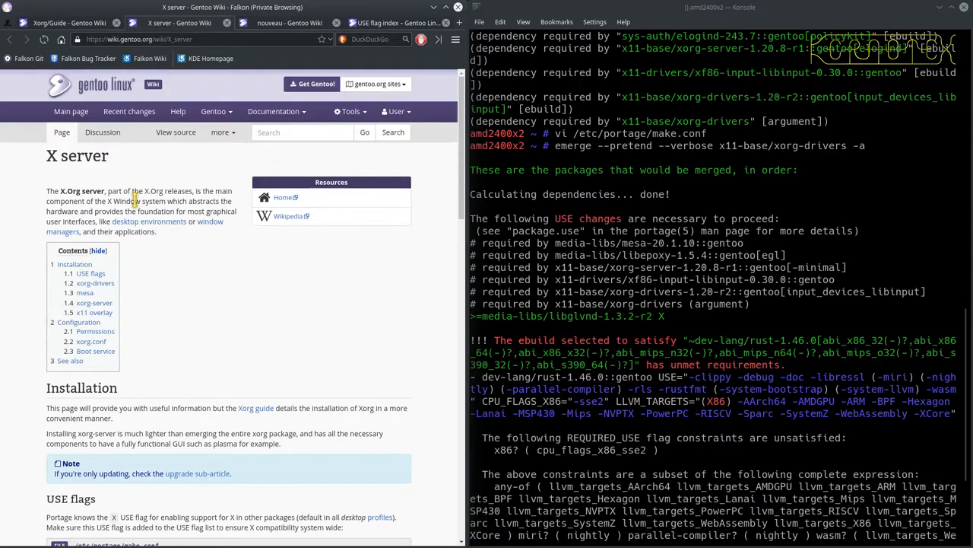
pyautogui.scroll(-3)
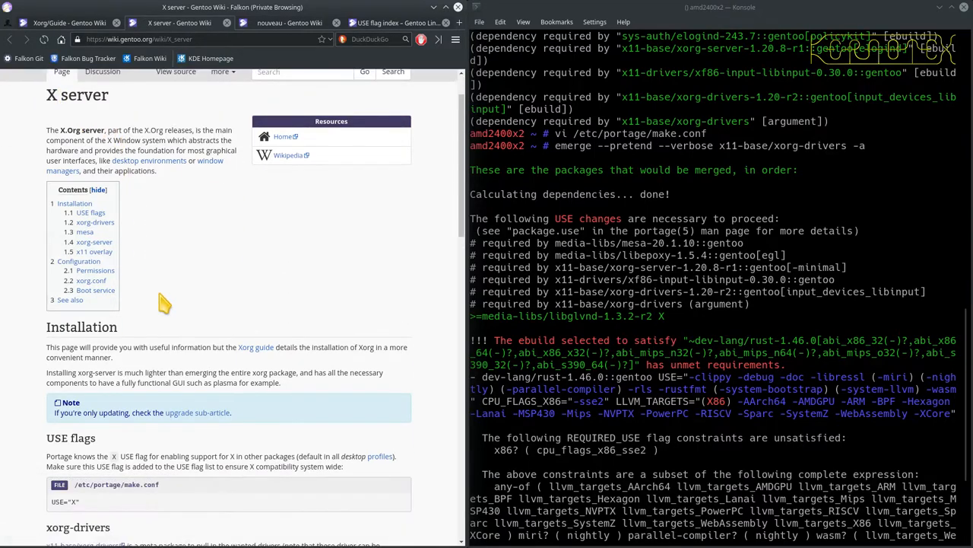
pyautogui.scroll(-3)
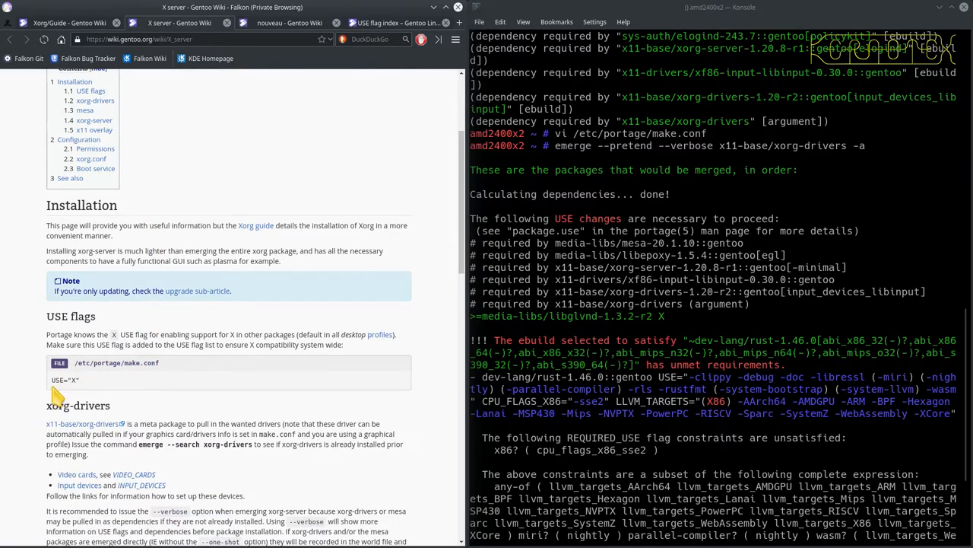
pyautogui.moveTo(186, 377)
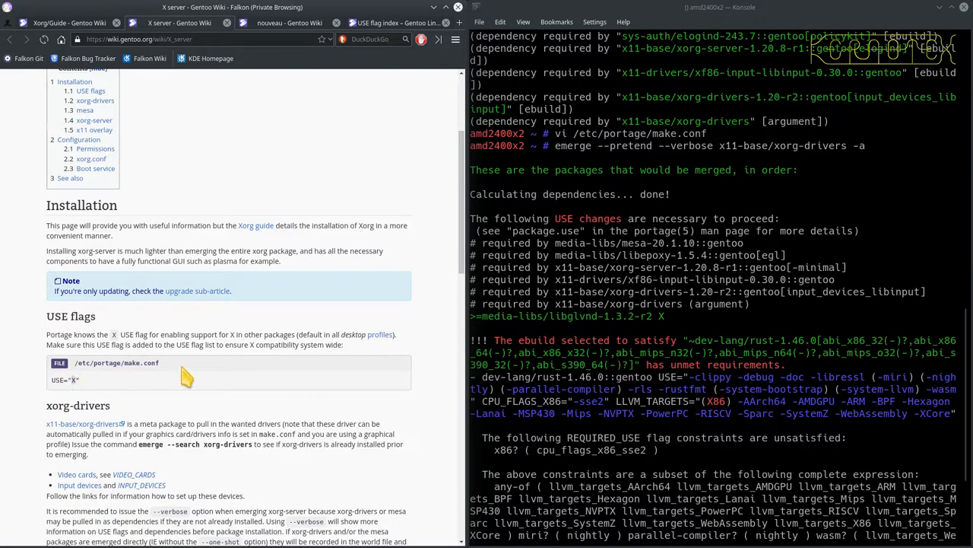
pyautogui.moveTo(569, 424)
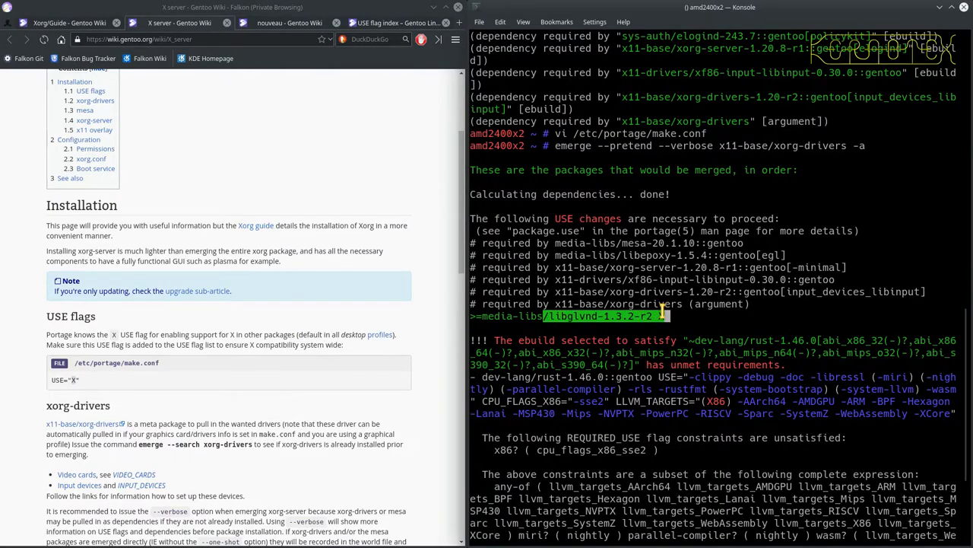
pyautogui.scroll(-3)
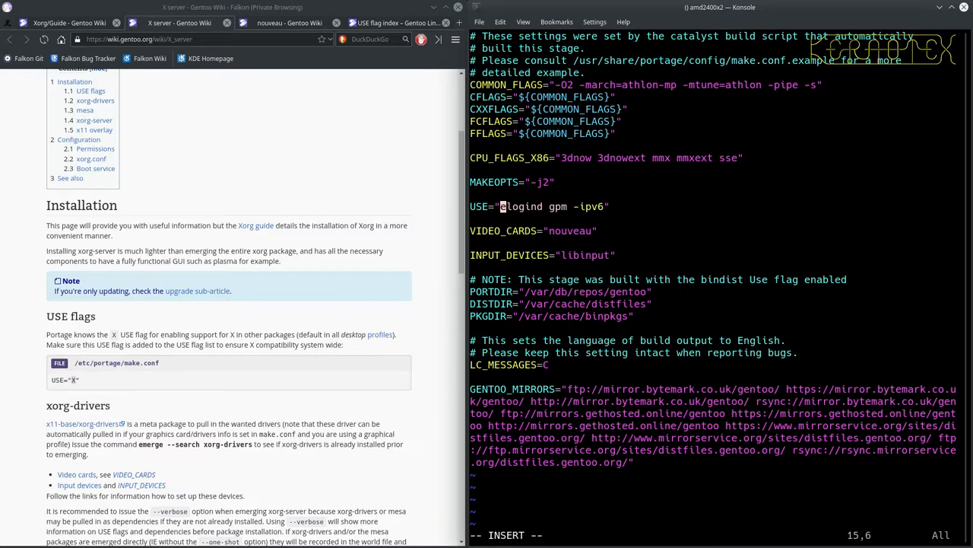
# - Add X beside elogind on make.conf's USE line and retype the pretend xorg-drivers emerge
pyautogui.write('X')
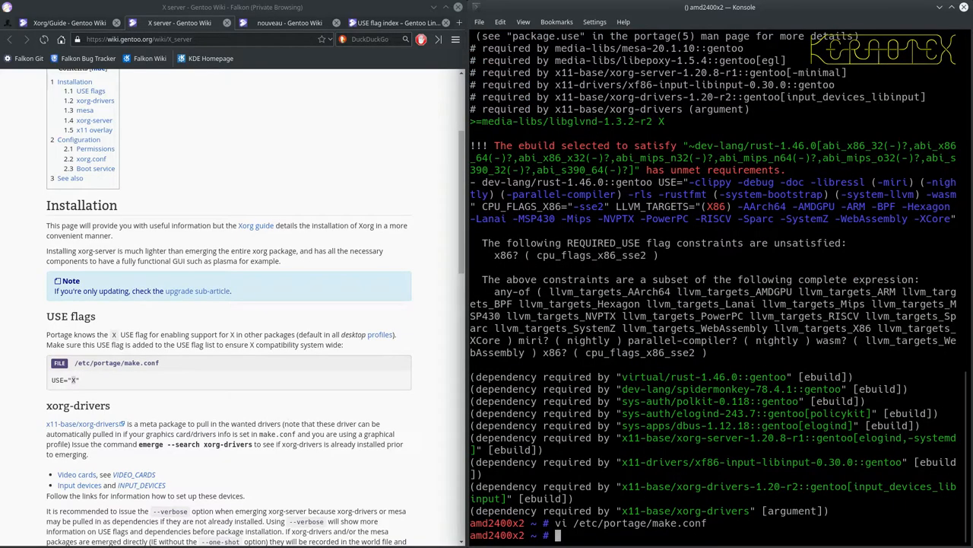
pyautogui.write('emerge --pretend --verbose x11-base/xorg-drivers -a')
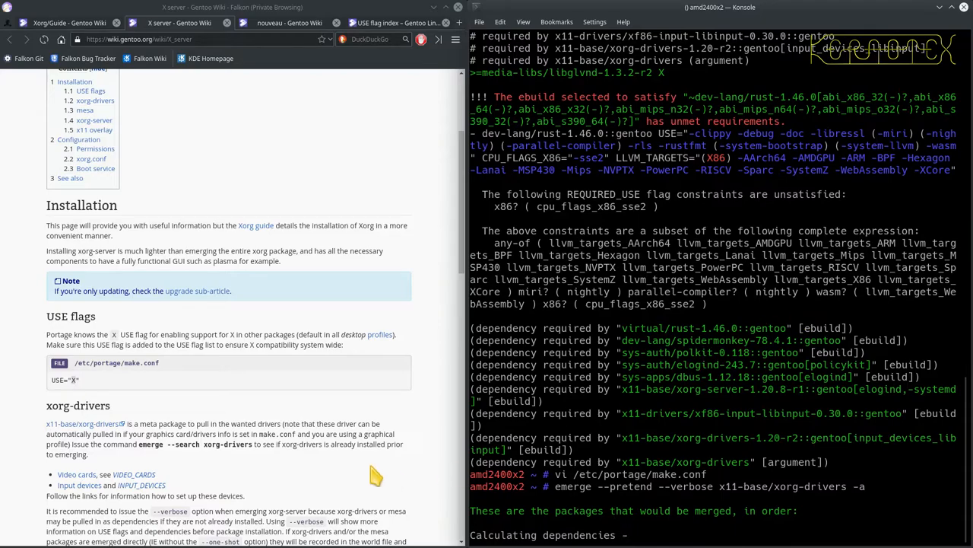
# - Scroll the xorg-drivers emerge output and select the unmet cpu_flags_x86_sse2 requirement
pyautogui.scroll(-3)
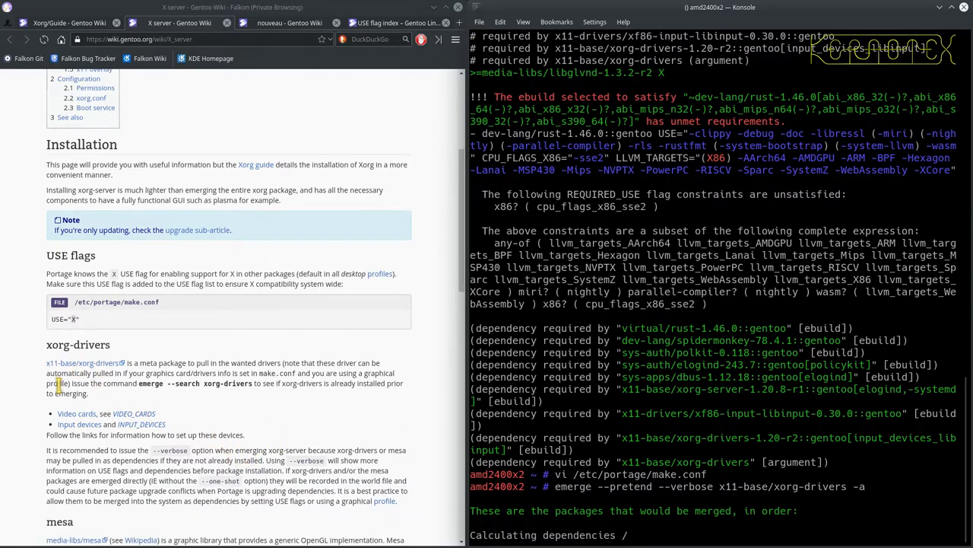
pyautogui.scroll(-3)
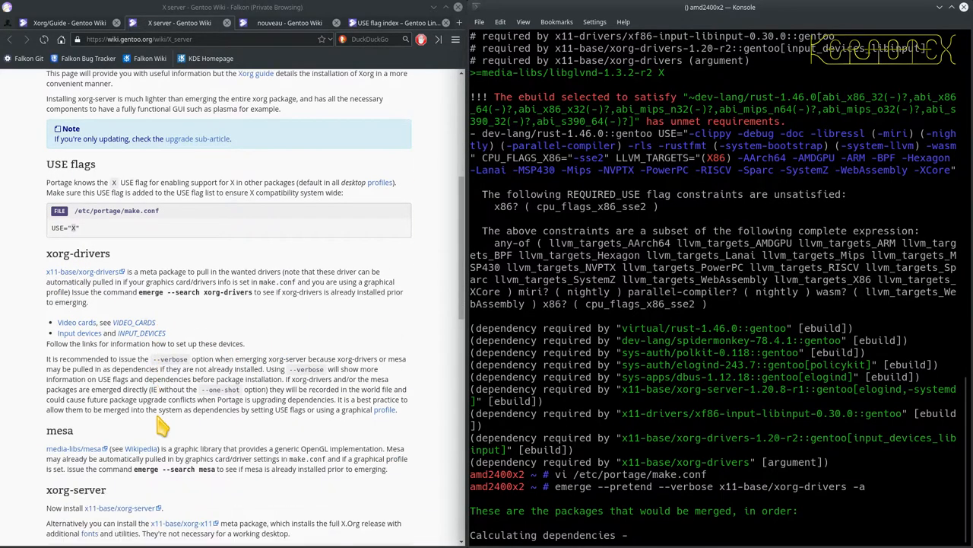
pyautogui.moveTo(187, 401)
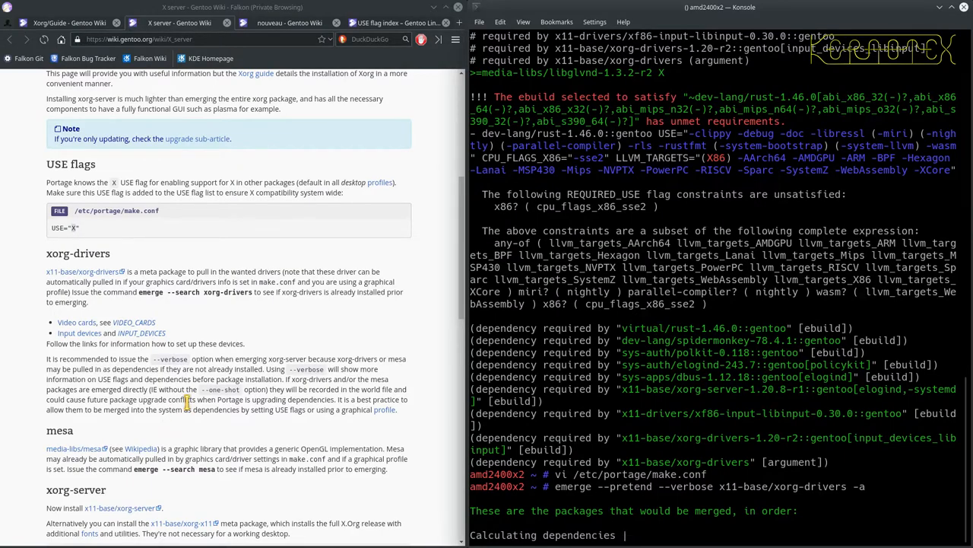
pyautogui.scroll(-3)
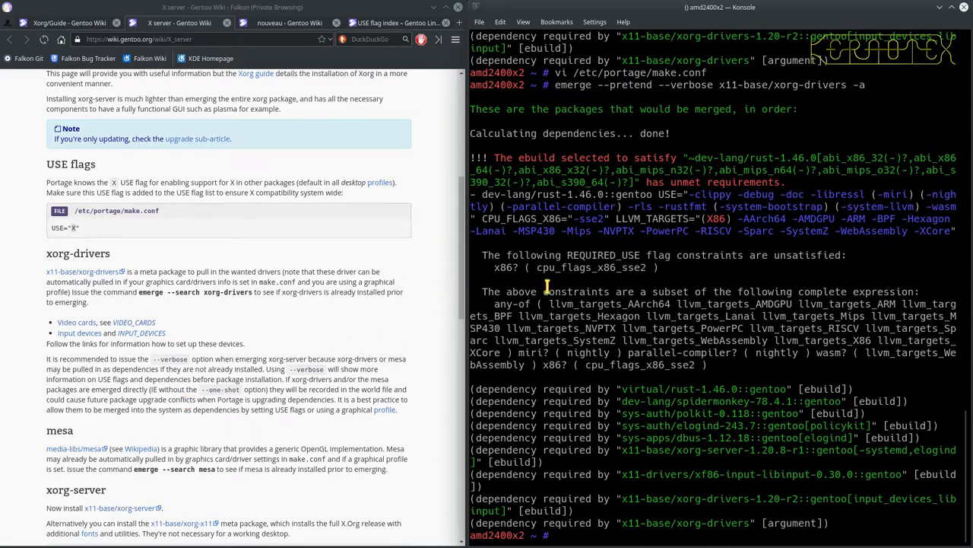
pyautogui.moveTo(608, 272)
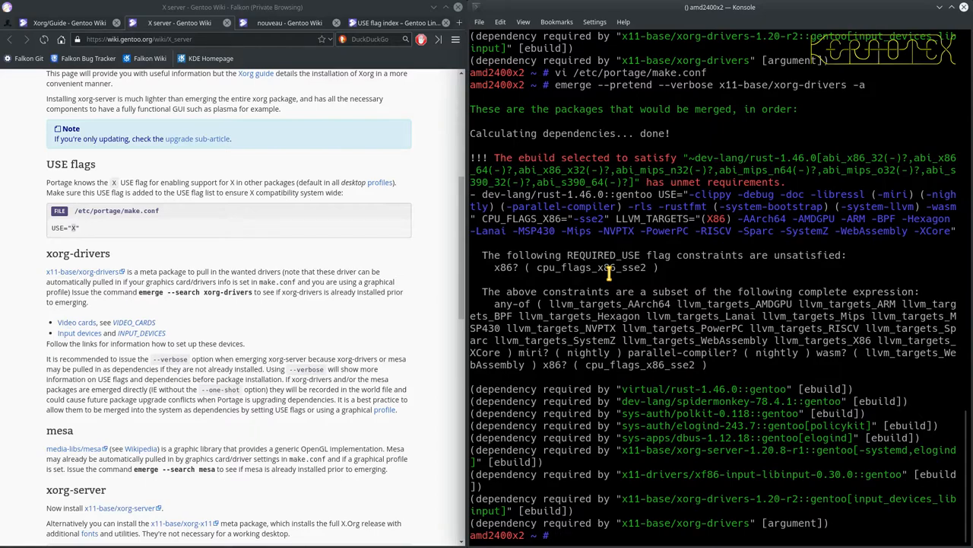
pyautogui.moveTo(608, 274)
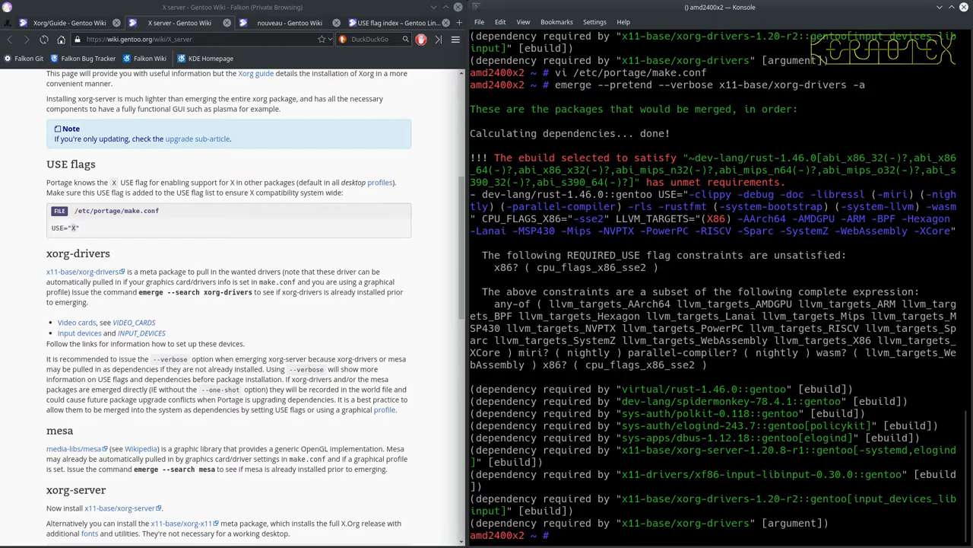
pyautogui.moveTo(750, 146)
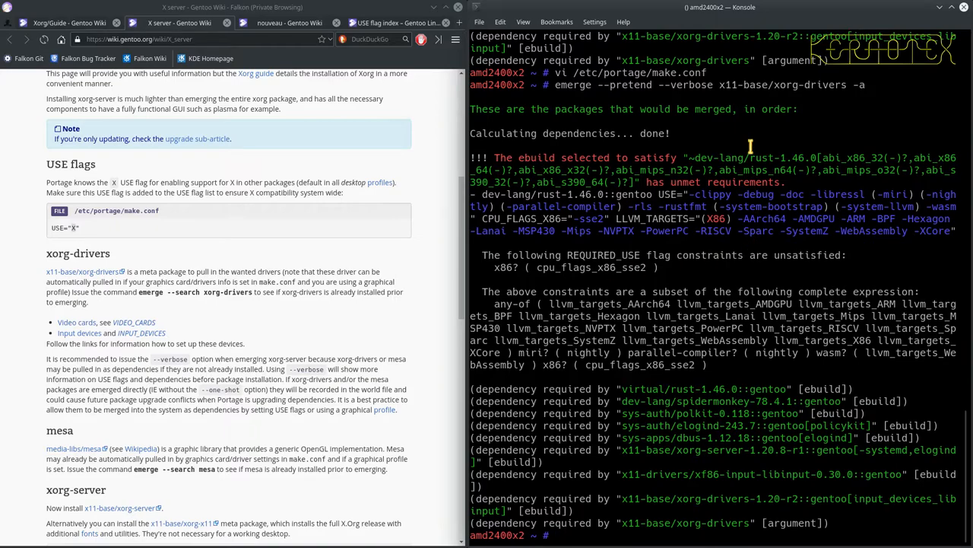
pyautogui.doubleClick(592, 267)
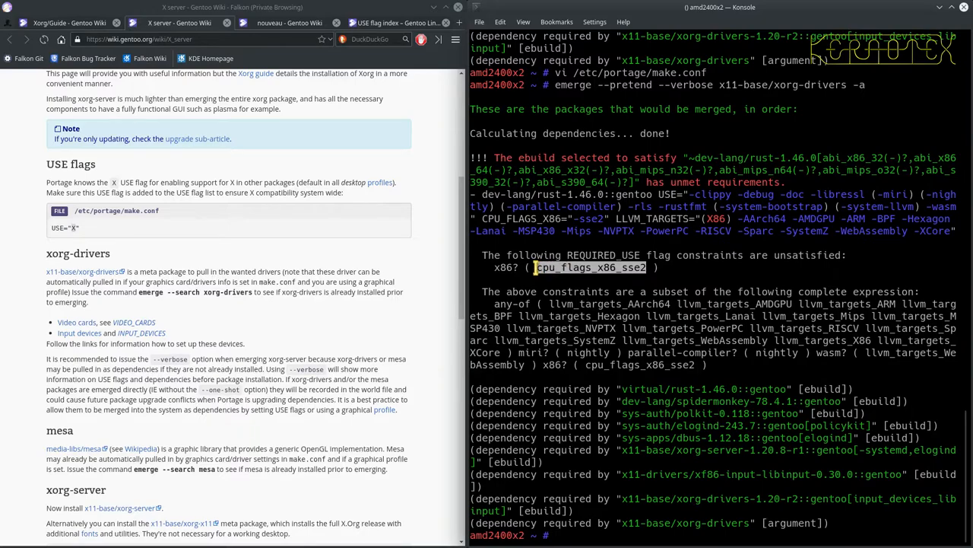